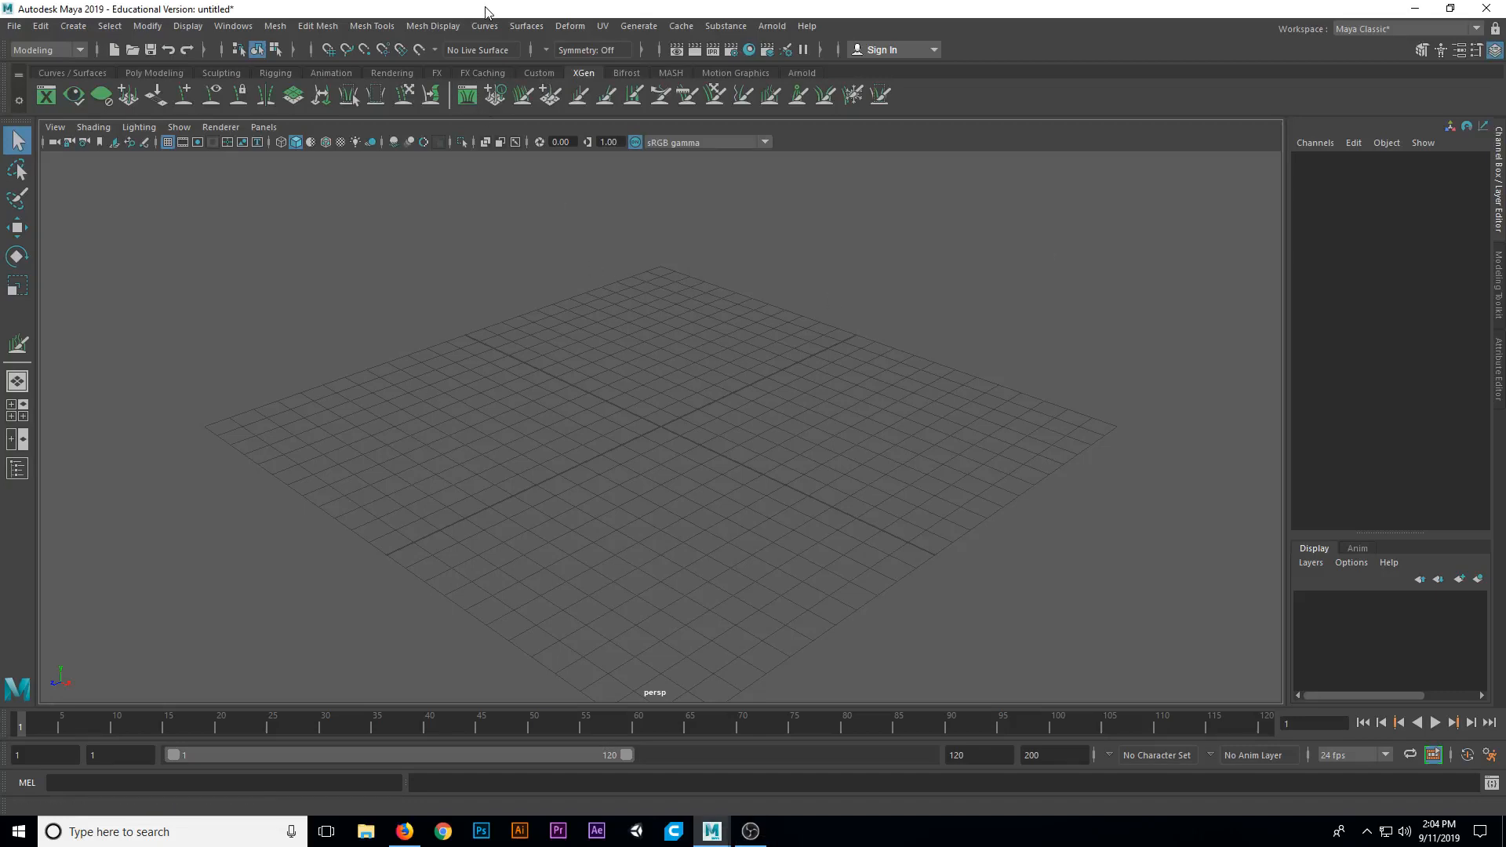
mouse_move(638, 382)
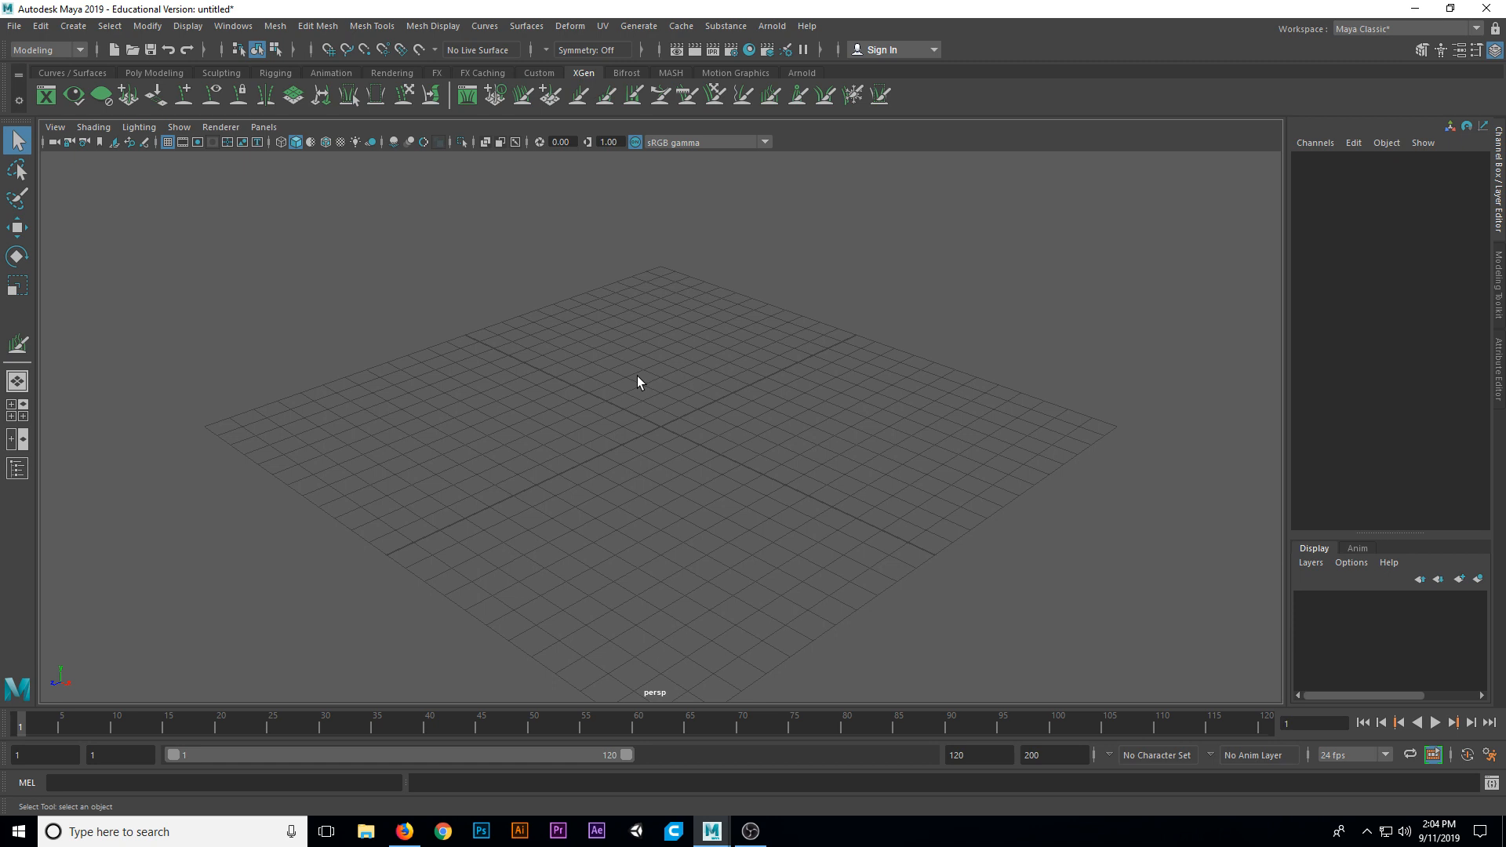
mouse_move(669, 440)
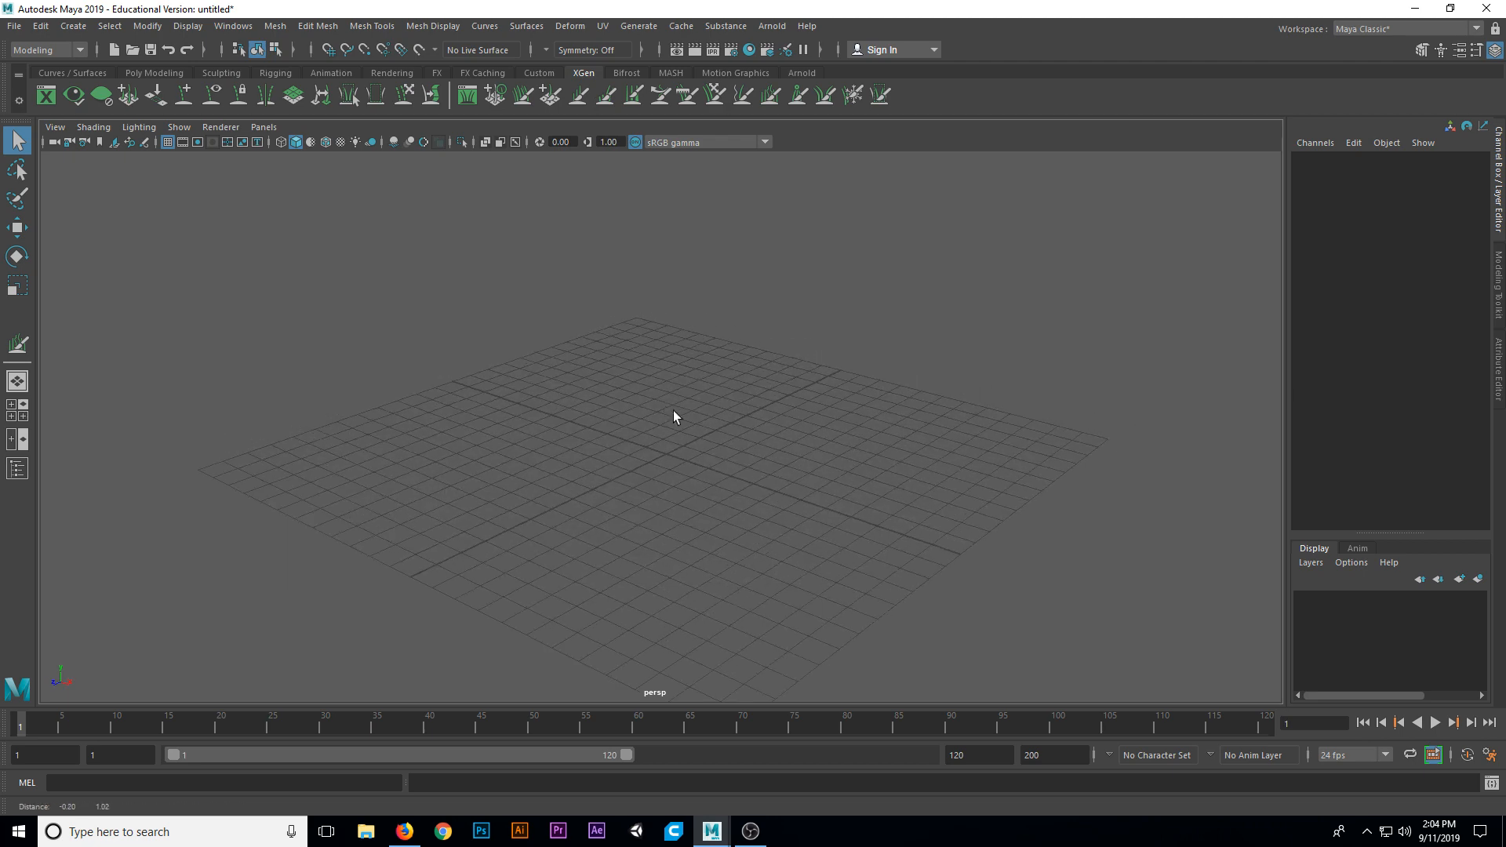
- Create a polygon cylinder, scale it up, and view it end-on
drag(673, 417, 688, 465)
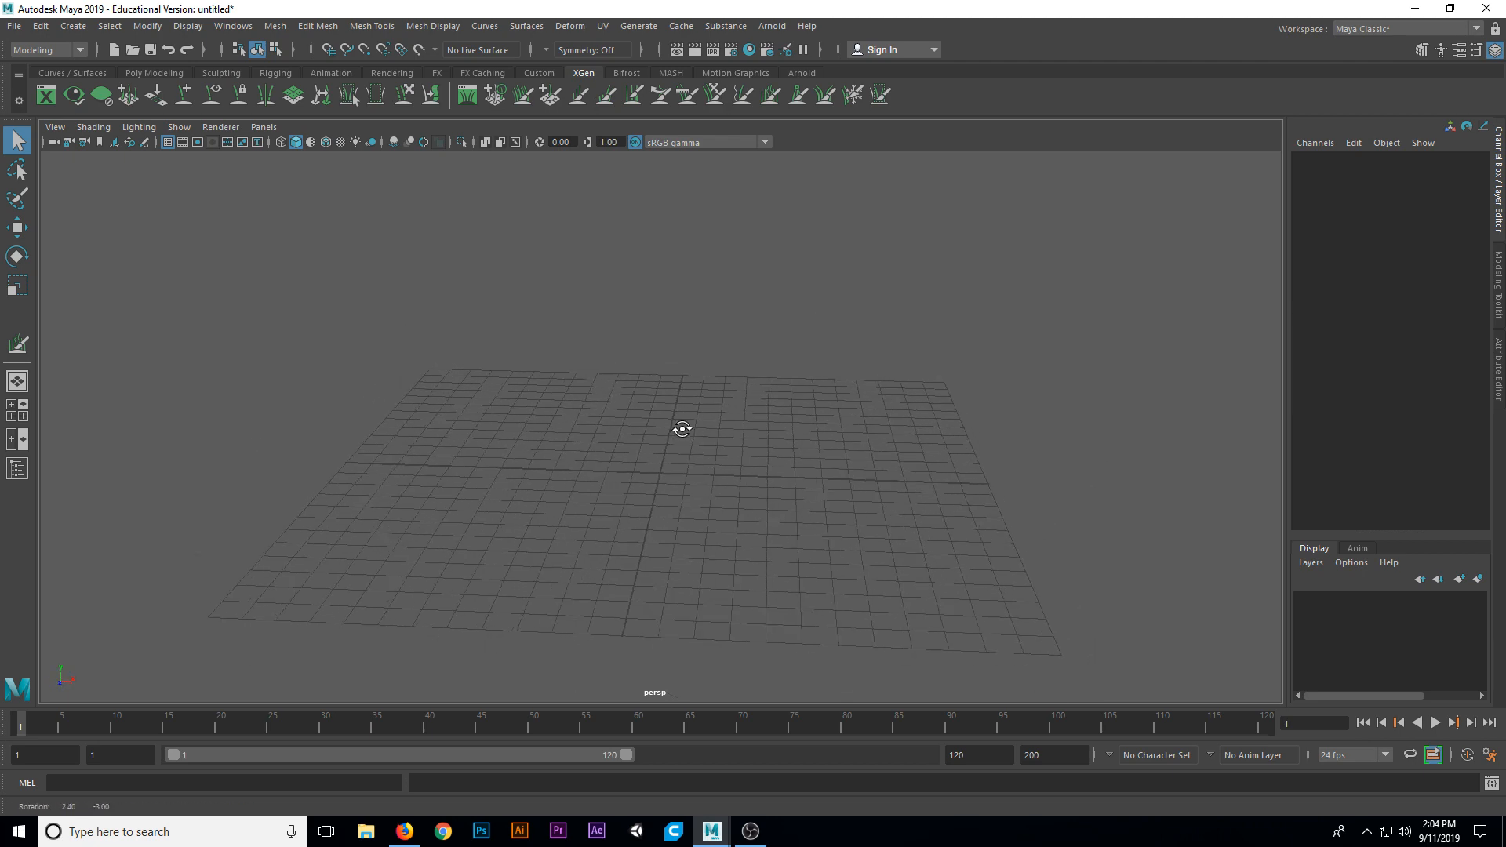
drag(682, 428, 626, 450)
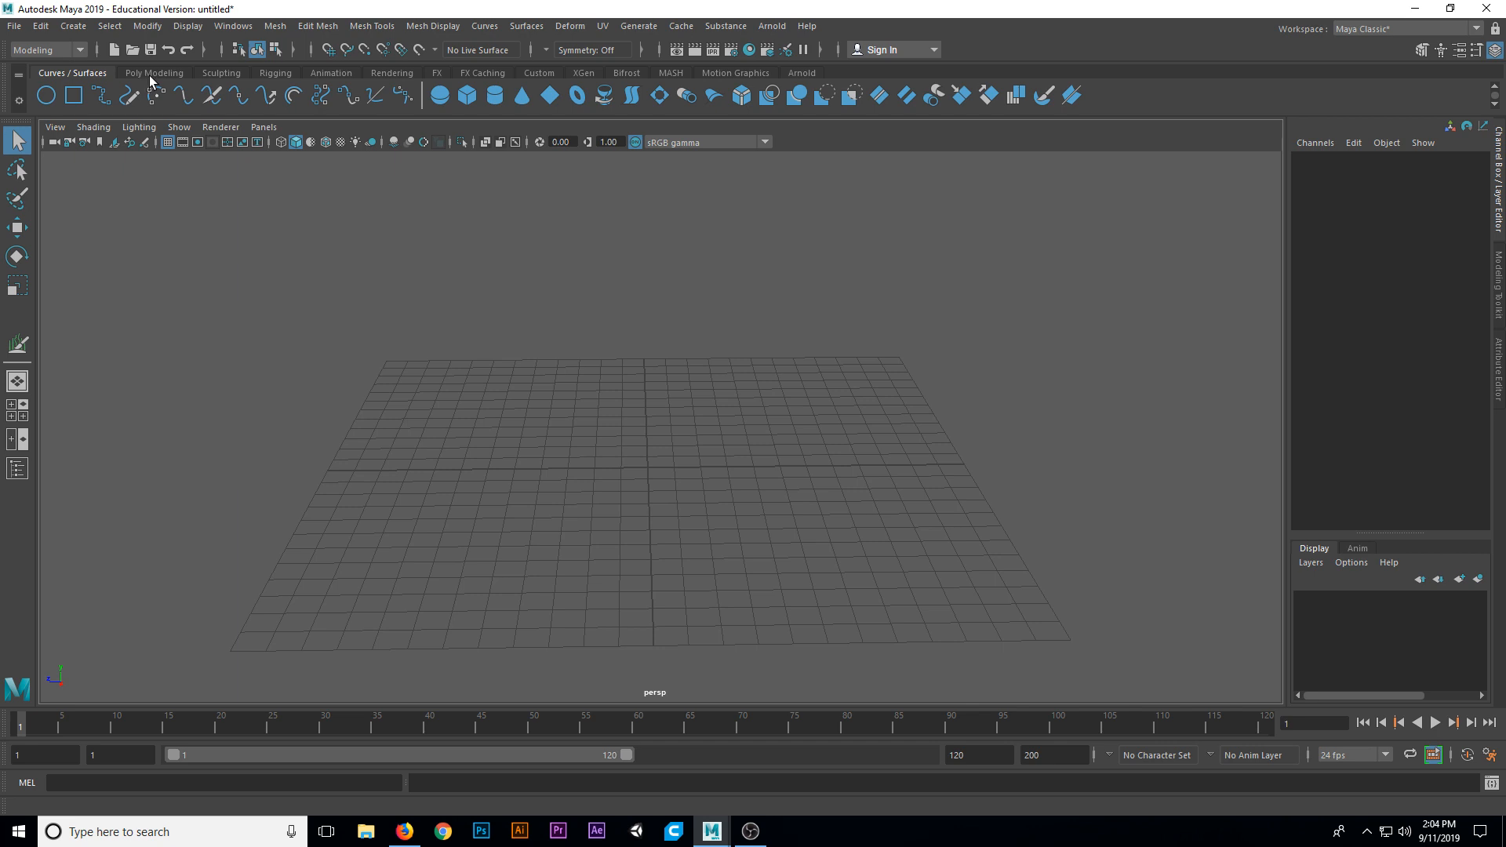
click(154, 72)
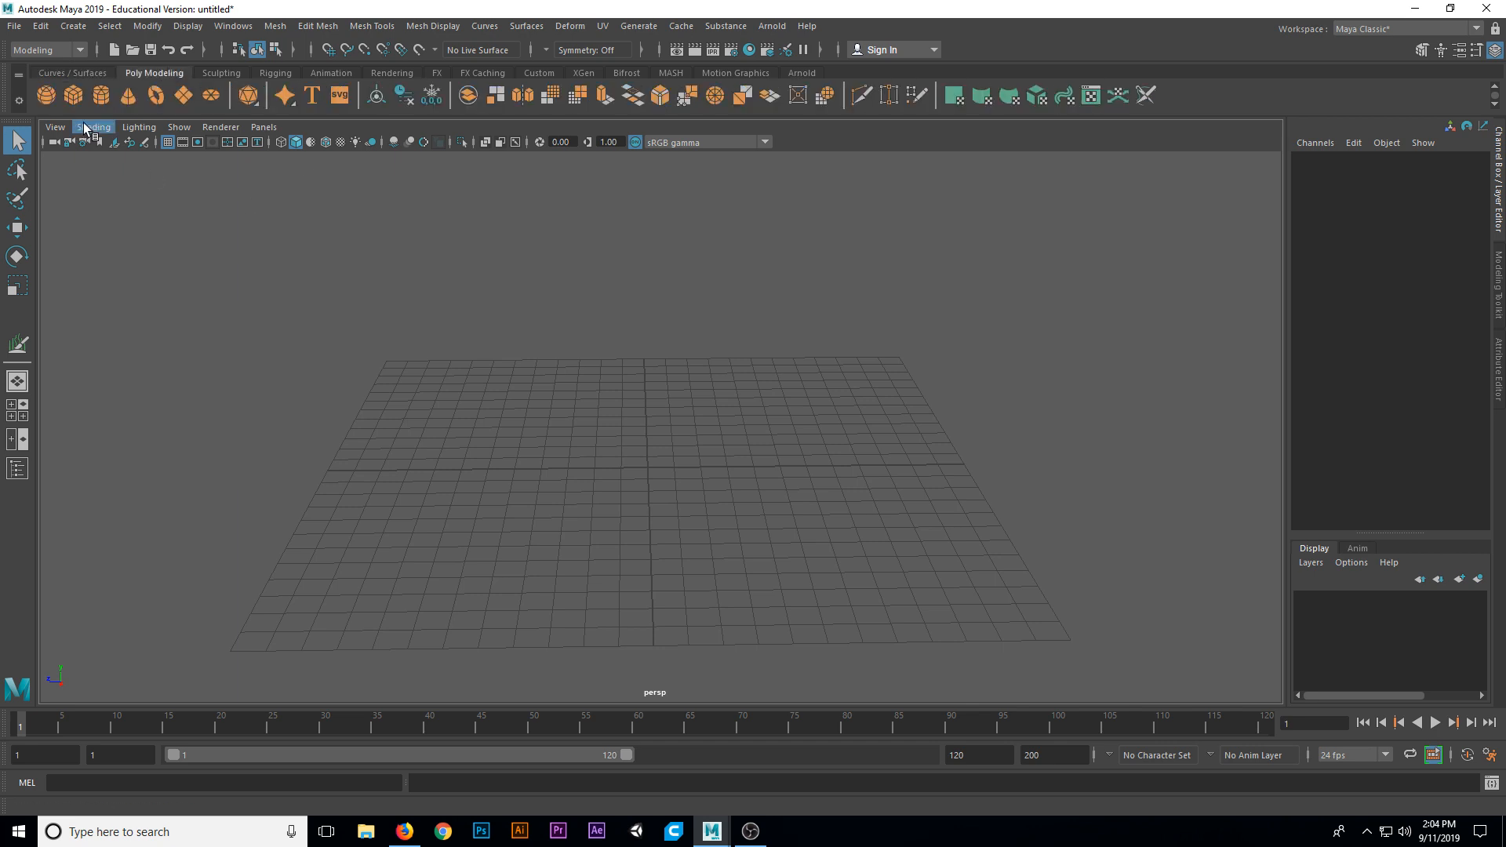
mouse_move(177, 127)
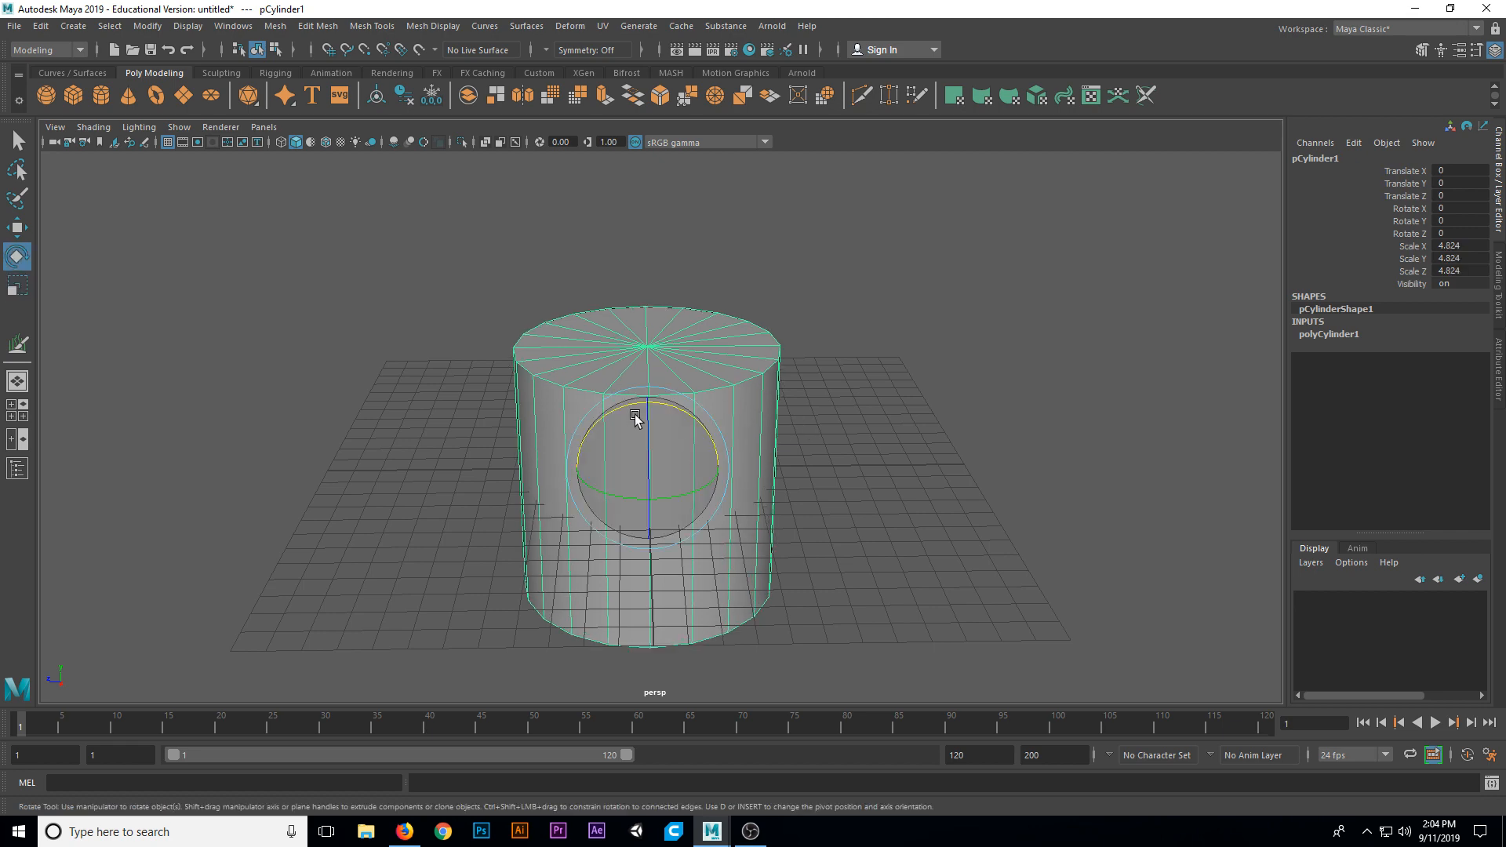
drag(634, 418, 507, 512)
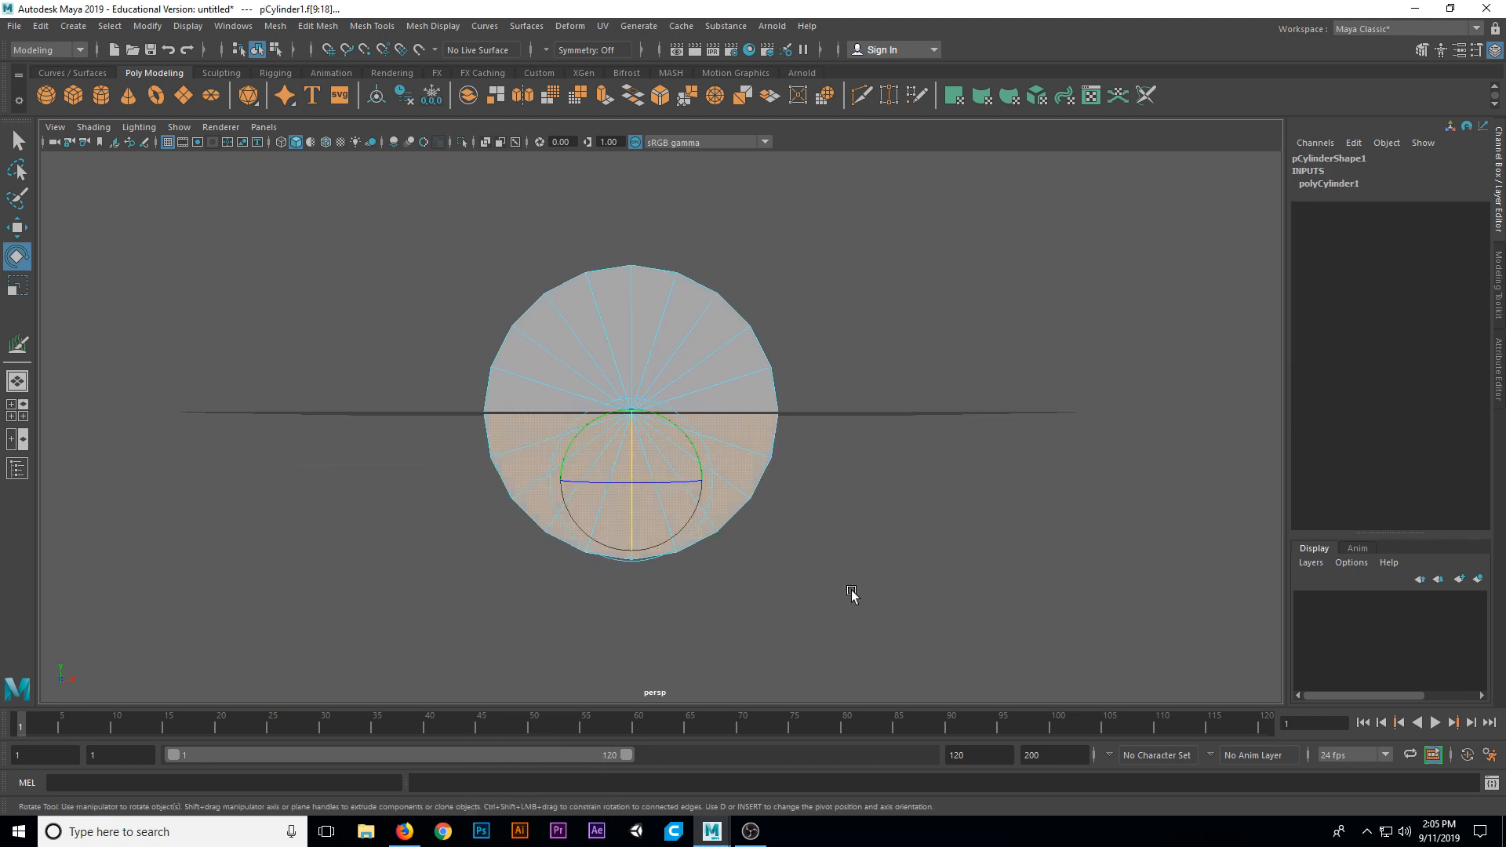
- Delete half the cylinder's faces and rotate the half-cylinder about 90° on X
drag(851, 591, 740, 478)
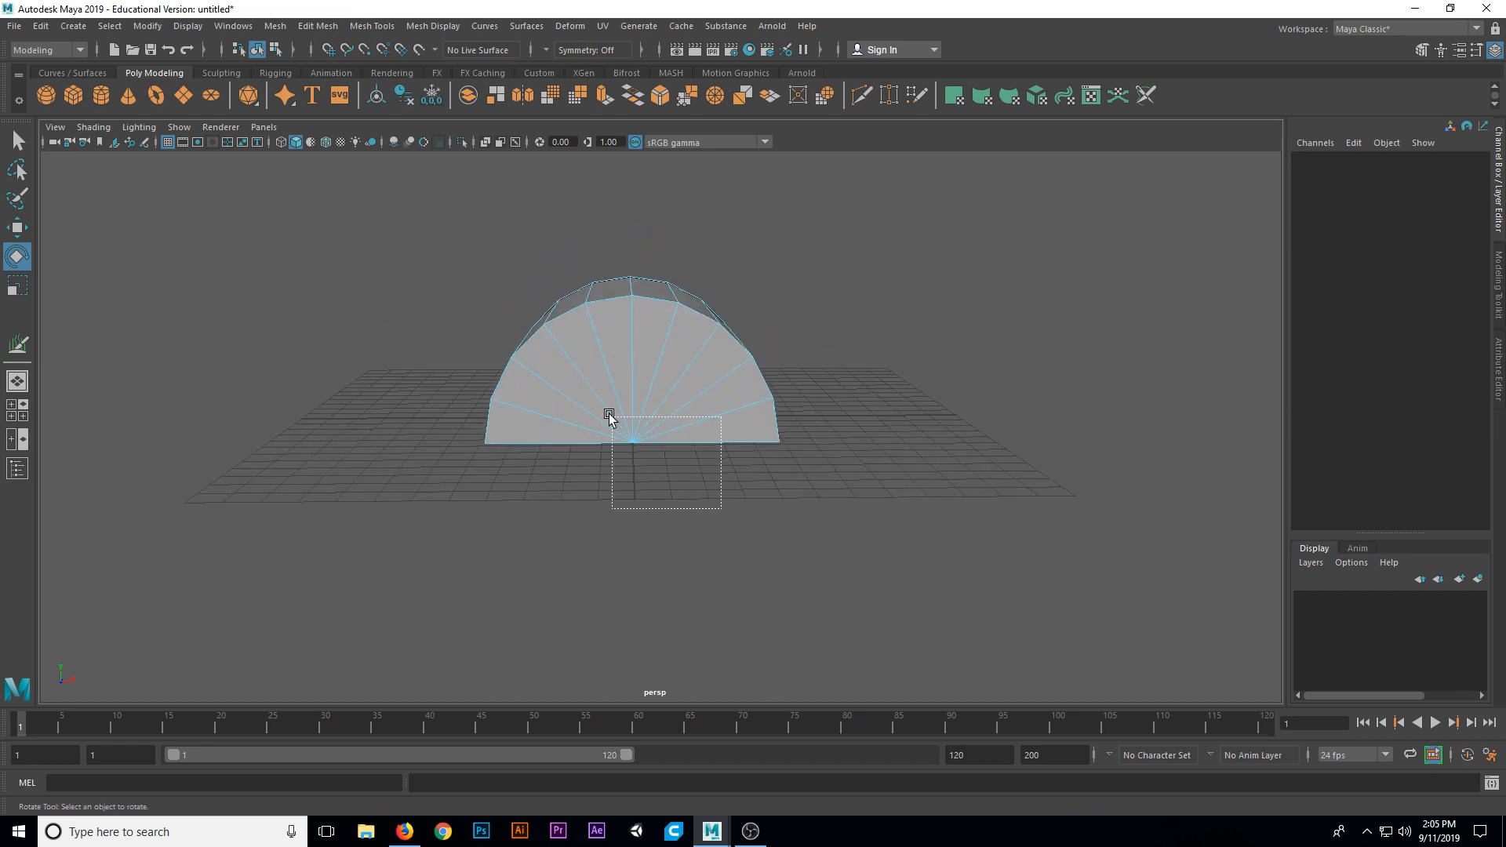
drag(611, 418, 618, 514)
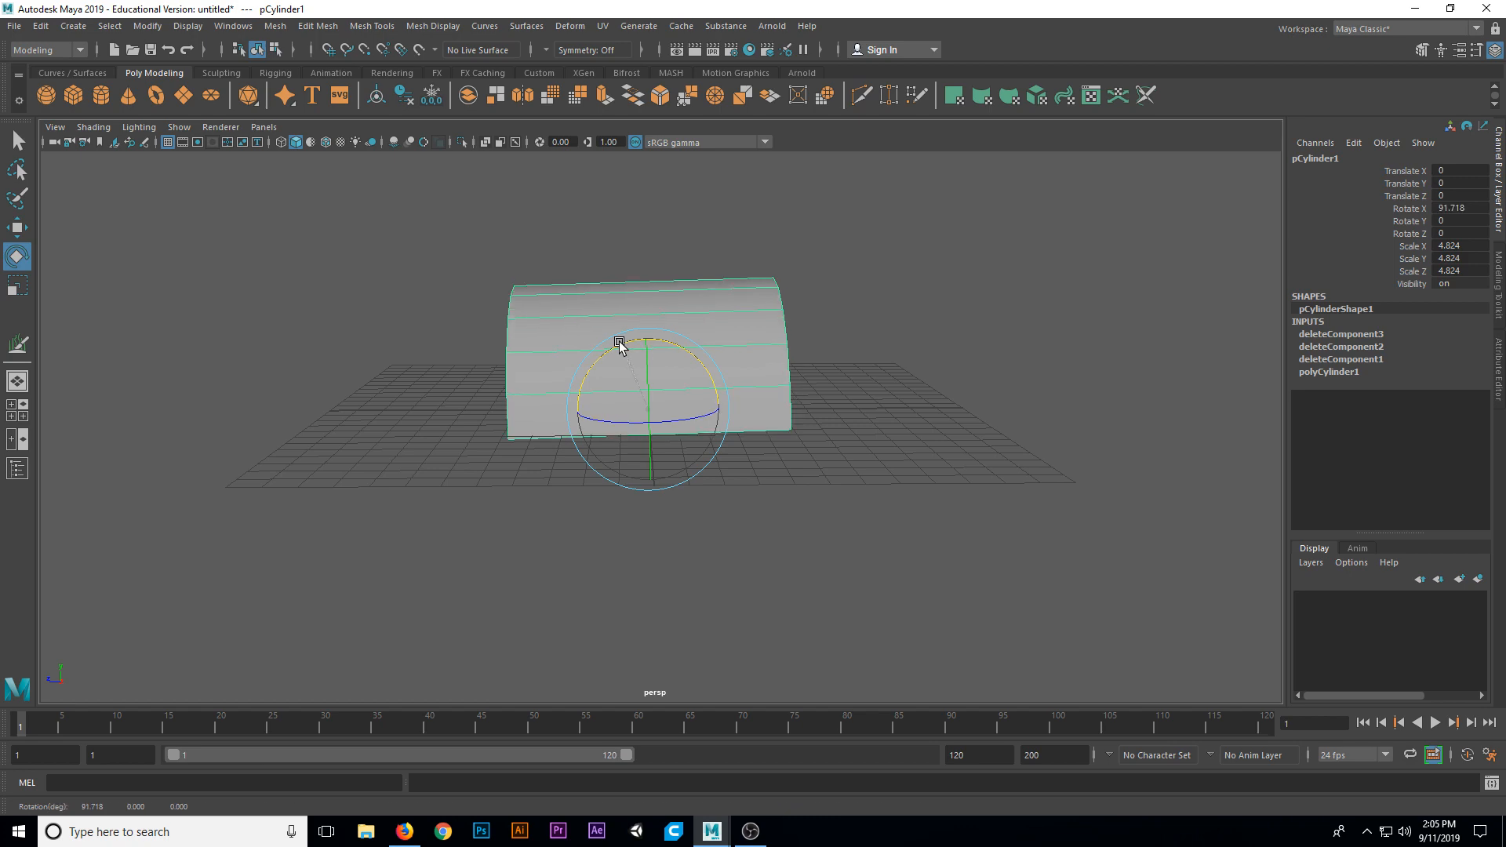
drag(629, 346, 622, 360)
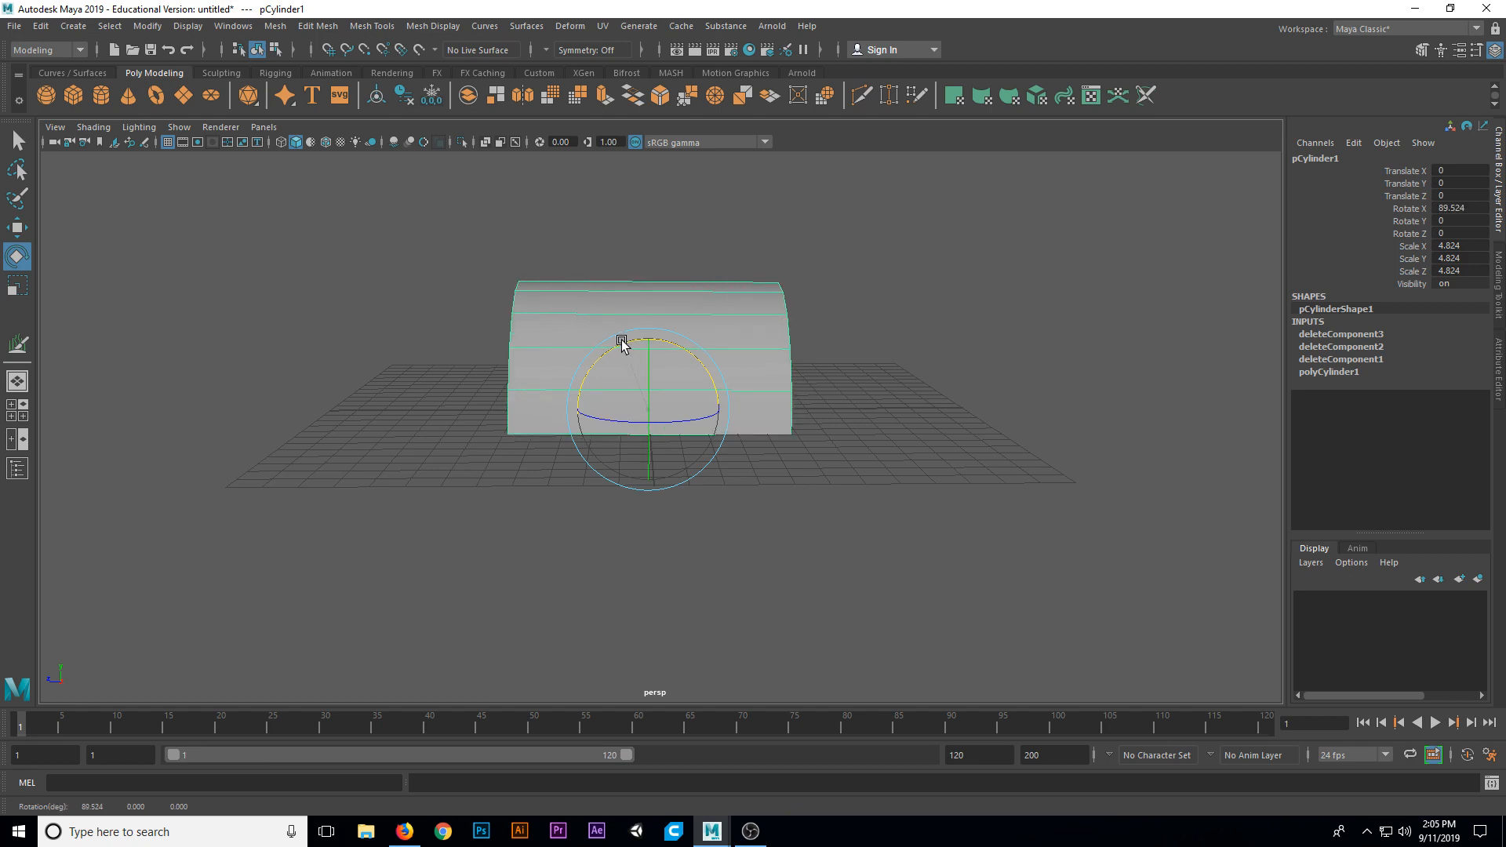
drag(623, 341, 896, 514)
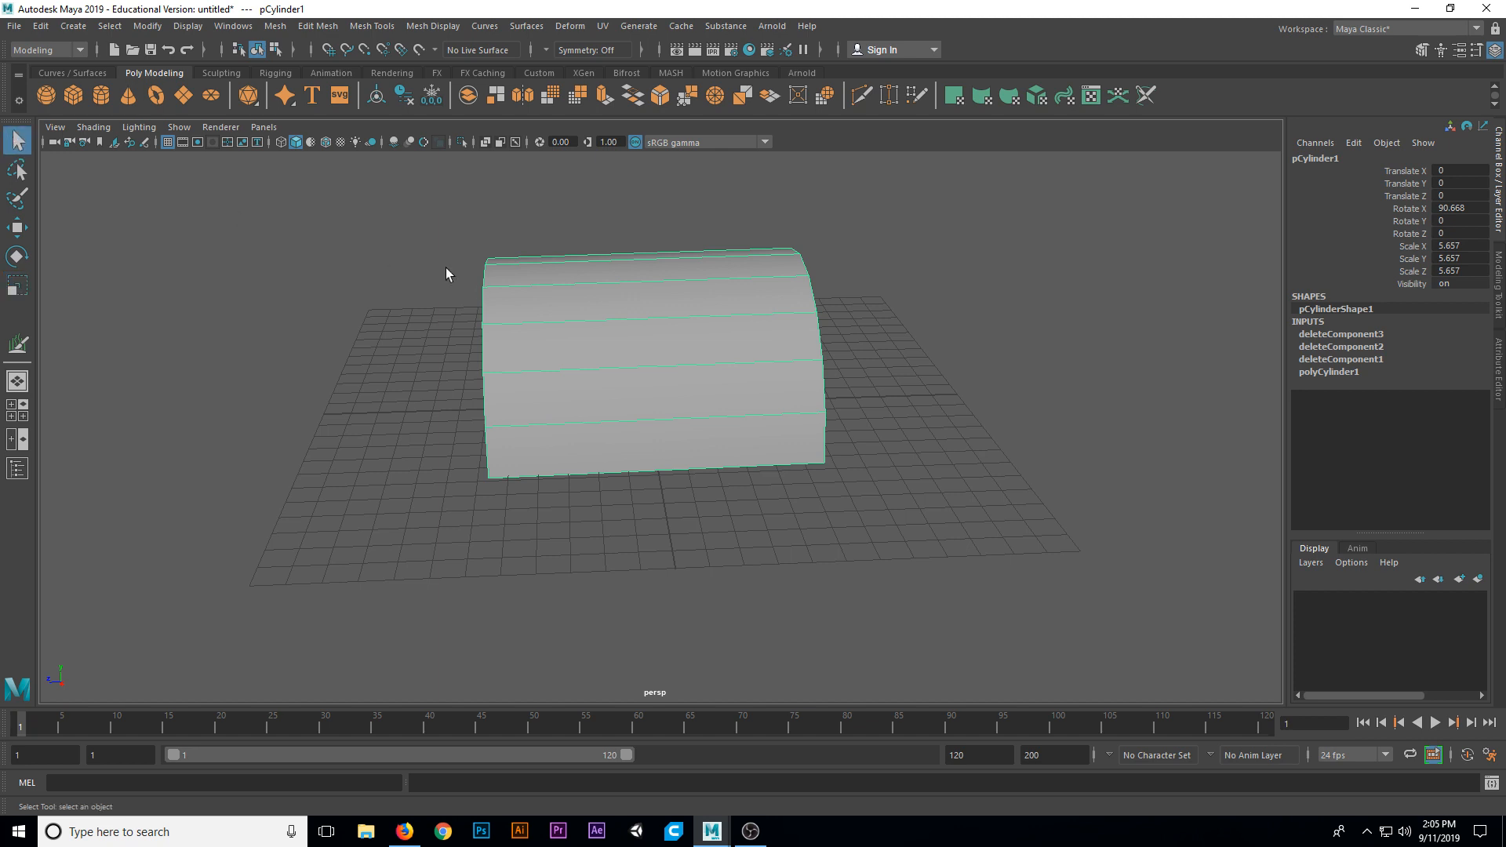
mouse_move(533, 390)
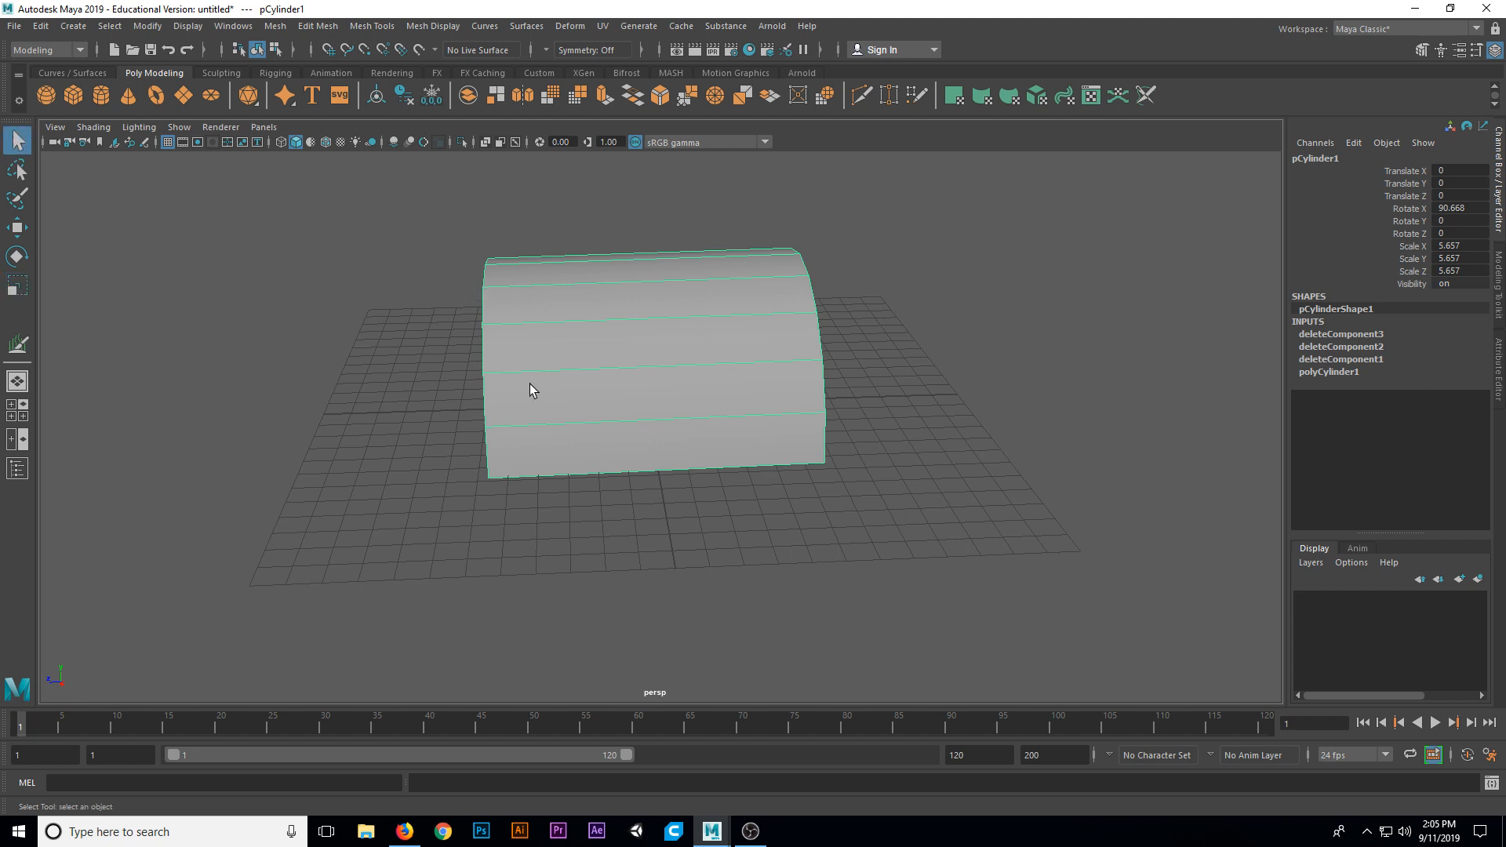
mouse_move(637, 353)
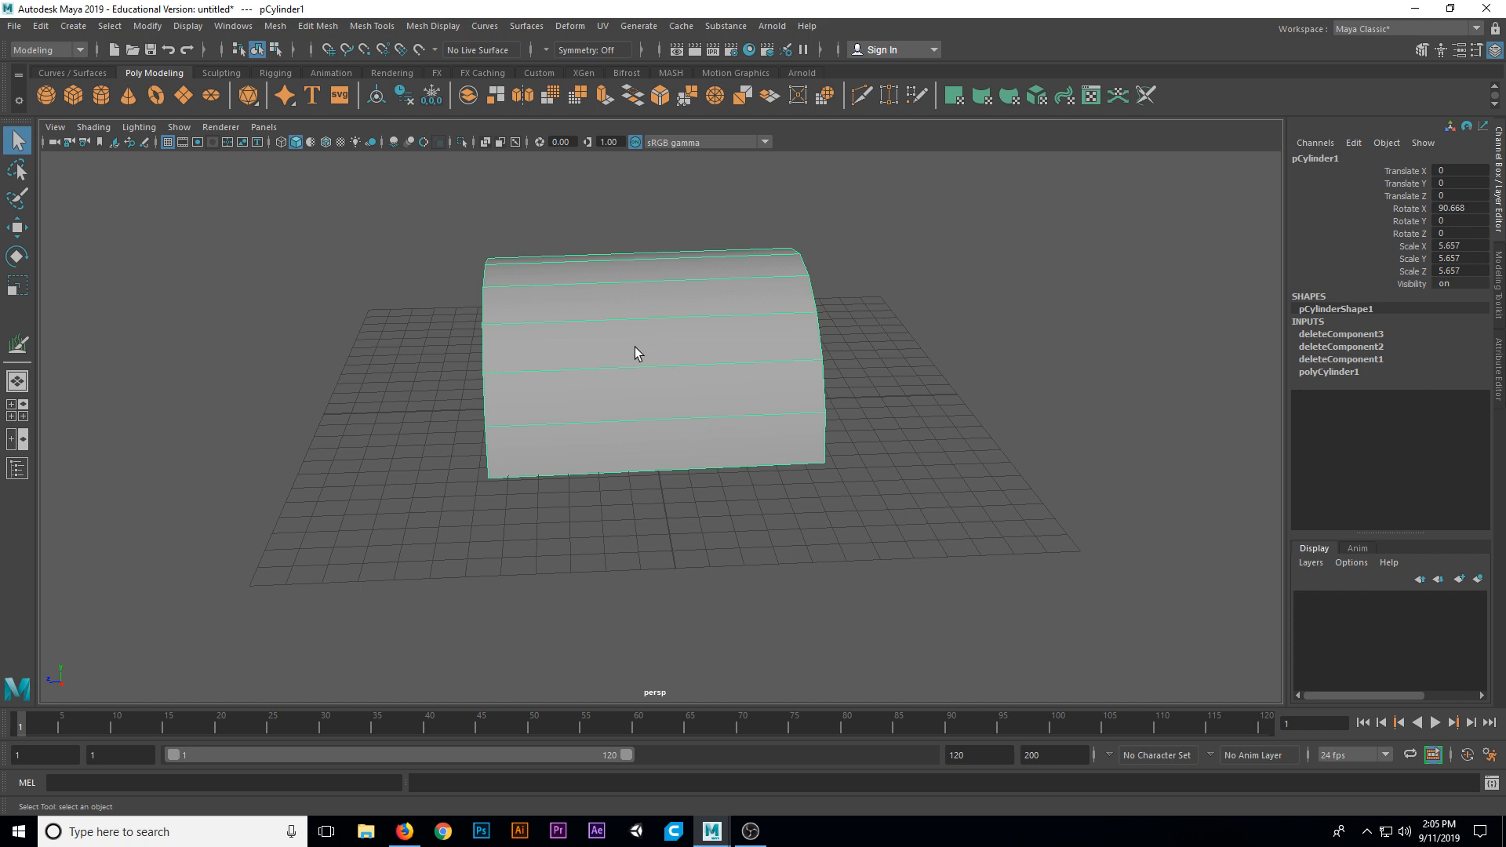
mouse_move(673, 325)
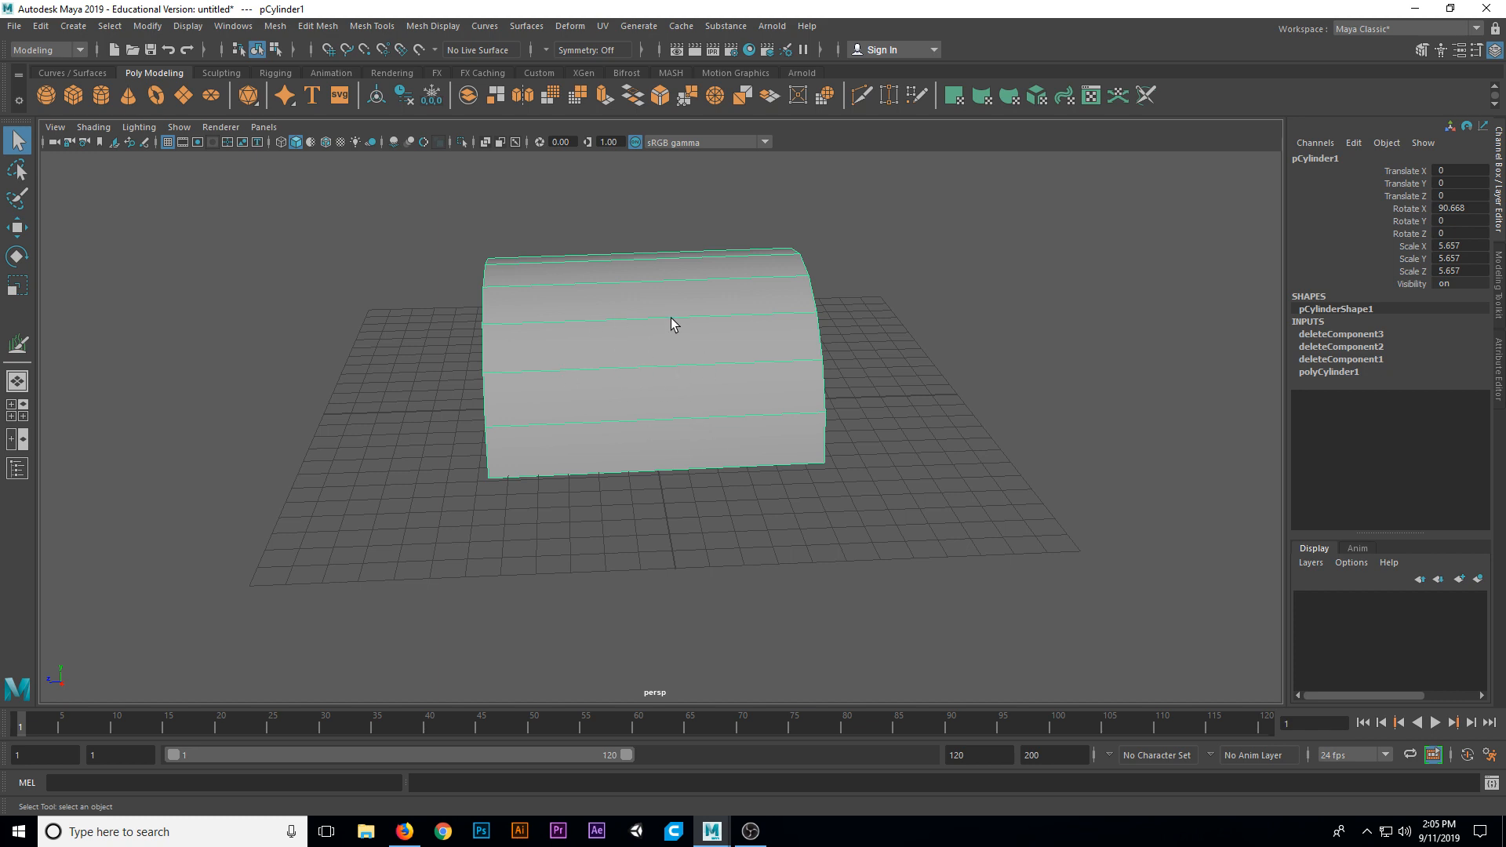
mouse_move(650, 363)
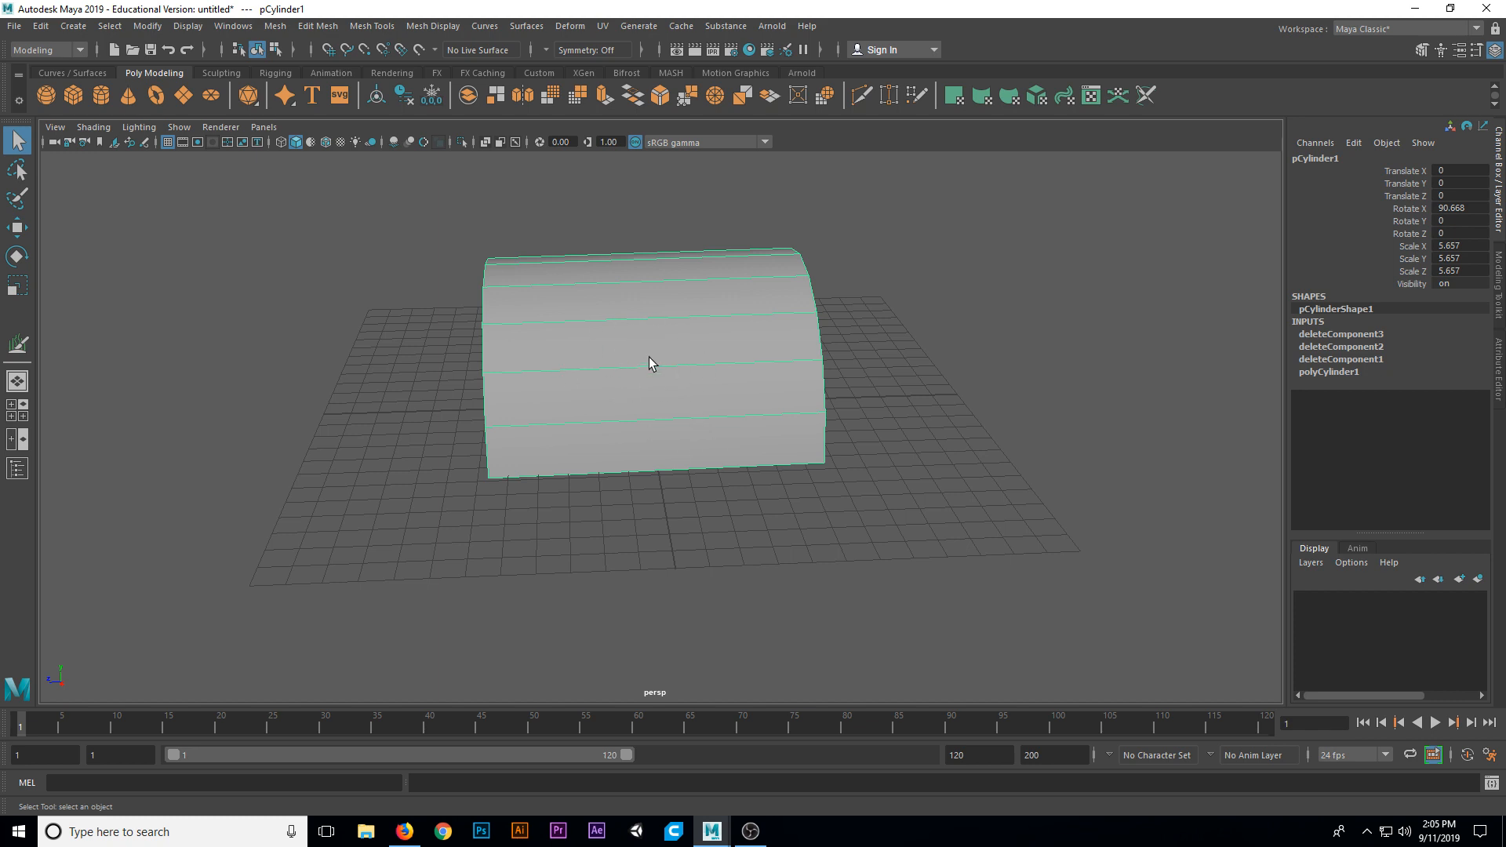
- Bring up the hotbox's Generate menu with Interactive Groom Editor highlighted
key(space)
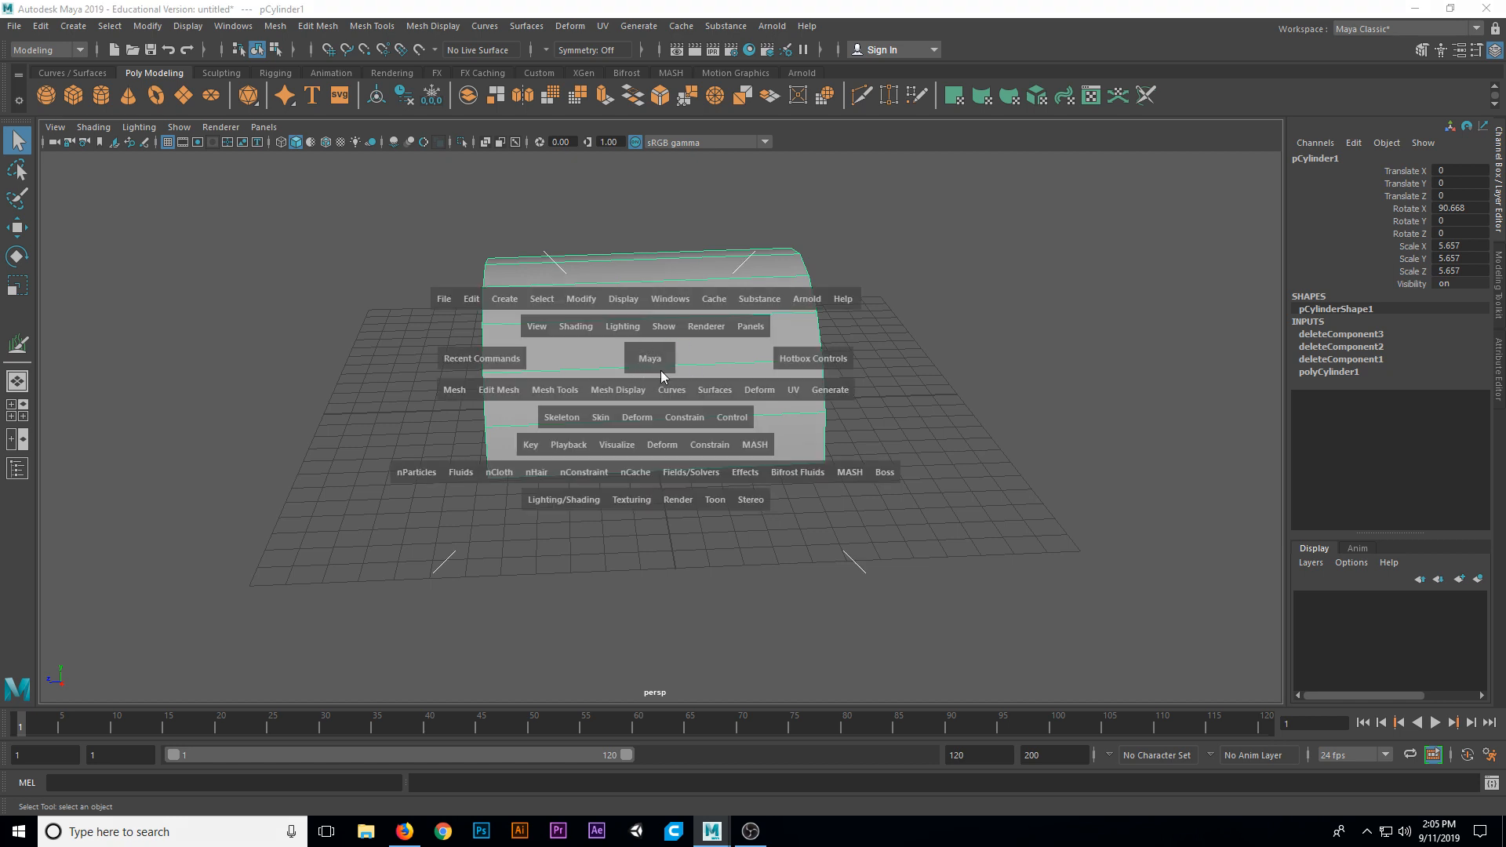
mouse_move(843, 416)
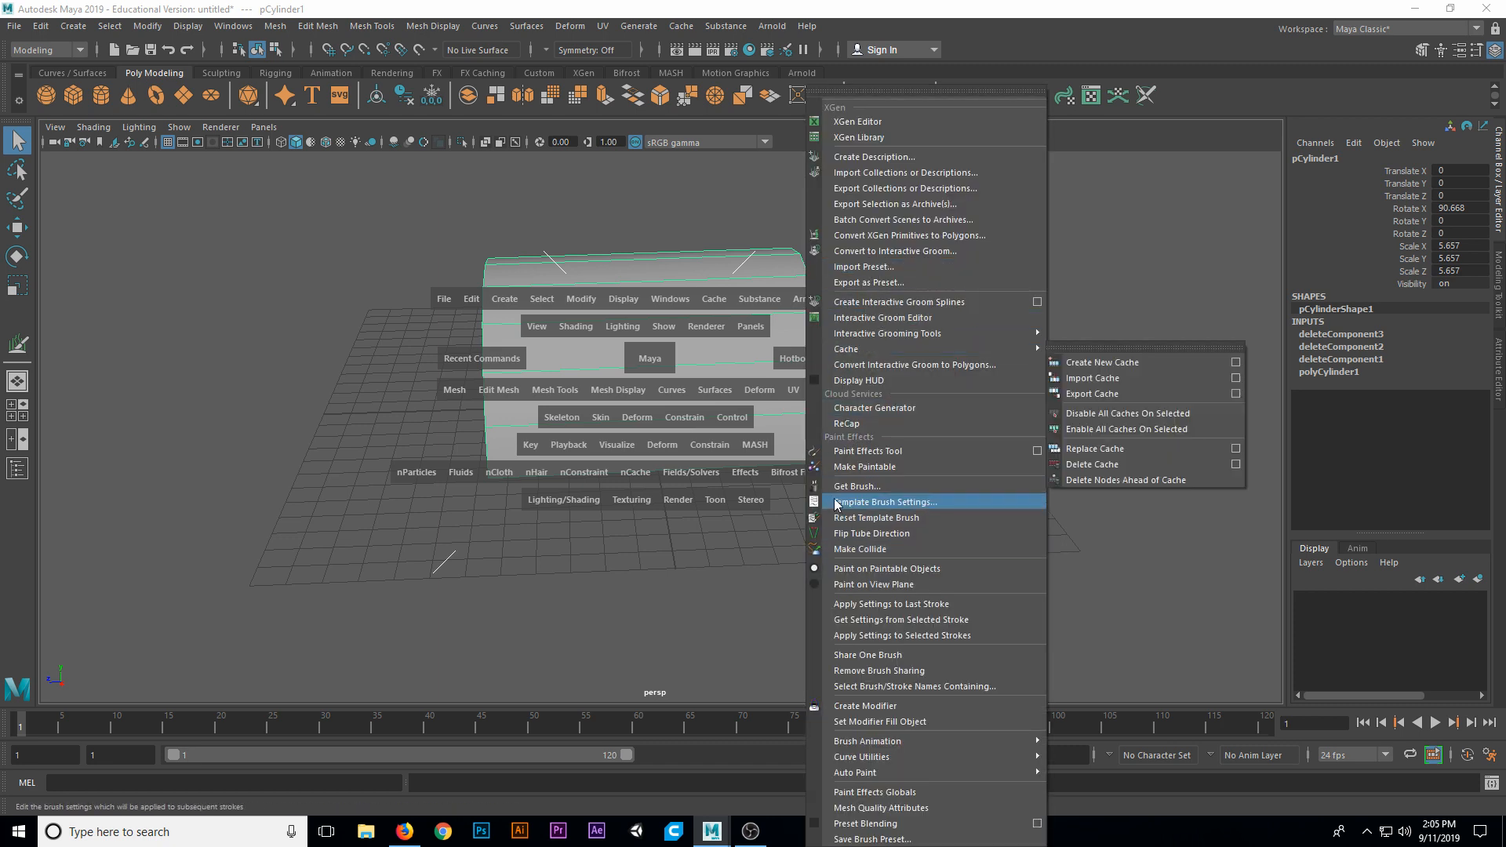
mouse_move(902, 189)
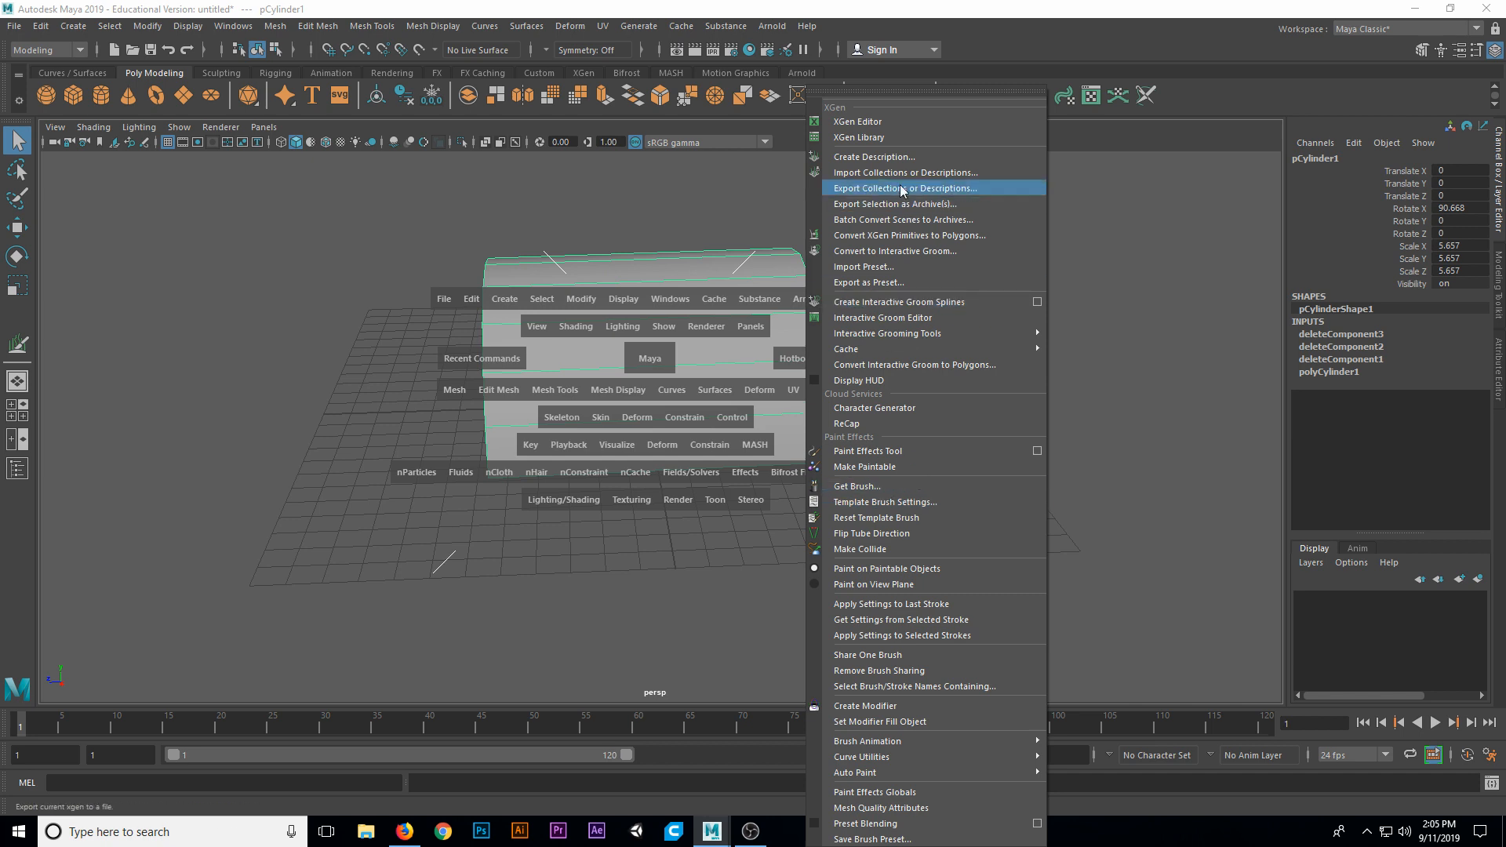
mouse_move(908, 317)
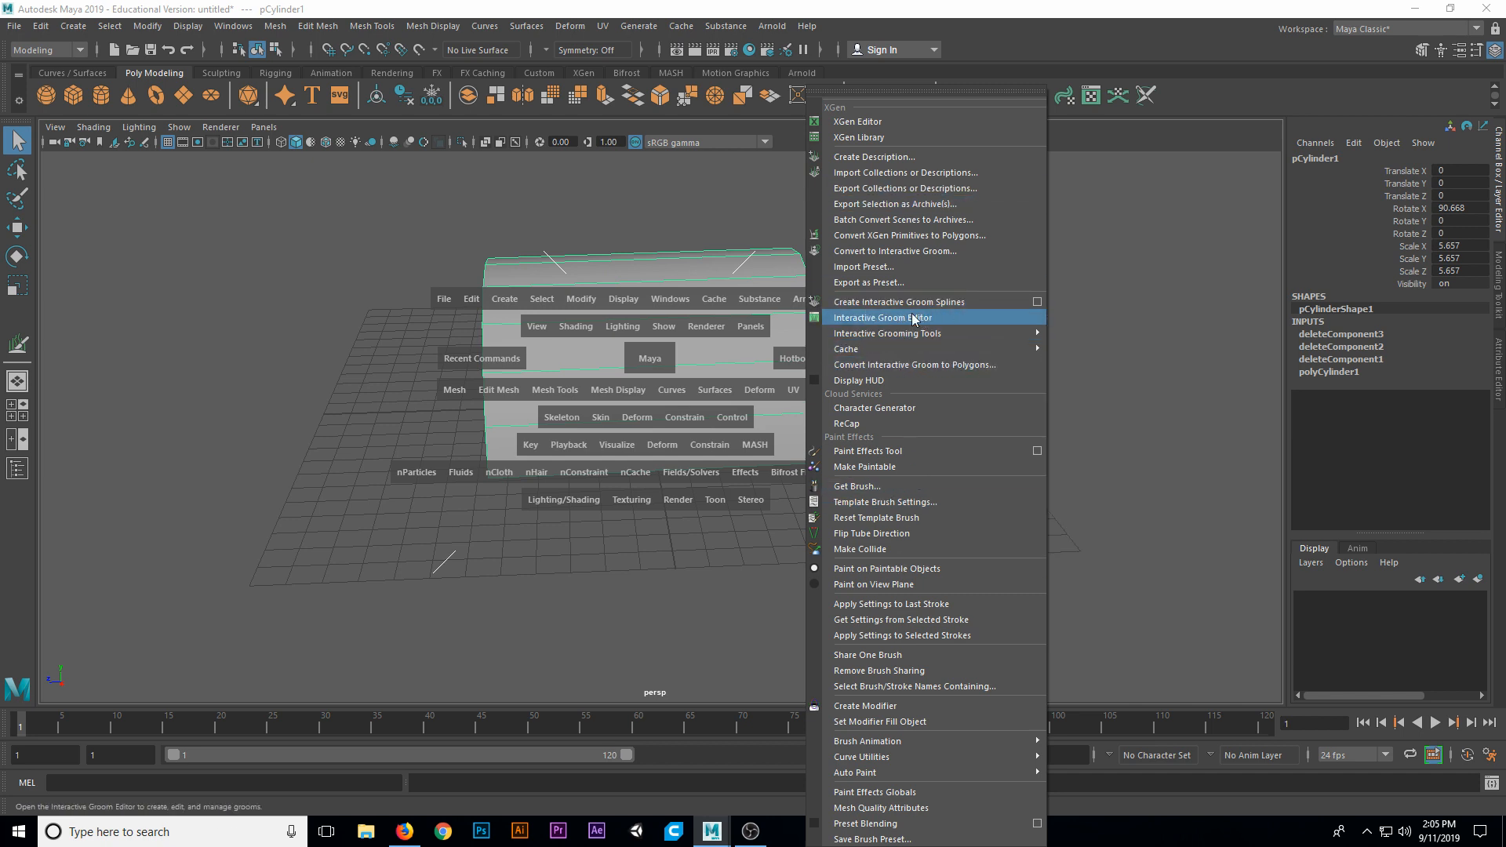
mouse_move(914, 322)
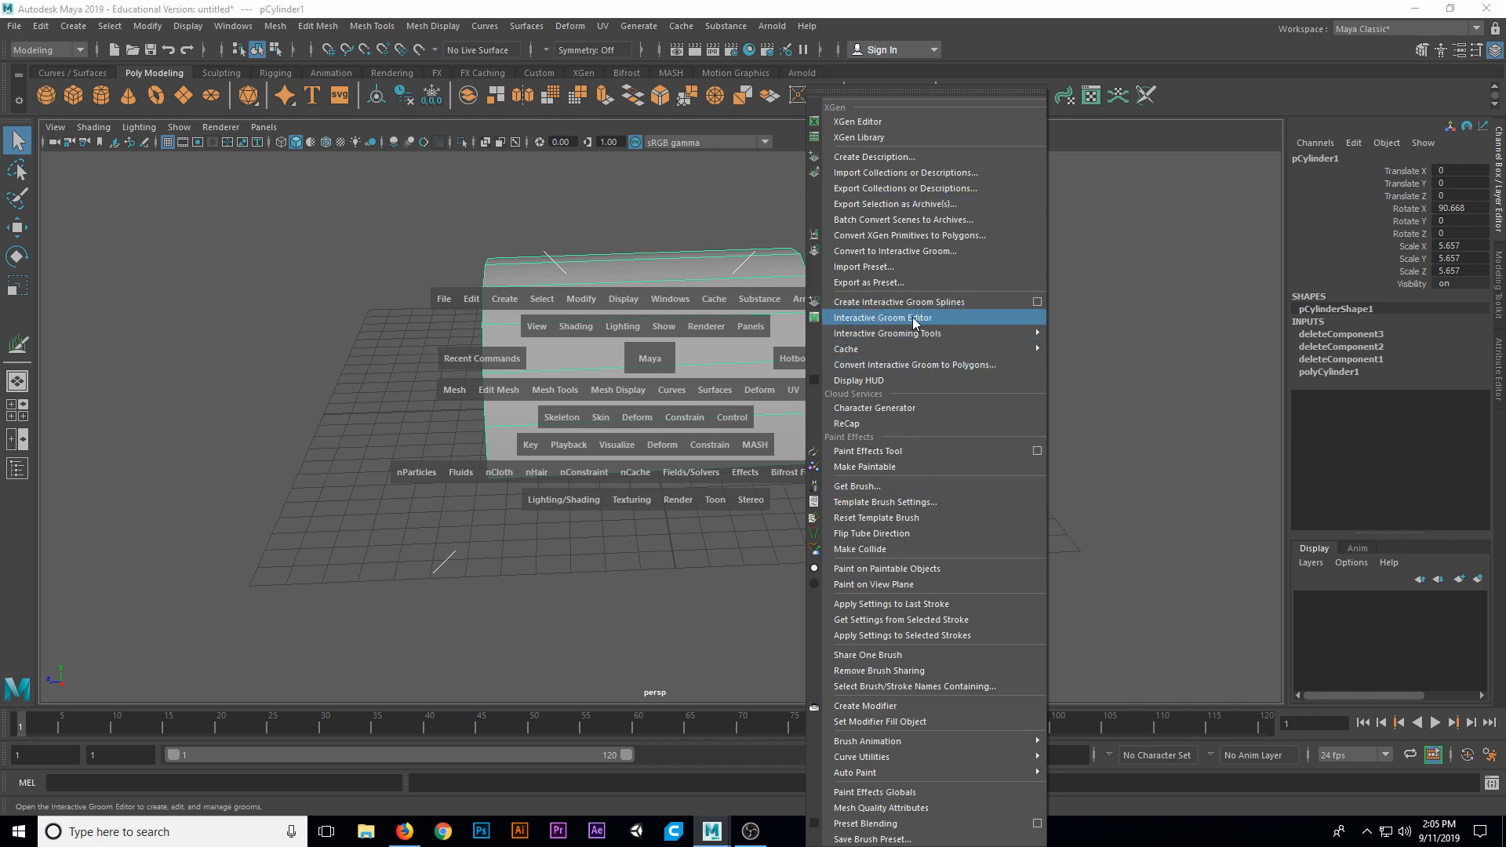
mouse_move(874, 318)
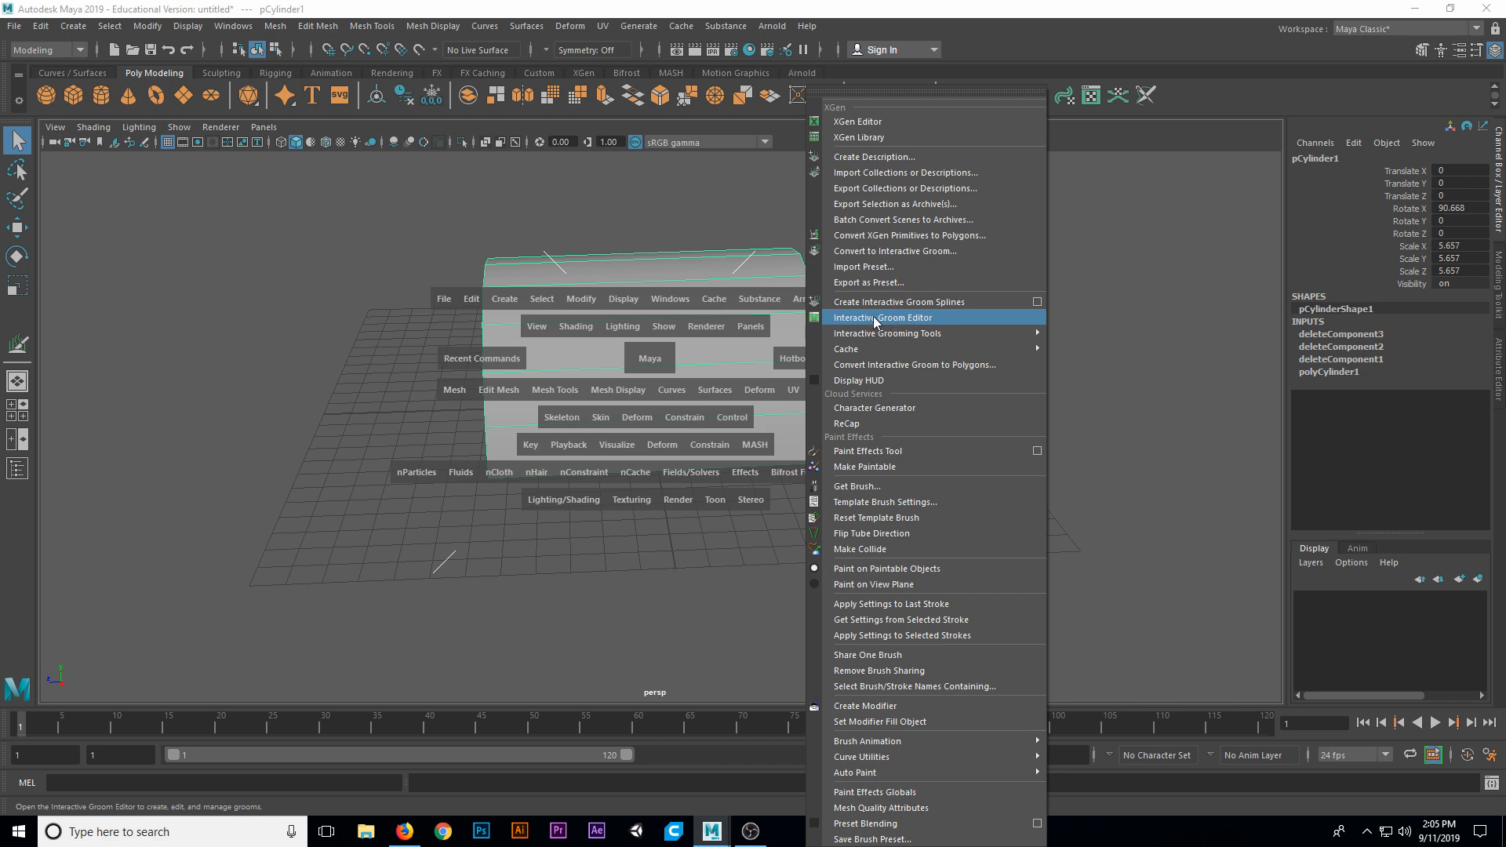
- Open the XGen Interactive Groom Editor and dock it beside the viewport
click(881, 317)
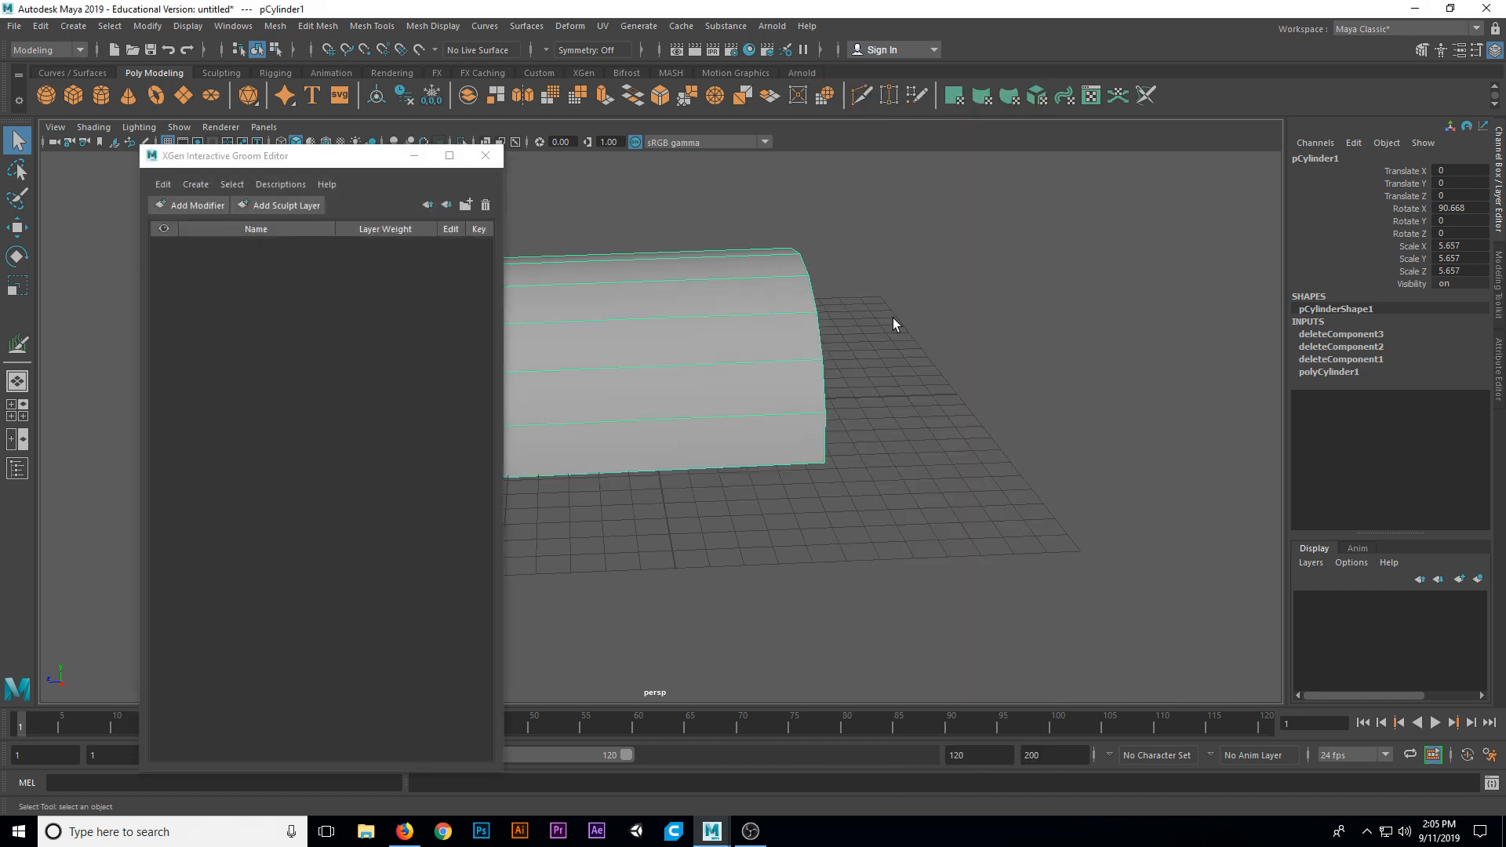
drag(223, 155, 363, 179)
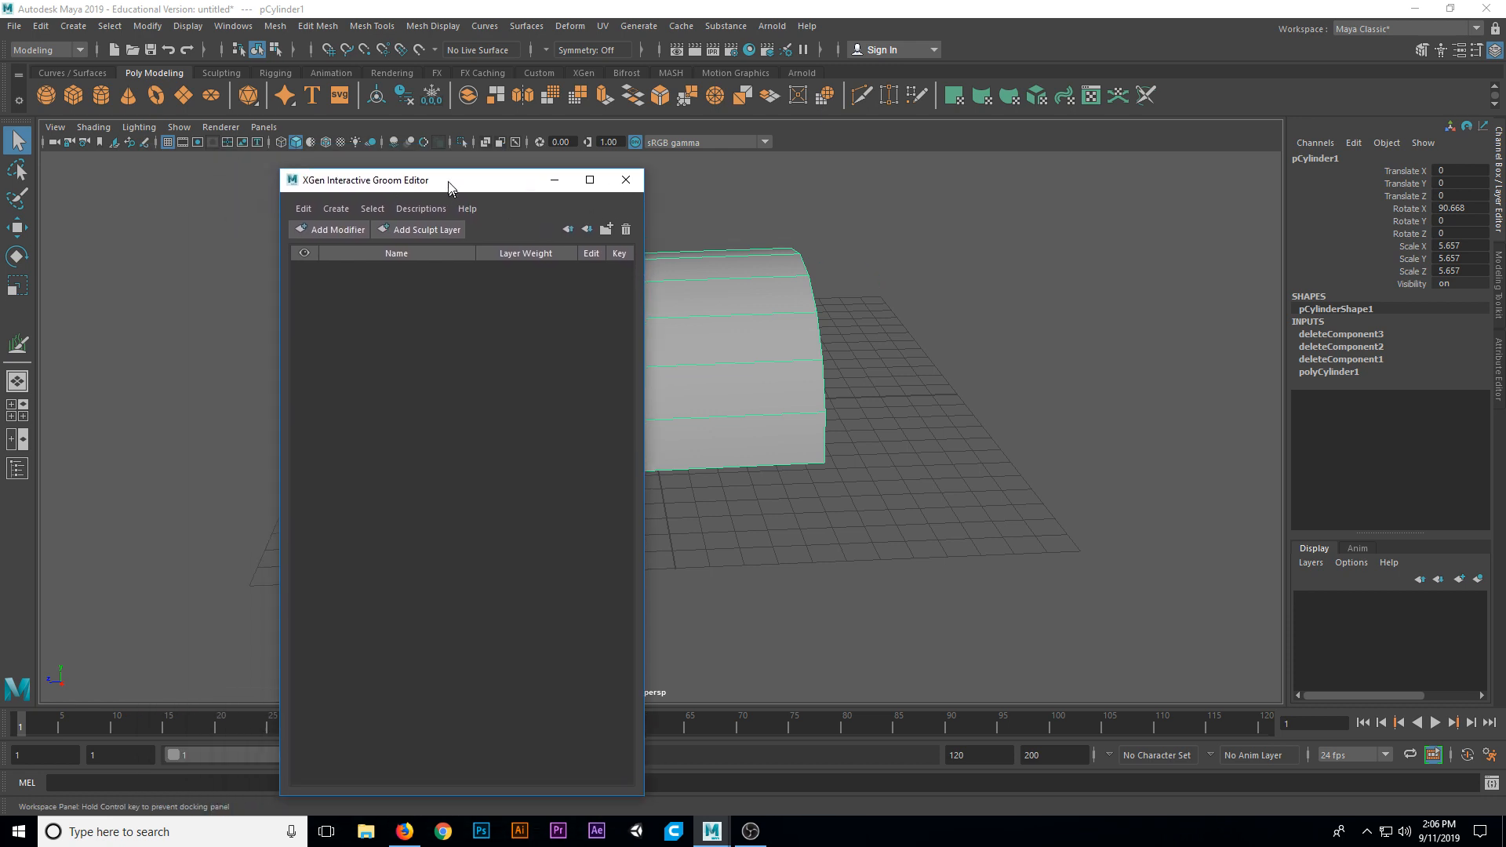
drag(447, 179, 1326, 405)
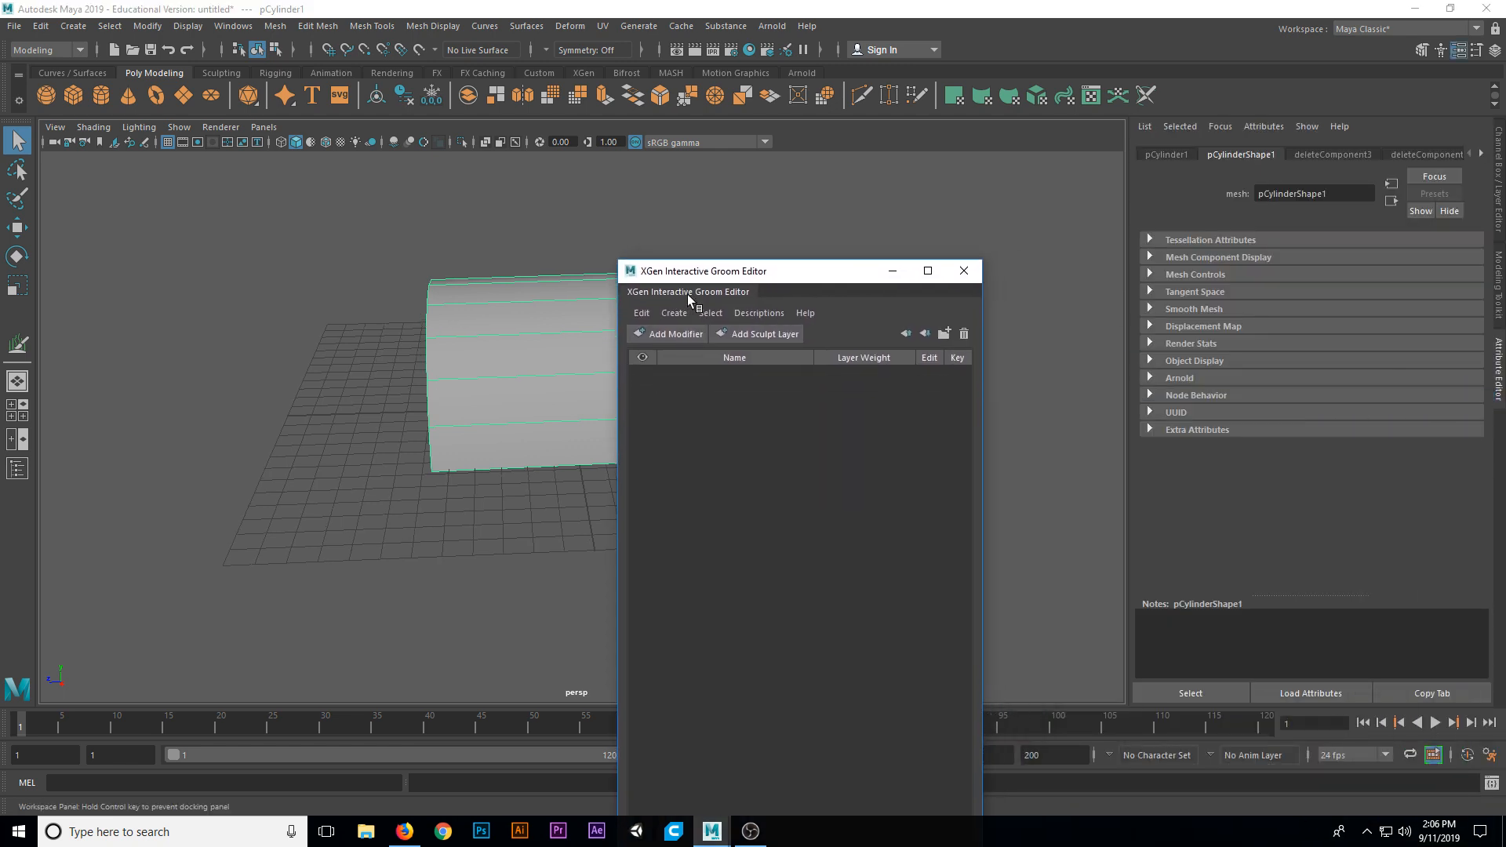
drag(688, 271, 783, 254)
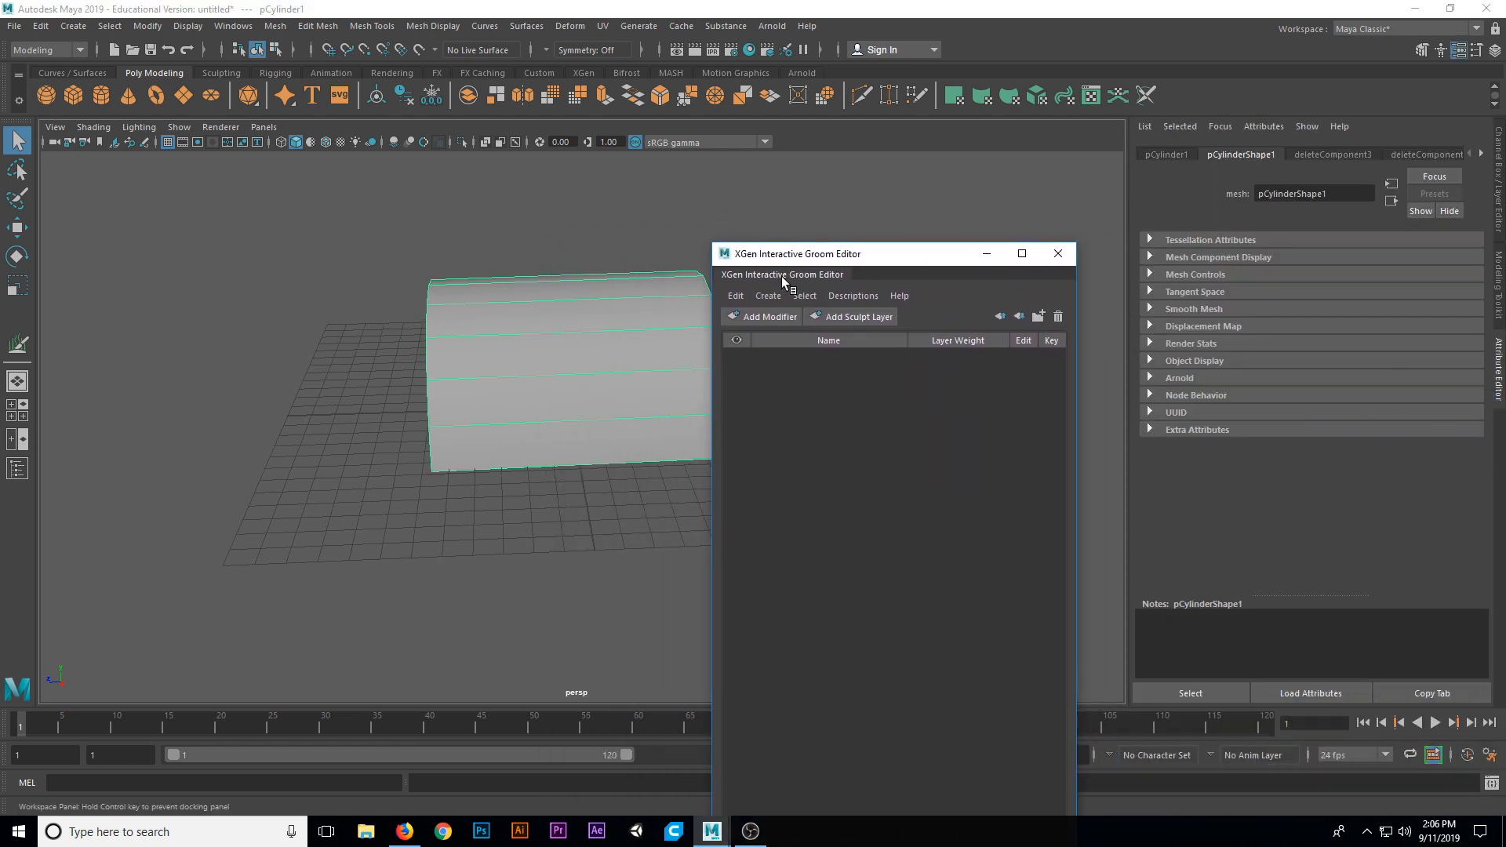
drag(792, 253, 101, 283)
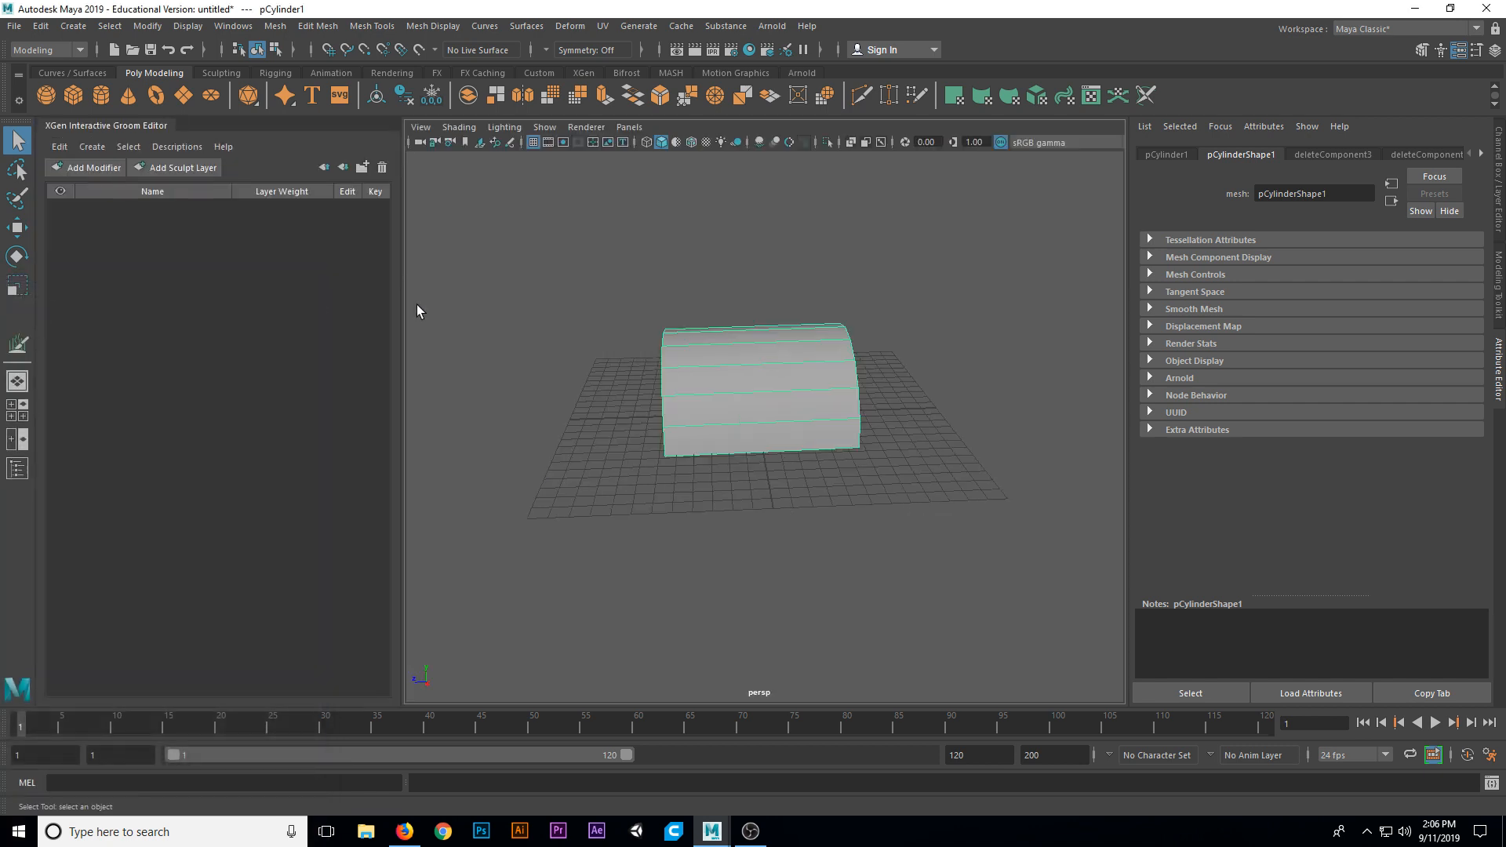
mouse_move(1422, 337)
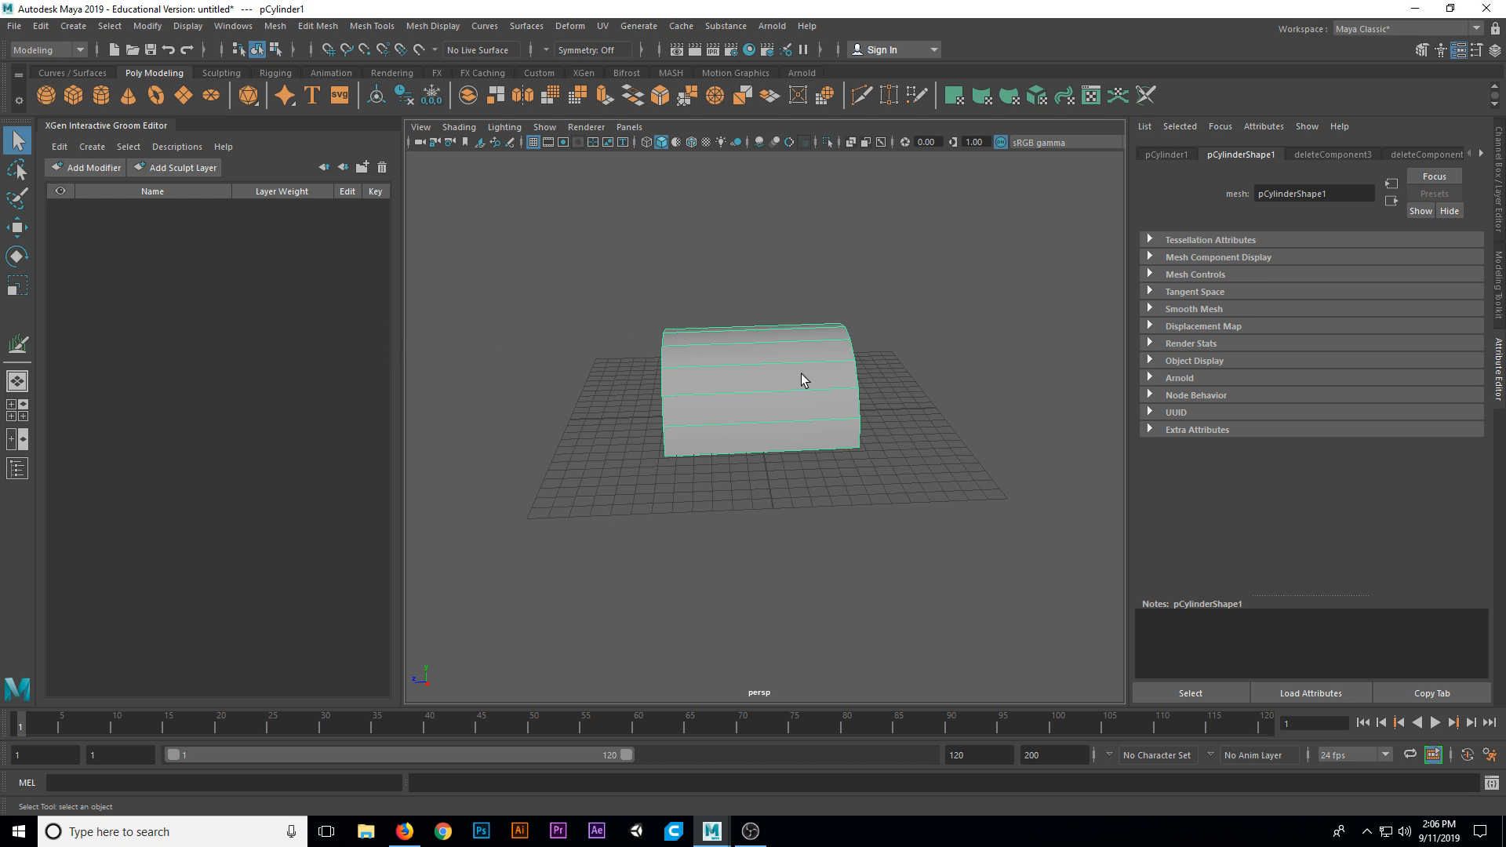
- Move the view closer to the half-cylinder and show the groom editor's Create menu
drag(802, 380, 829, 397)
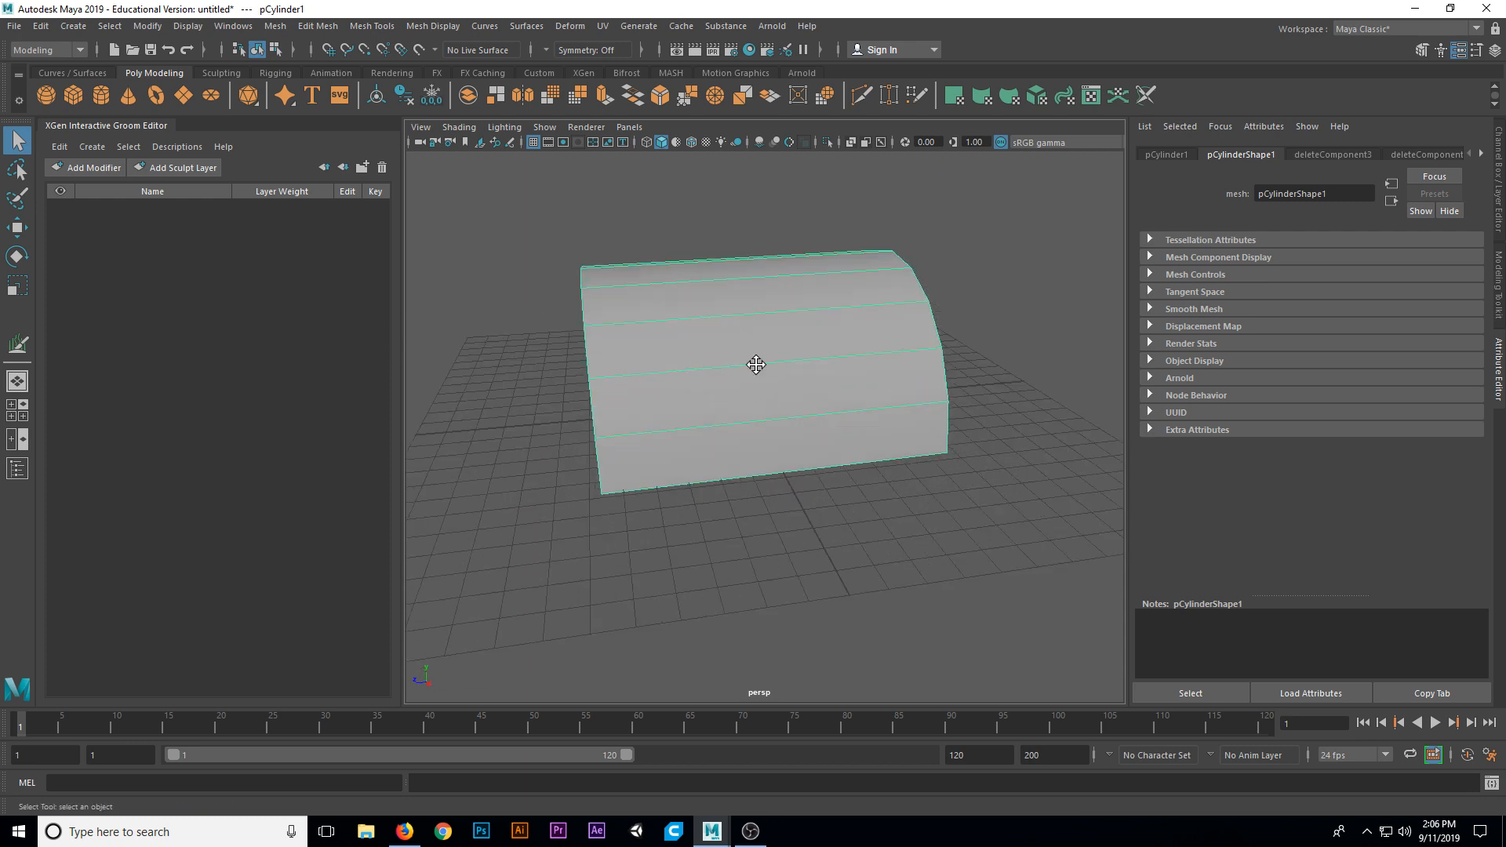
drag(757, 365, 701, 402)
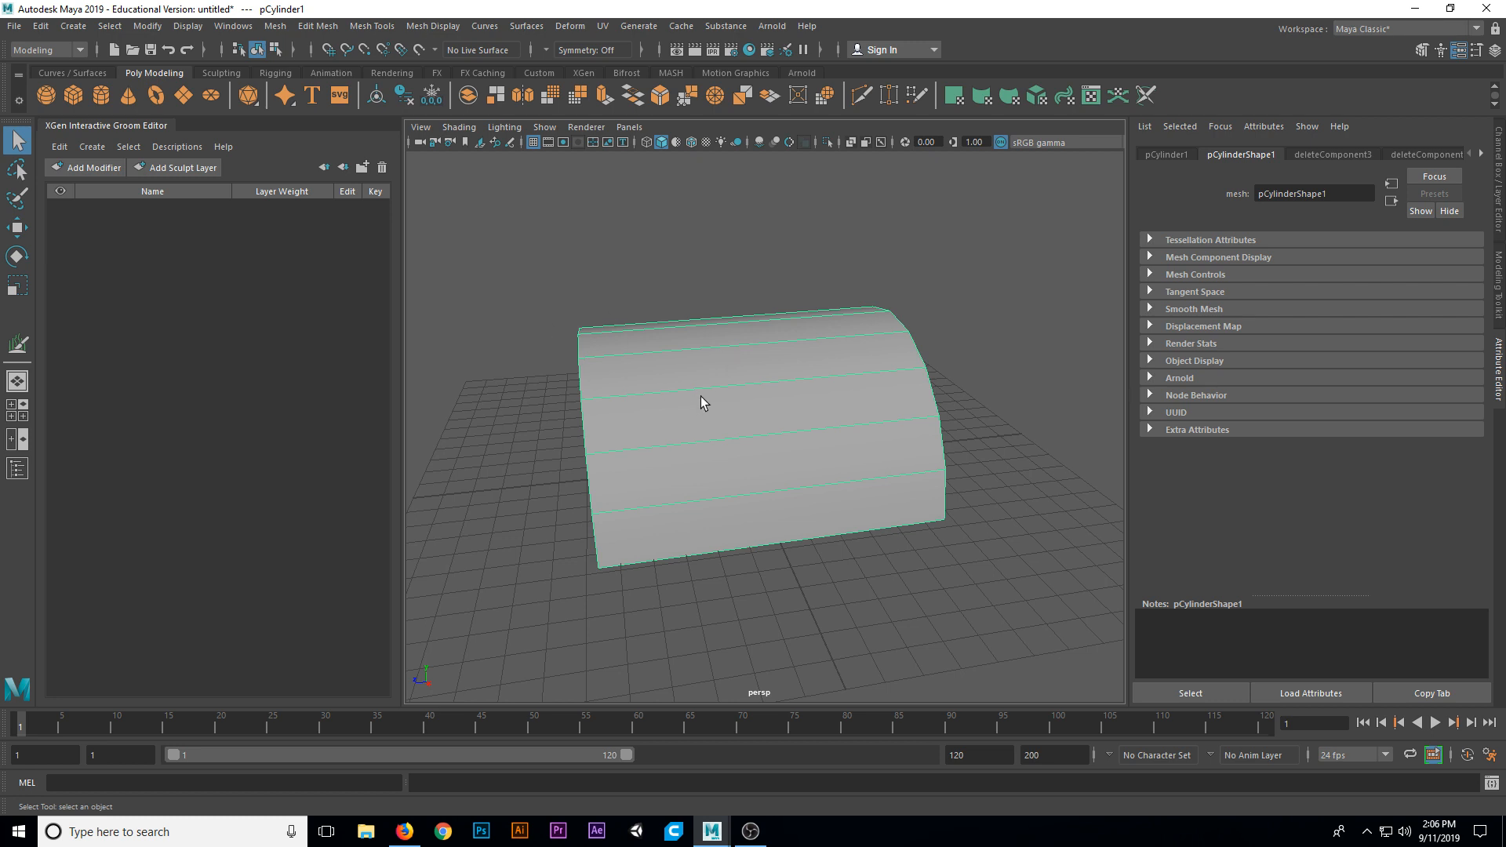
click(91, 146)
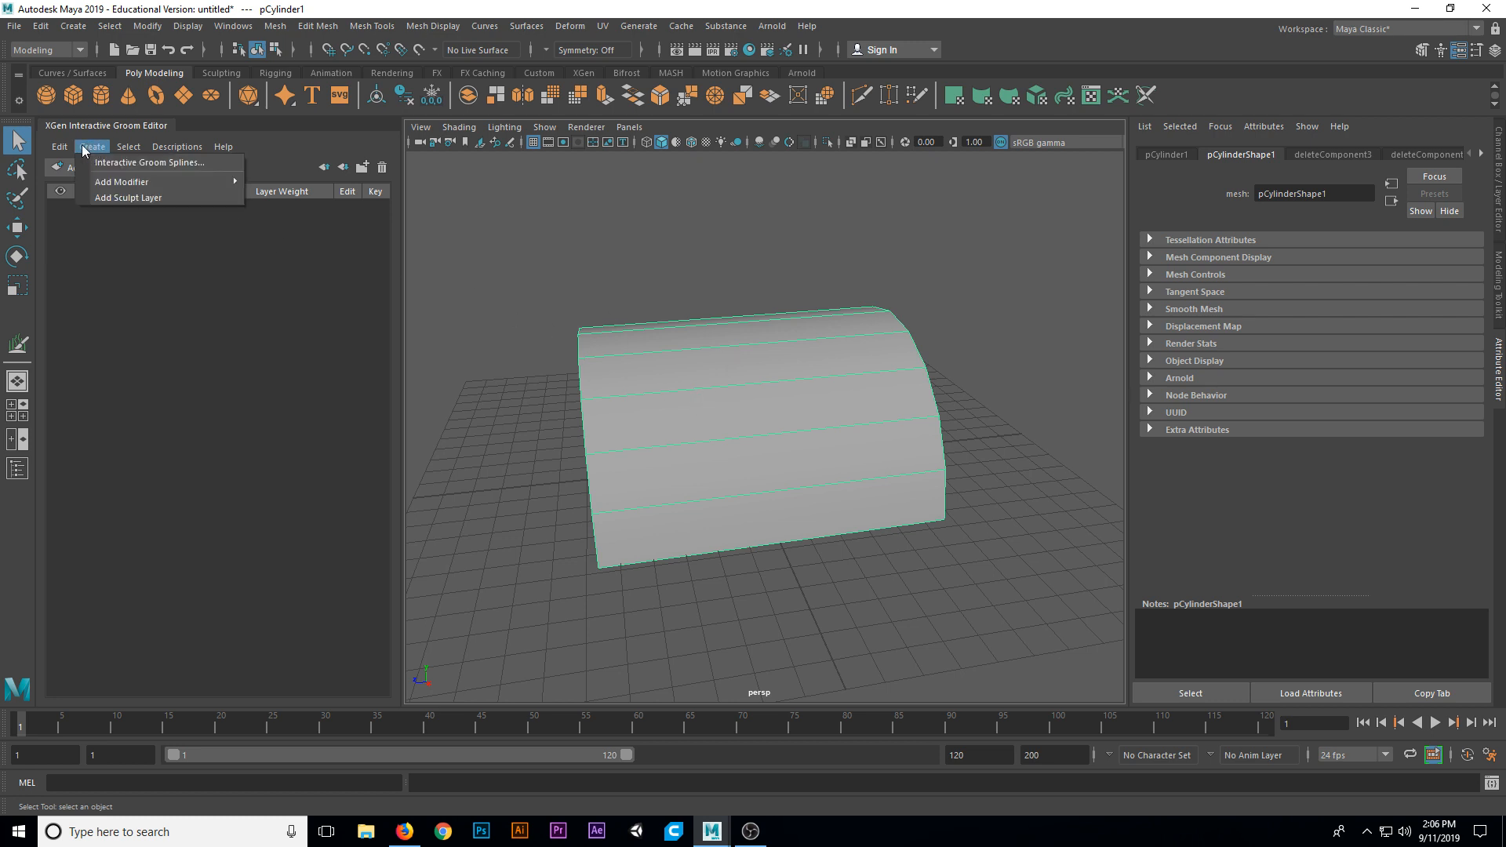
mouse_move(149, 162)
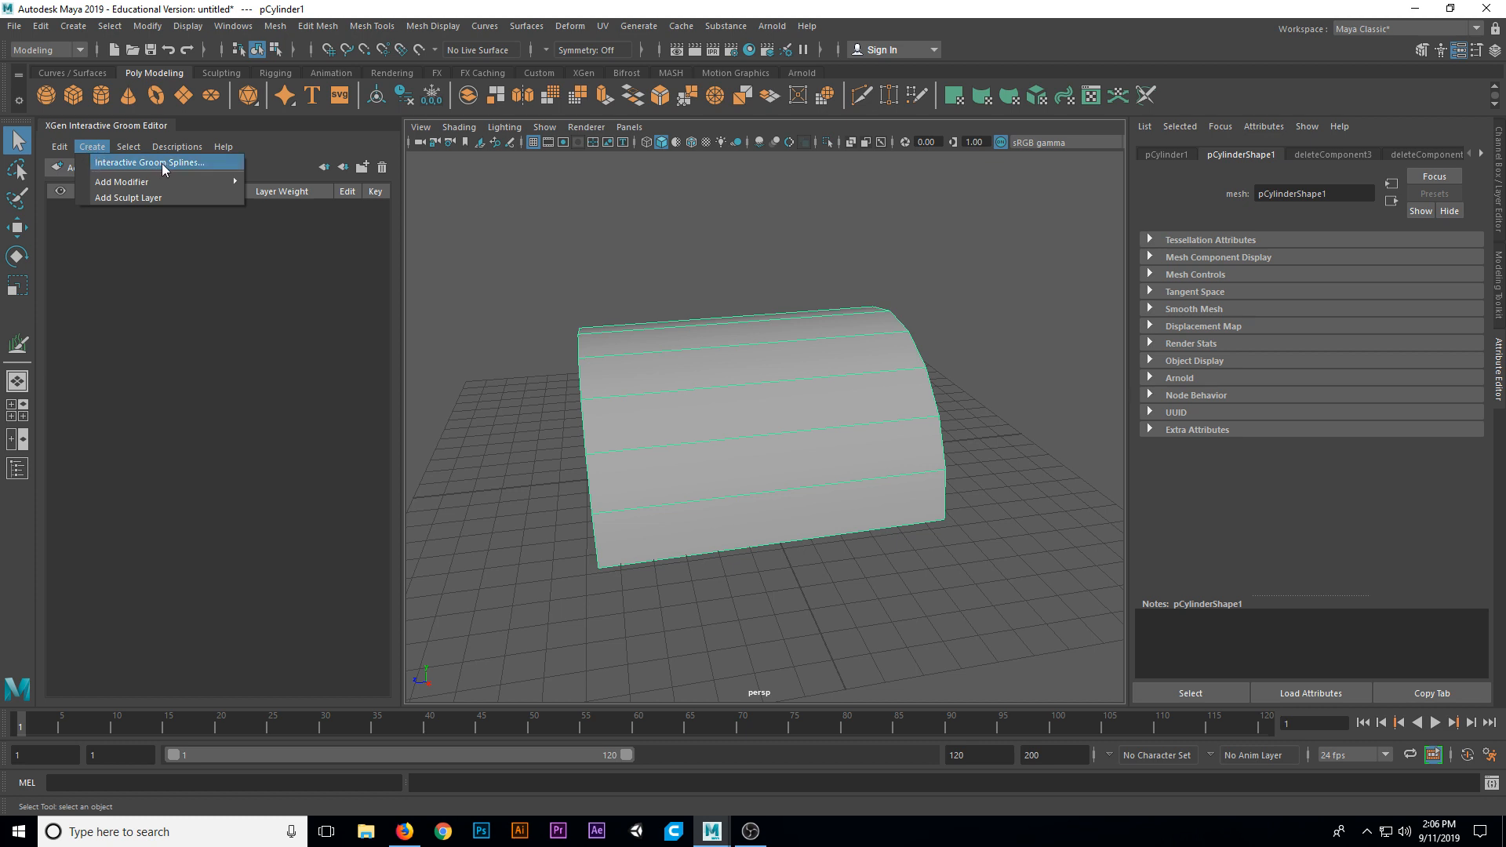
mouse_move(149, 167)
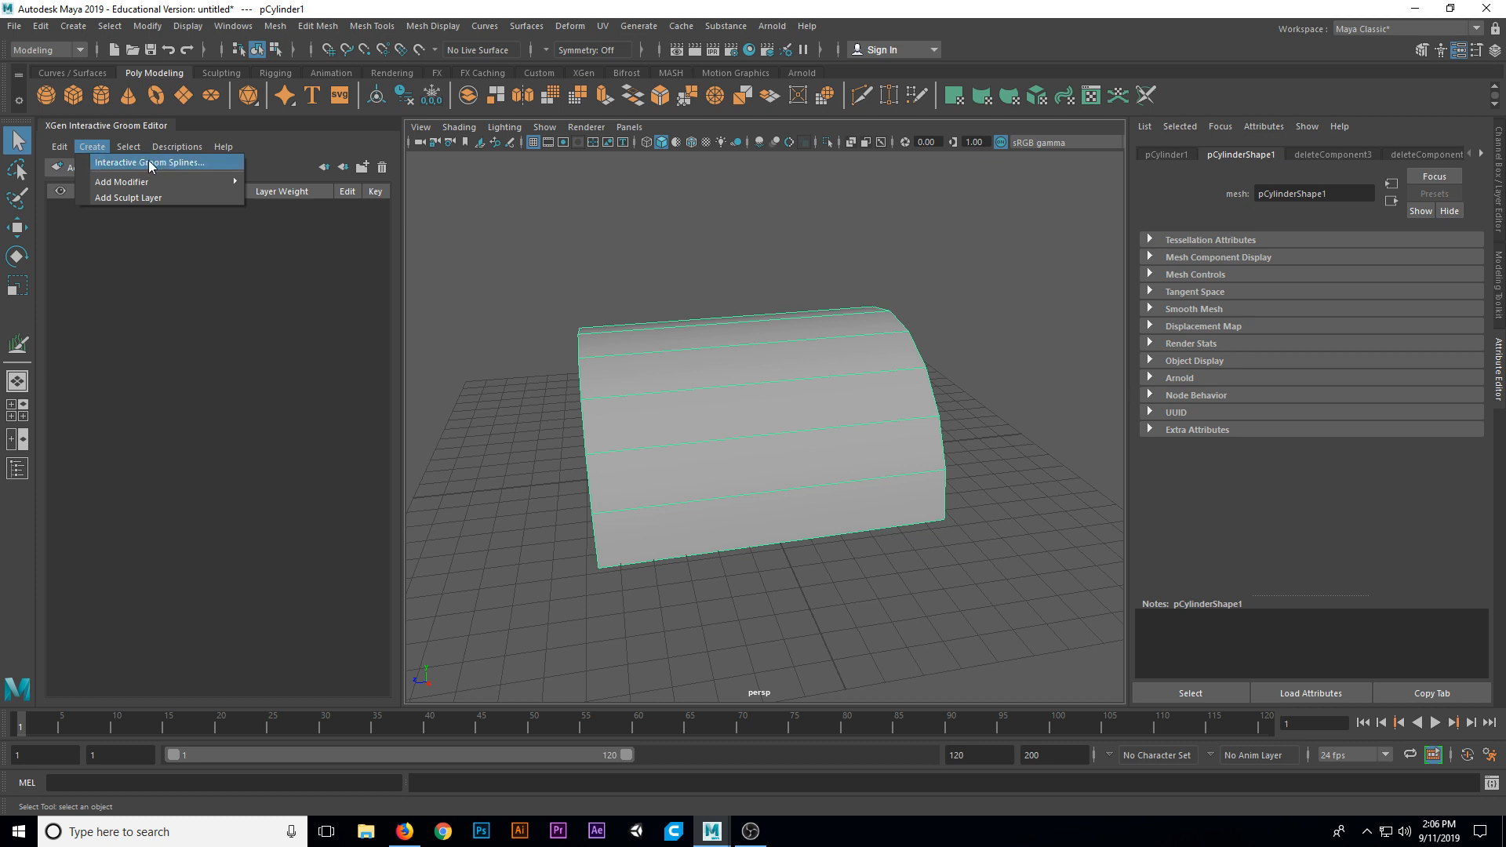
- Create Interactive Groom Splines with the new description named 'Fur'
click(149, 162)
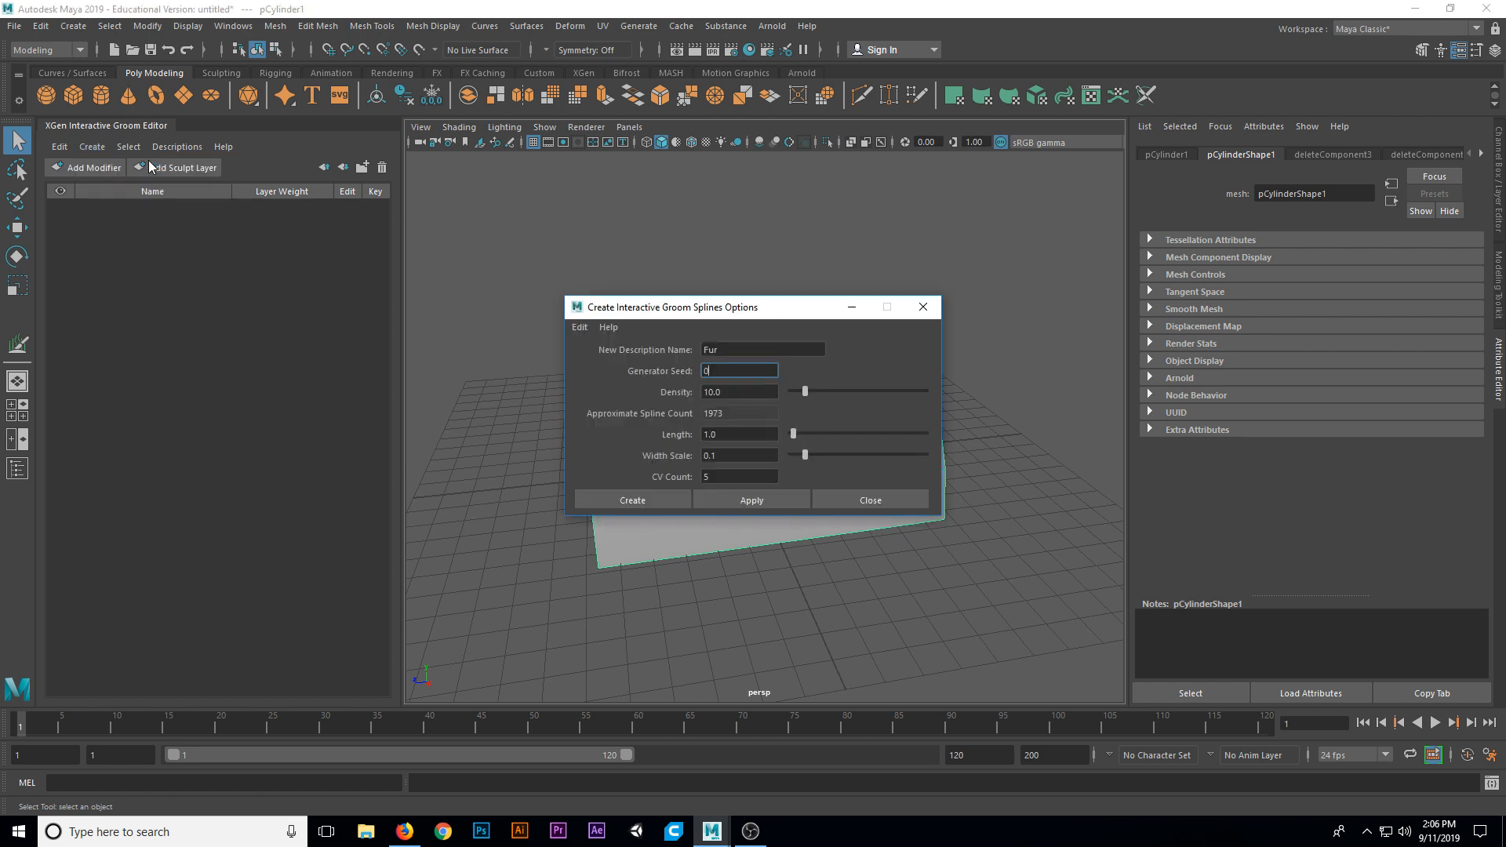
mouse_move(672, 362)
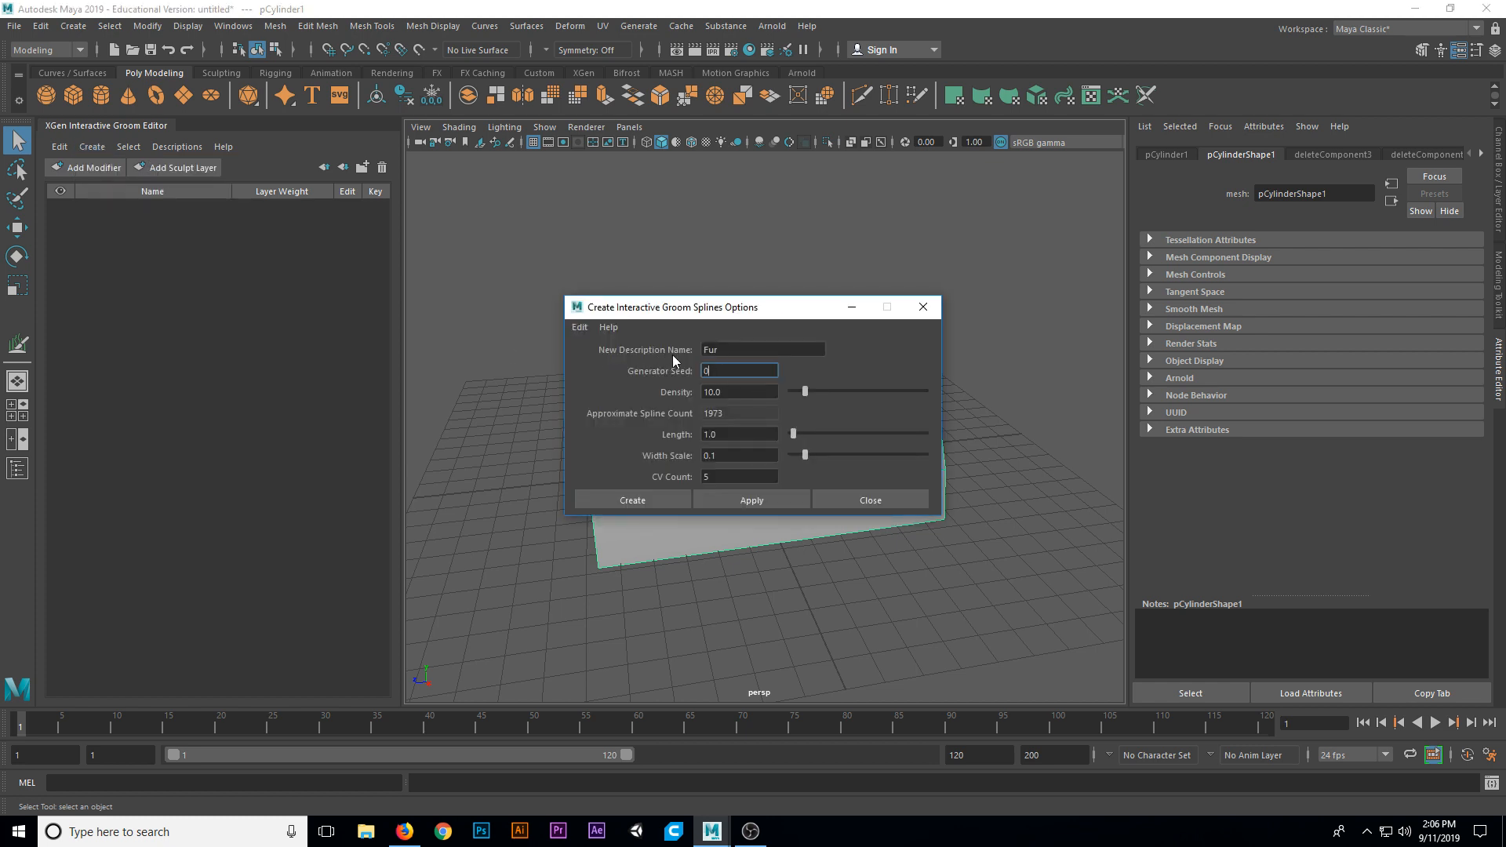
drag(663, 307, 677, 308)
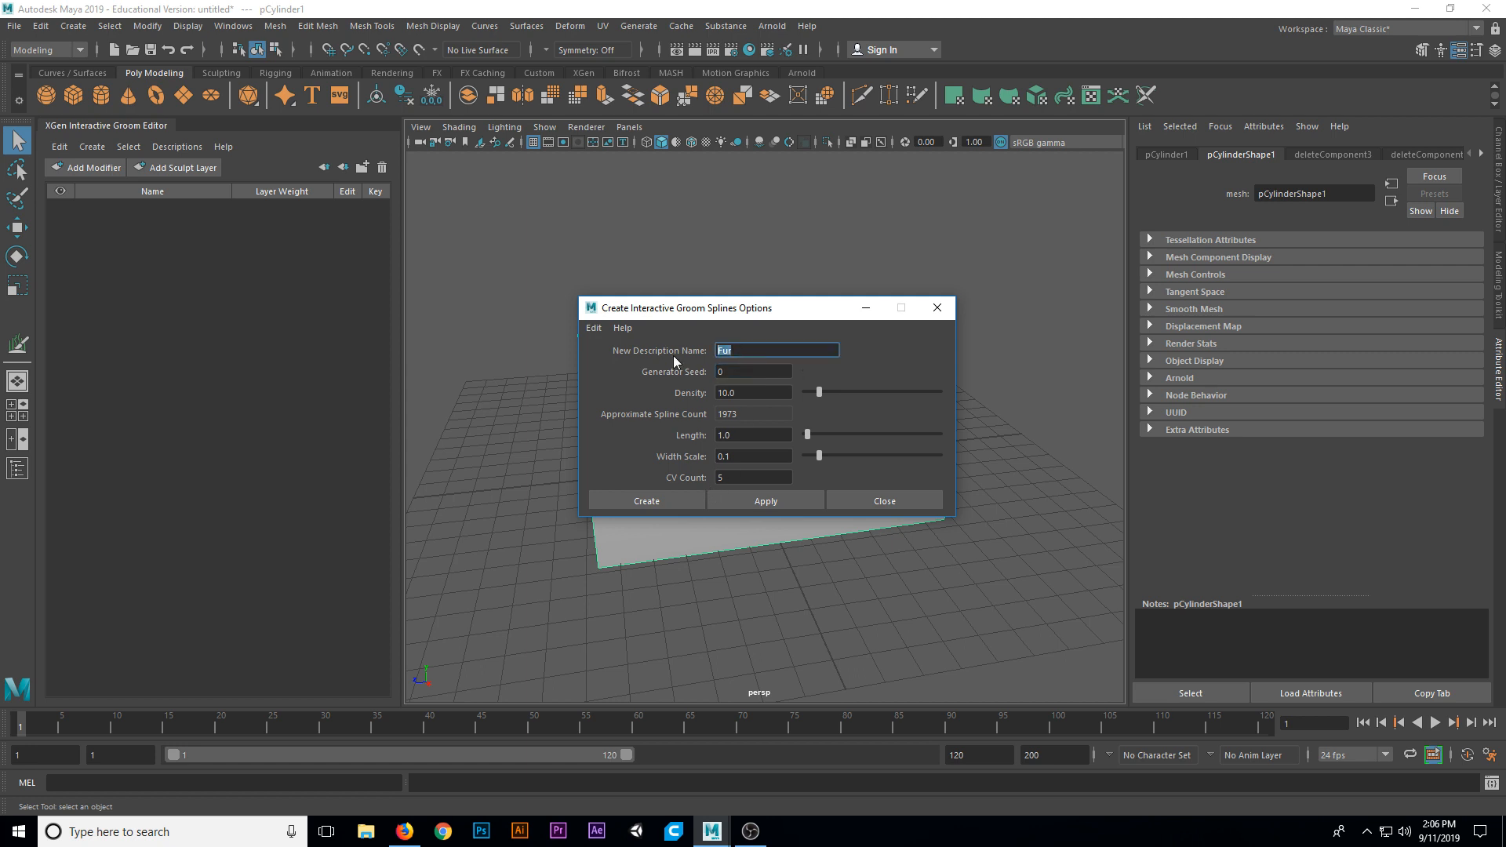
text(description)
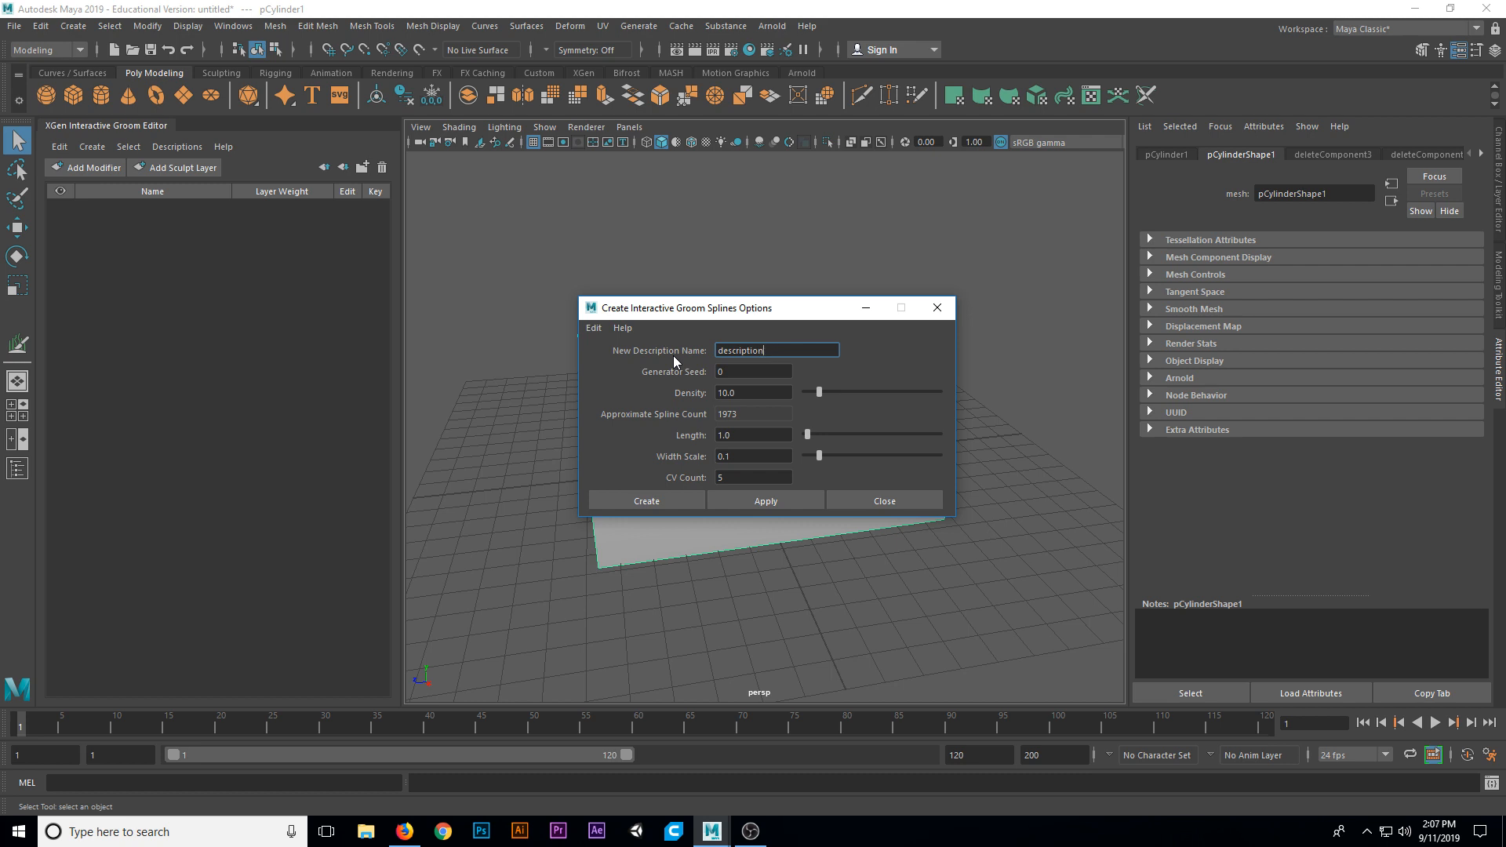
key(ctrl+a)
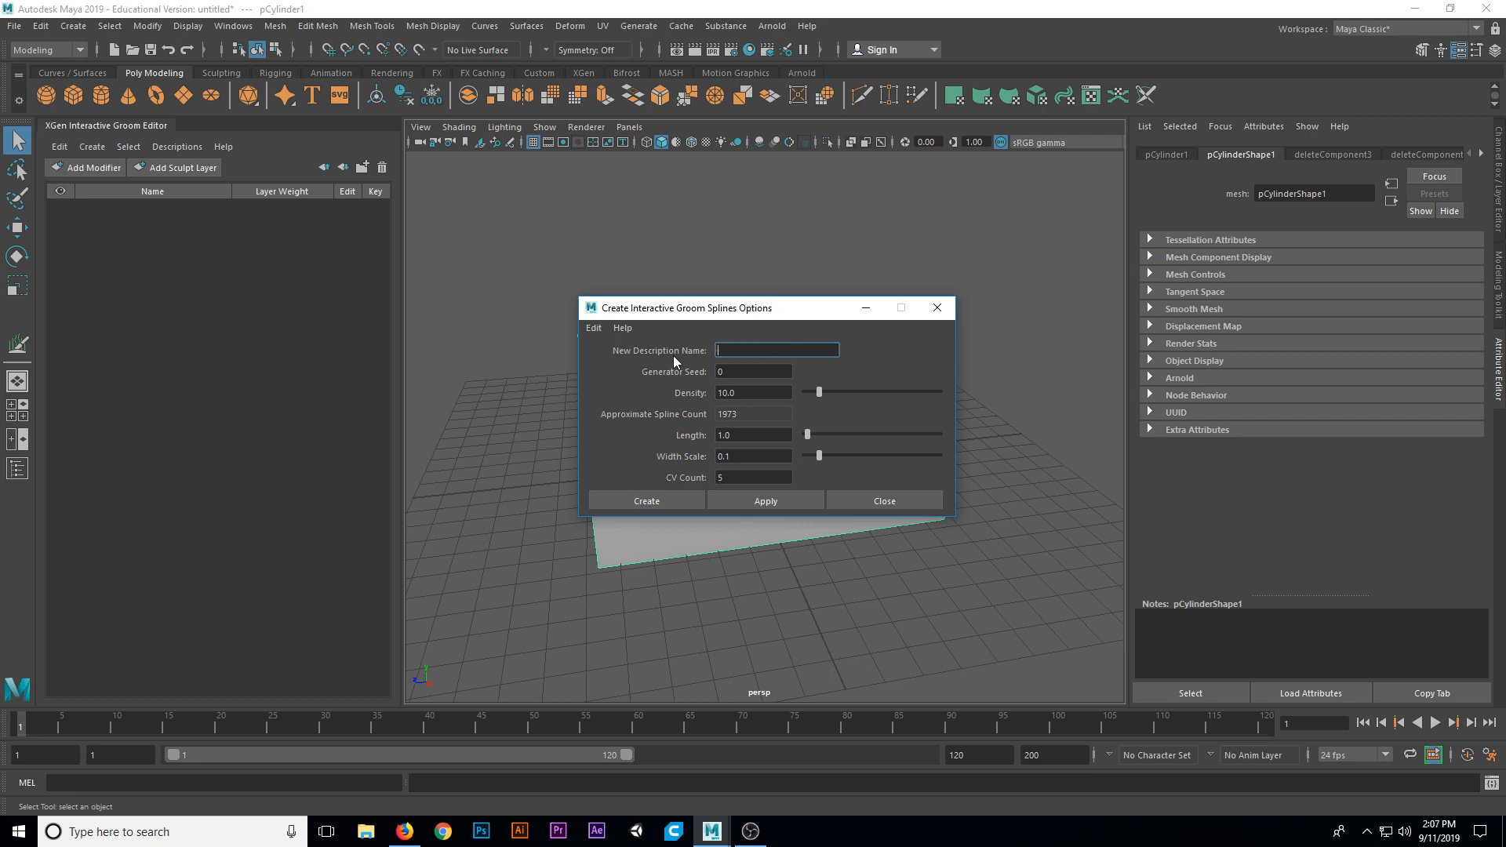
text(Fur)
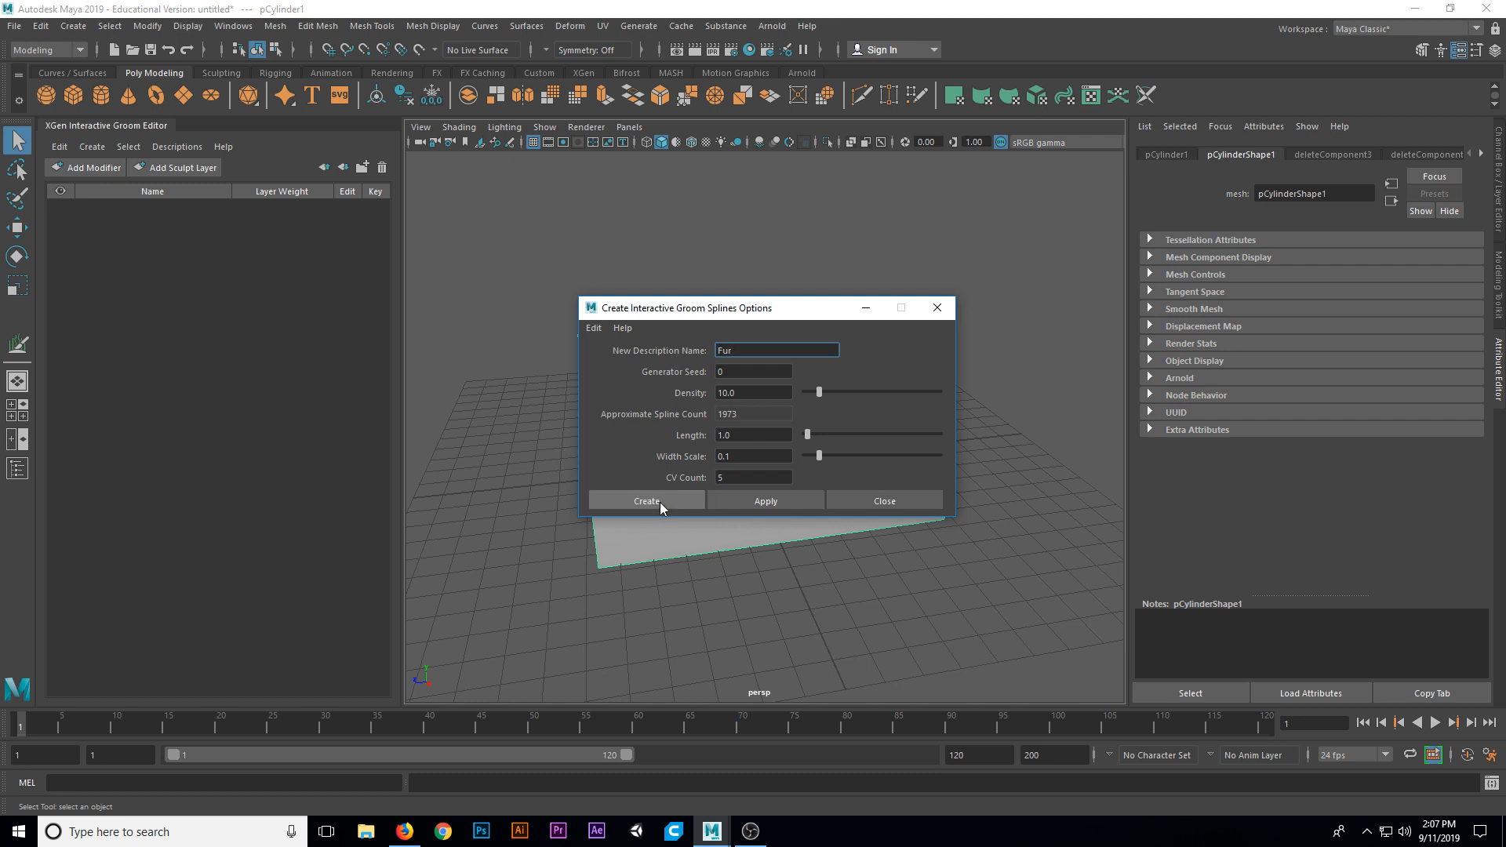
click(646, 501)
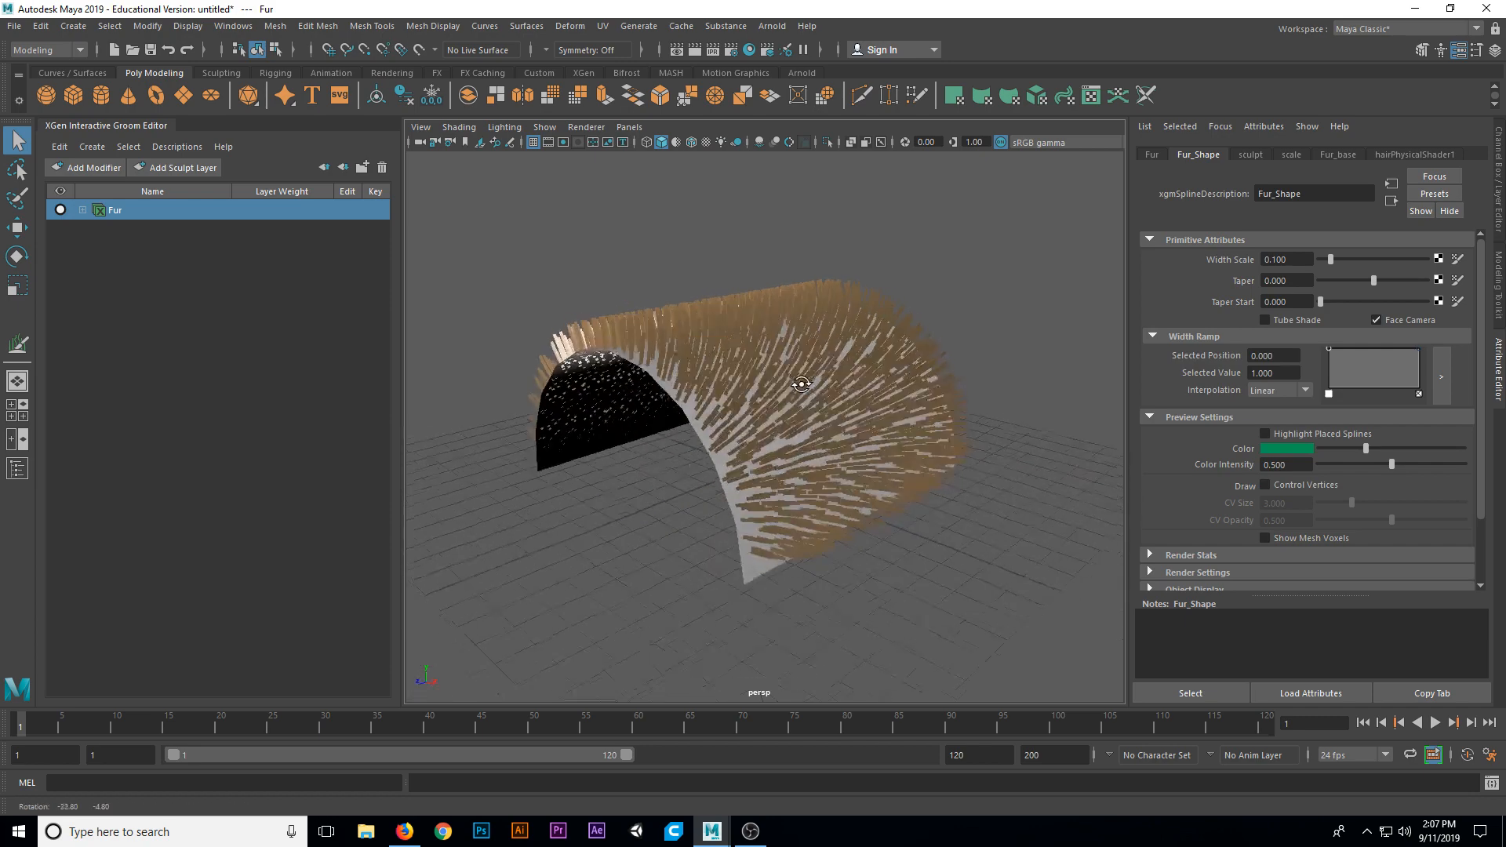
drag(801, 384, 790, 361)
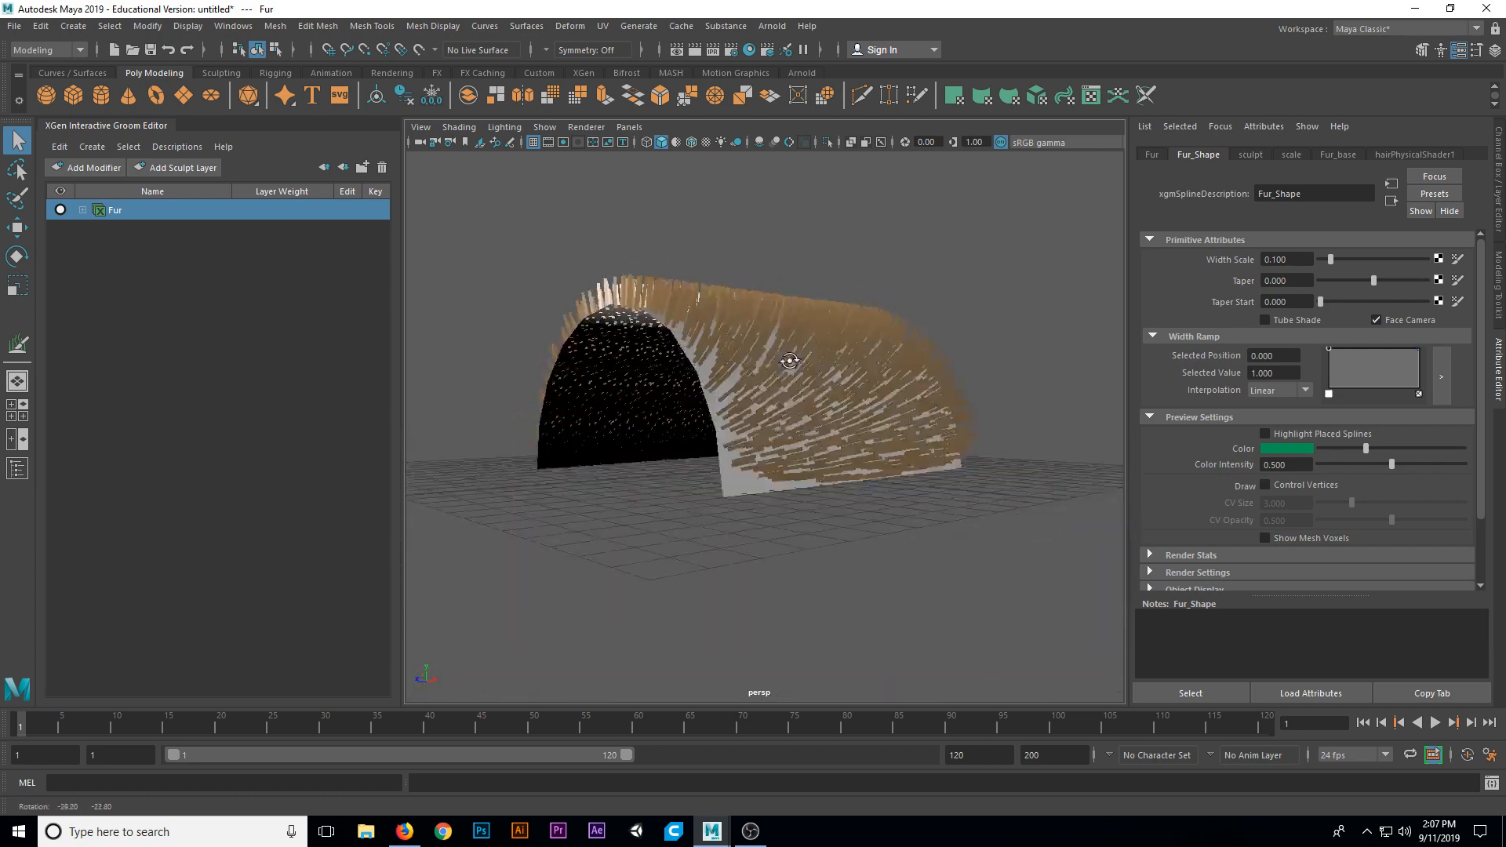
drag(790, 361, 748, 402)
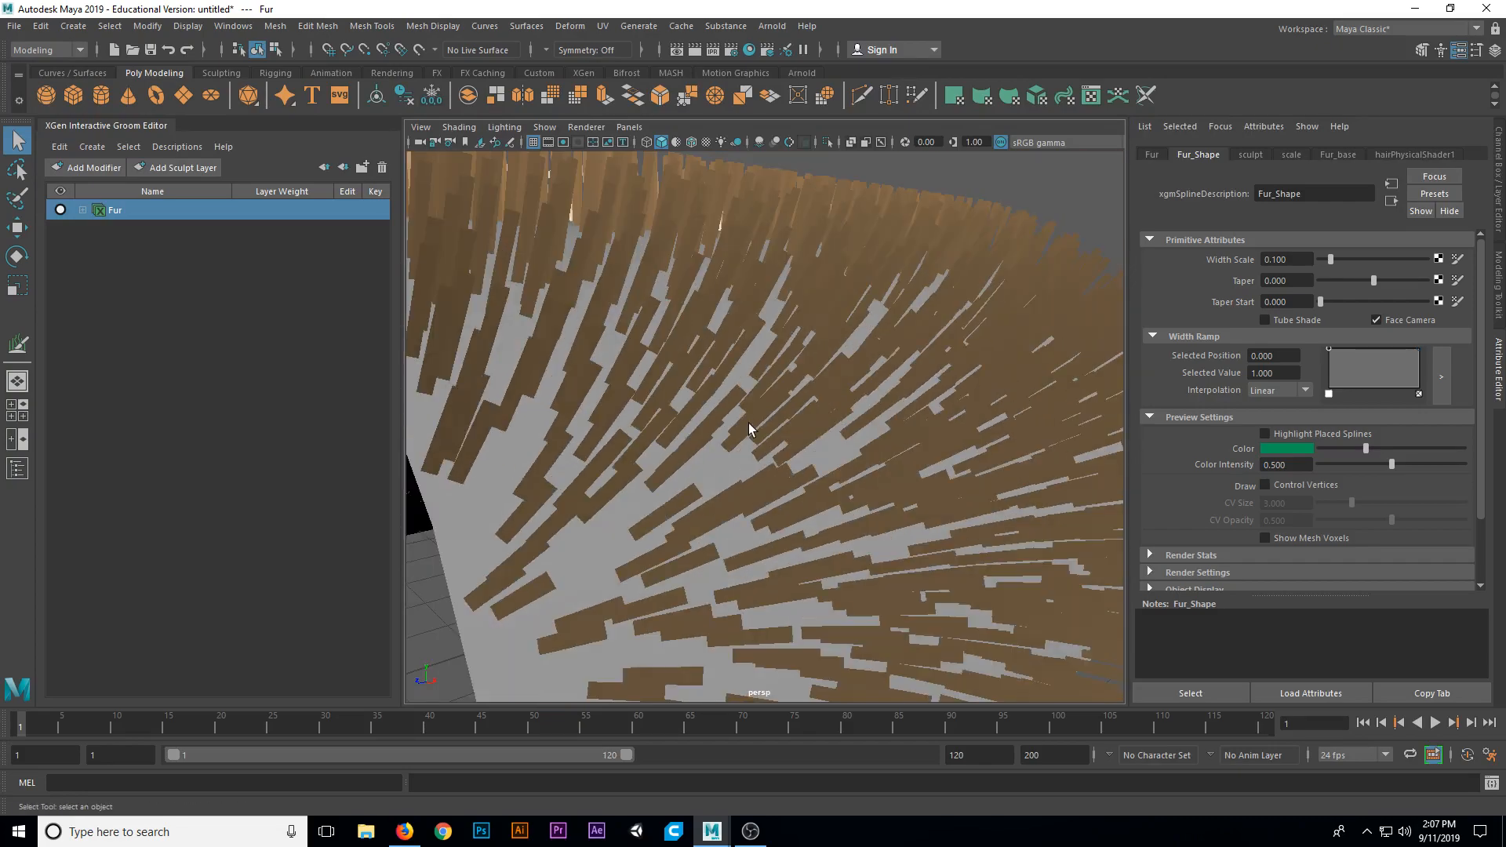
drag(750, 429, 786, 422)
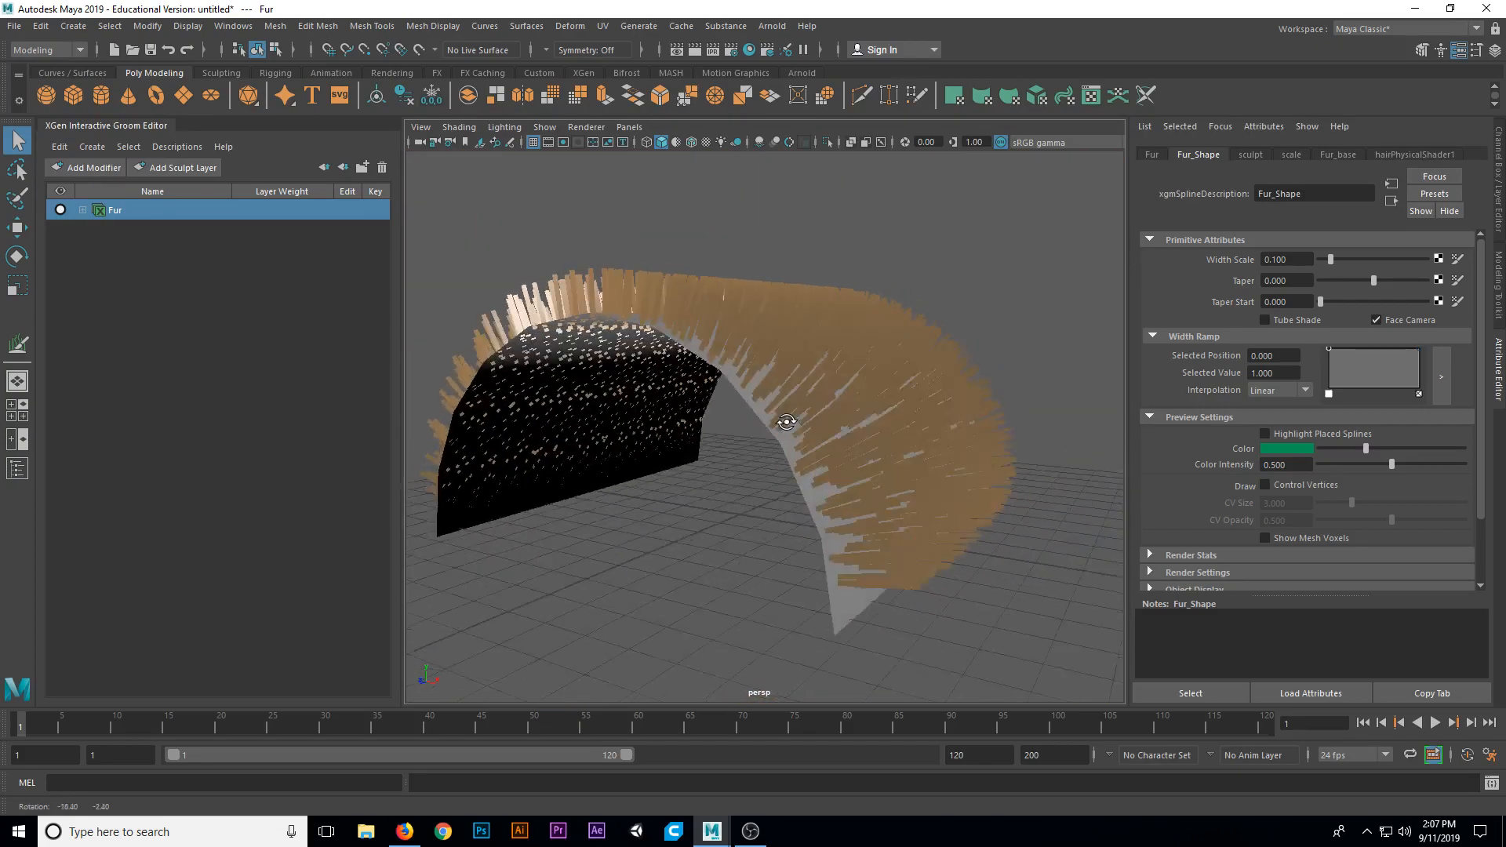
drag(788, 423, 711, 418)
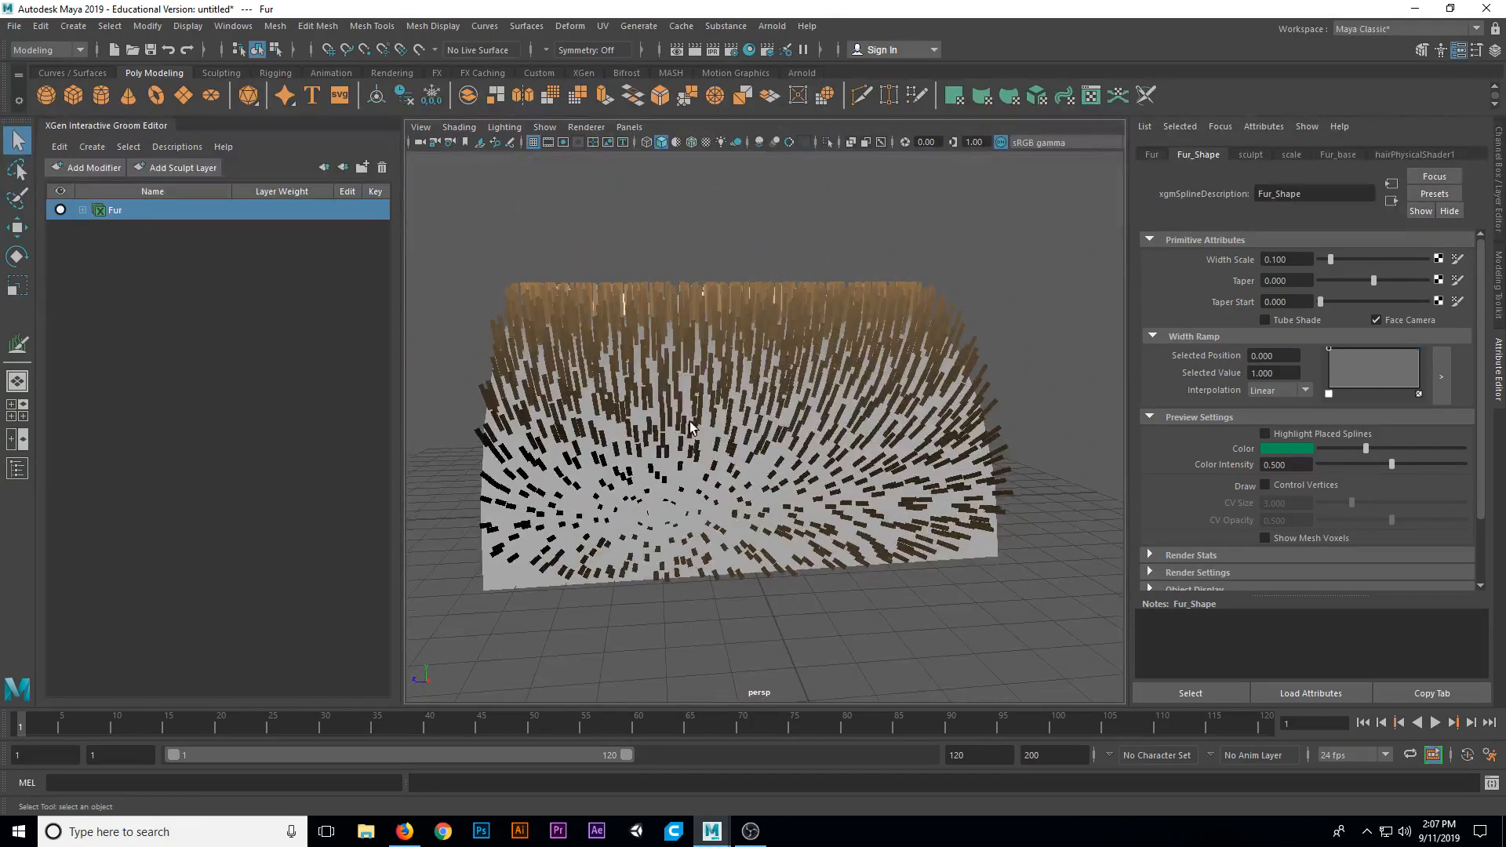
drag(692, 428, 744, 435)
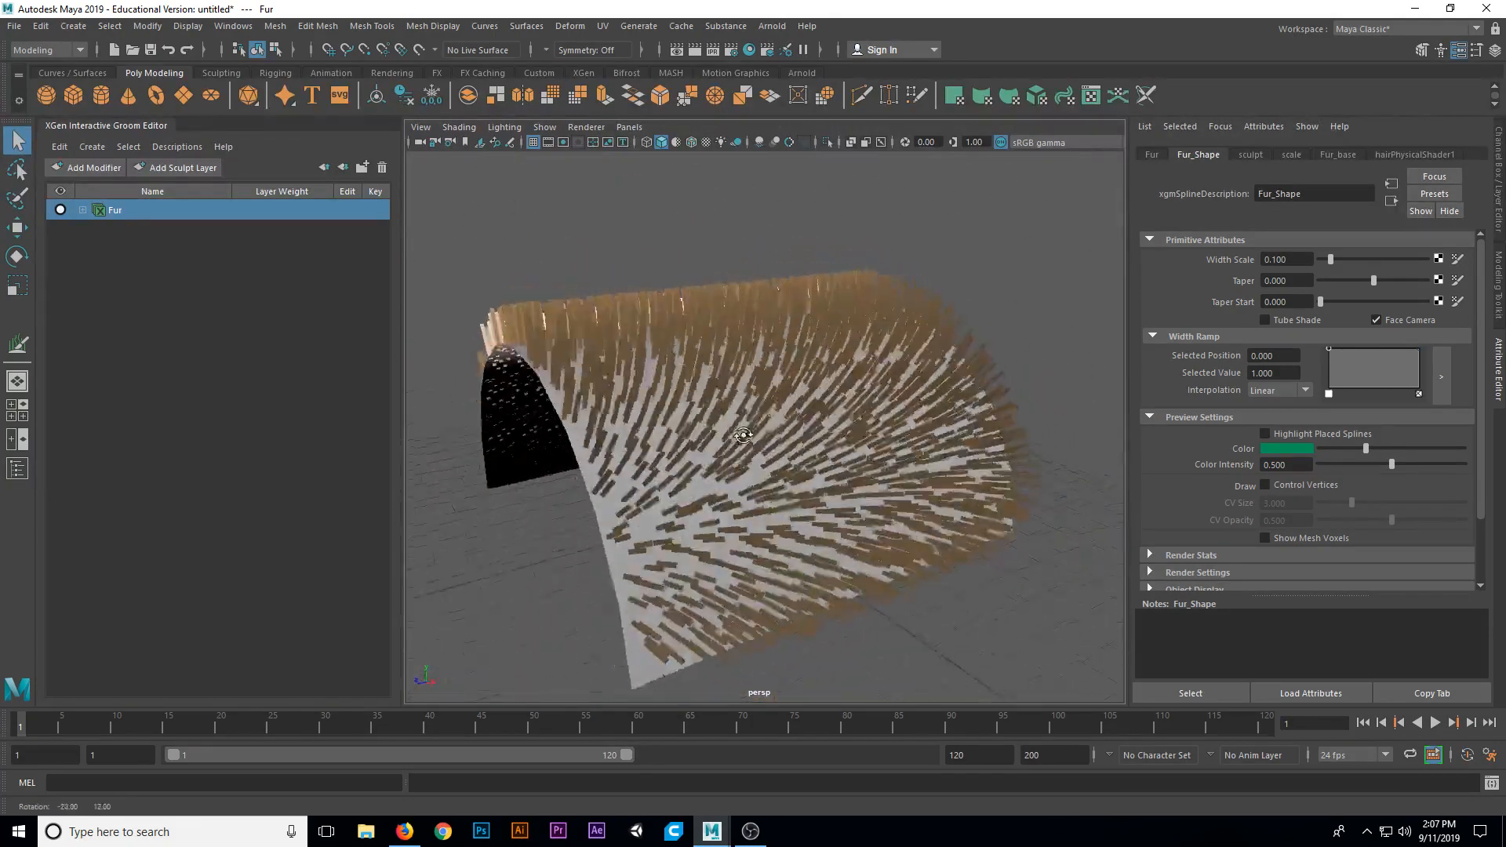
drag(744, 436, 710, 425)
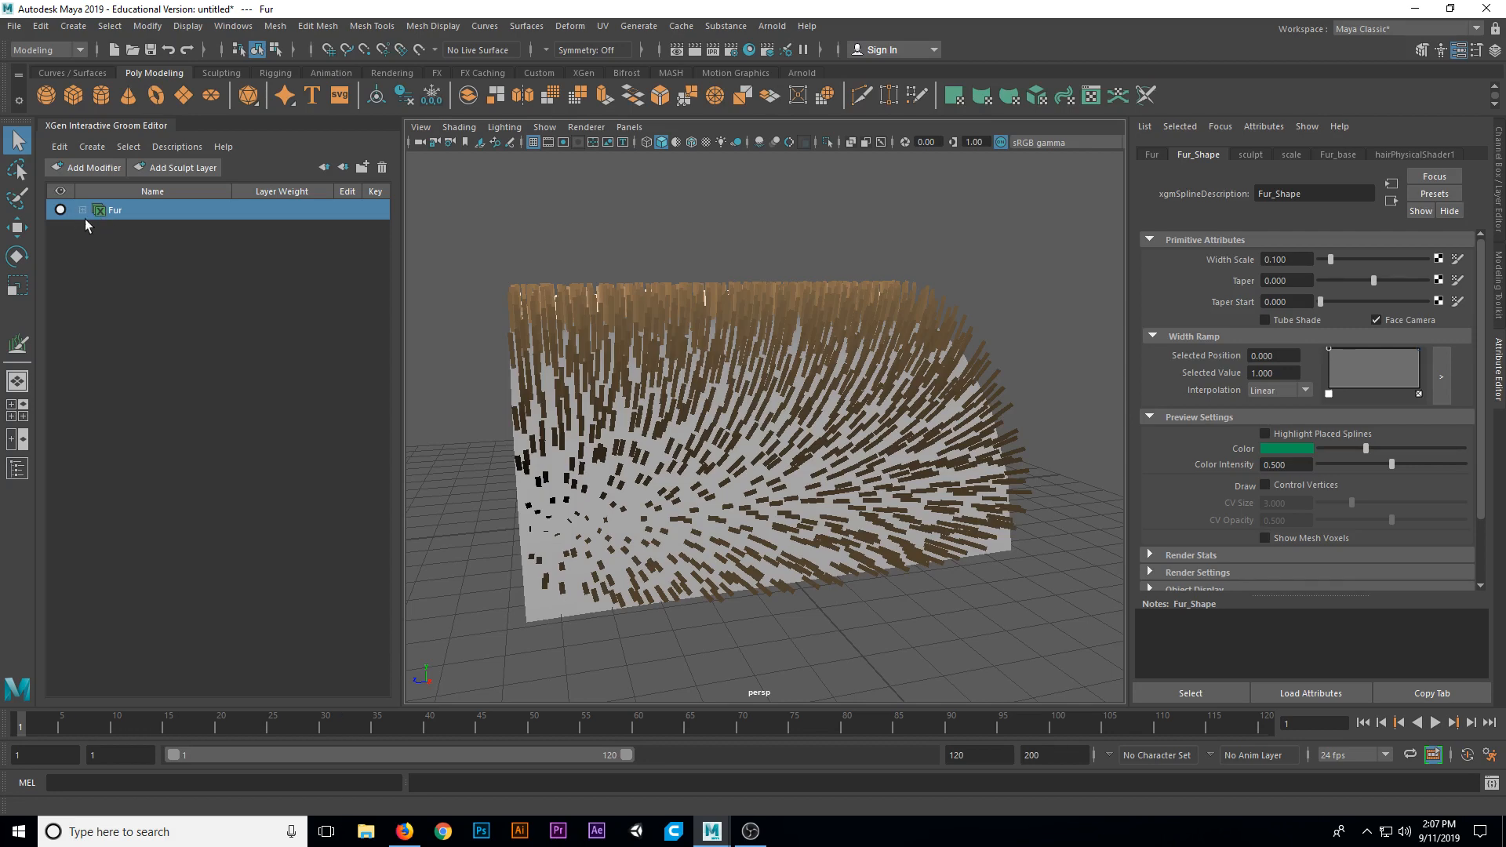
- Expand the Fur description's layers and set its Taper to 0.985
click(83, 209)
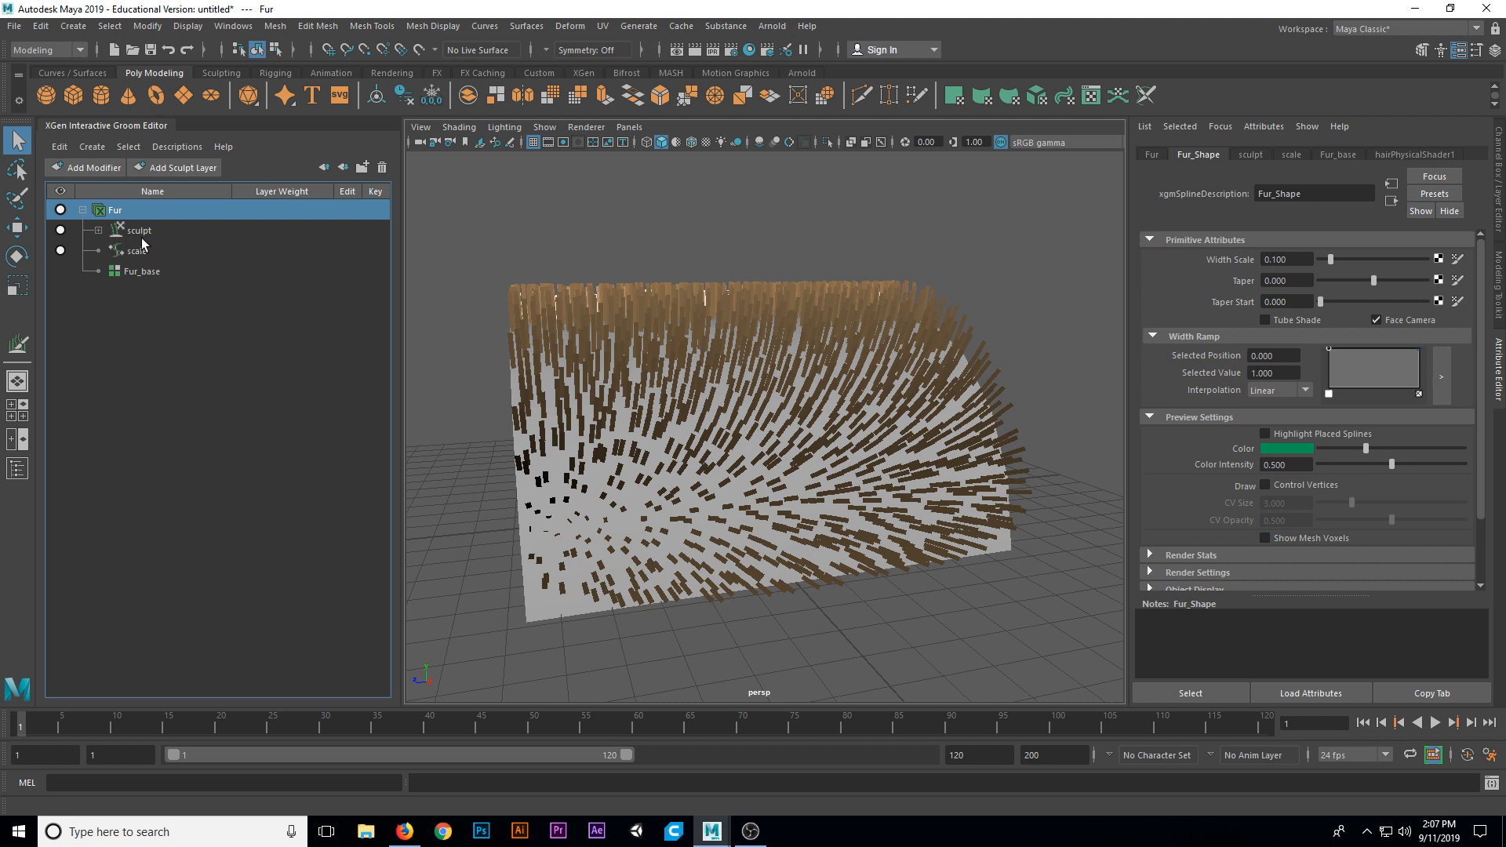
click(139, 251)
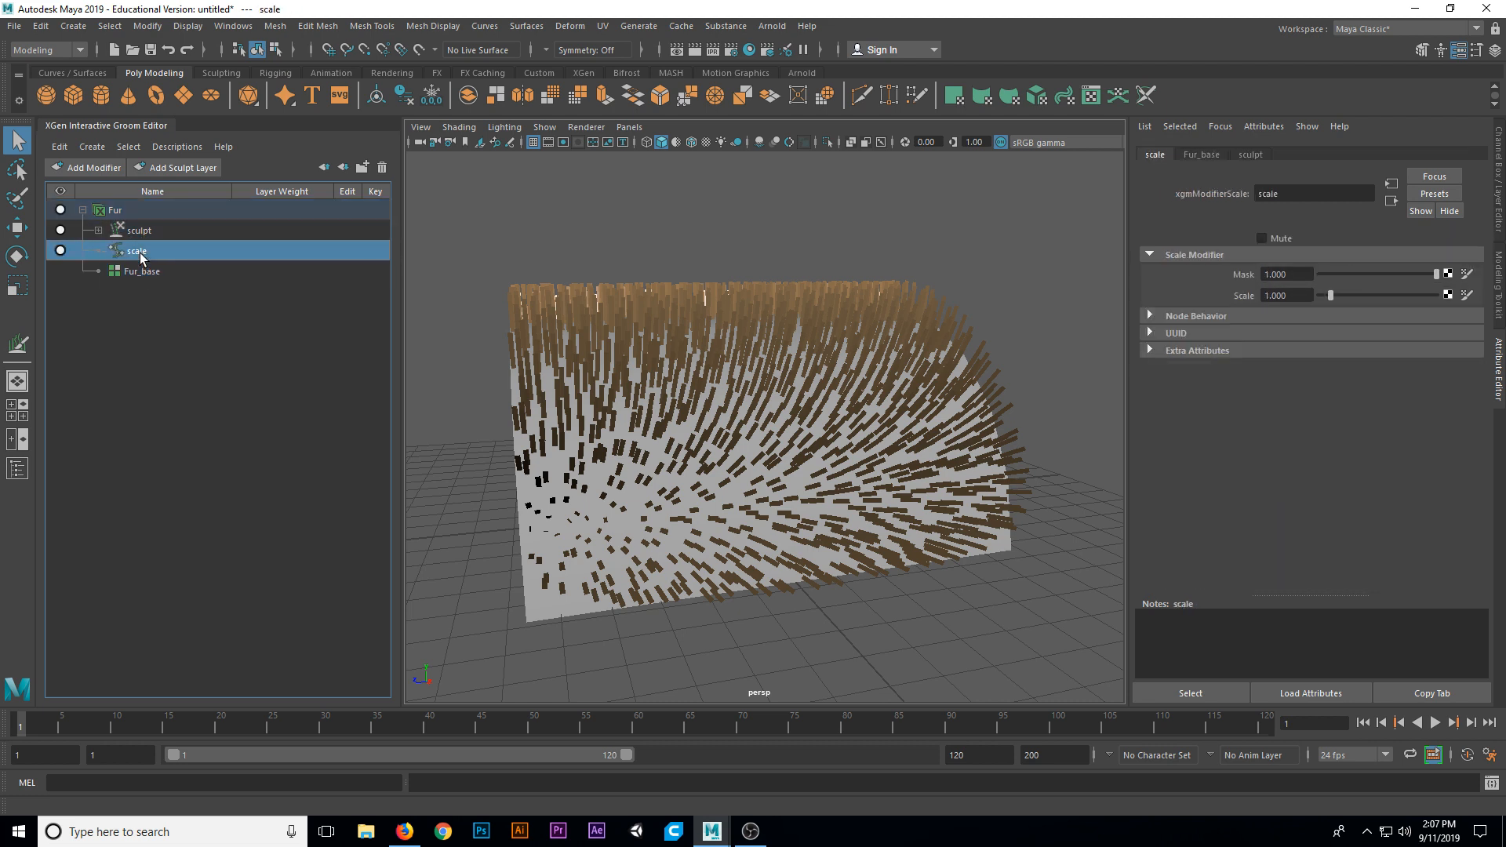
click(114, 210)
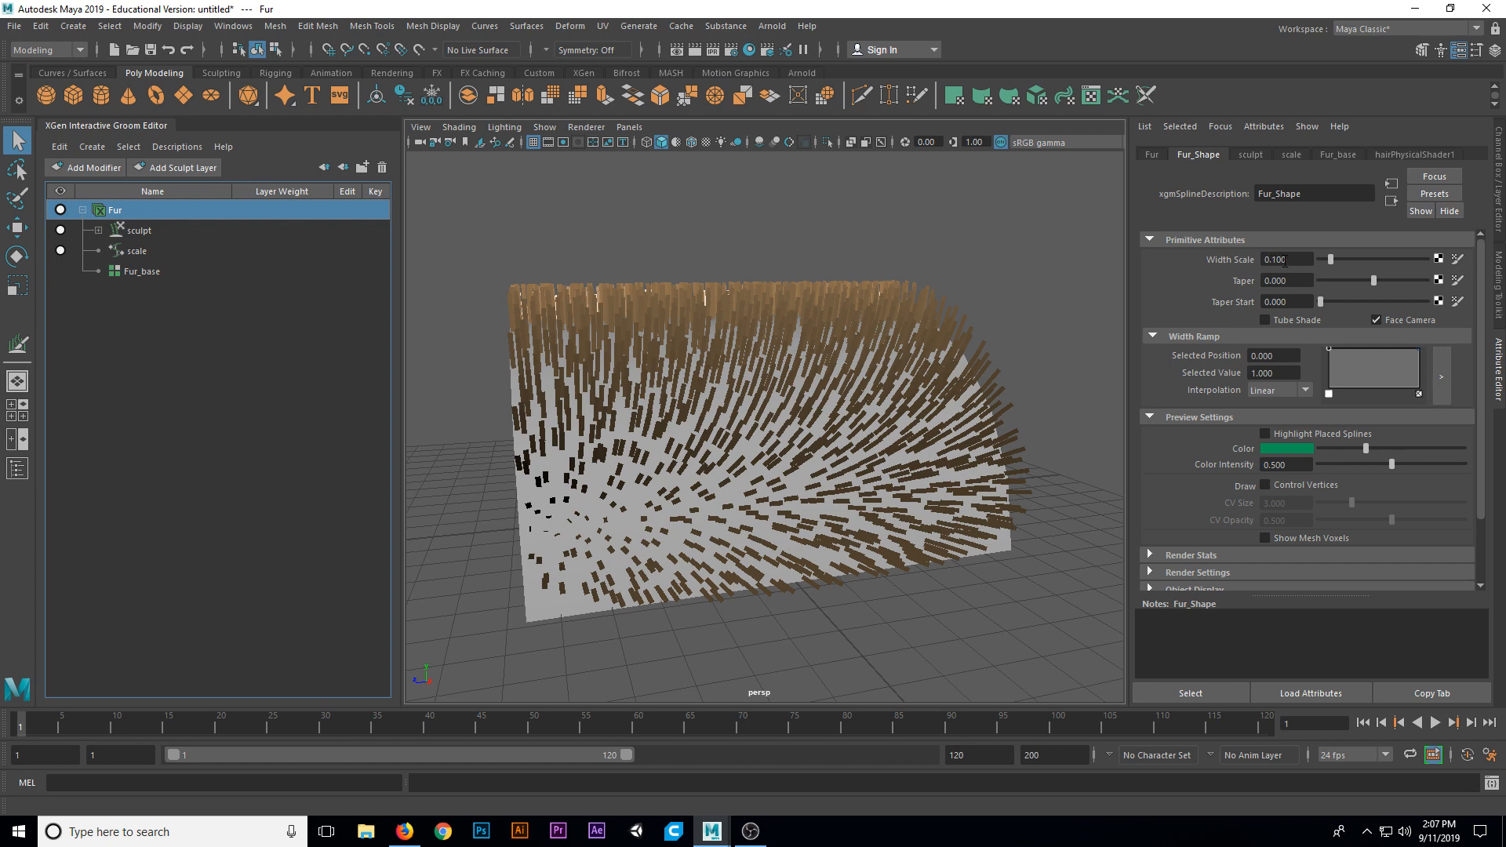
mouse_move(1181, 331)
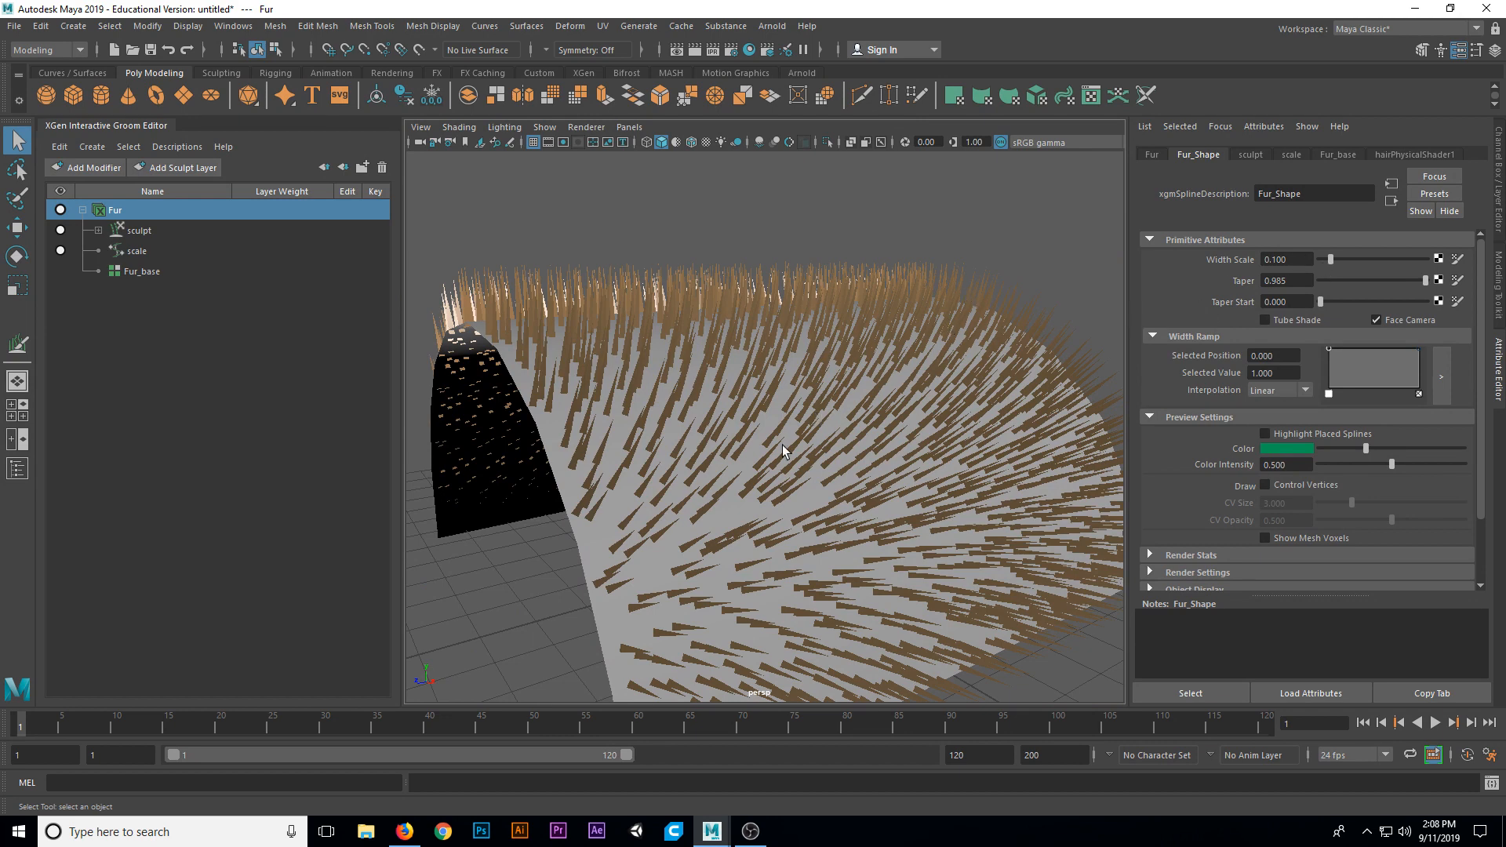
- Test the Width Scale slider, leaving strand width at 0.100
drag(1322, 260, 1334, 260)
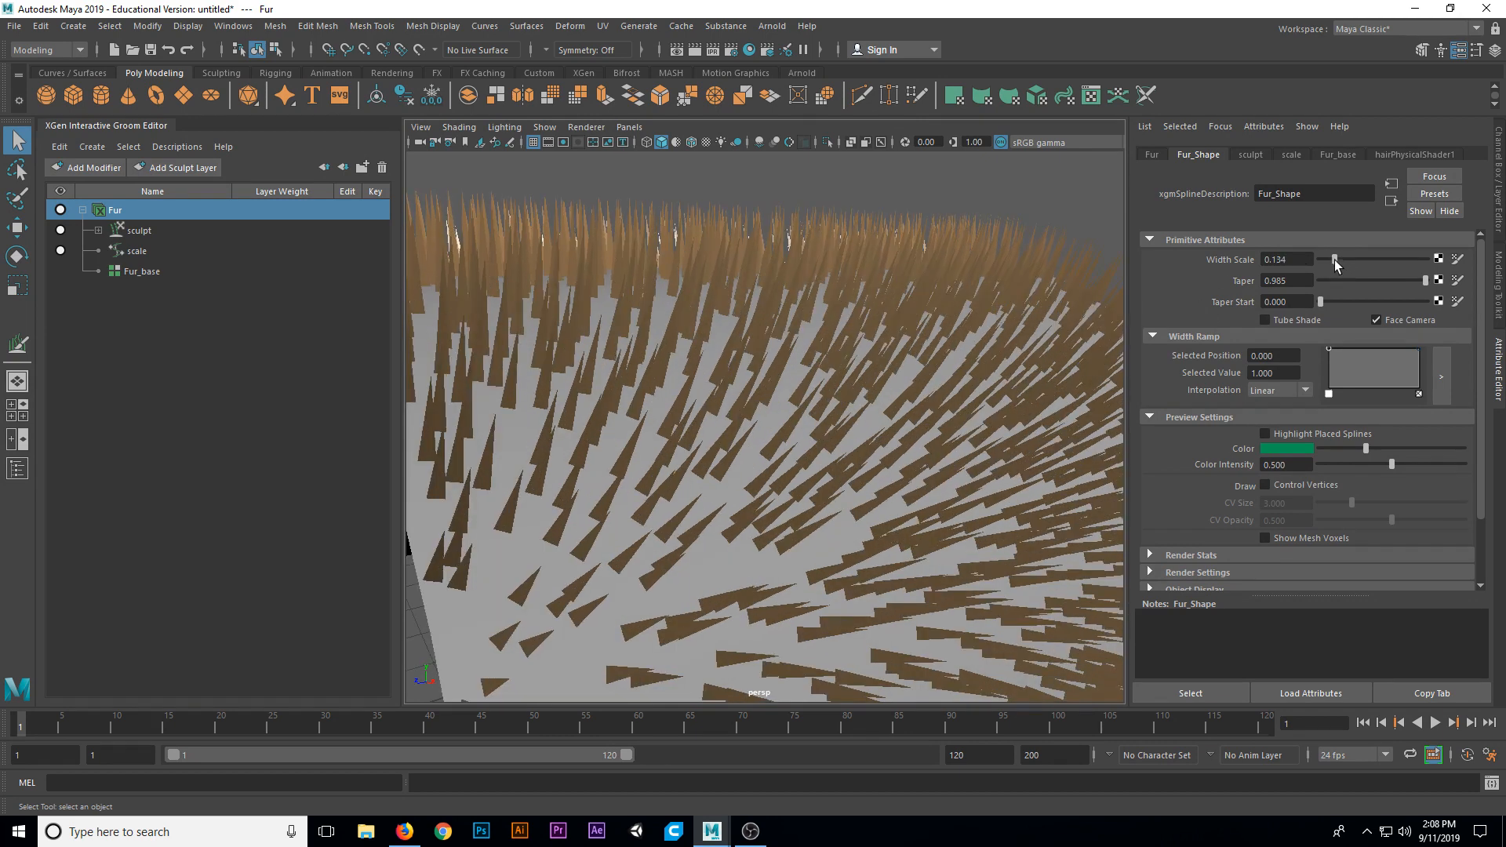
drag(1333, 258, 1345, 259)
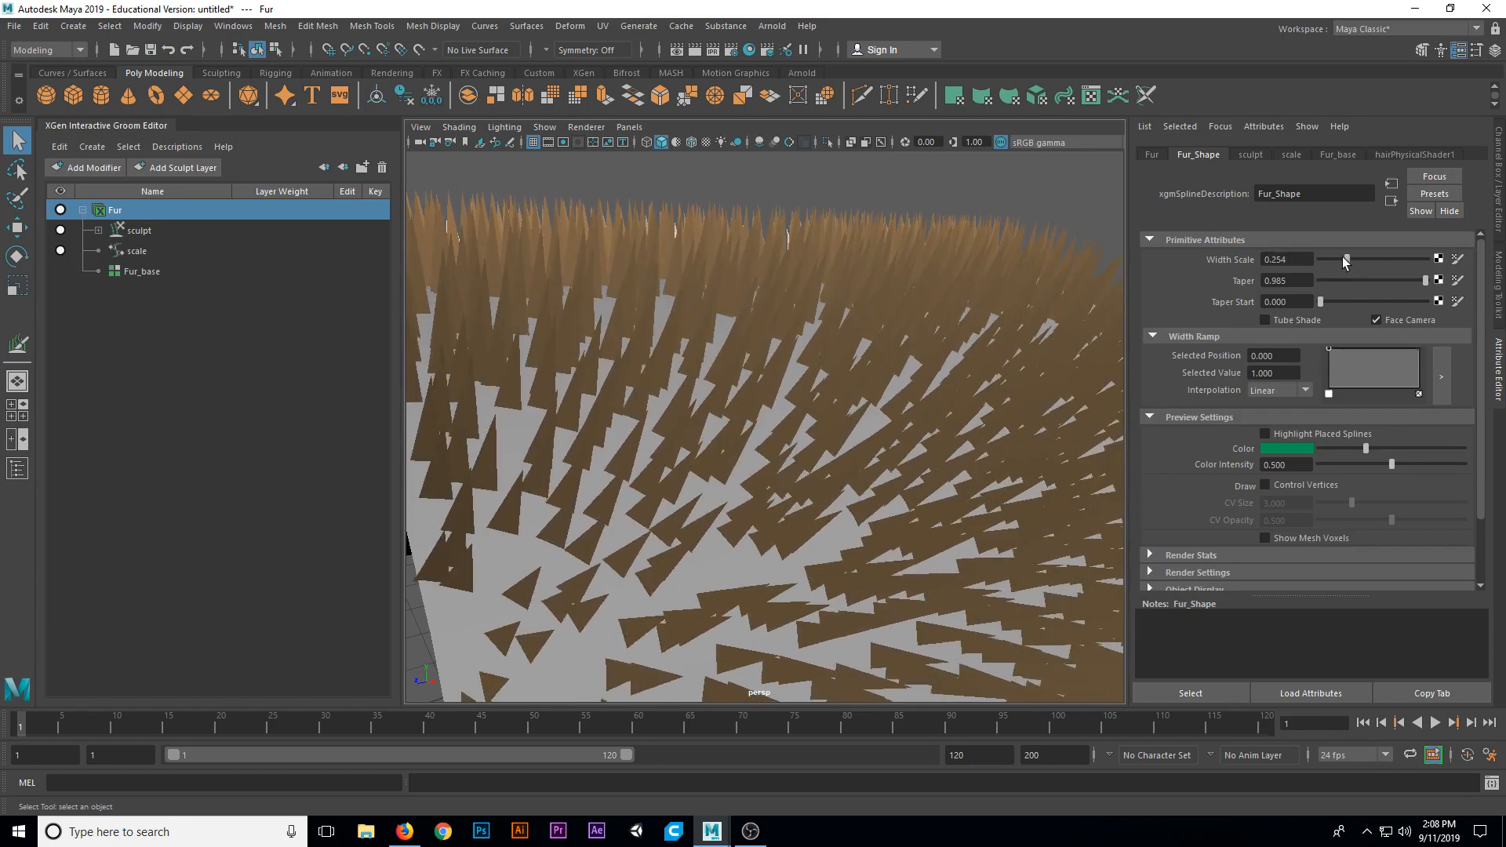
drag(1345, 261, 1334, 261)
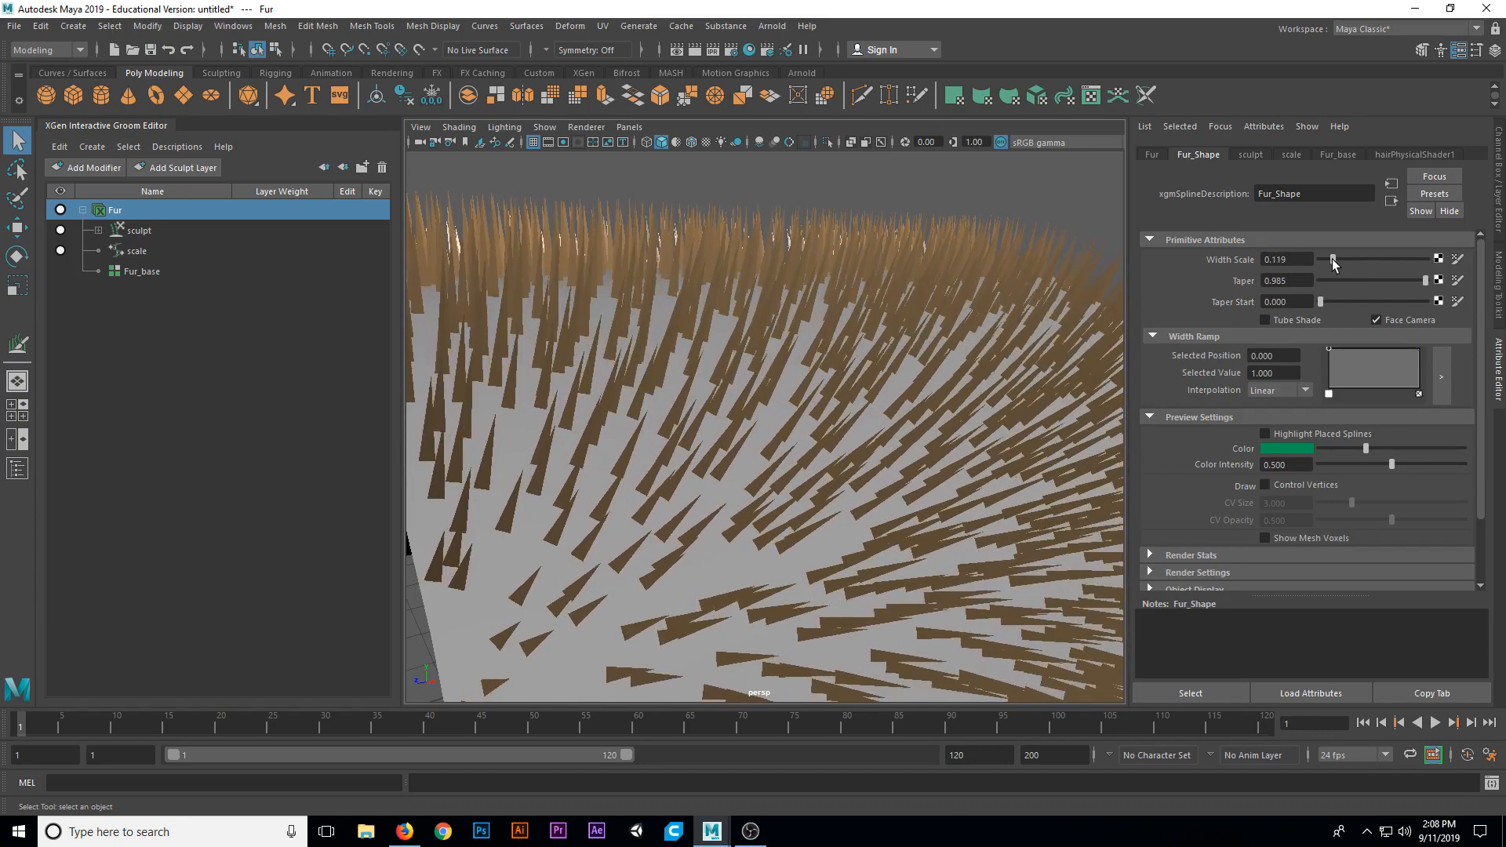
drag(1334, 260, 1328, 261)
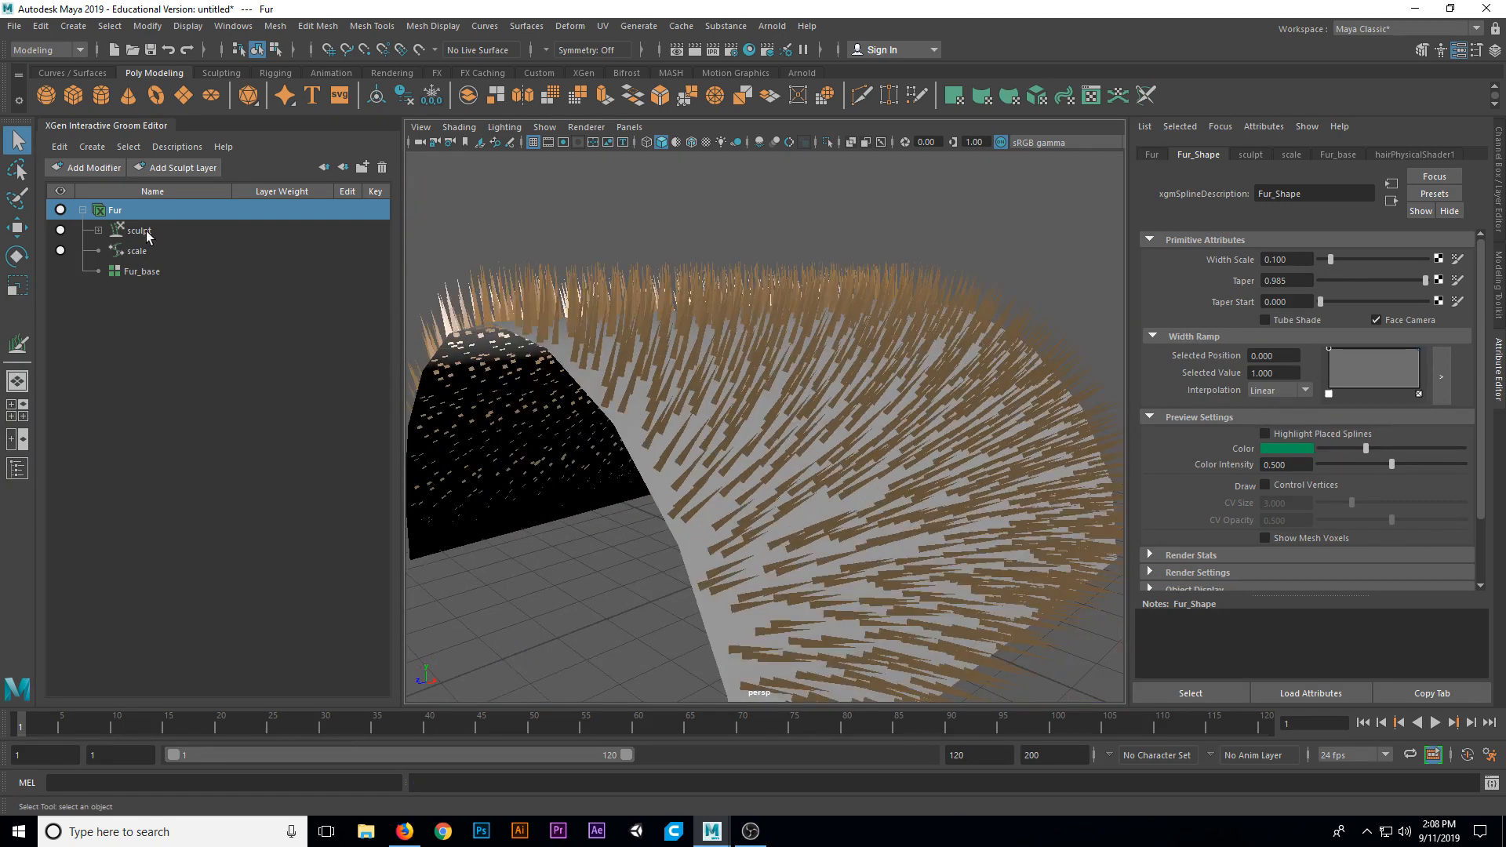
- Set Fur_base's Density Multiplier to 5.000 and inspect the denser fur
click(136, 229)
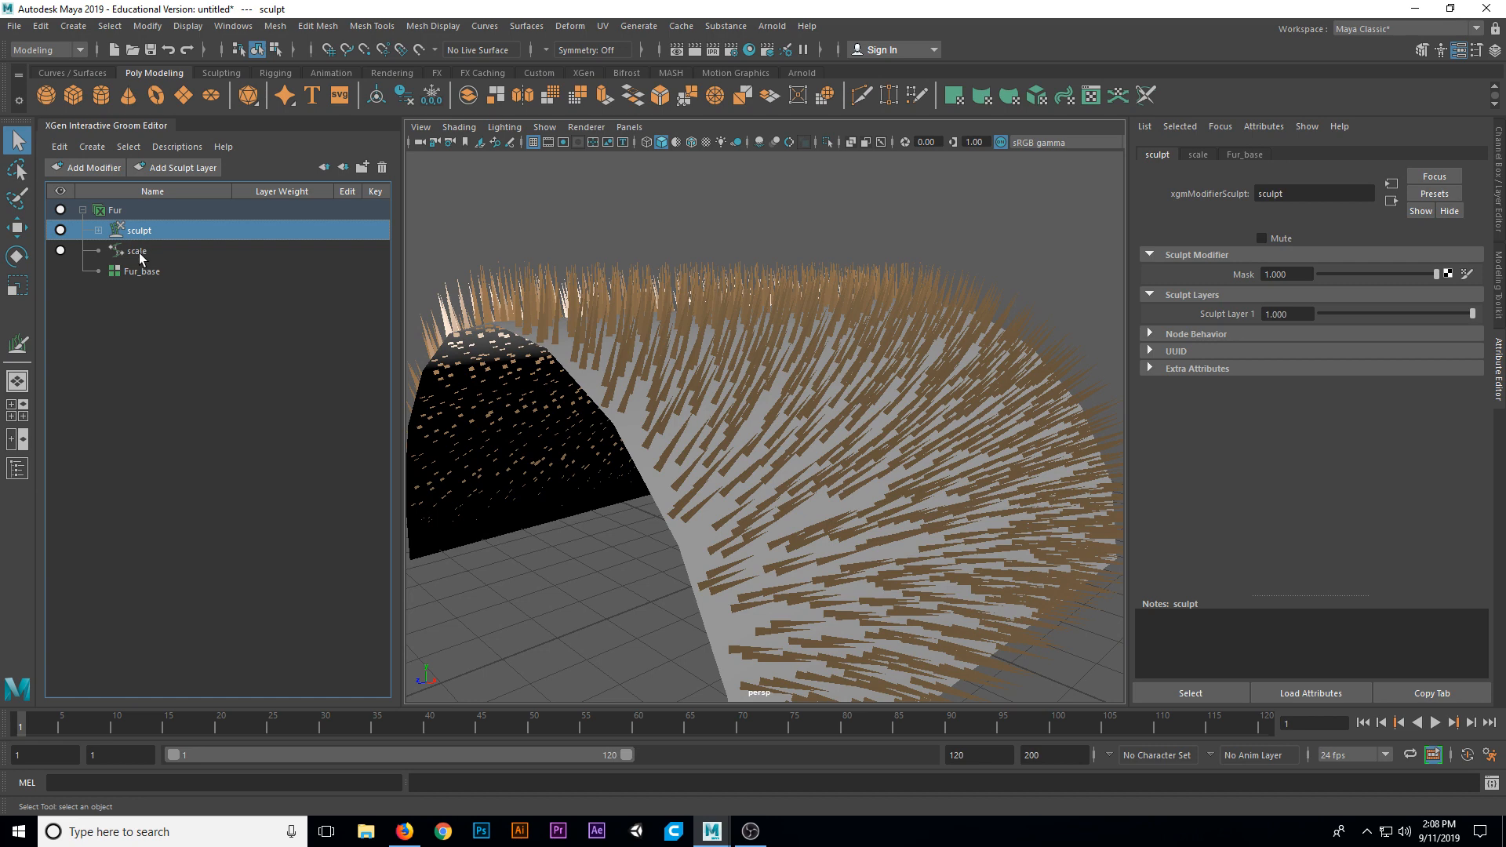
click(144, 271)
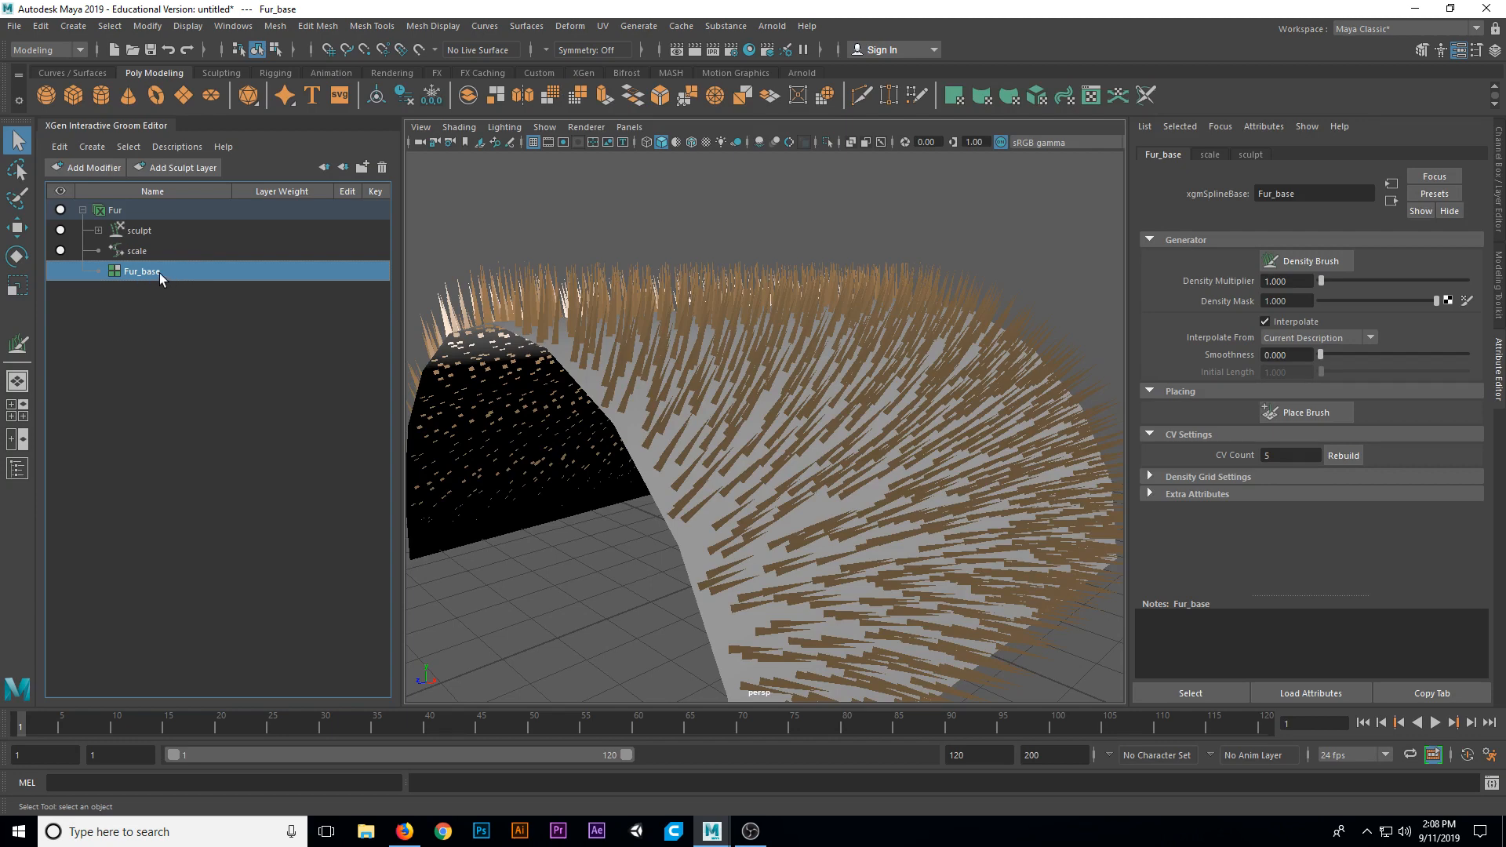
mouse_move(1268, 296)
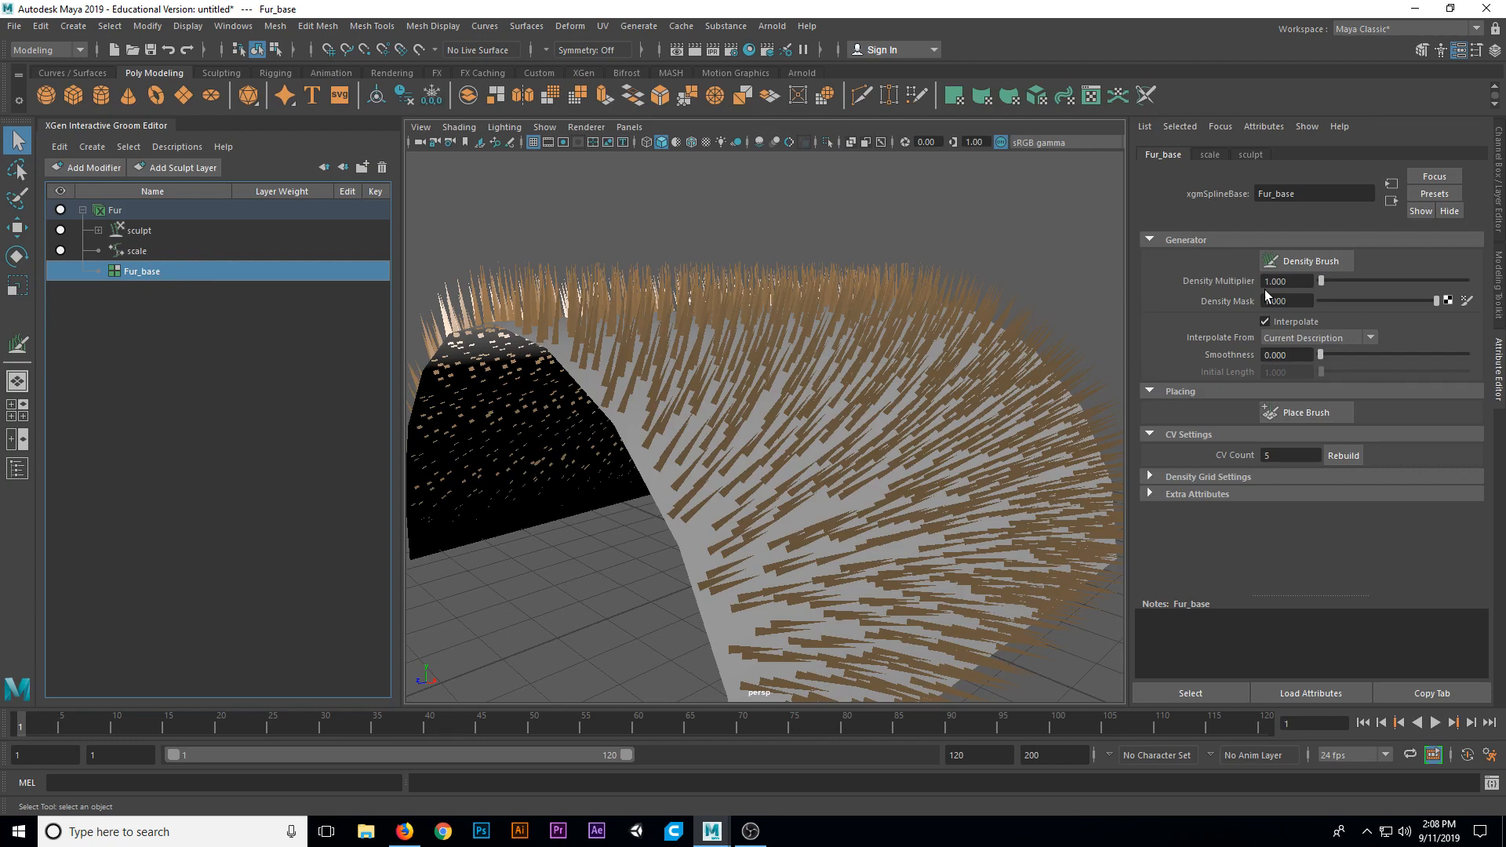
click(1285, 300)
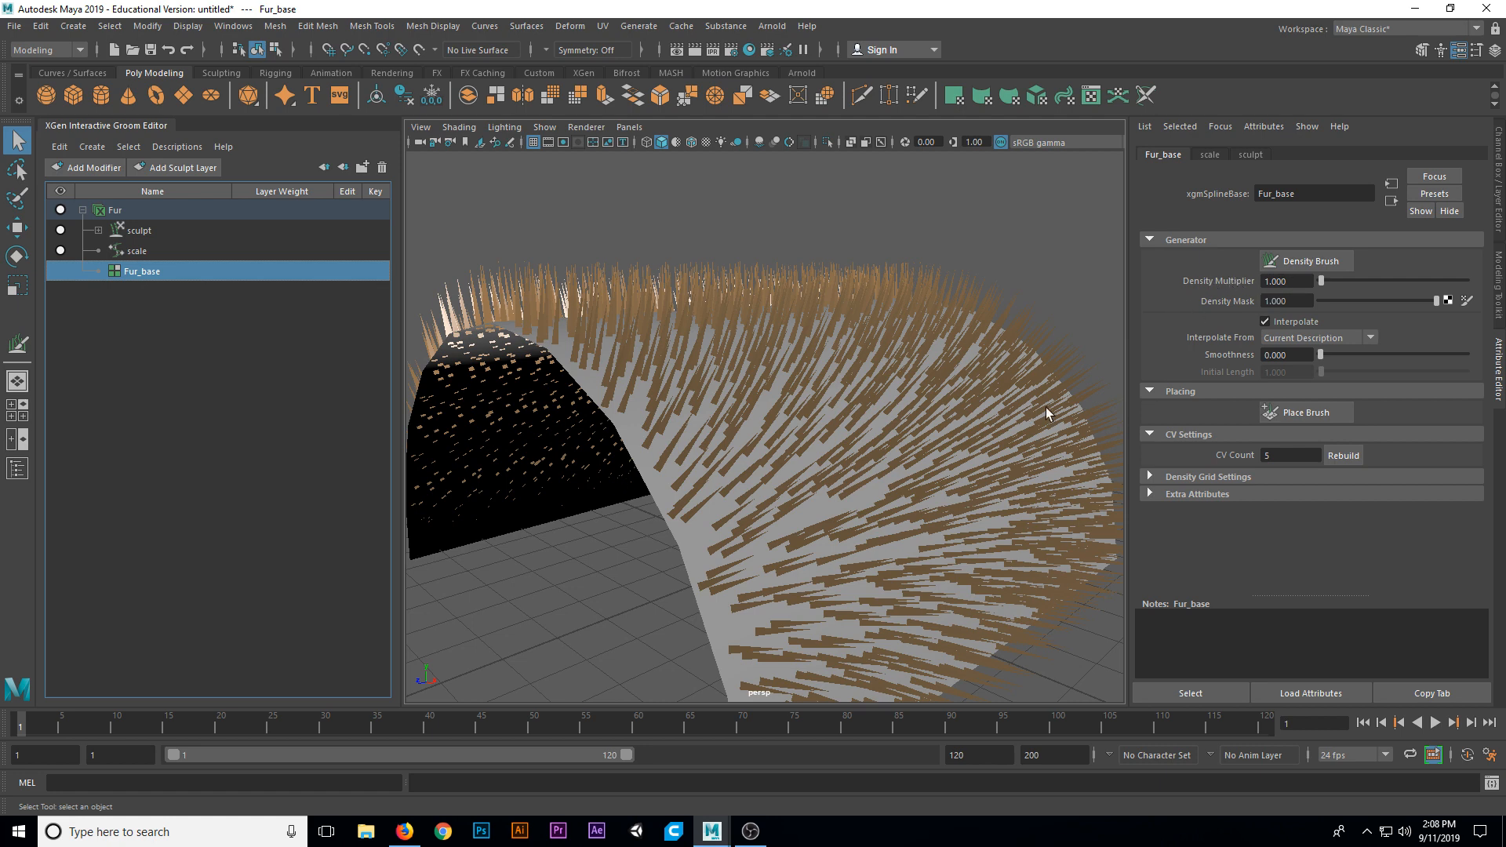
mouse_move(747, 429)
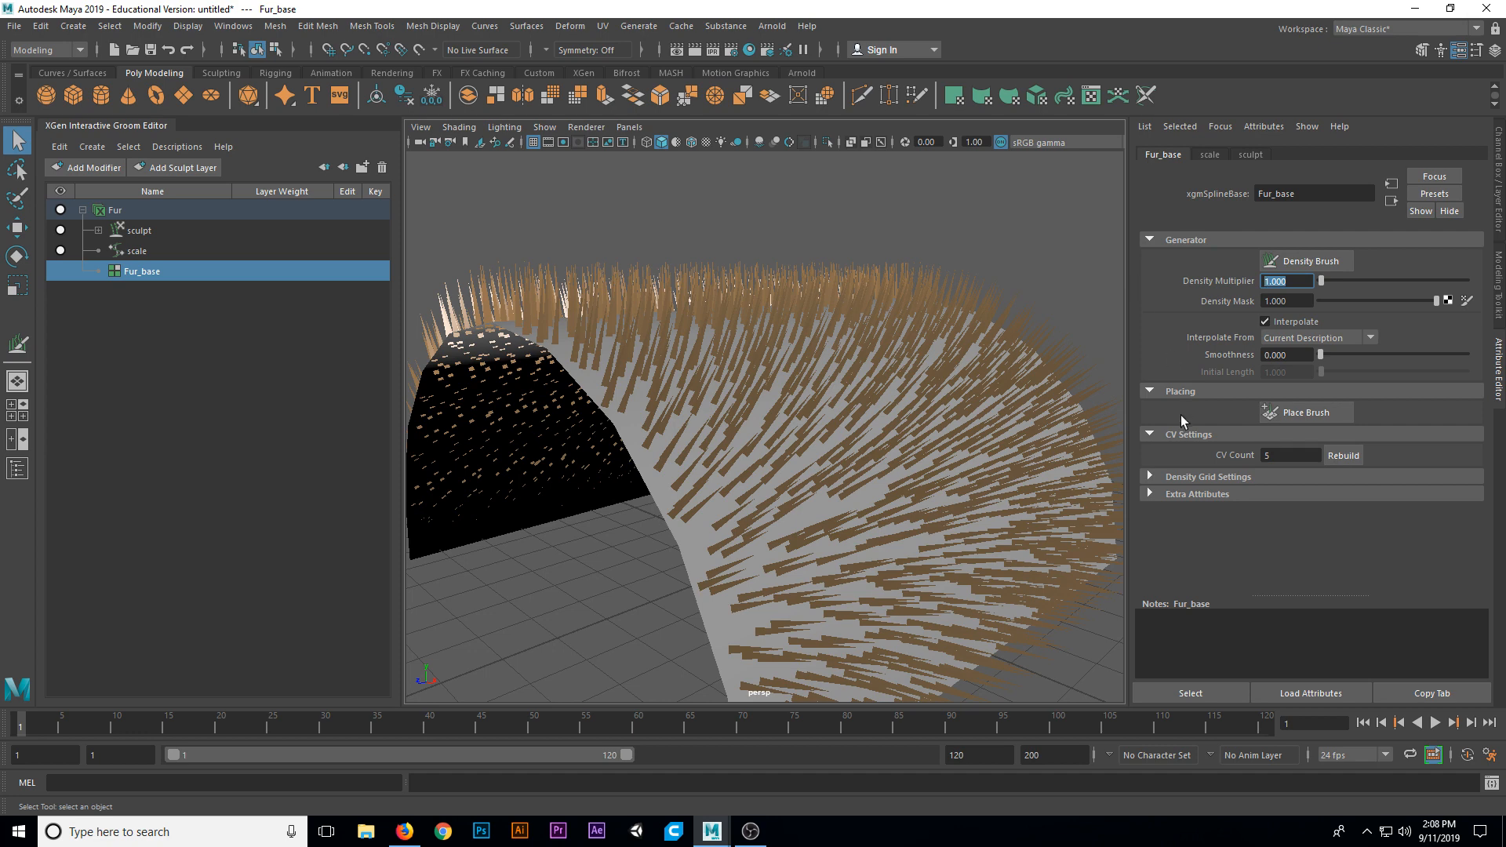
text(5.000)
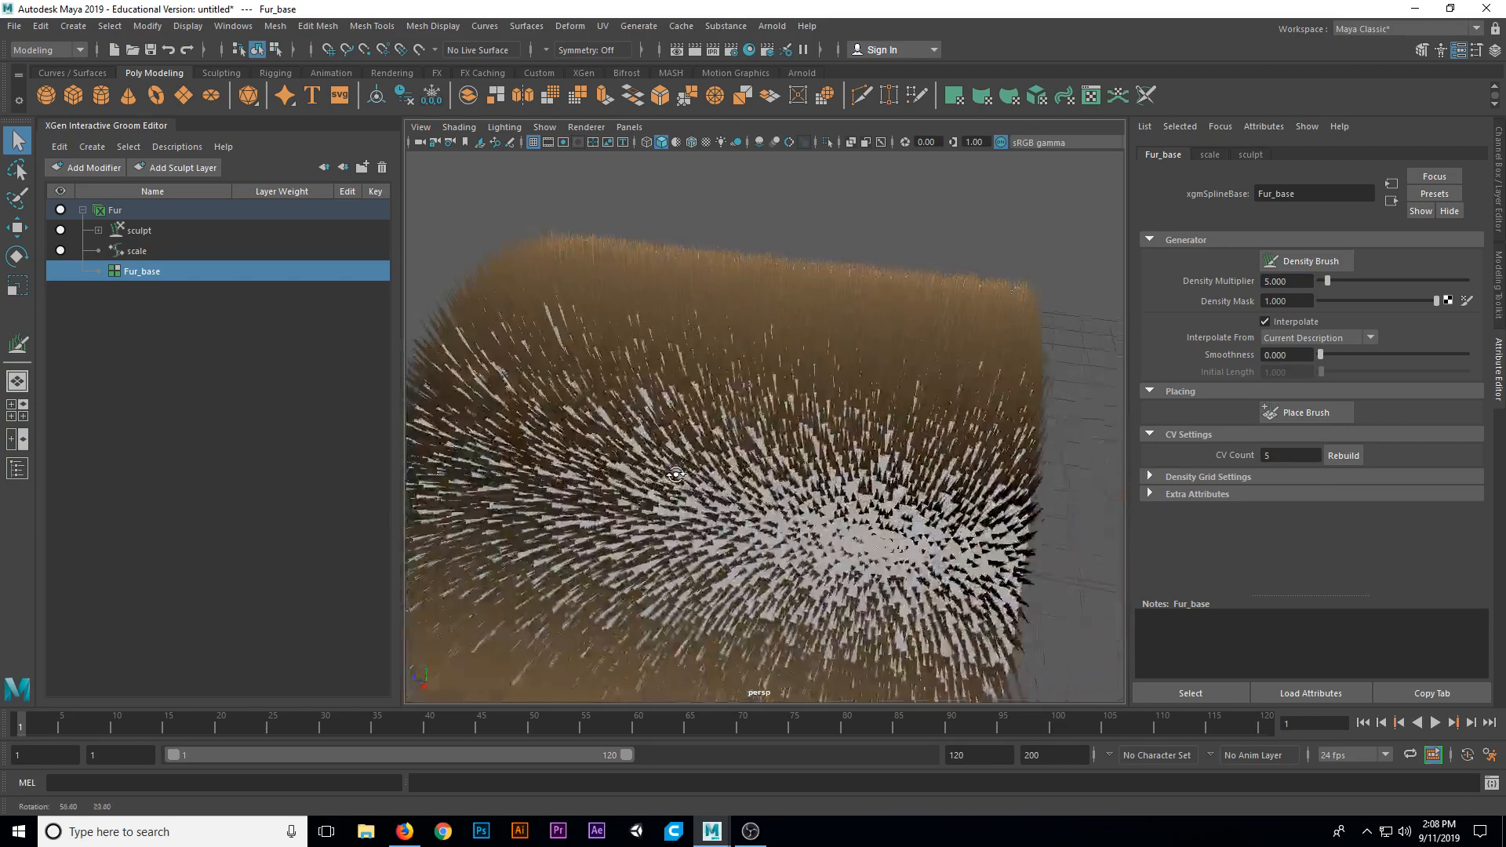
drag(675, 475, 689, 408)
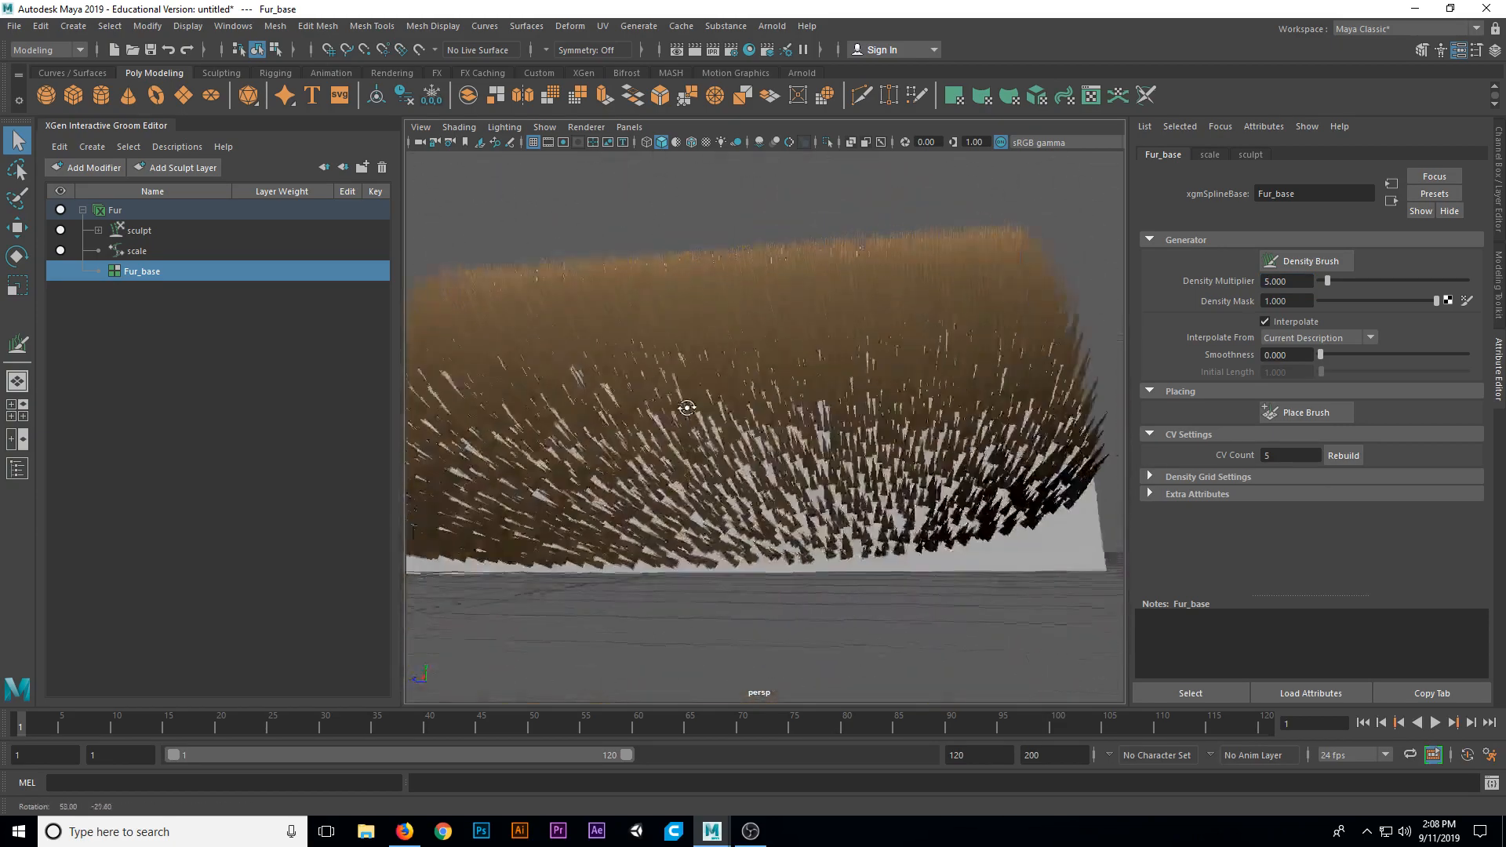
drag(688, 408, 741, 442)
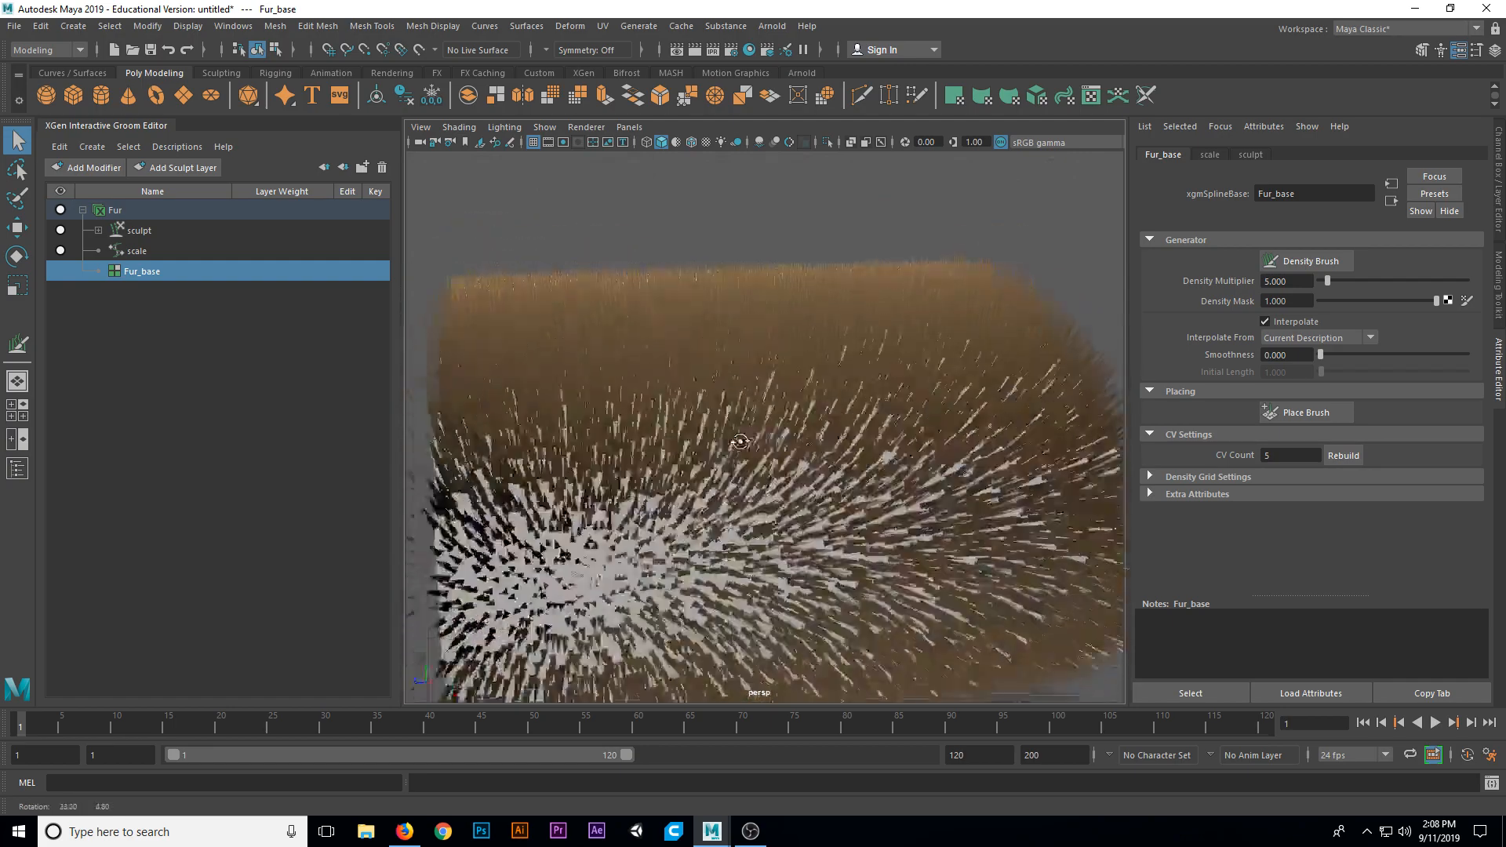
drag(741, 441, 757, 428)
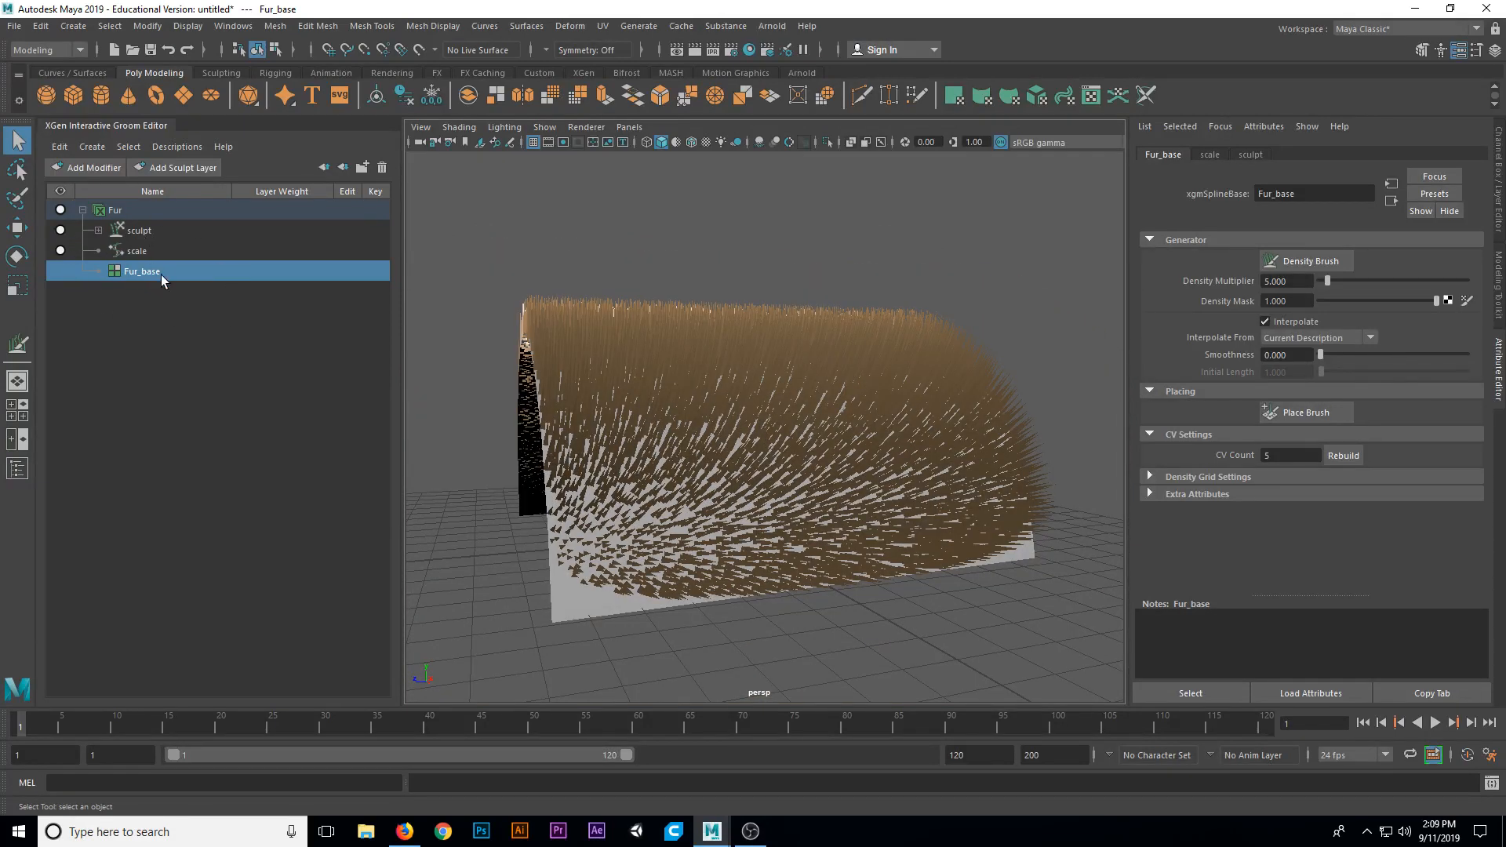
- Delete the sculpt modifier from the Fur groom
click(139, 230)
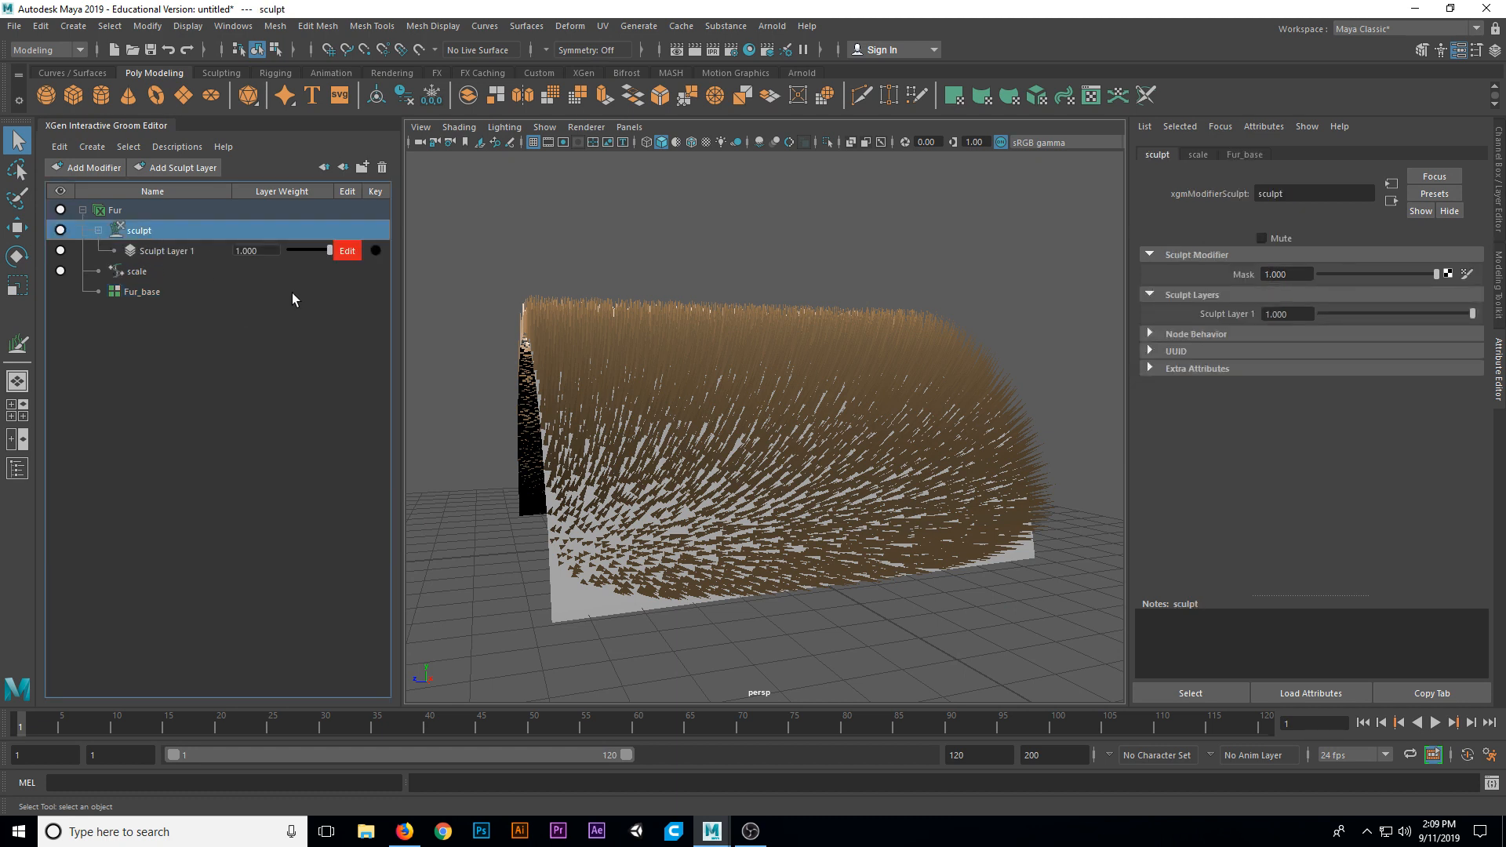
mouse_move(580, 386)
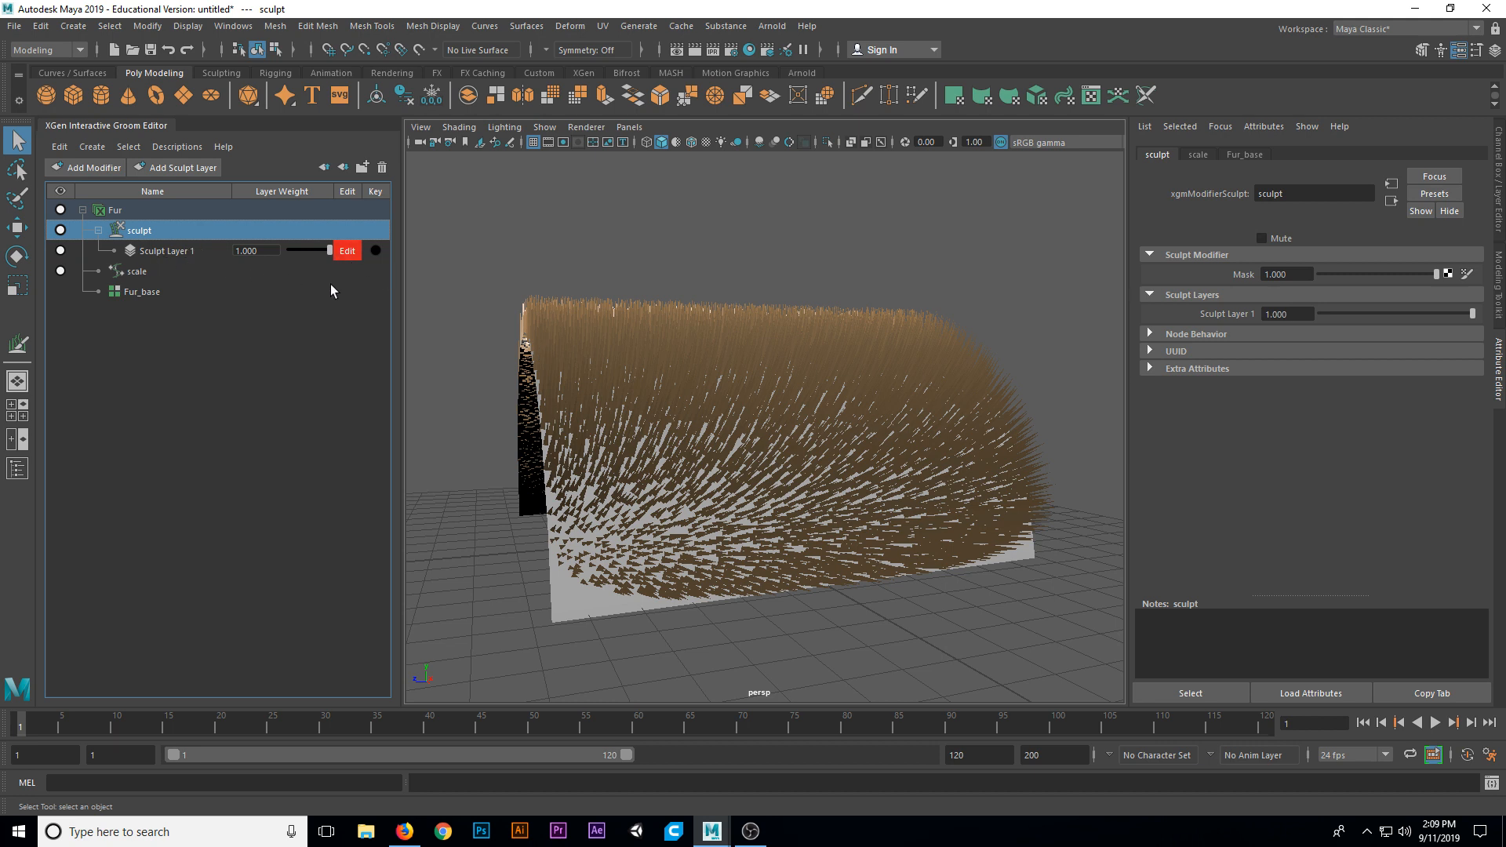
mouse_move(185, 299)
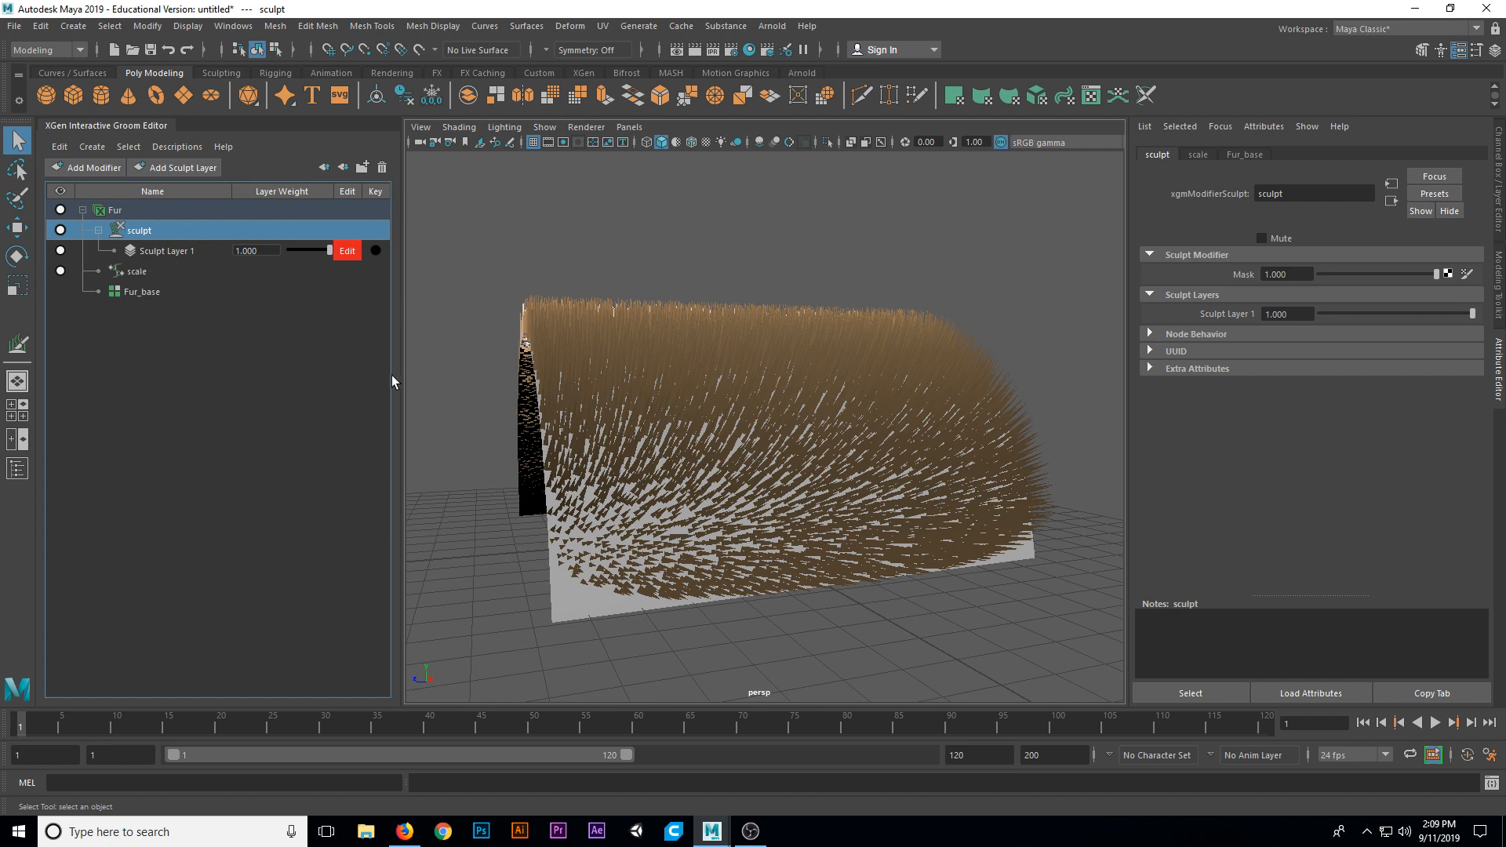
mouse_move(577, 422)
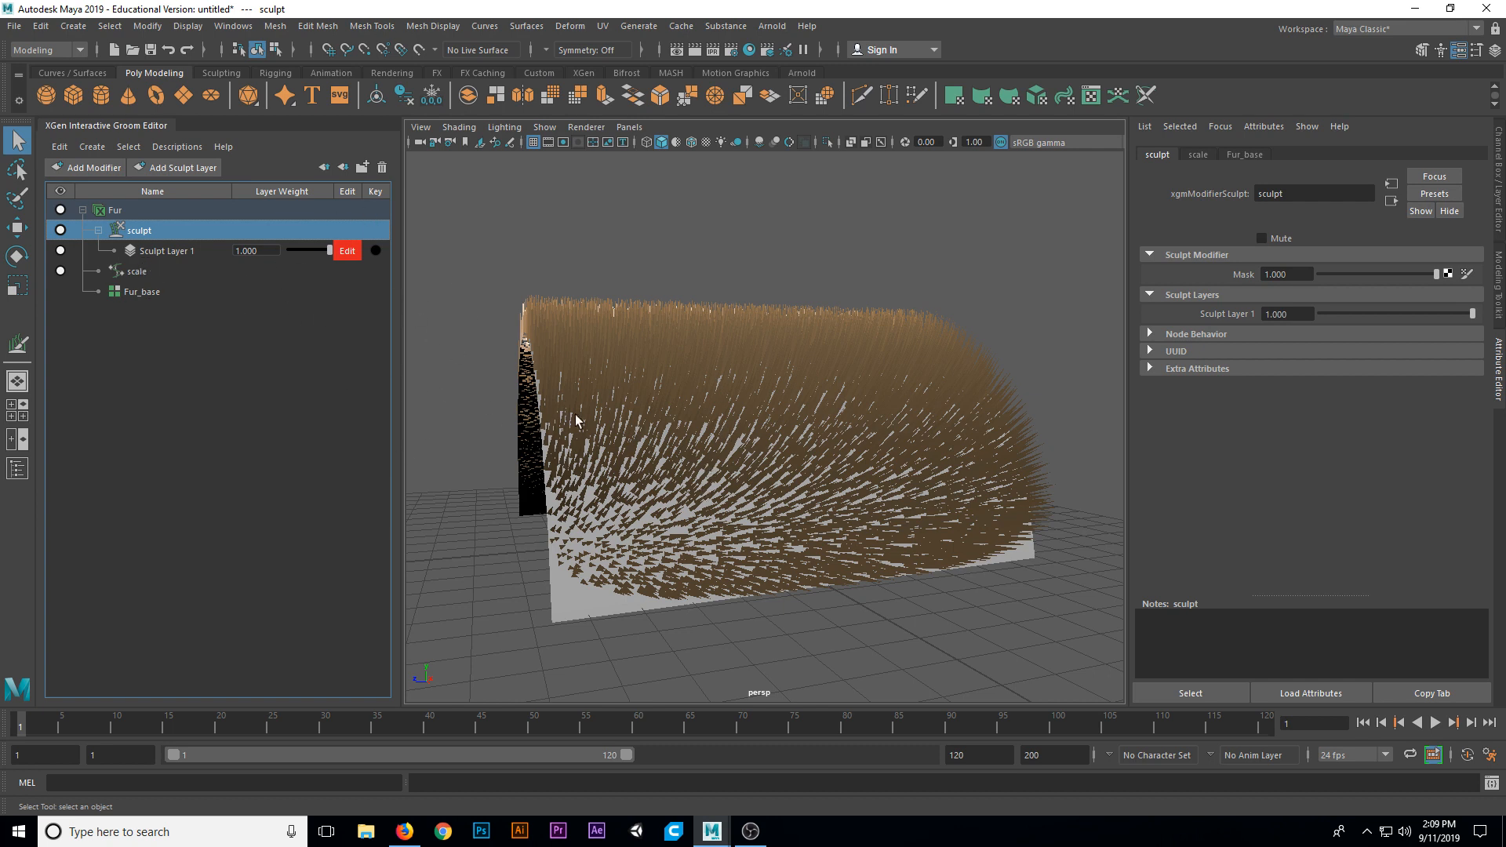
mouse_move(435, 452)
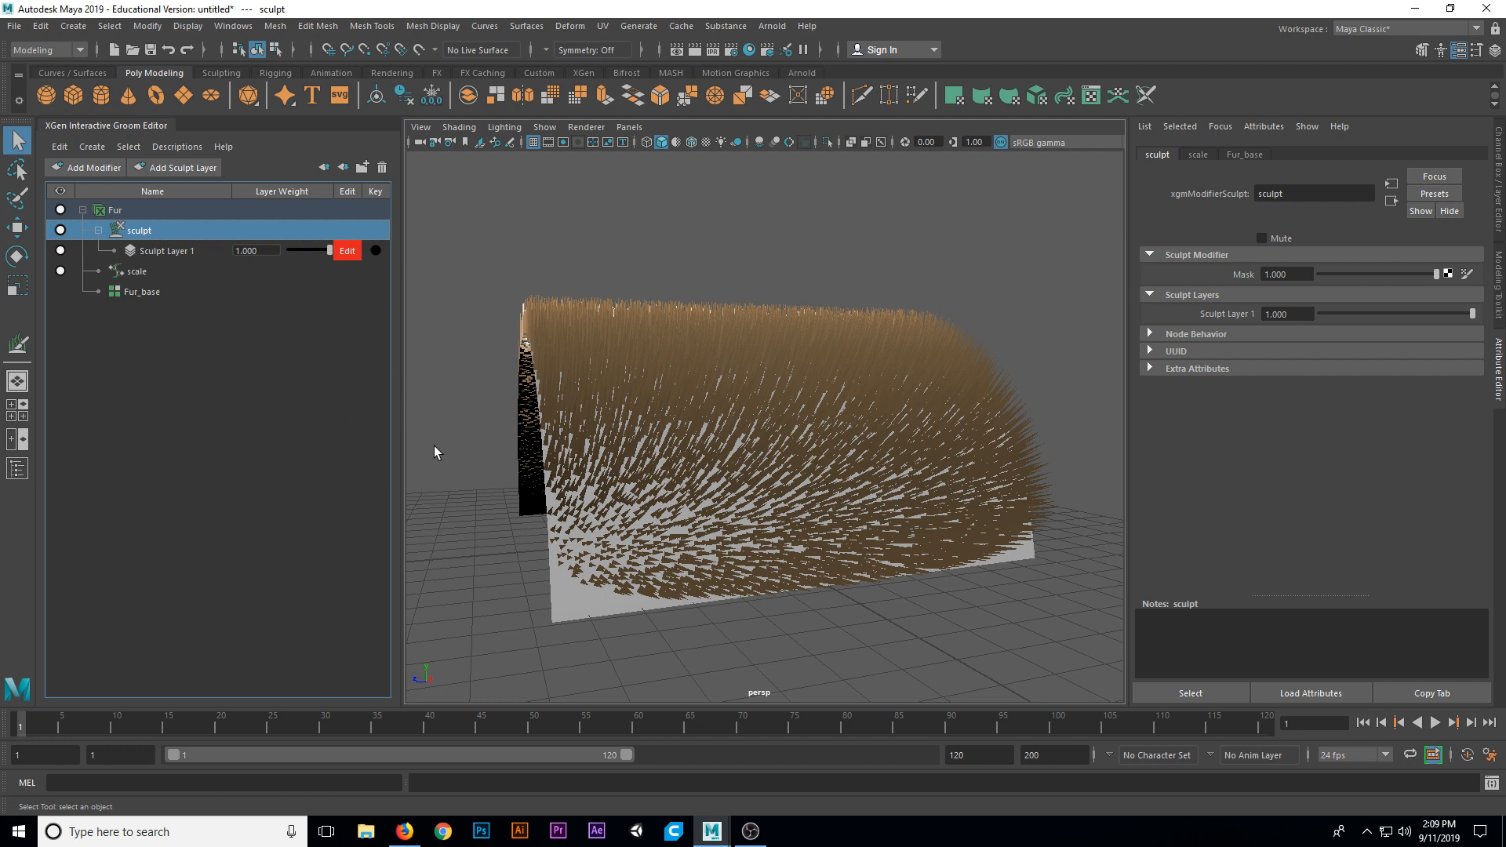
mouse_move(305, 562)
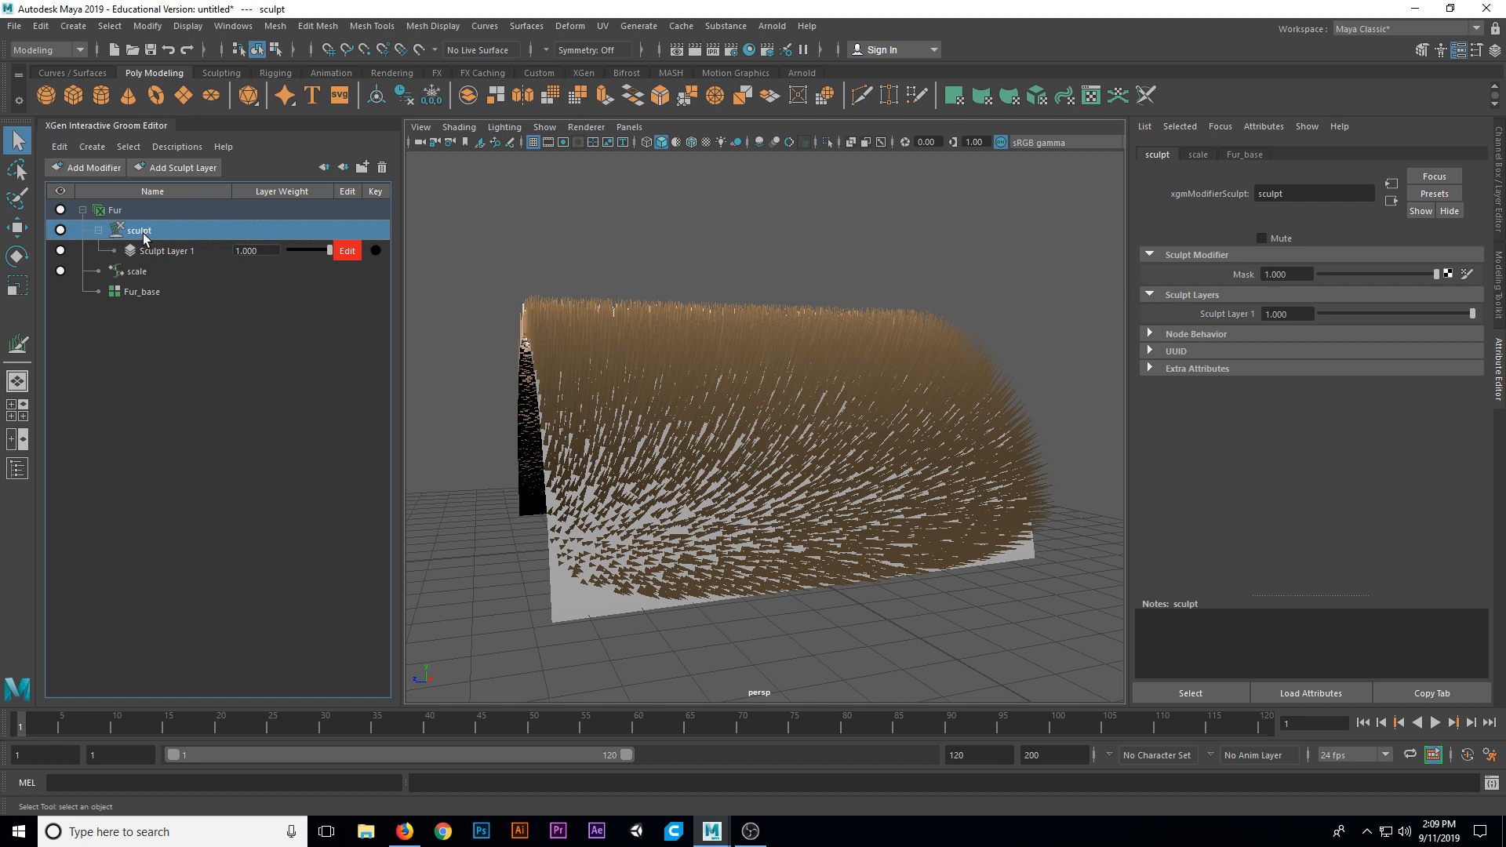
right_click(140, 230)
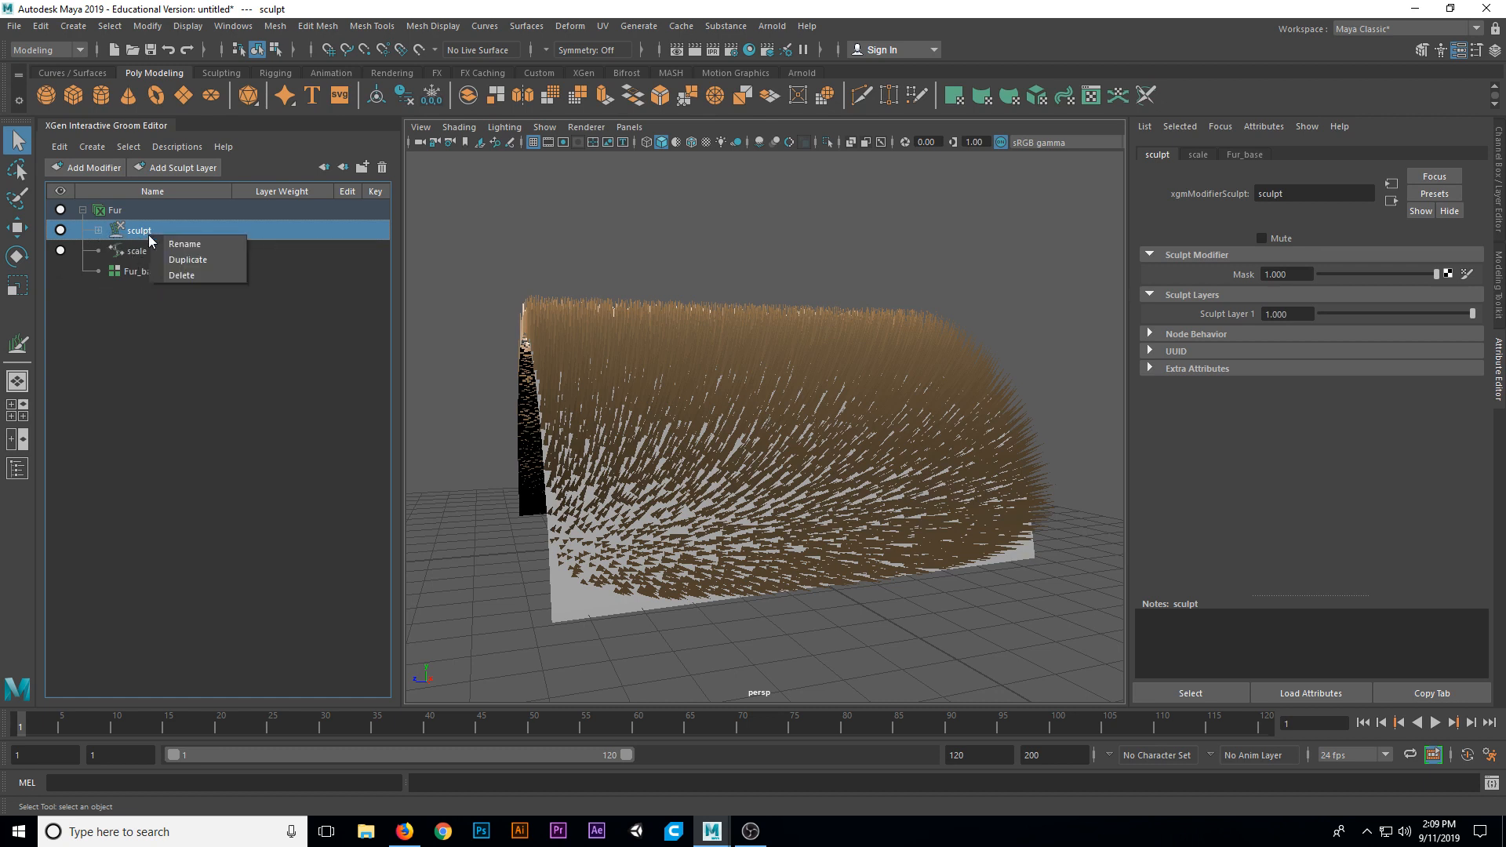
click(181, 275)
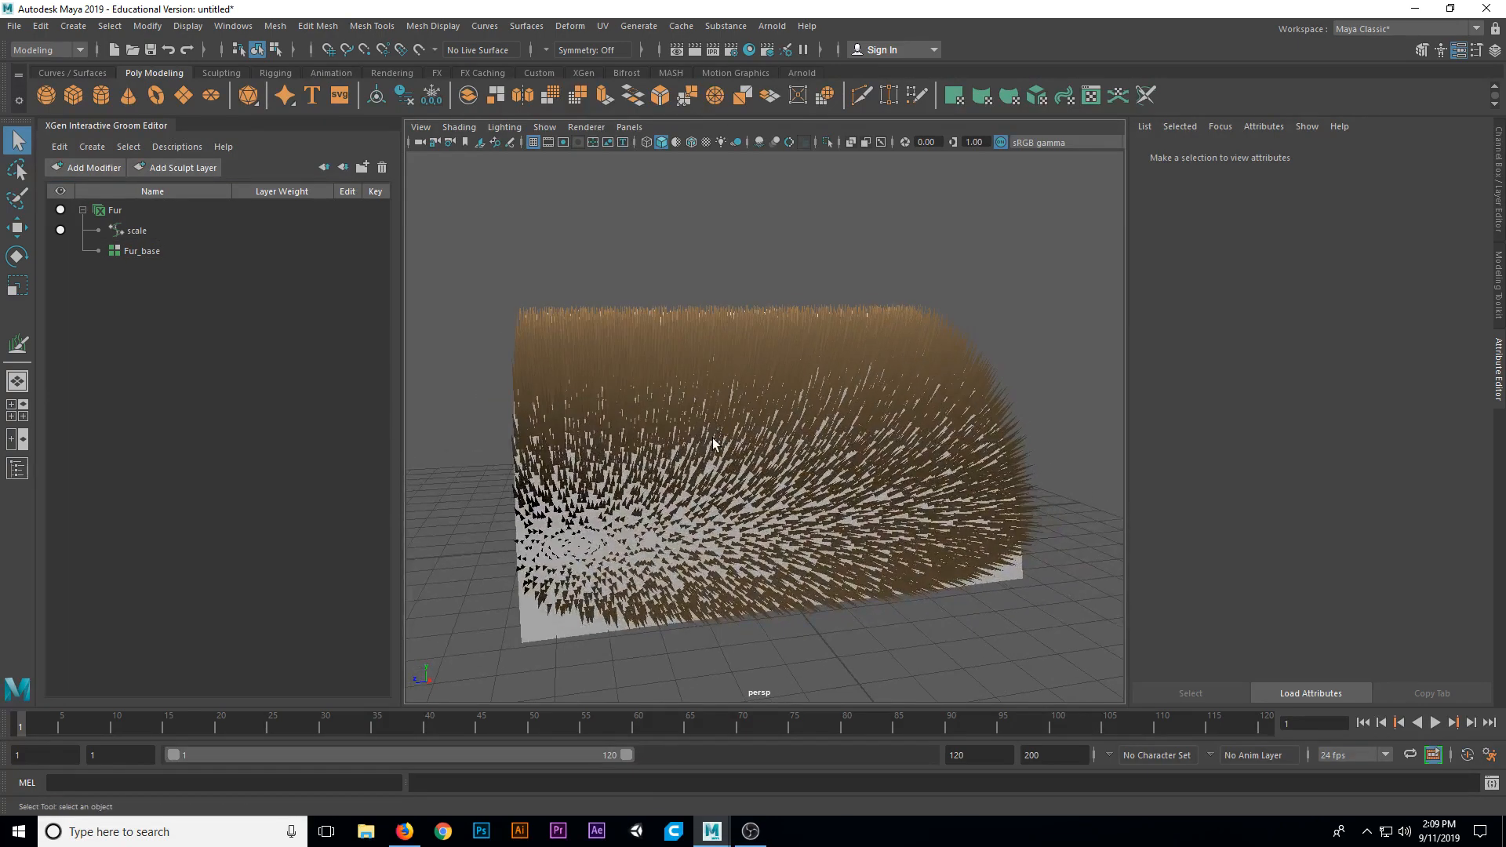
click(113, 210)
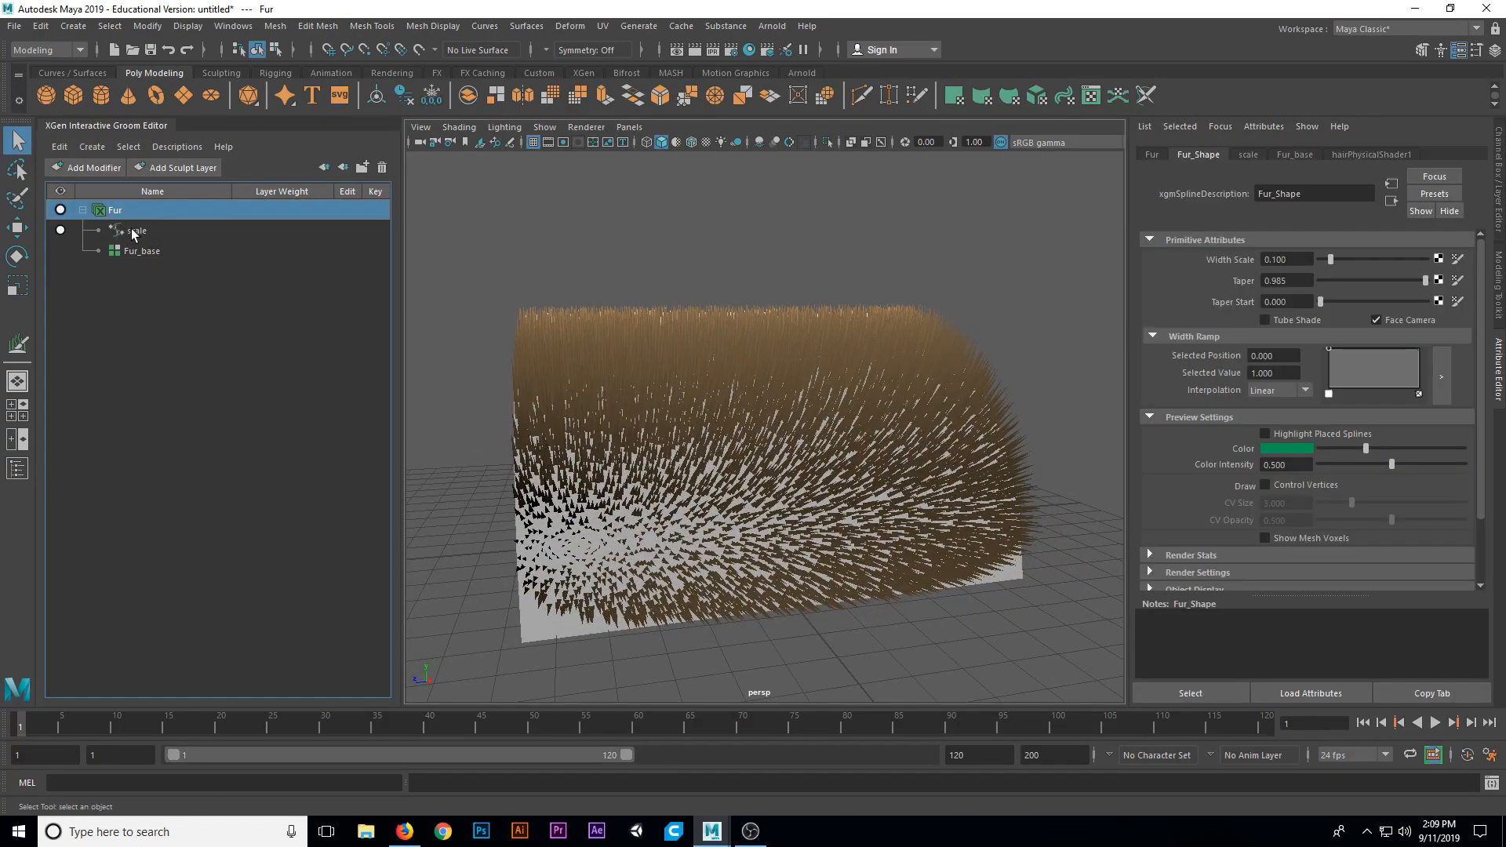
click(137, 230)
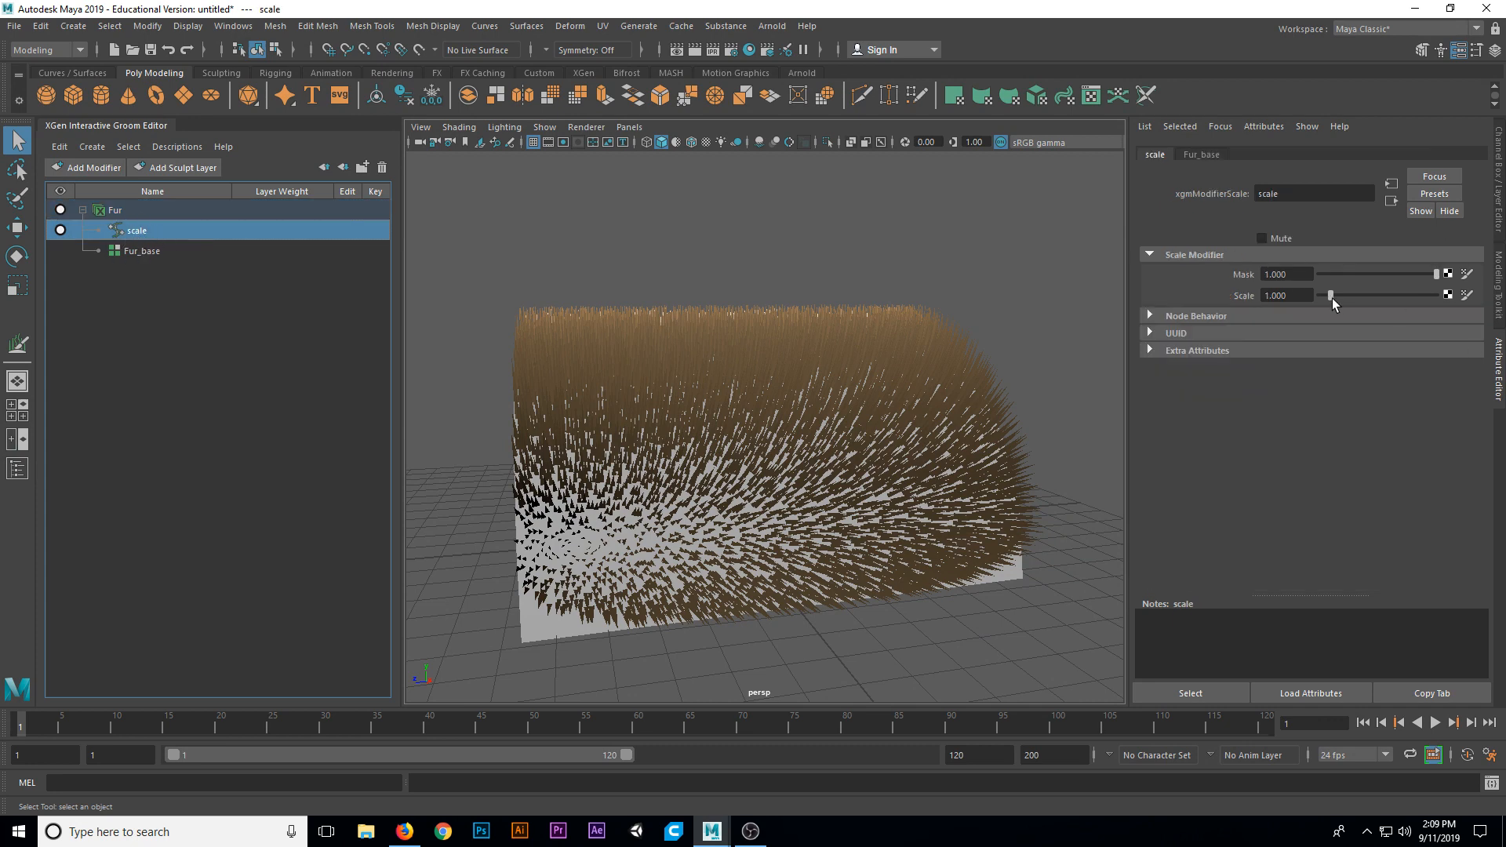
drag(1332, 296, 1361, 296)
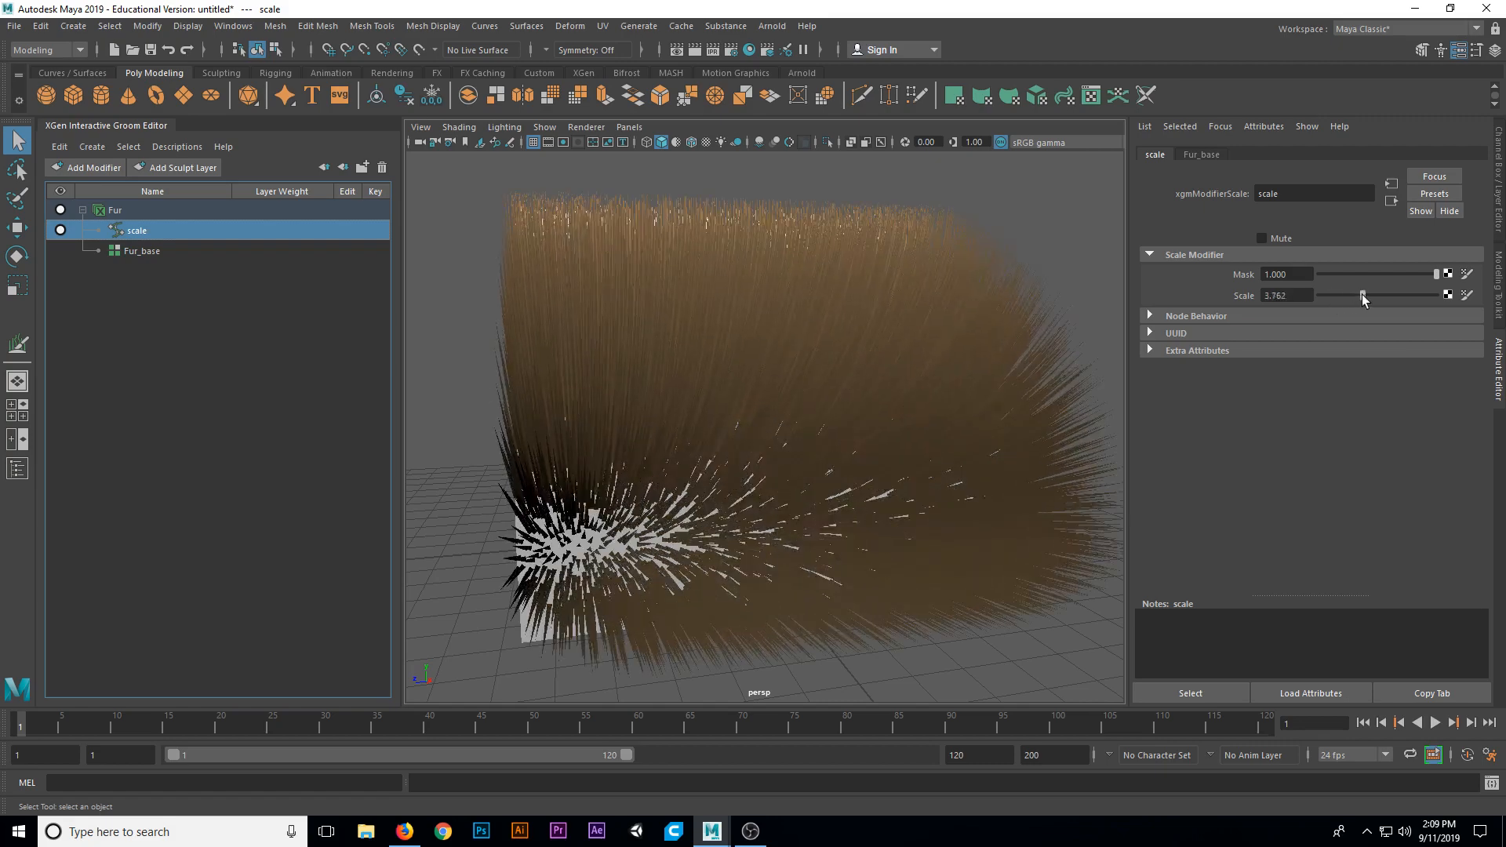
drag(1362, 295, 1374, 295)
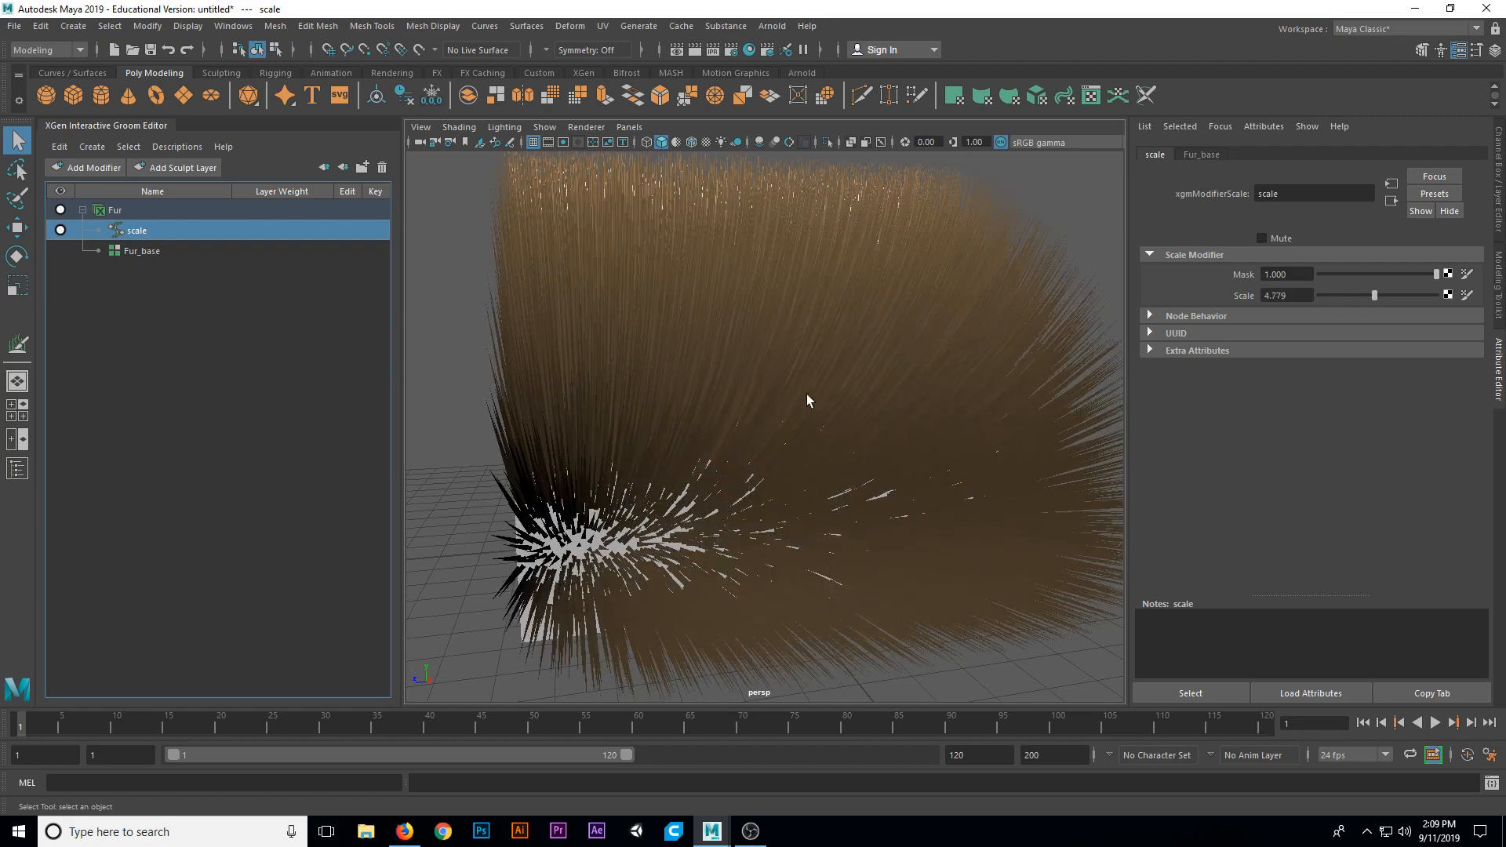
drag(807, 400, 736, 382)
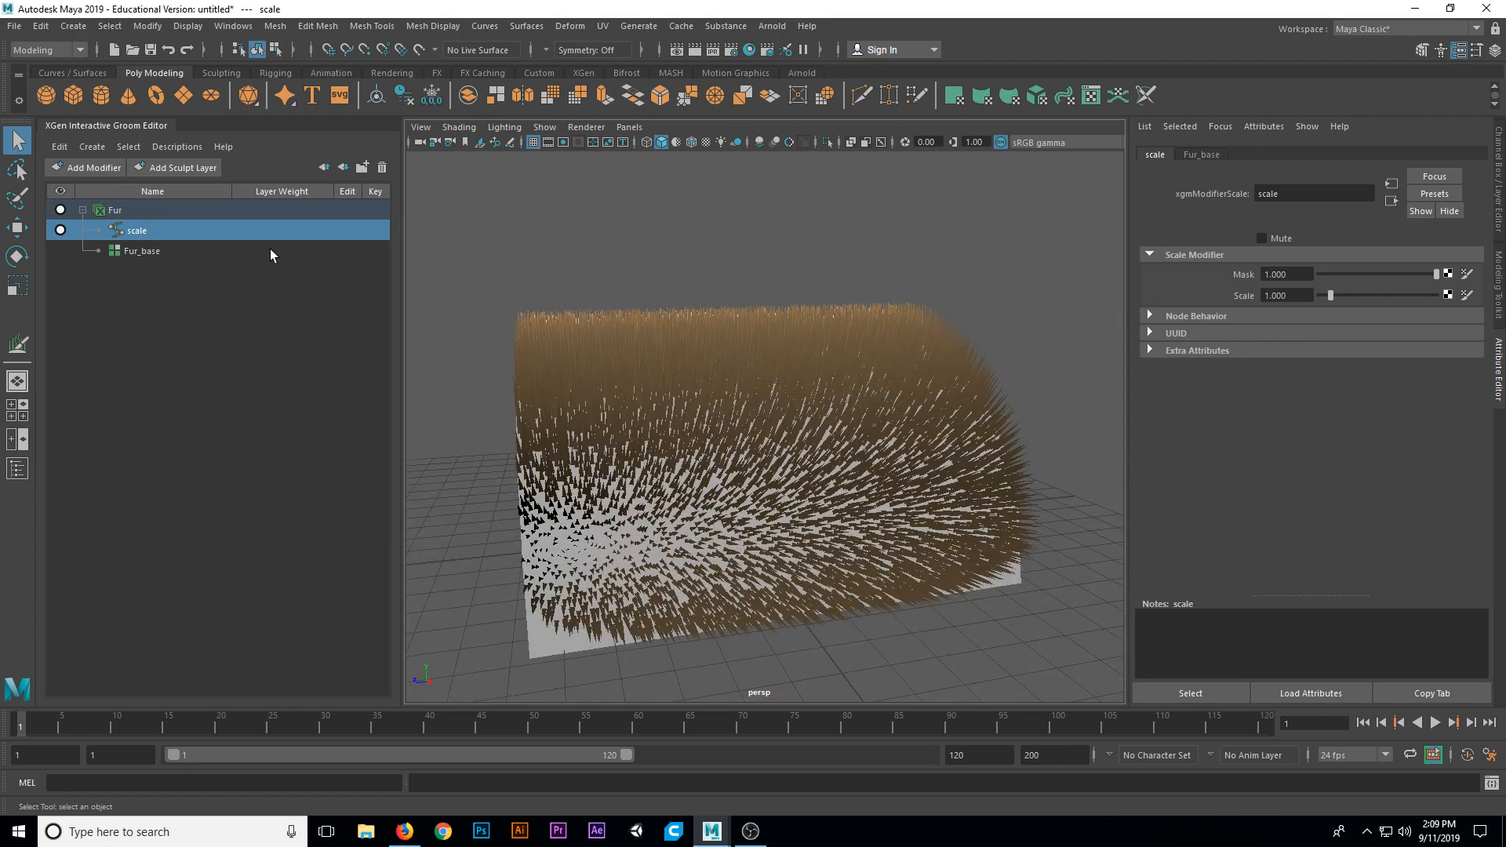
click(115, 210)
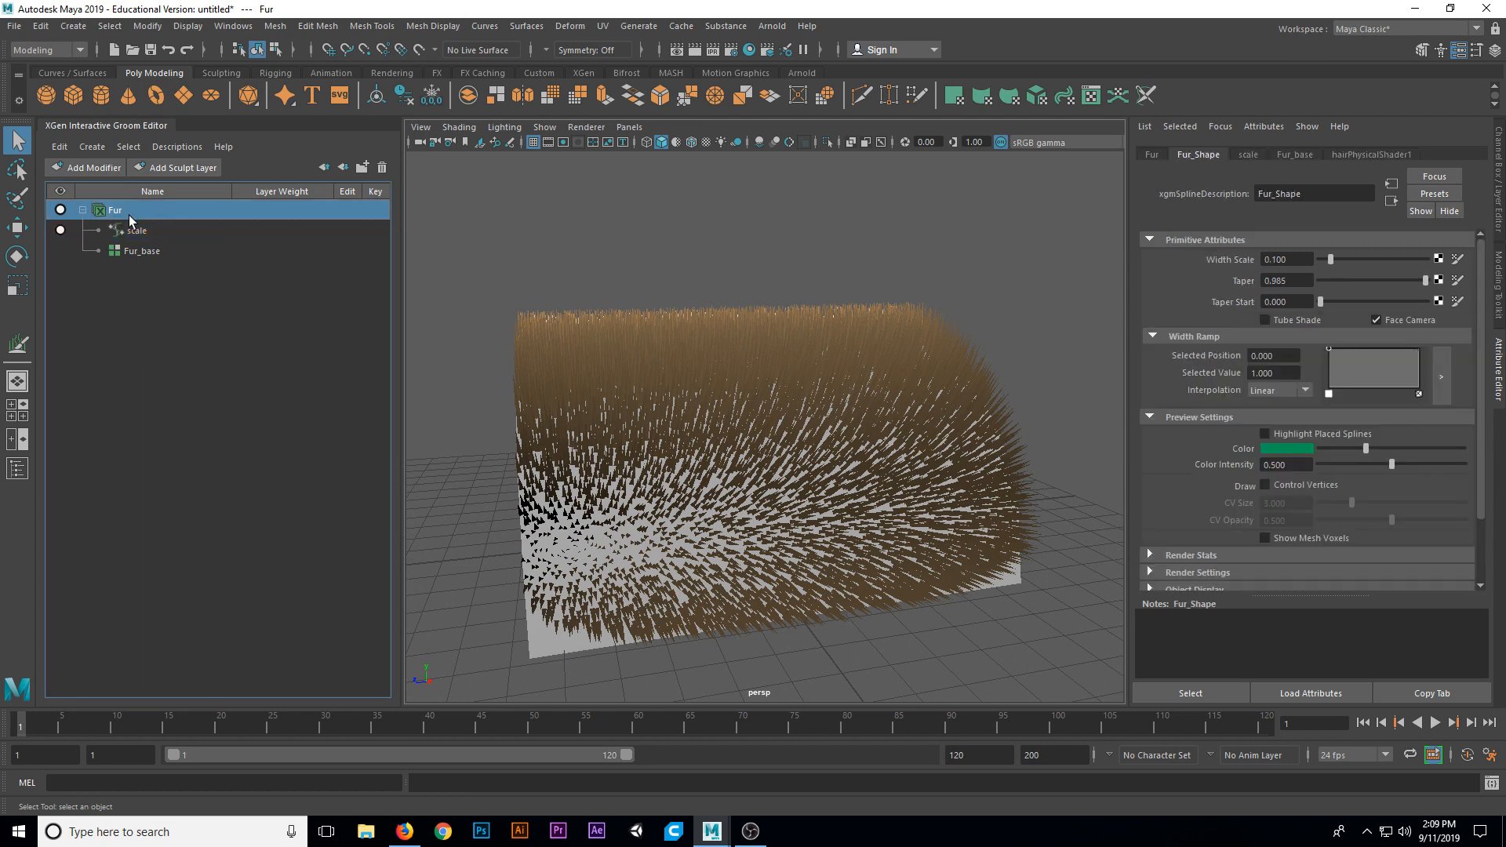
mouse_move(111, 231)
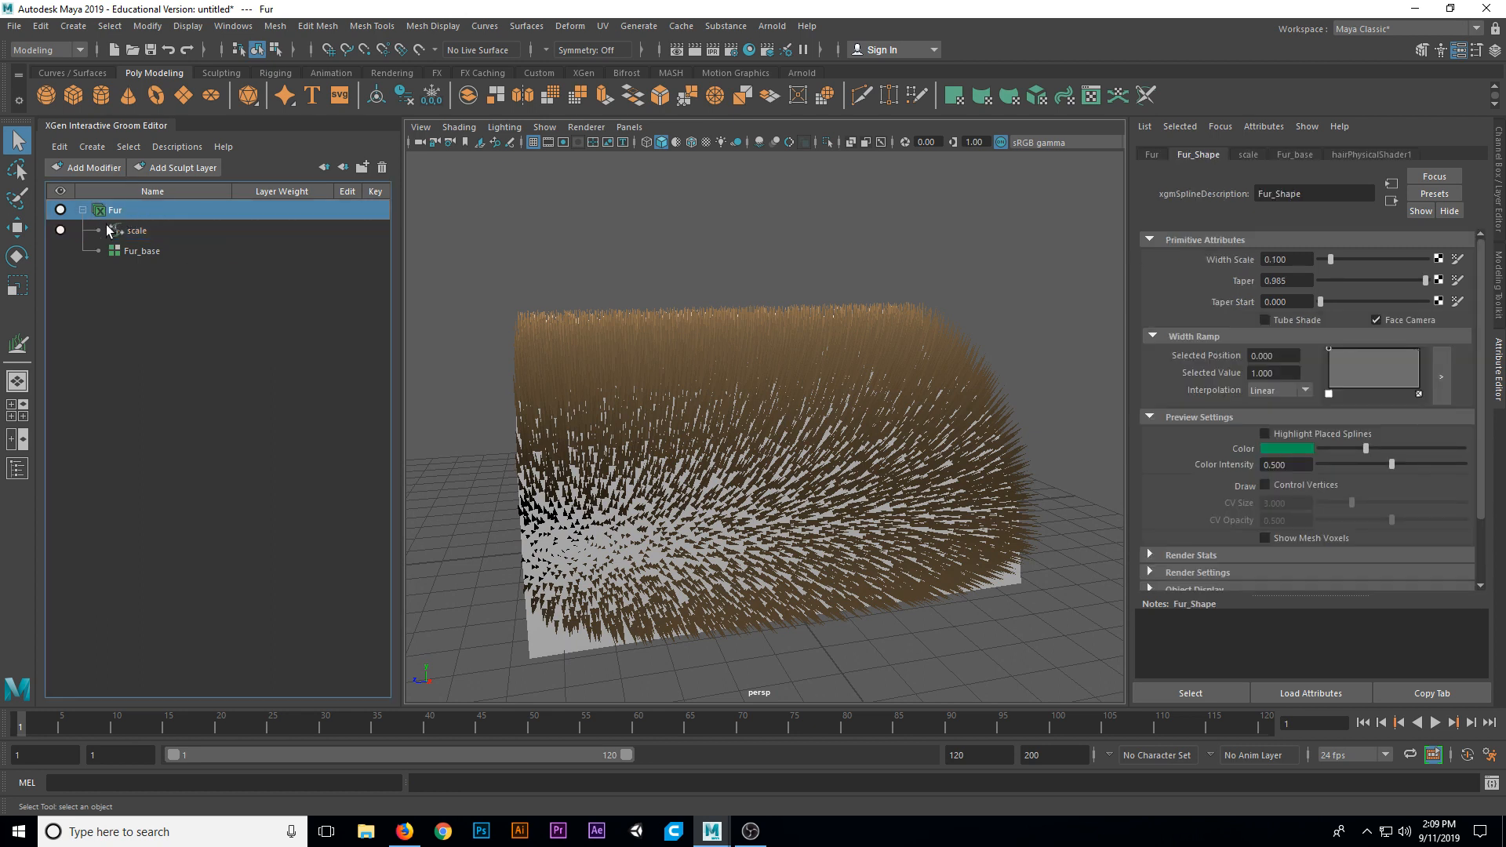
click(116, 210)
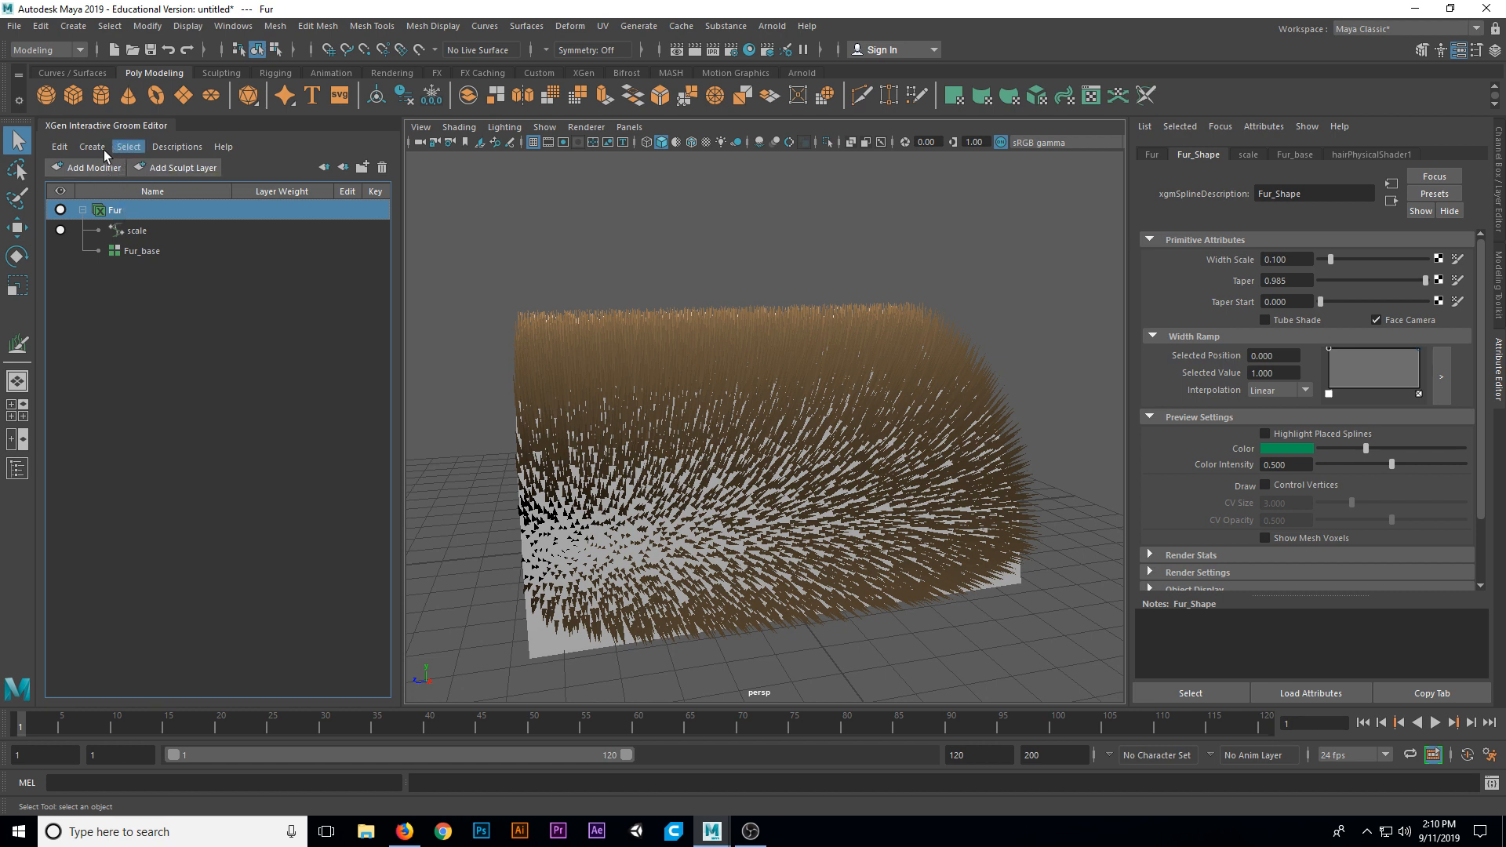
- Add a Guide modifier to the Fur description from Create > Add Modifier
click(91, 146)
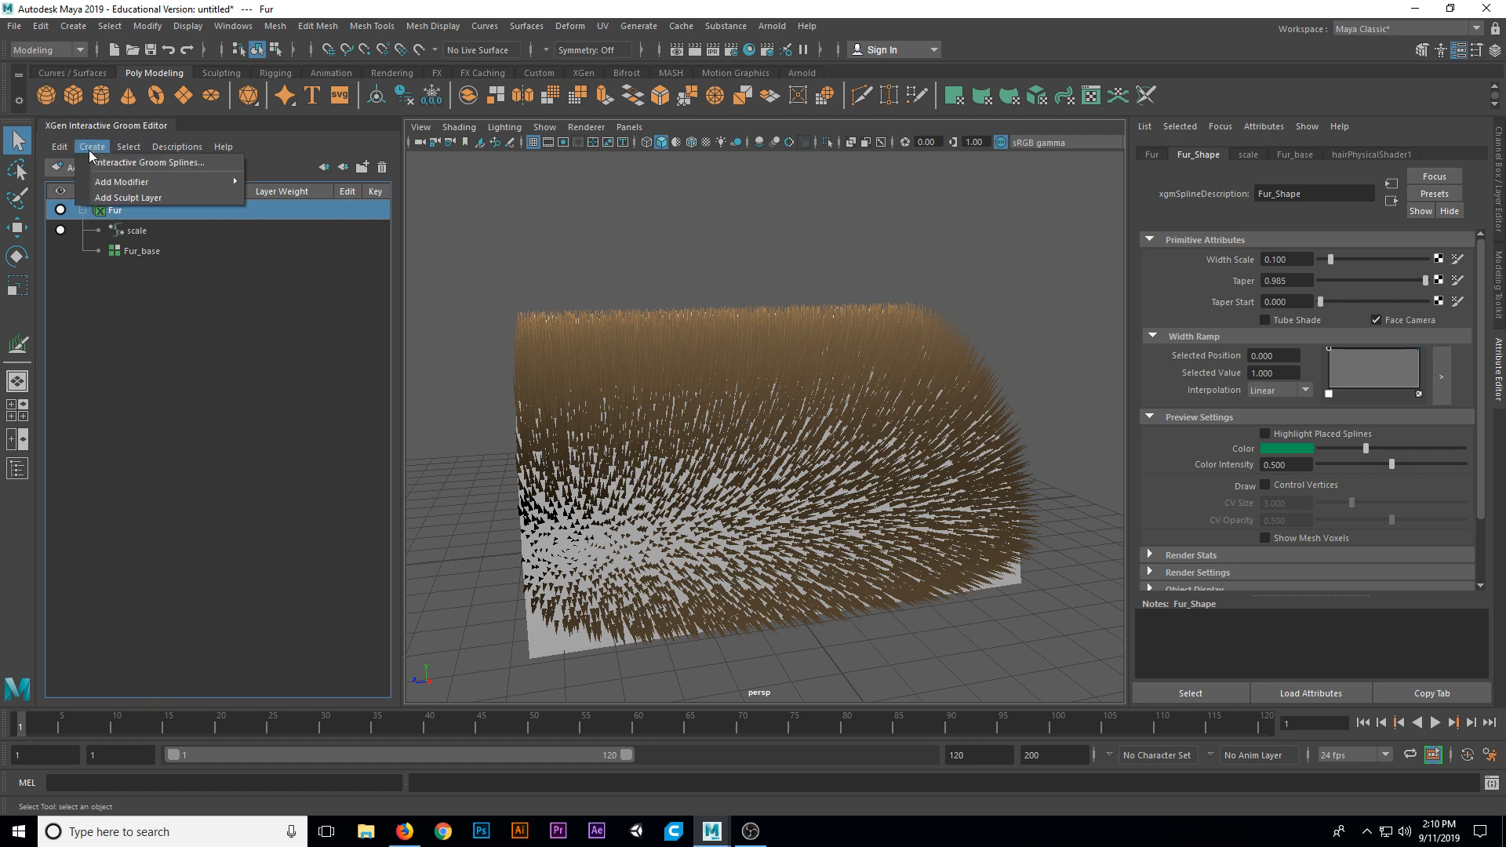
click(121, 181)
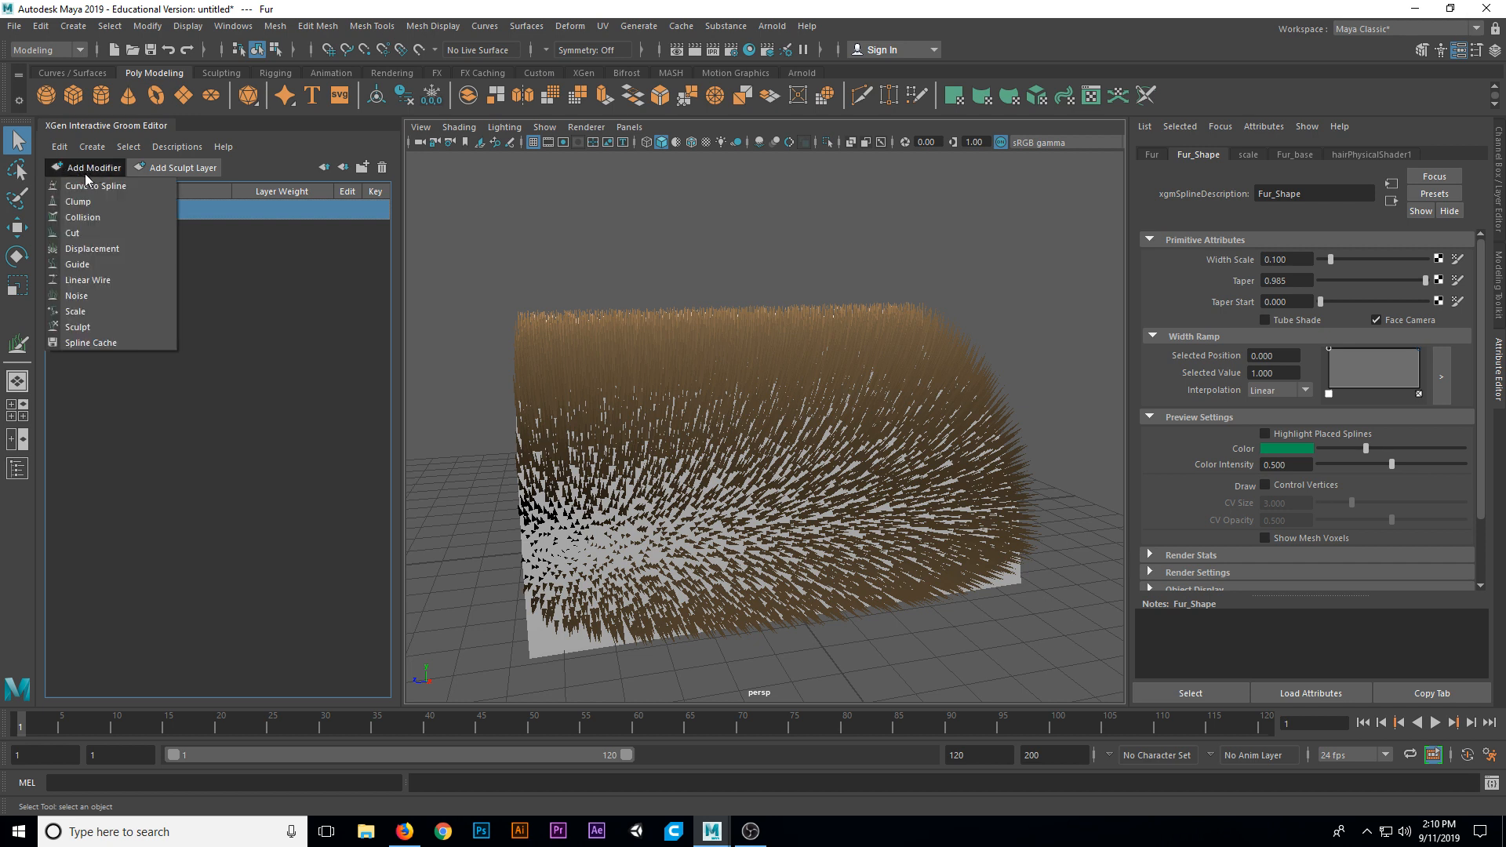
mouse_move(77, 264)
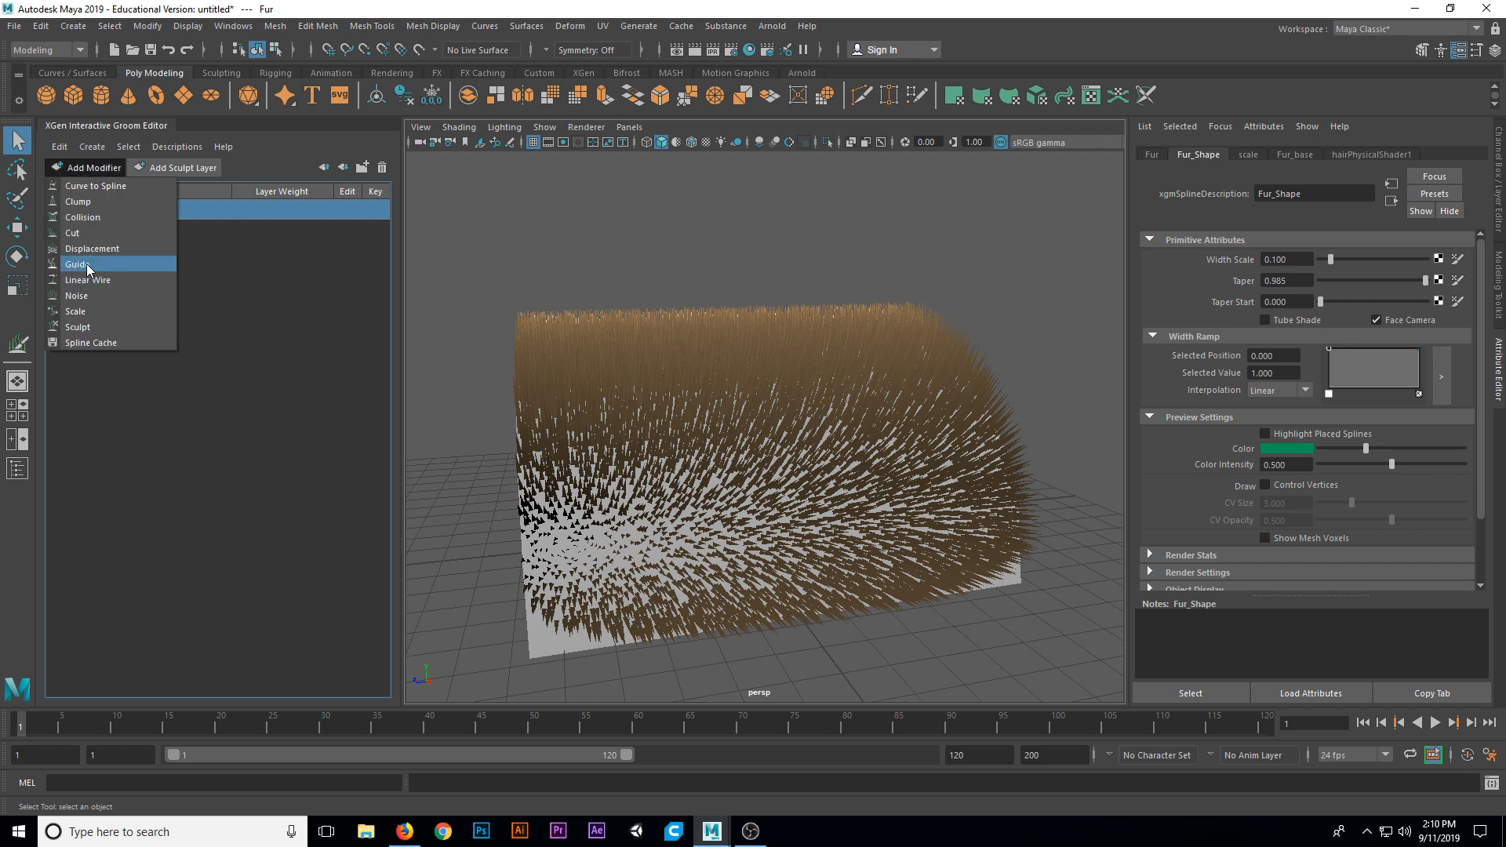
mouse_move(77, 264)
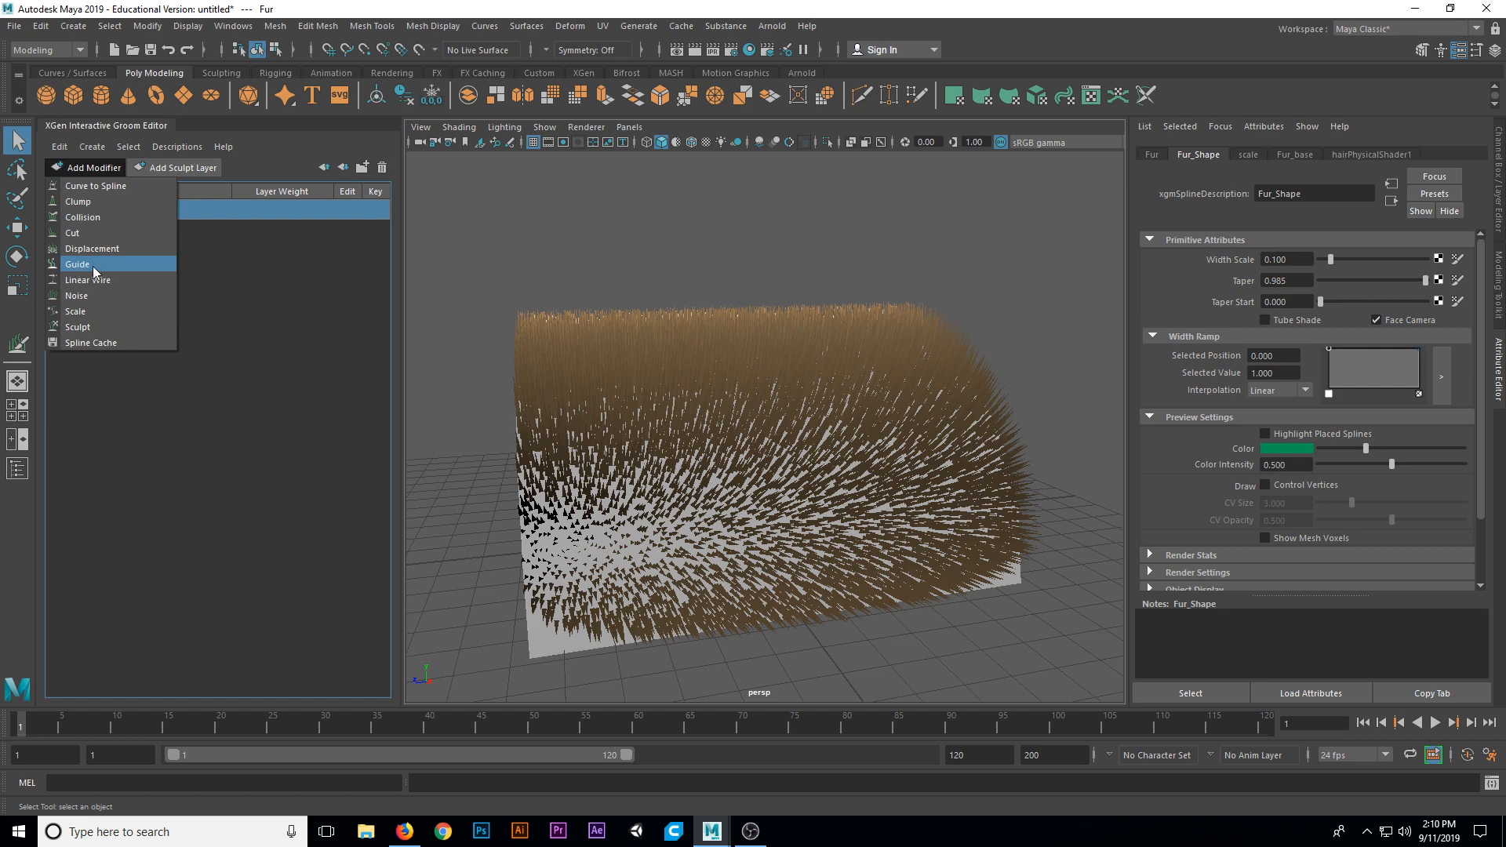
click(77, 264)
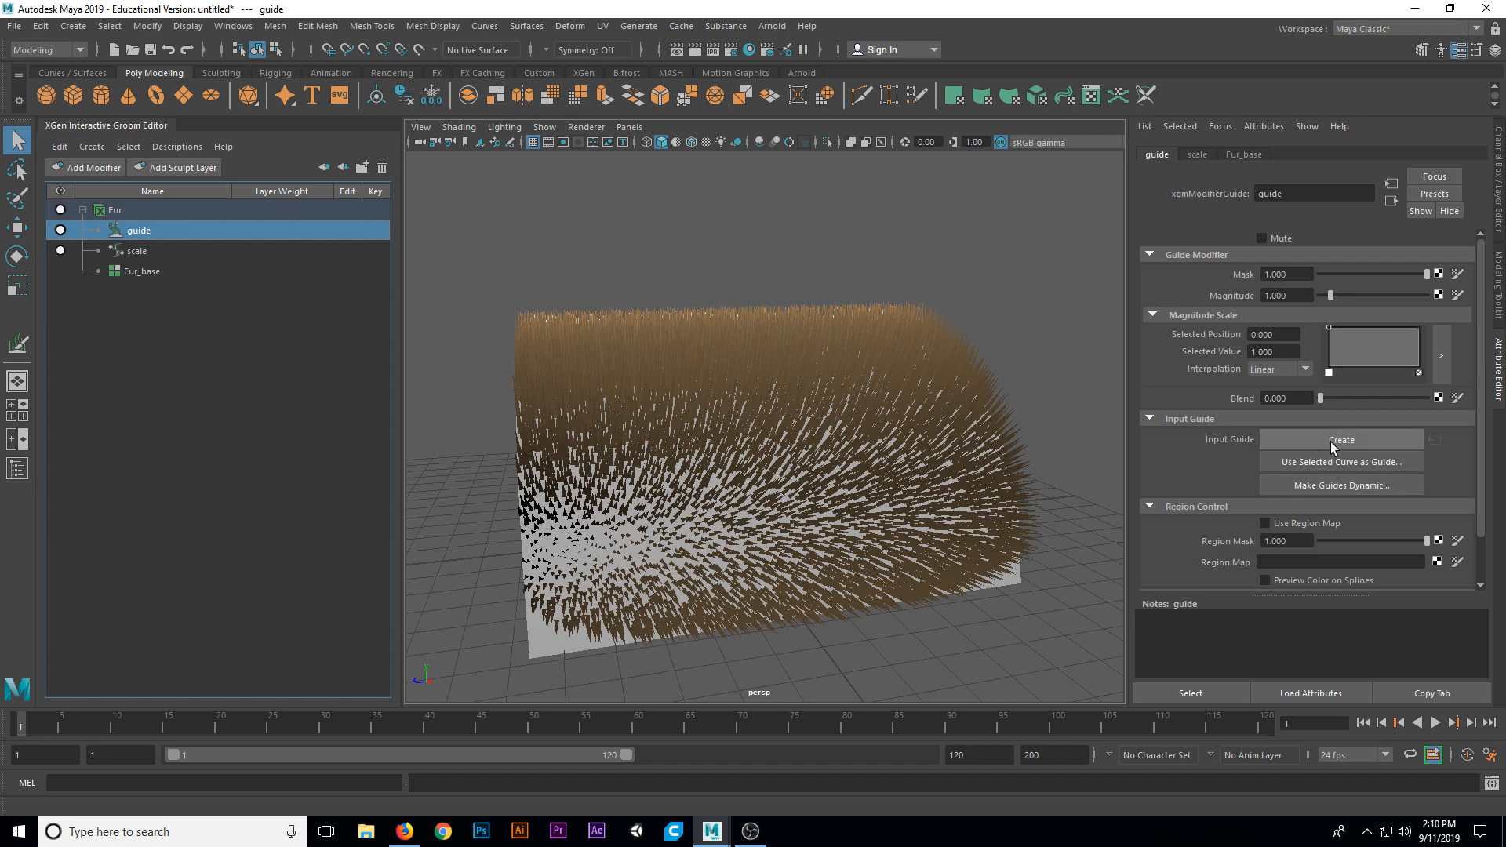
- Create input guides for the guide modifier and orbit to view the orange guide curves
click(1341, 439)
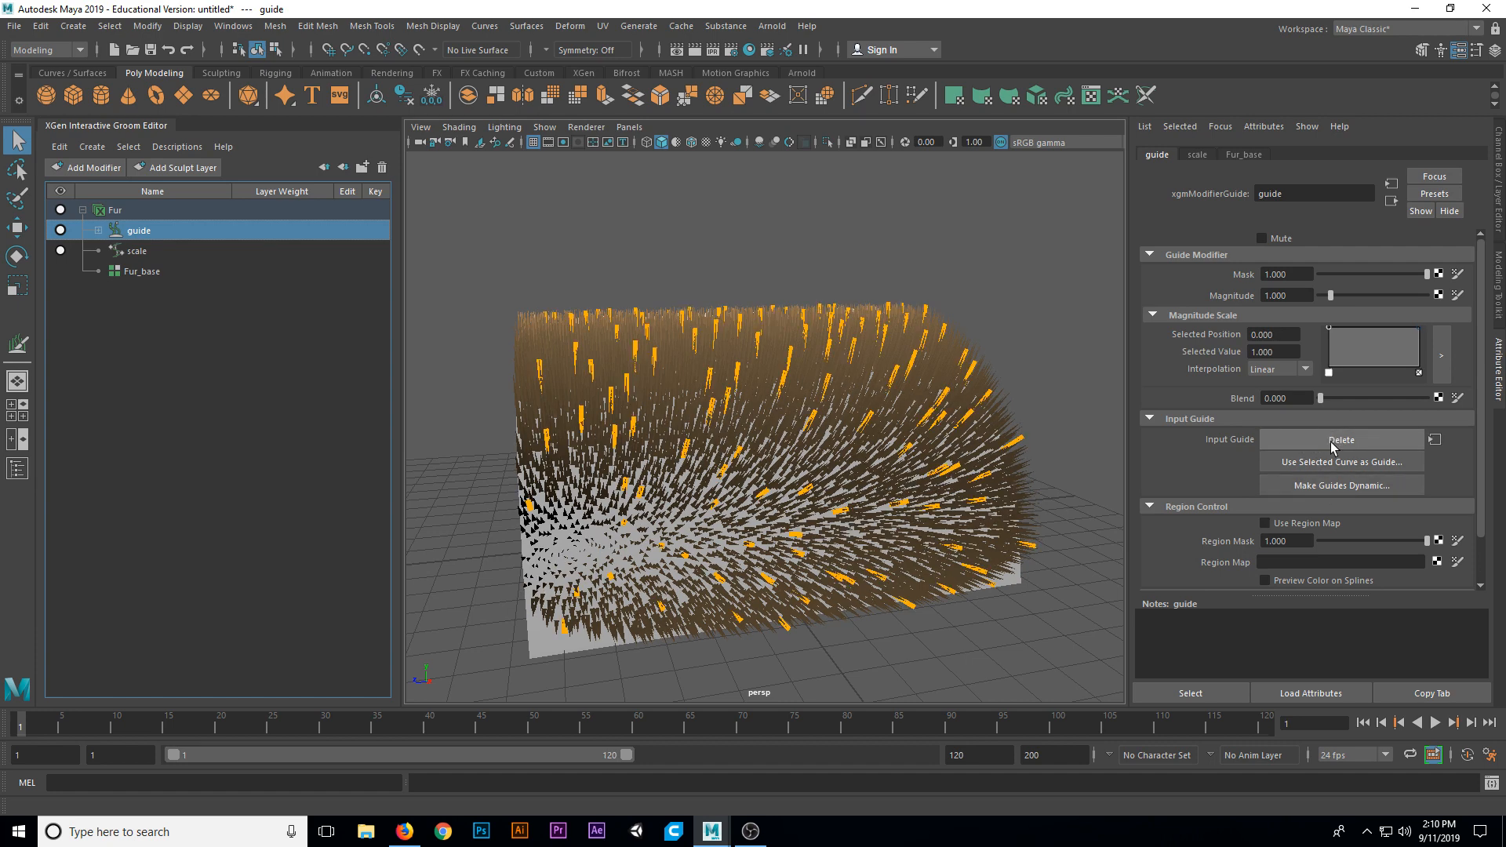
drag(720, 403, 756, 399)
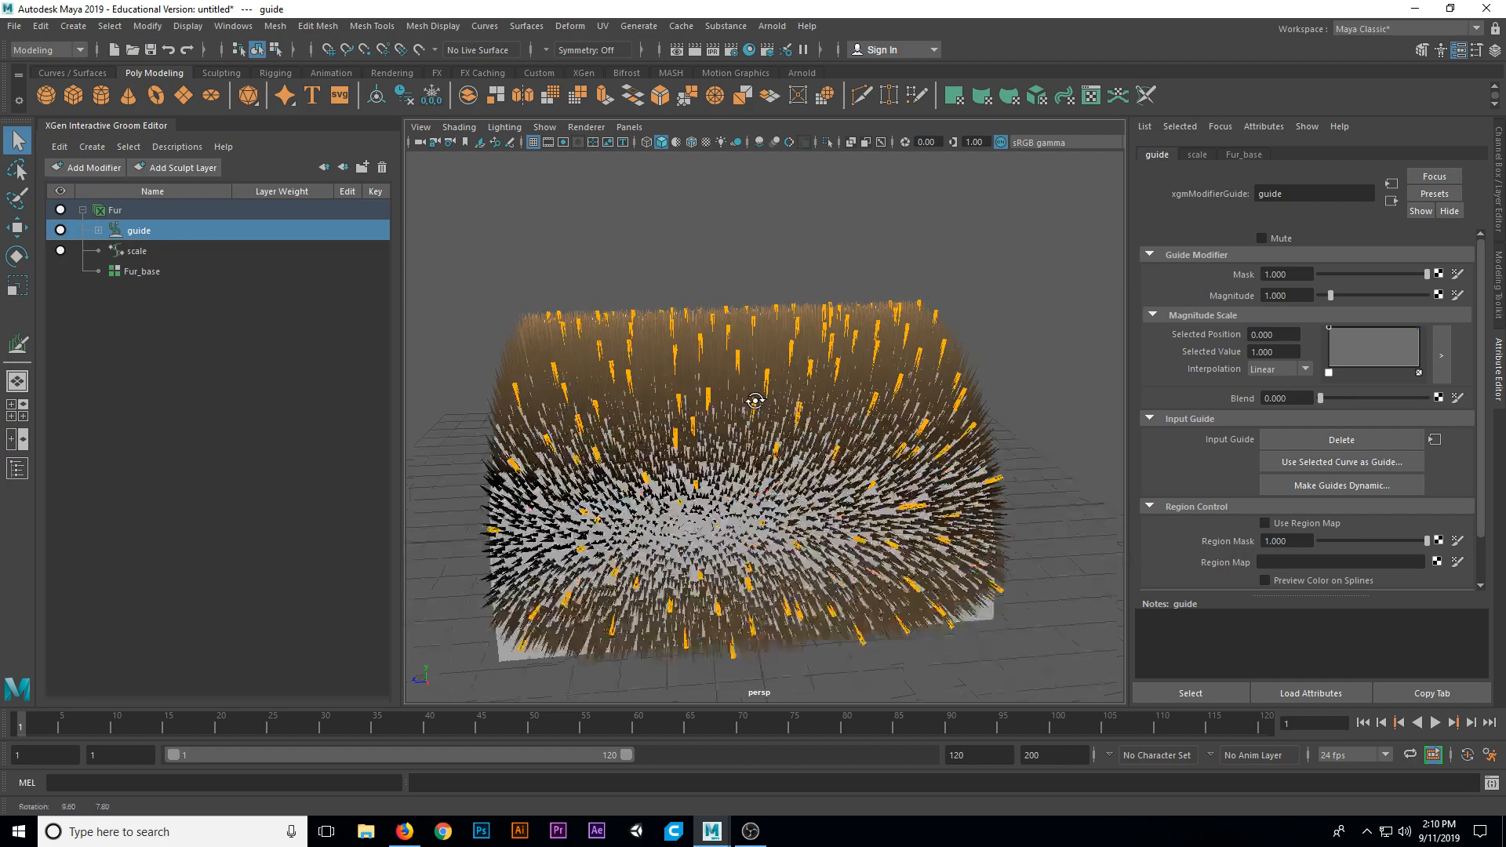
drag(754, 404, 812, 389)
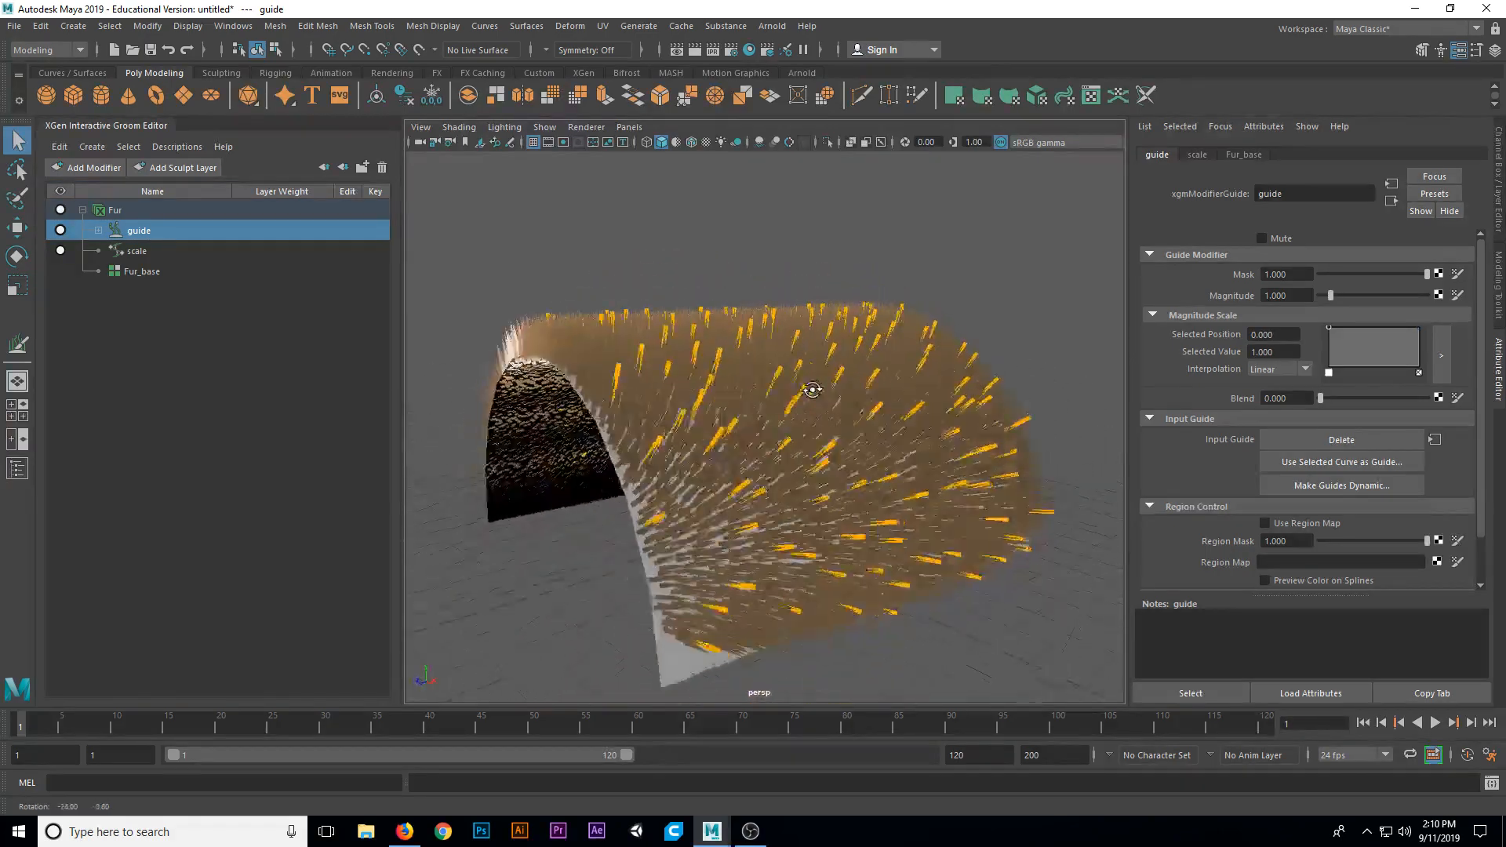
drag(812, 389, 898, 394)
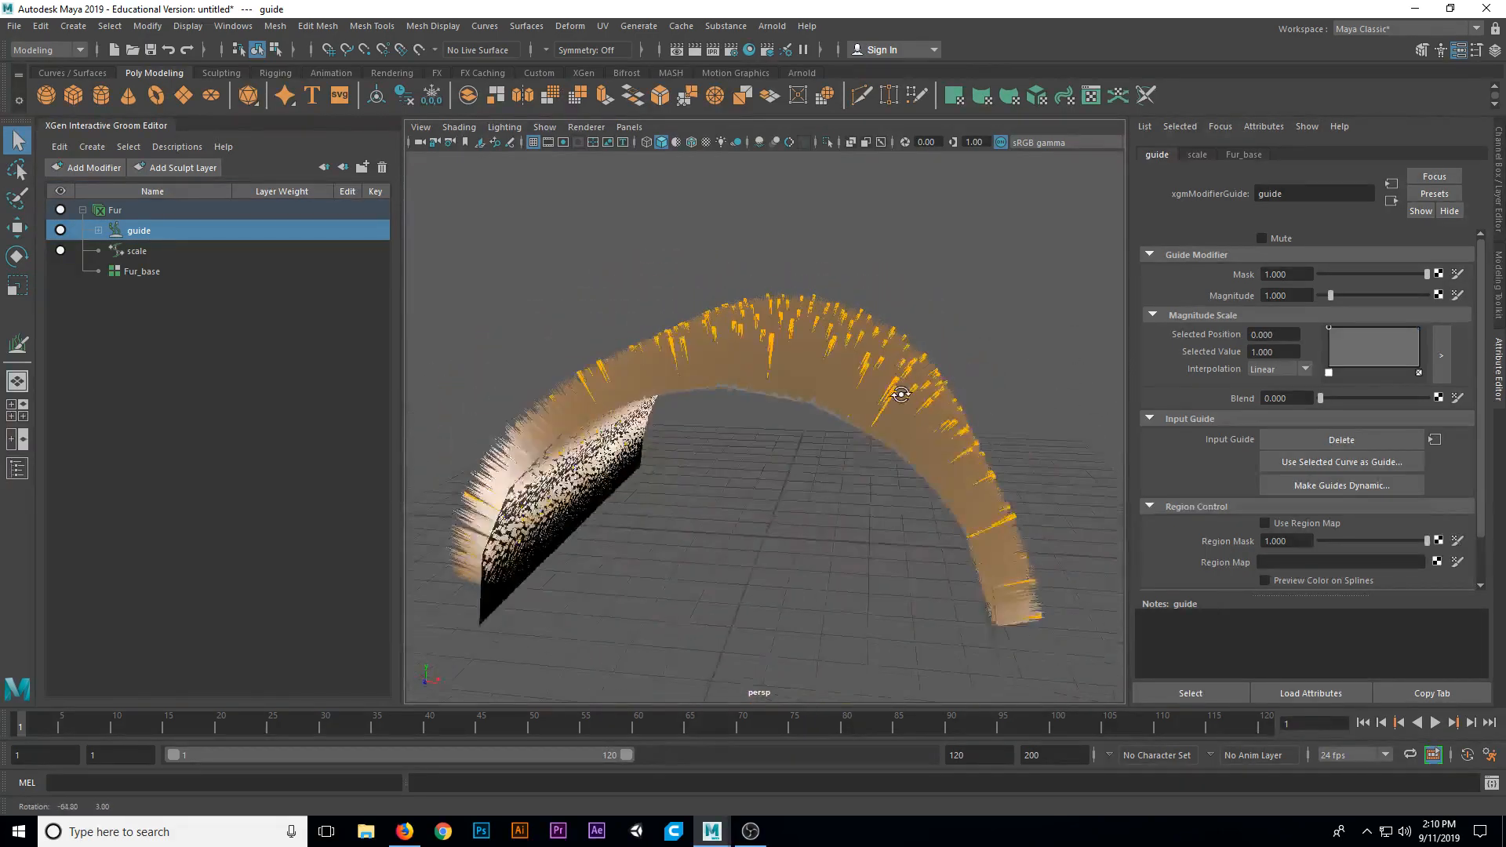
drag(900, 395, 781, 391)
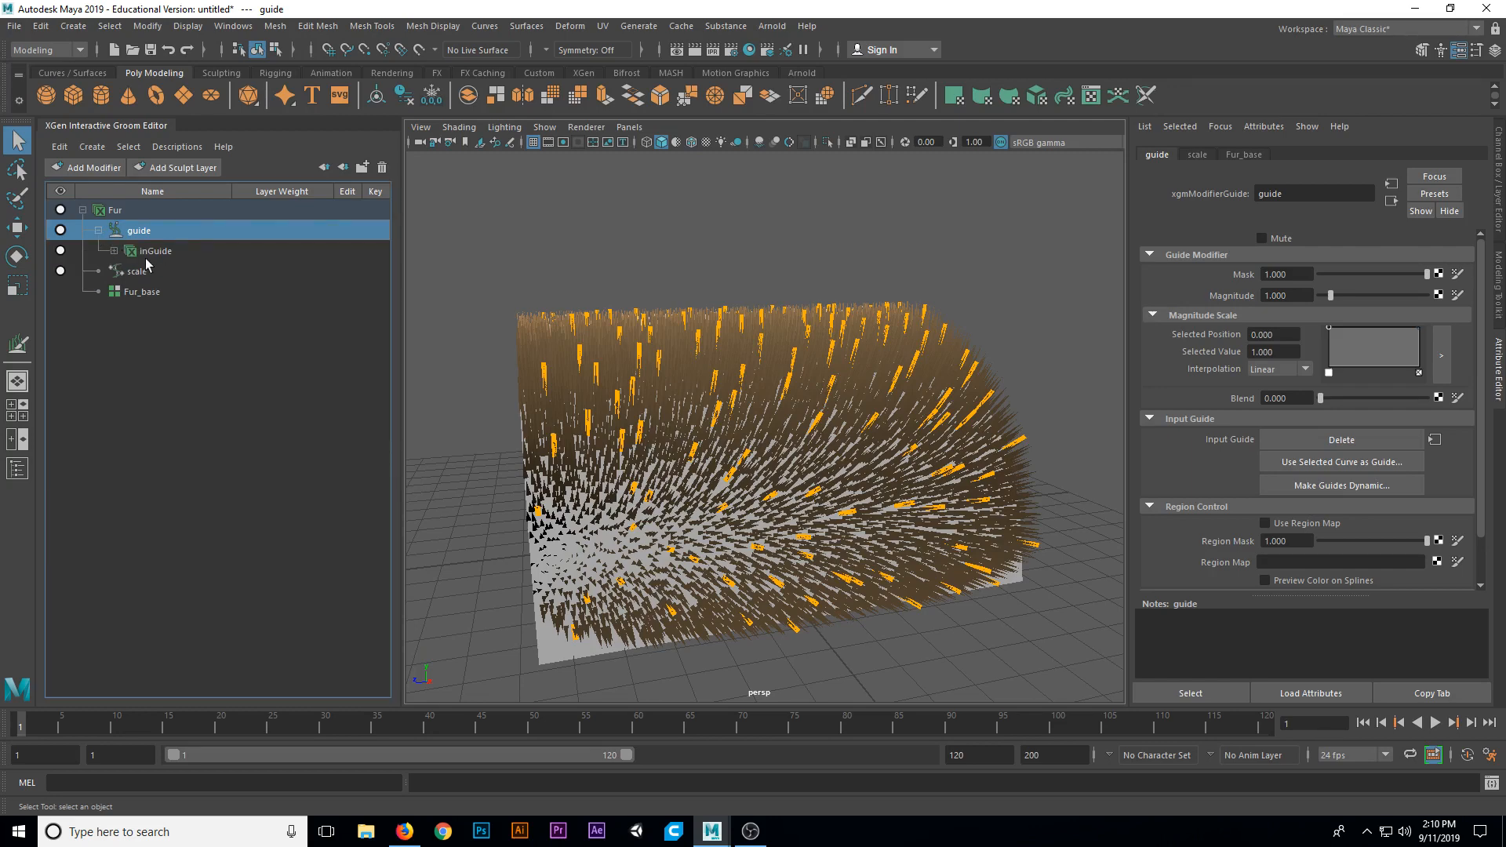
- Expand inGuide to reveal its layers and put Sculpt Layer 1 into edit mode
click(113, 251)
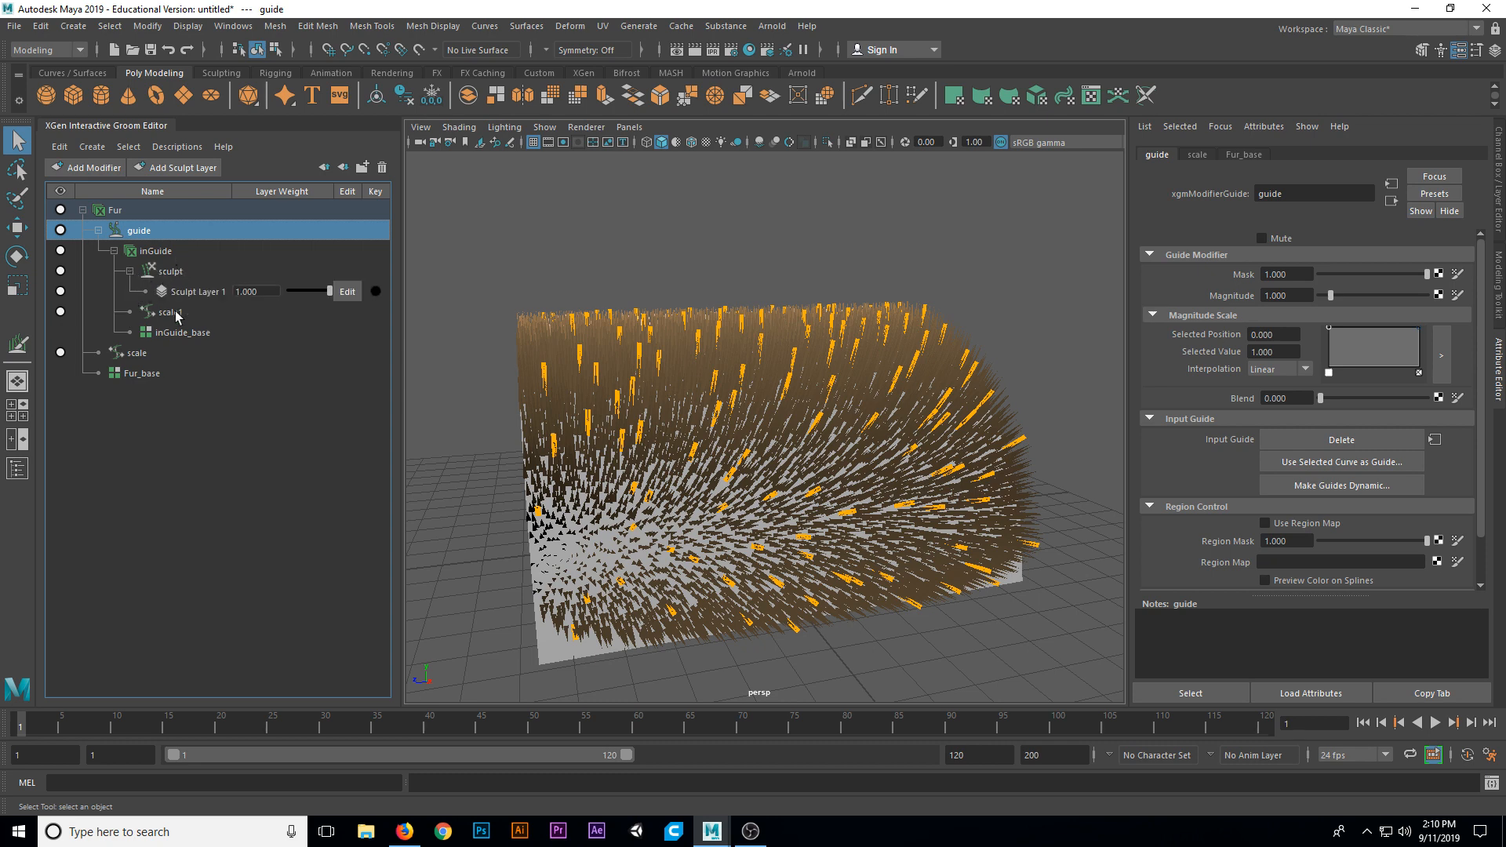
click(196, 291)
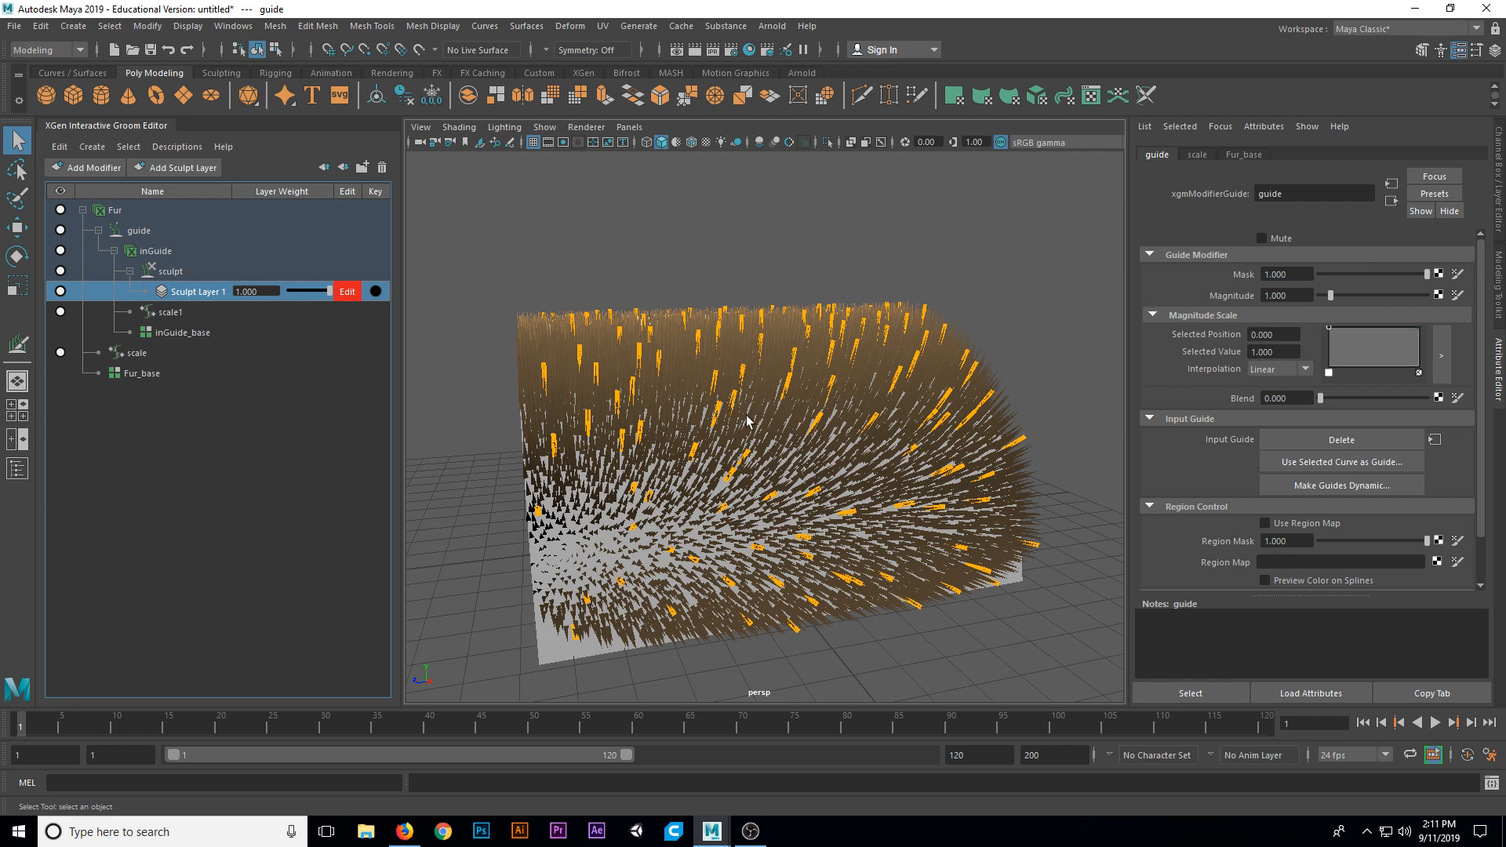
mouse_move(714, 263)
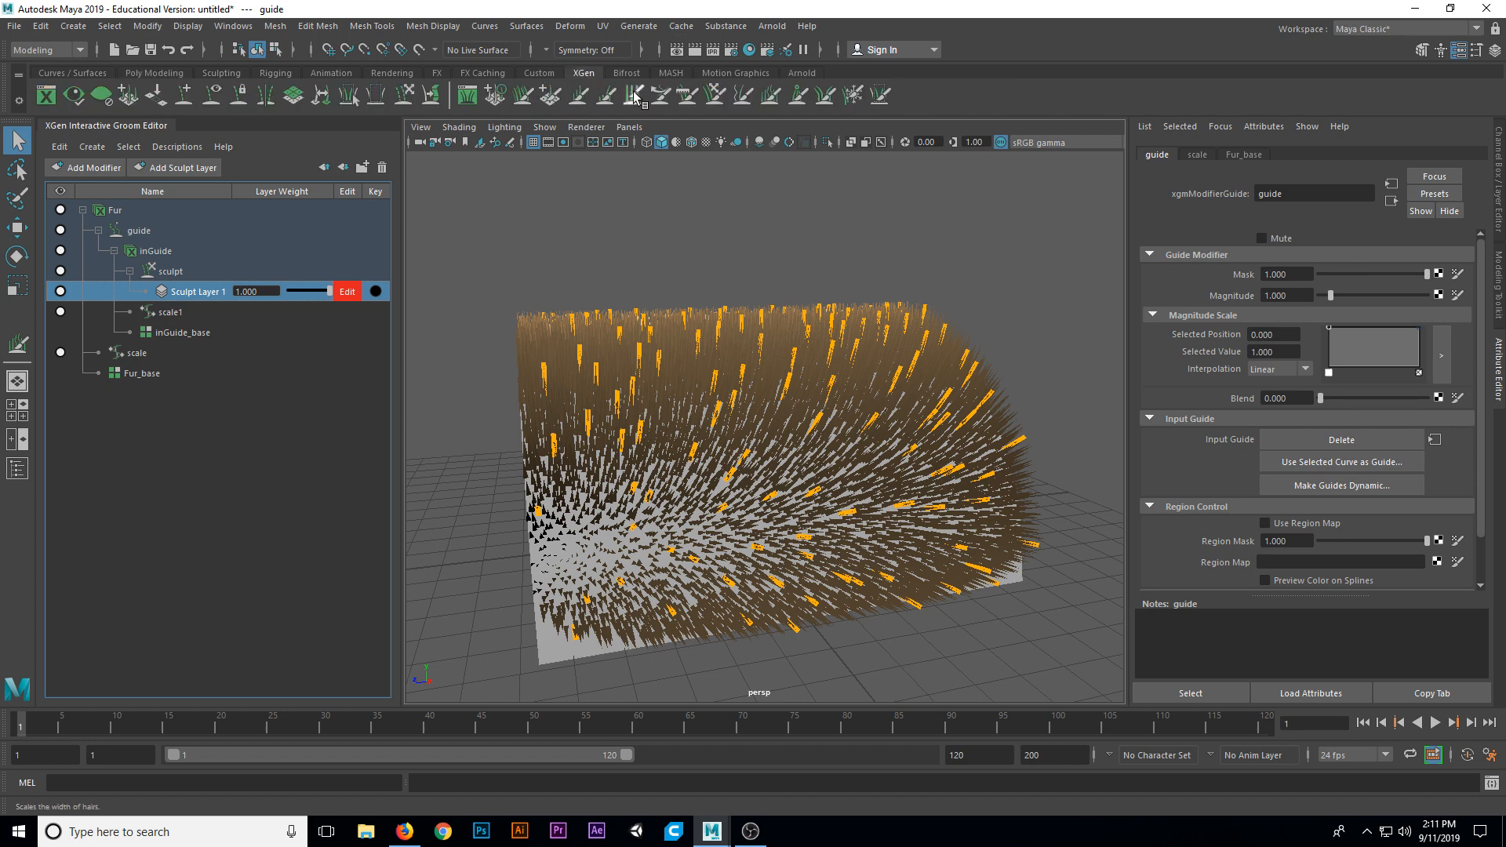
mouse_move(572, 95)
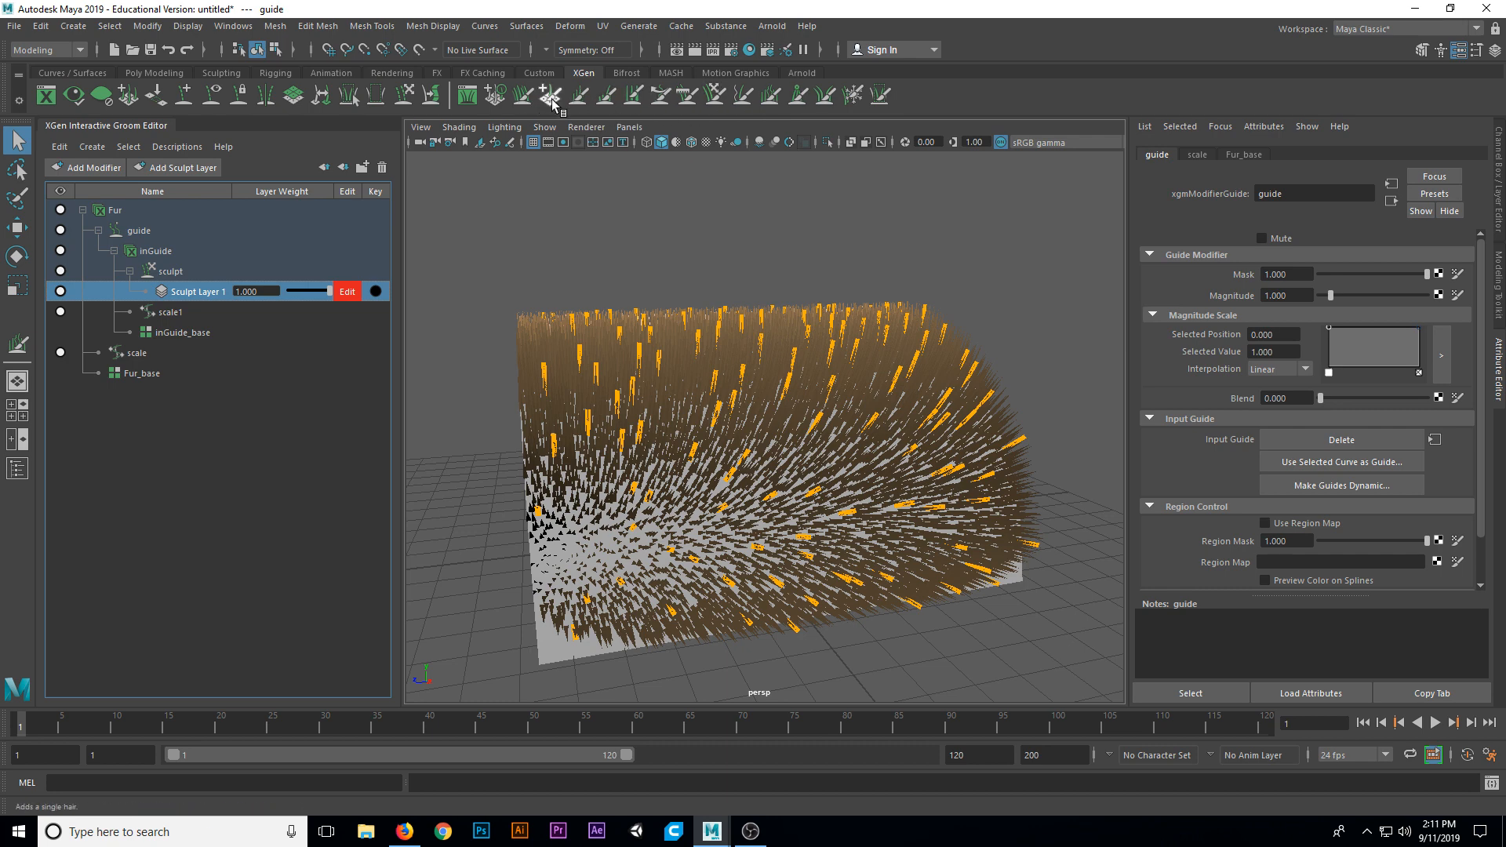
mouse_move(501, 95)
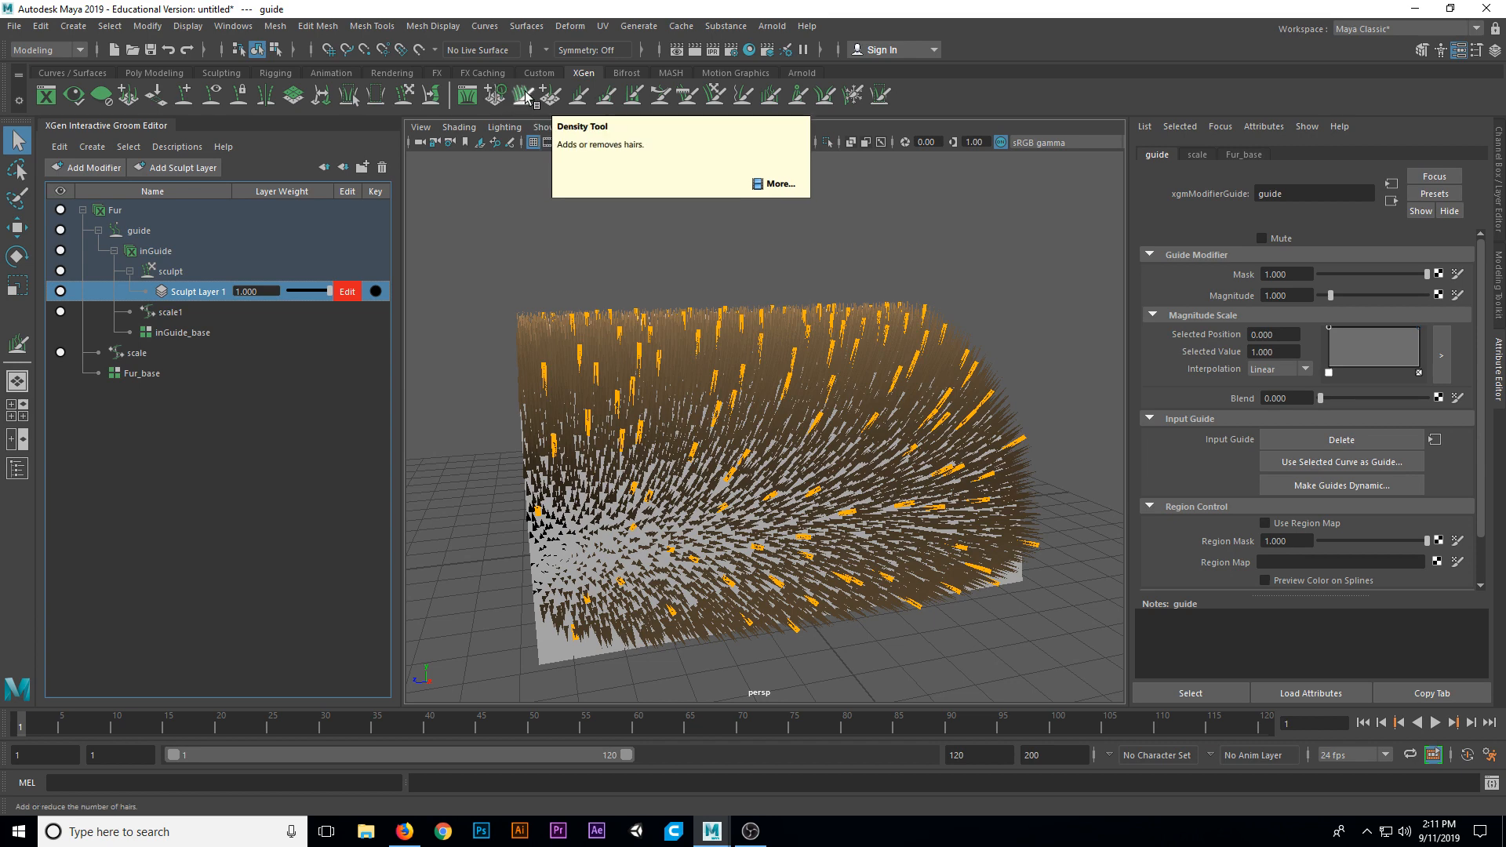
mouse_move(549, 94)
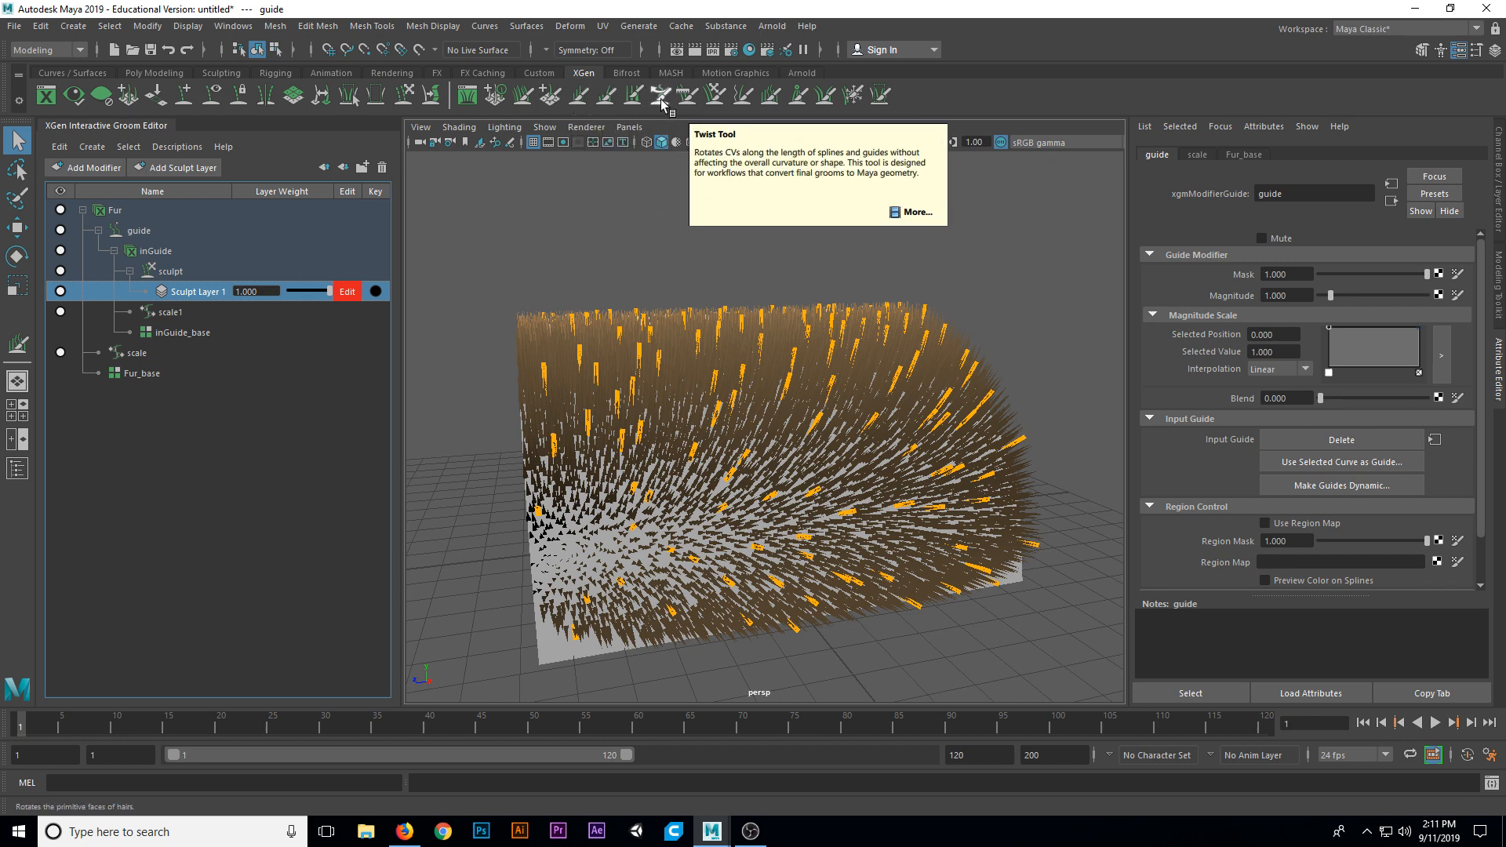
mouse_move(733, 102)
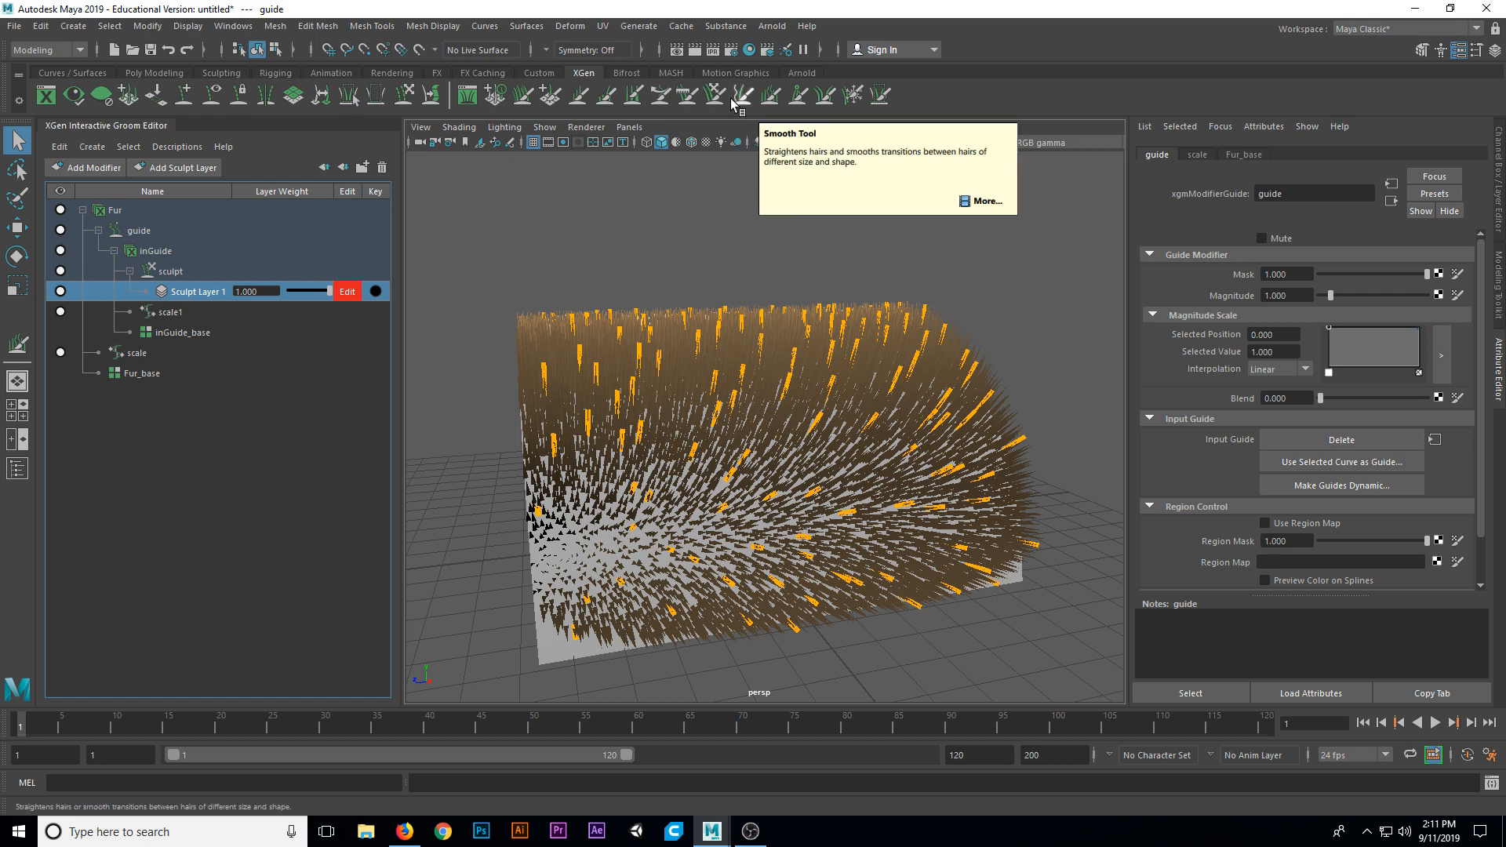
mouse_move(797, 95)
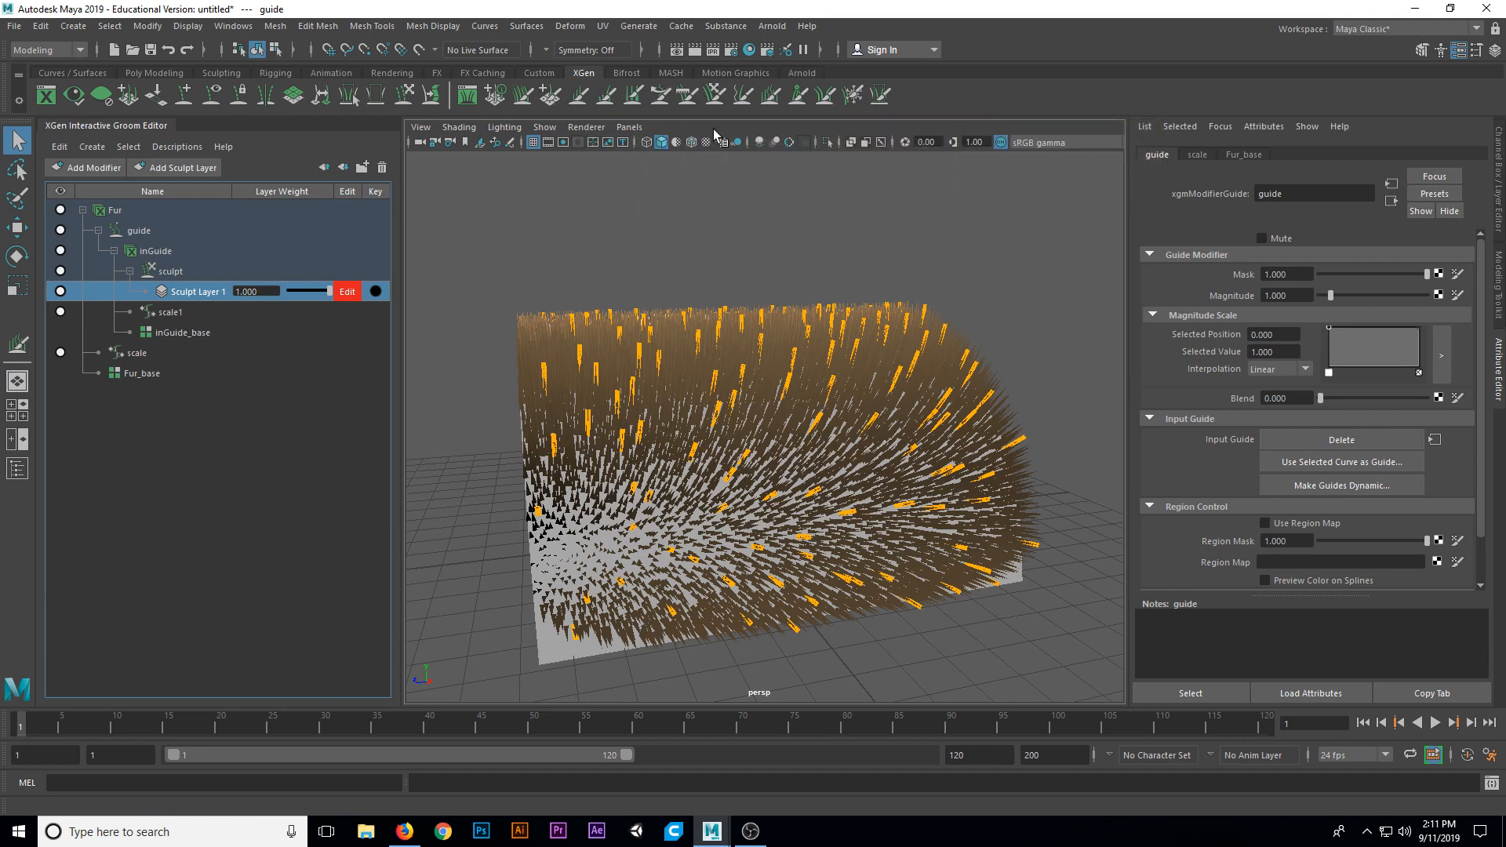
mouse_move(690, 94)
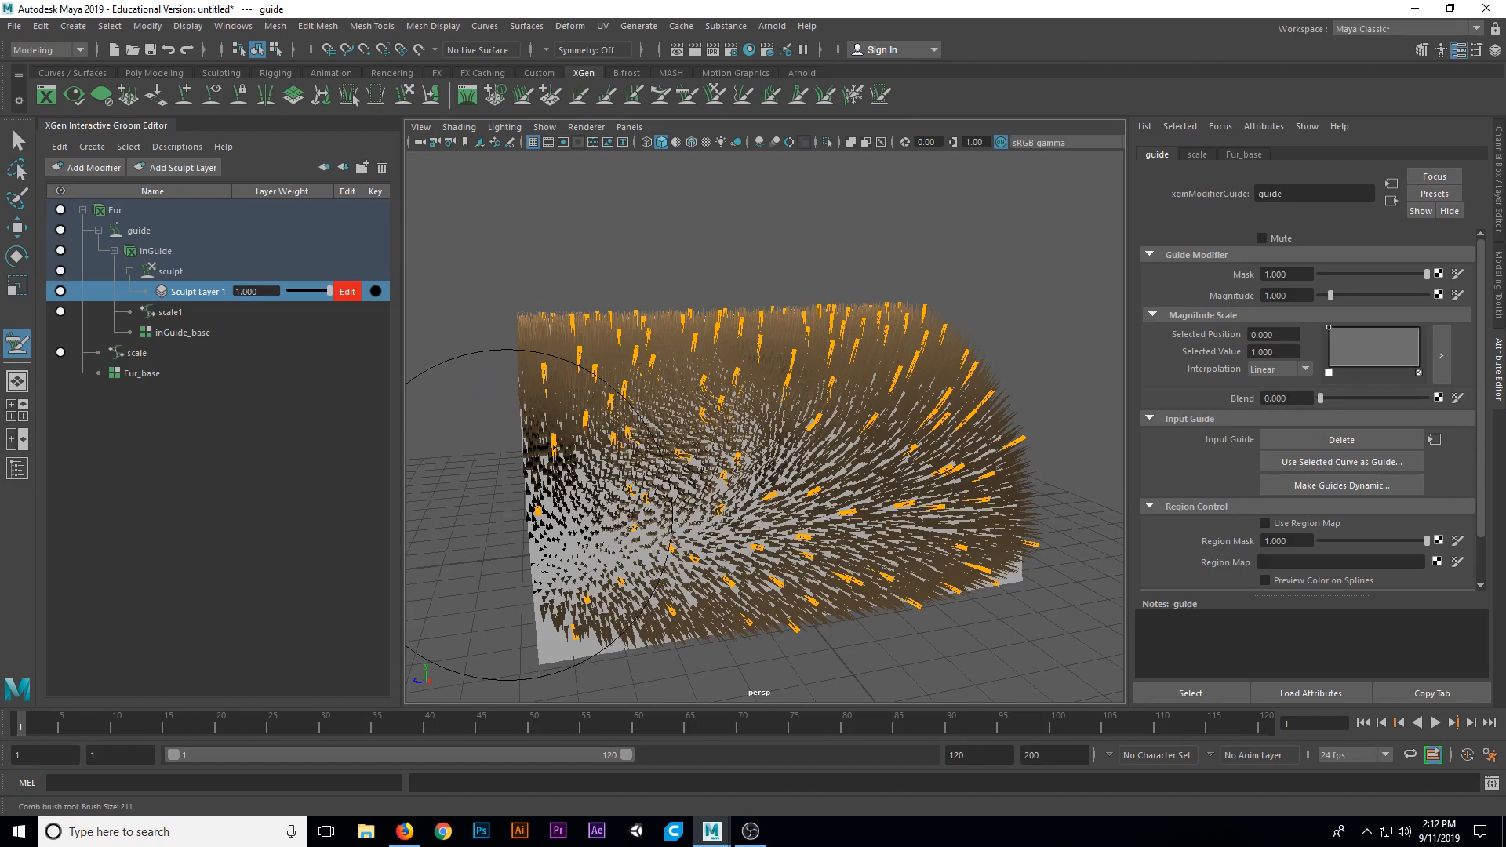
mouse_move(508, 533)
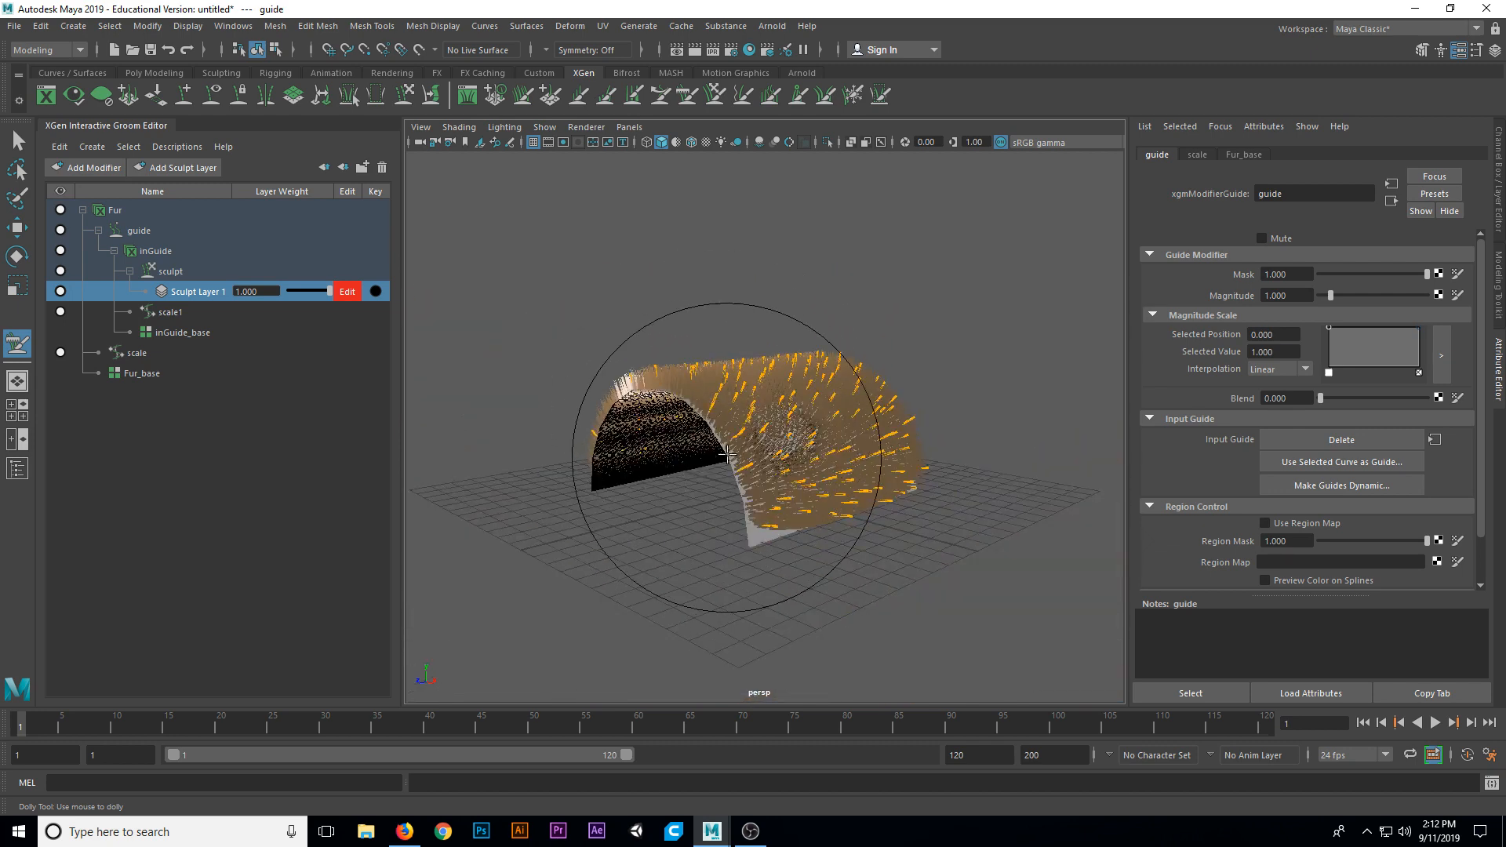
- Orbit and dolly around the half-cylinder, viewing the fur from above, sides and under the arch
drag(730, 452, 687, 538)
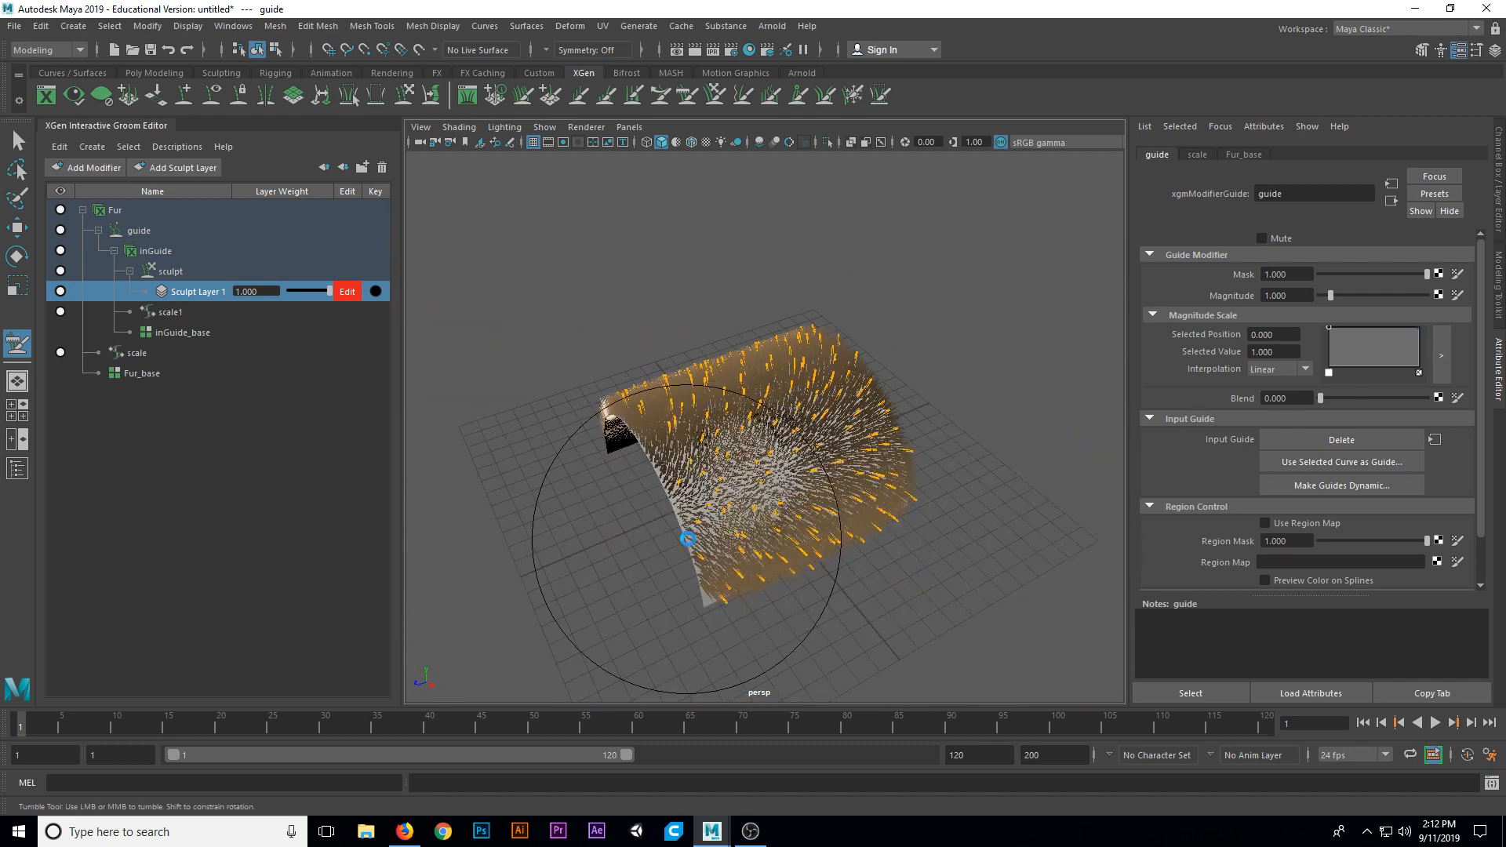
drag(687, 538, 884, 499)
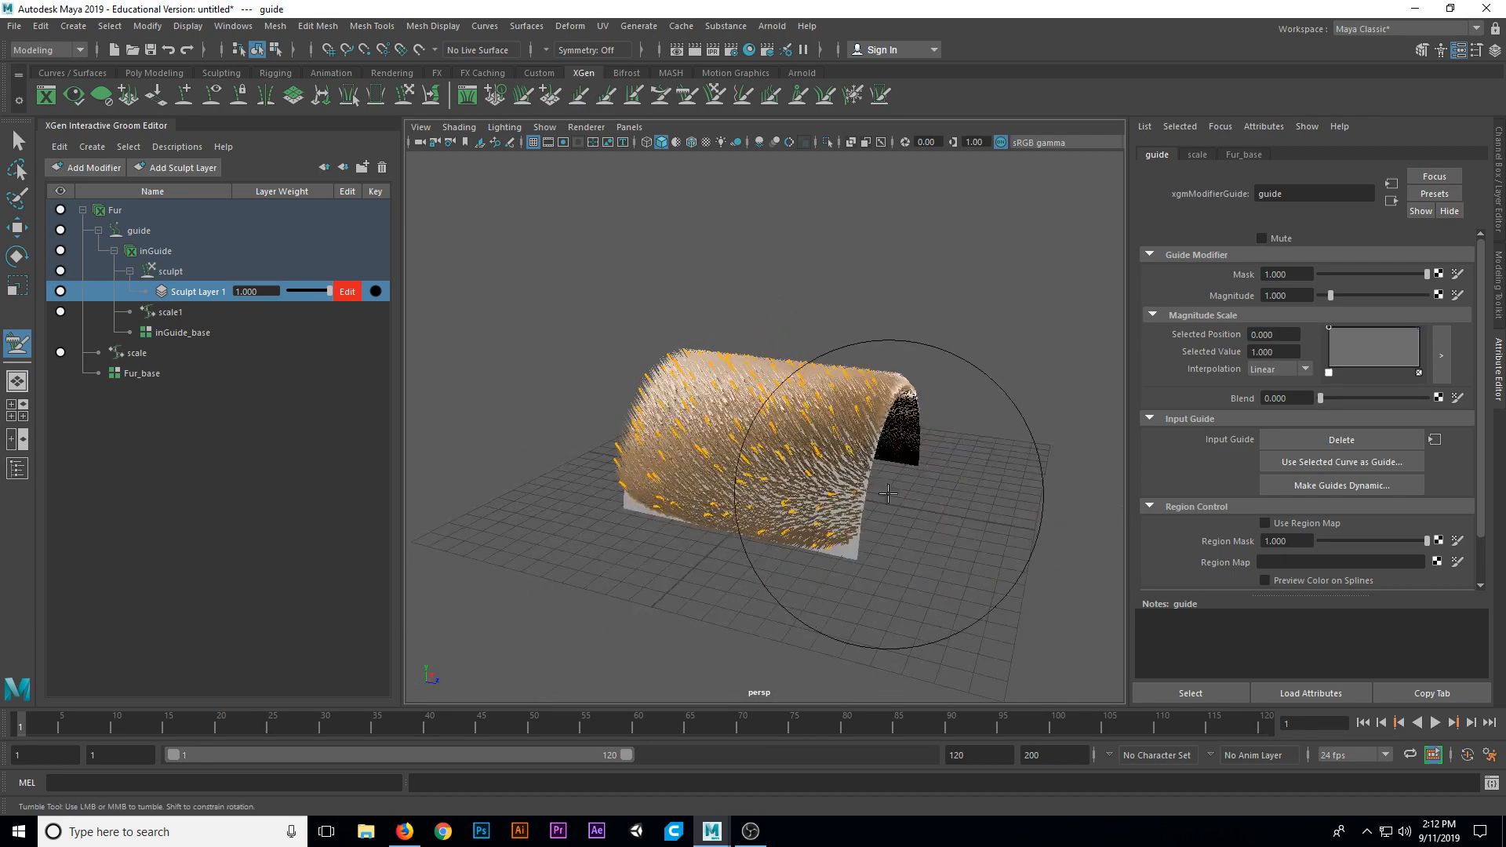
drag(884, 495, 702, 462)
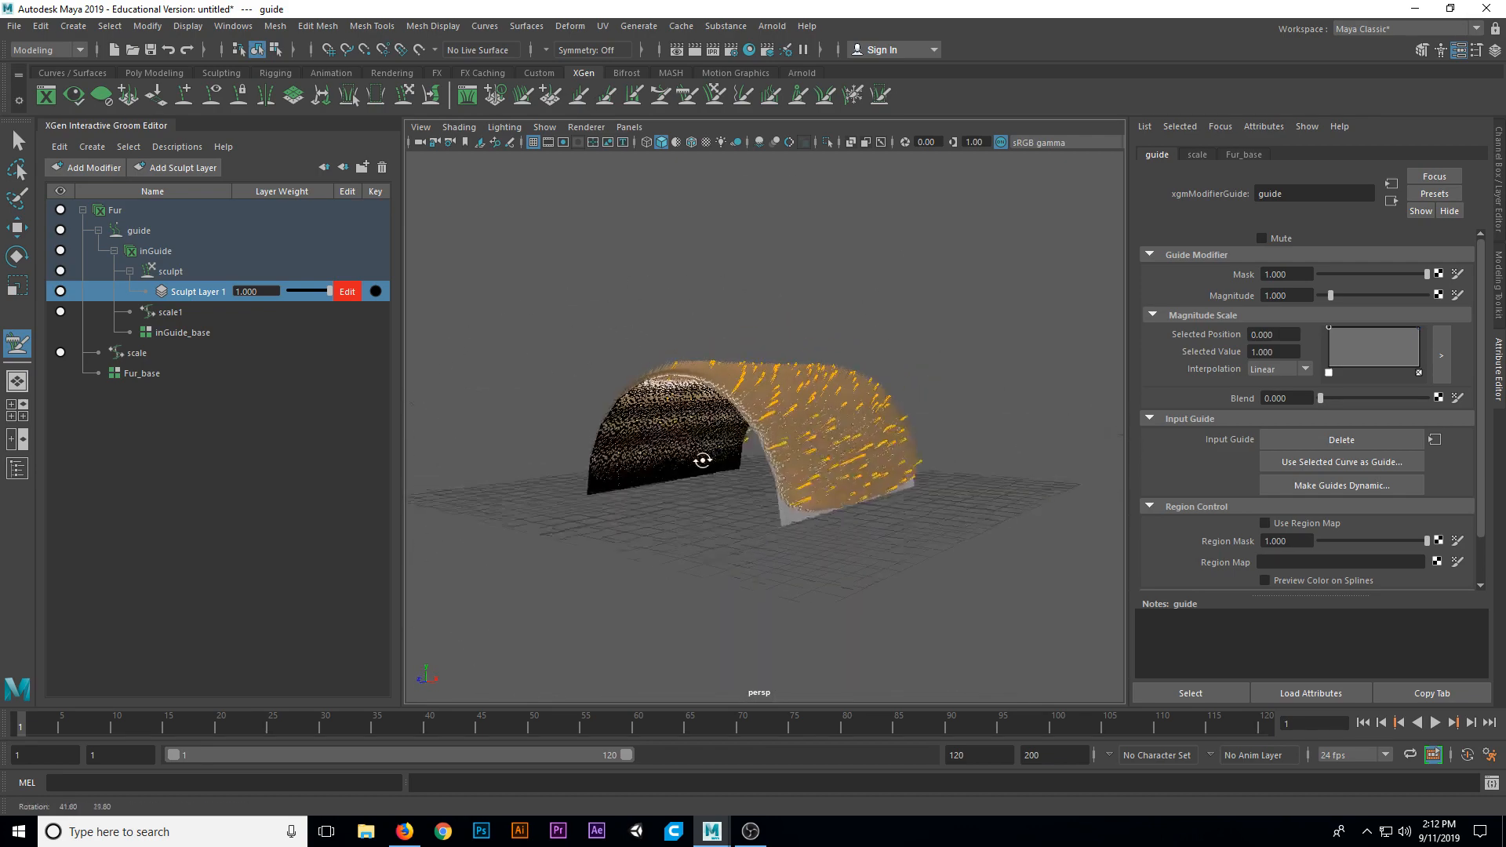
drag(703, 461, 799, 433)
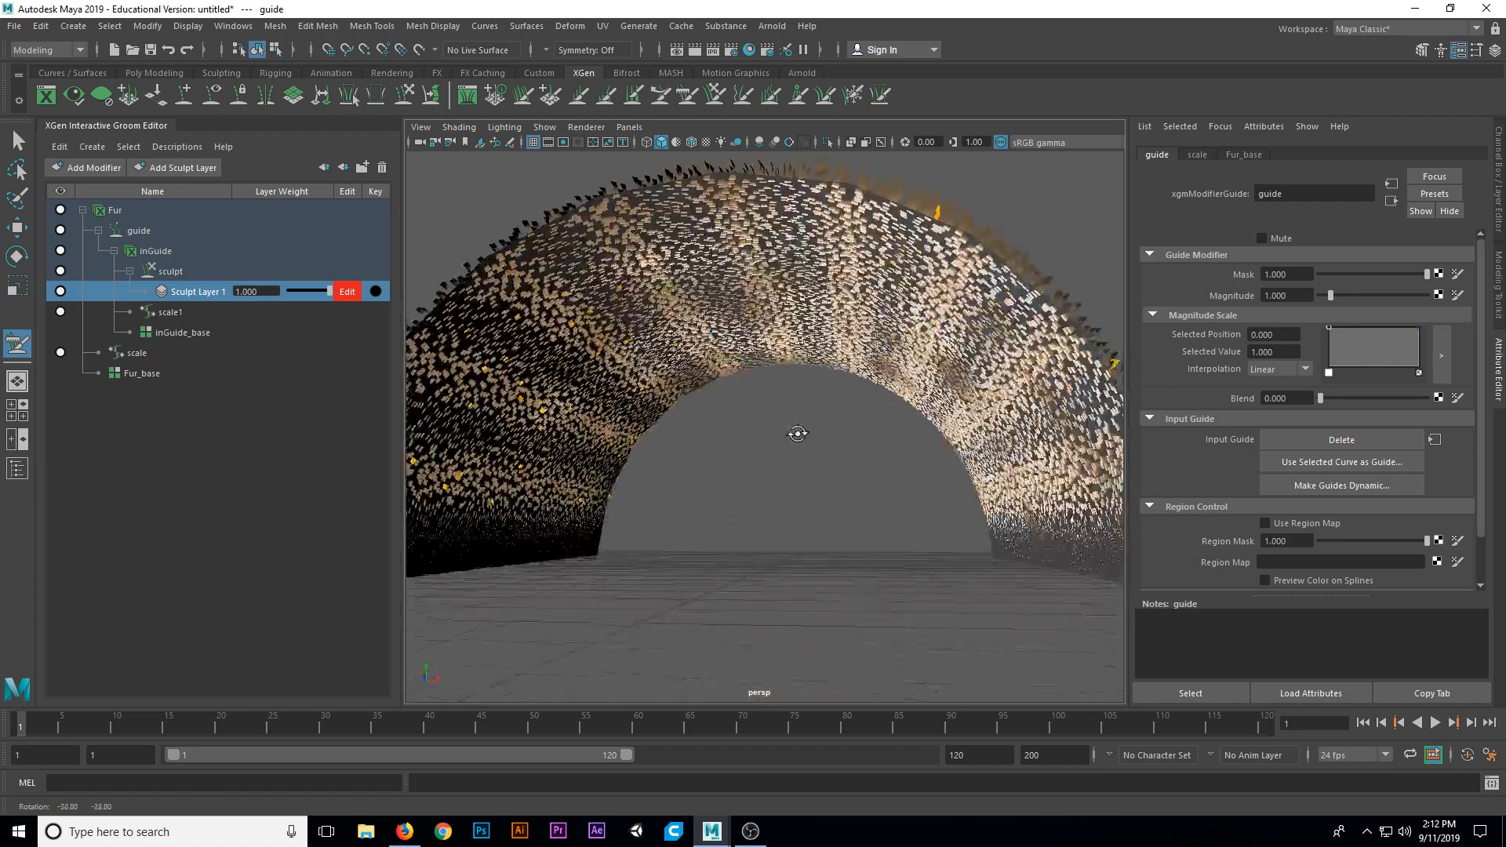
drag(797, 433, 763, 450)
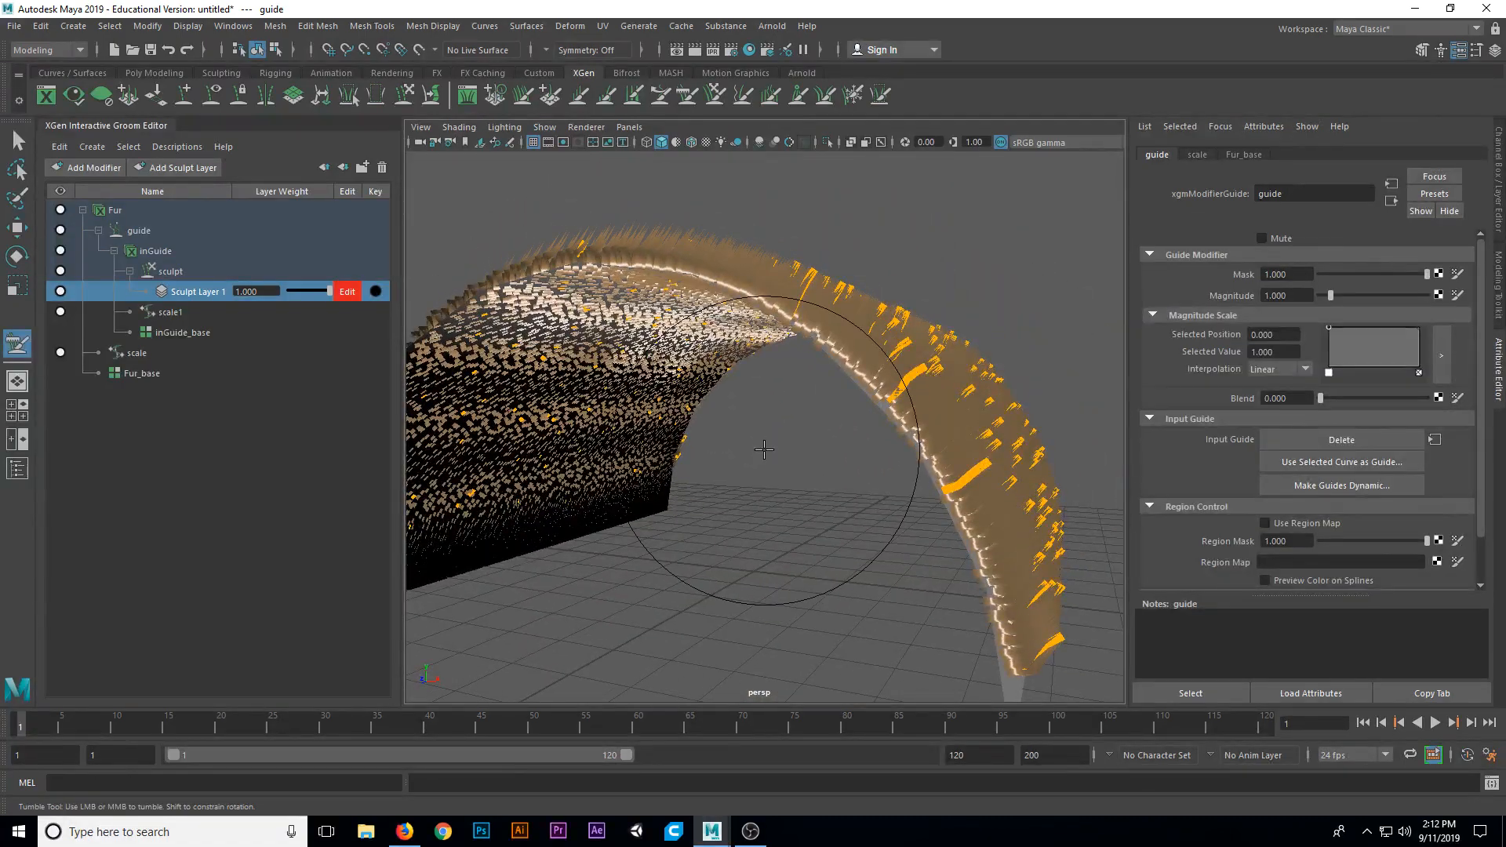
drag(764, 448, 715, 483)
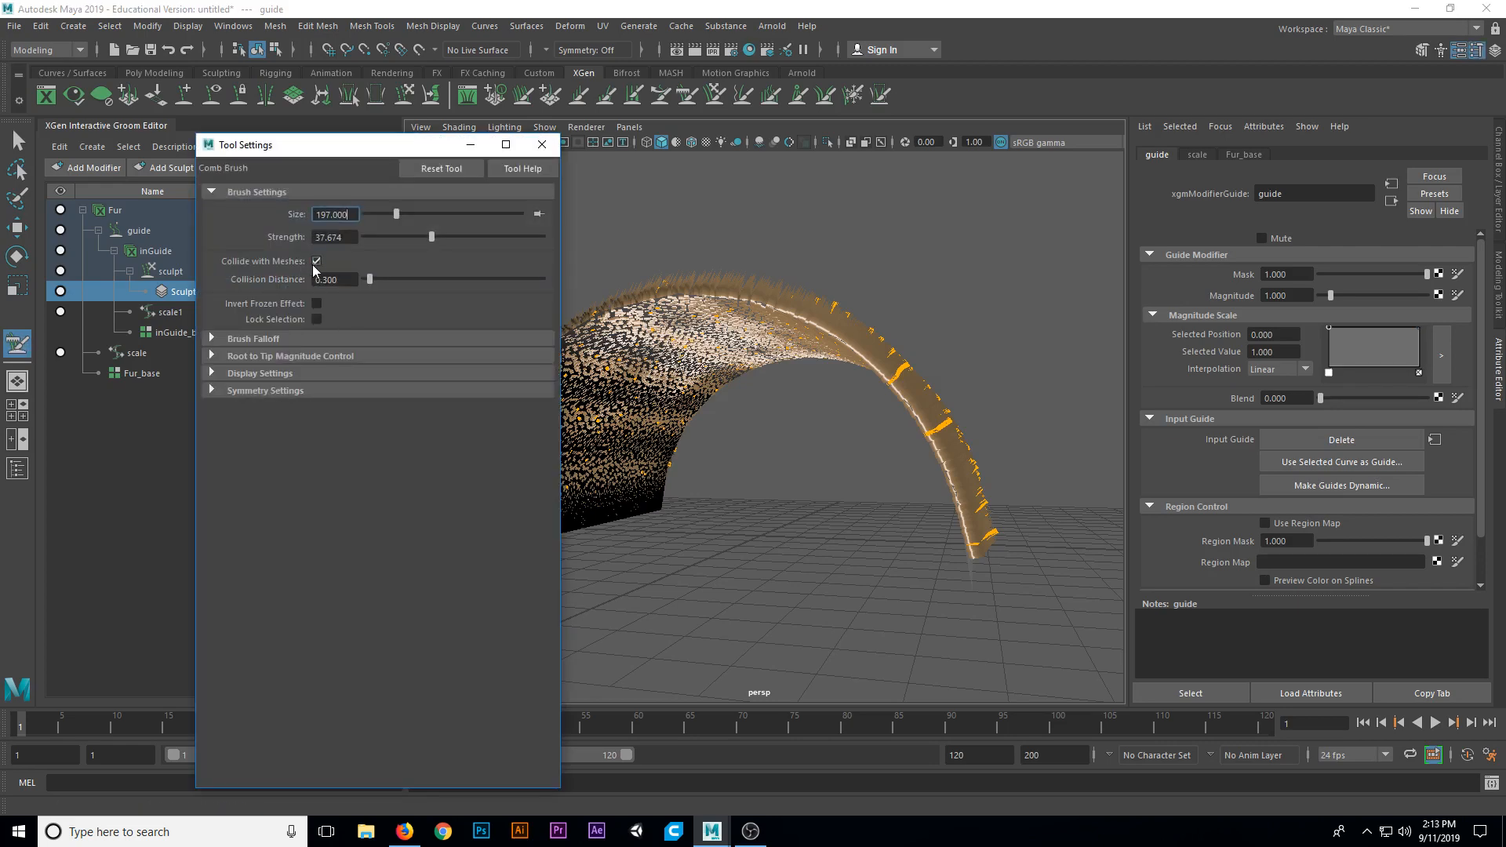
- Disable Collide with Meshes for the comb brush and close its Tool Settings
click(316, 261)
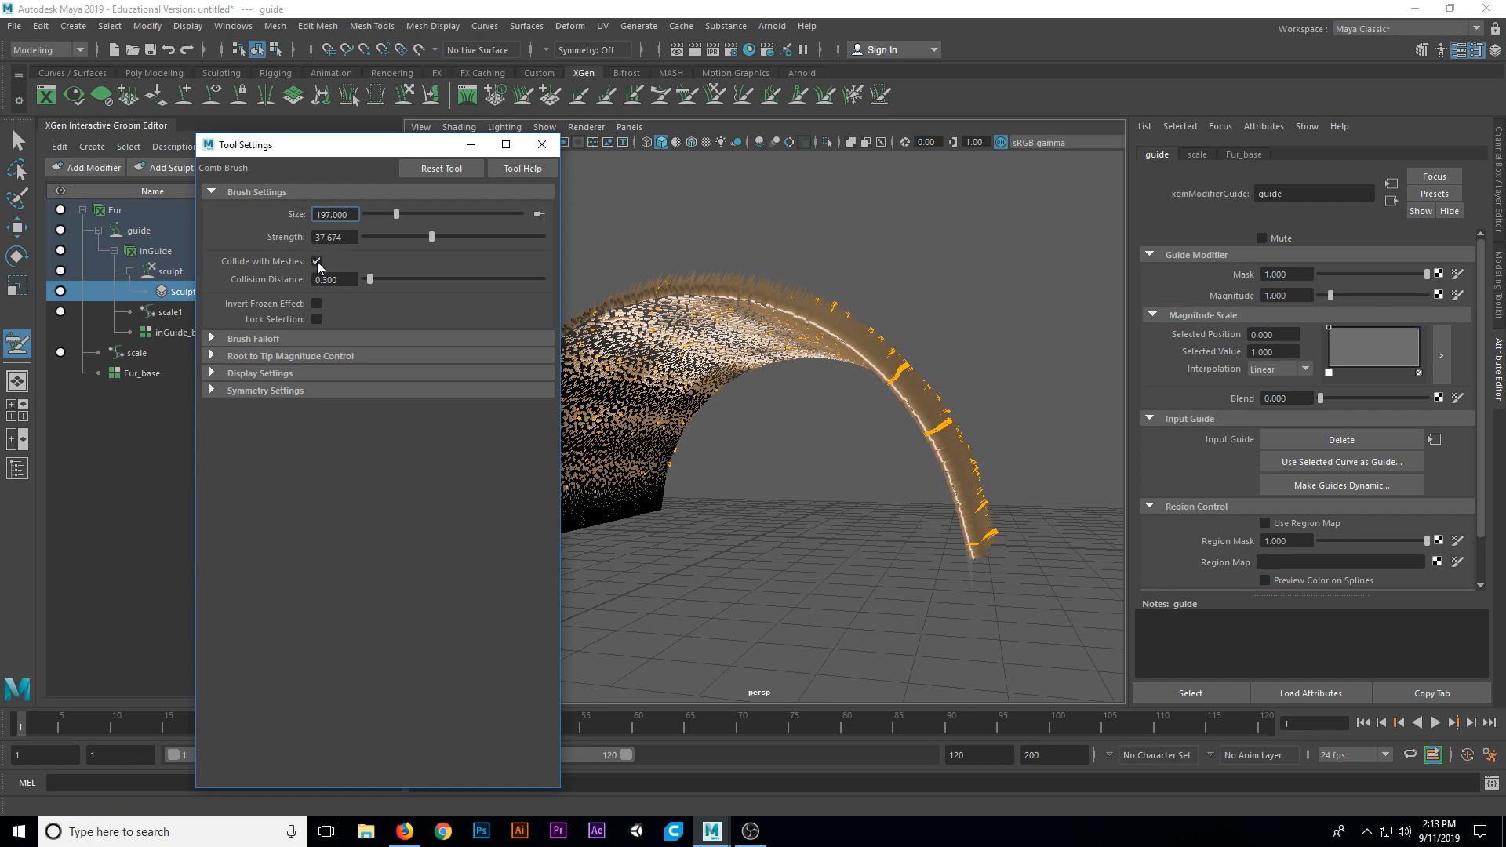
click(318, 261)
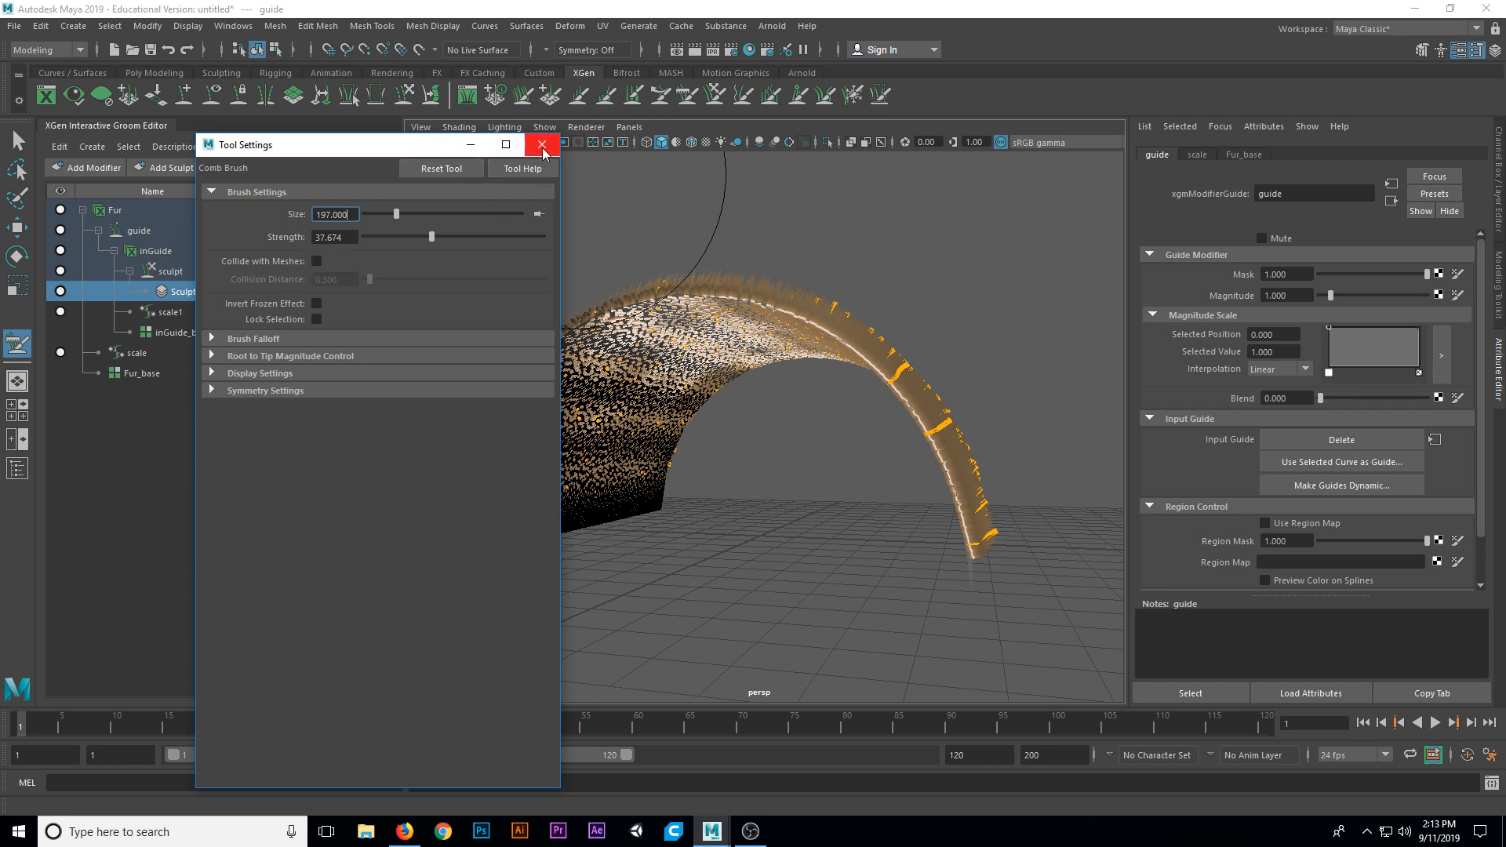
click(543, 145)
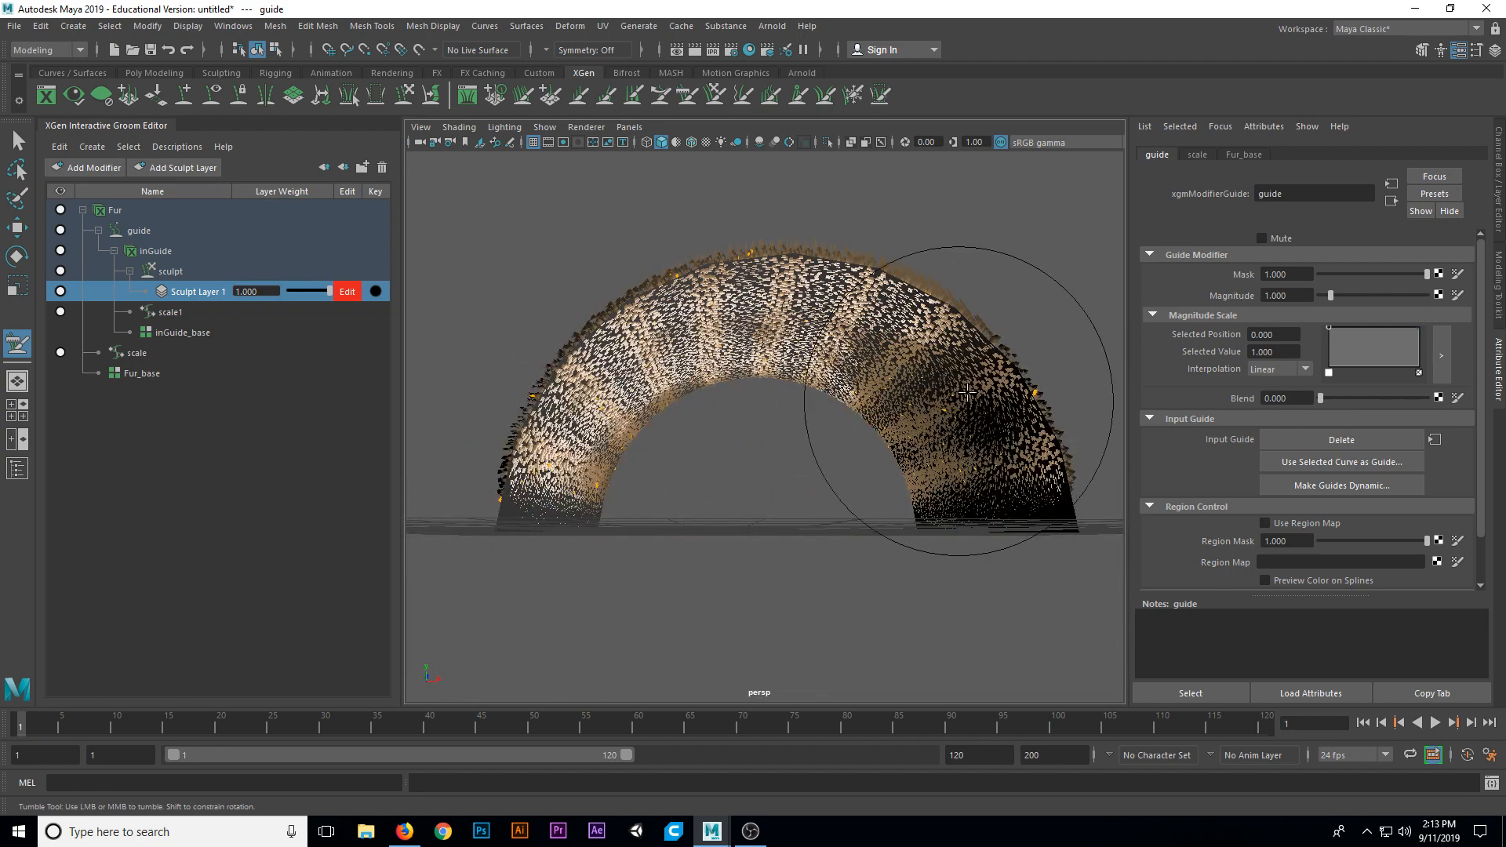
- Comb the guide strands flat in one direction along the curved surface
drag(966, 389, 908, 444)
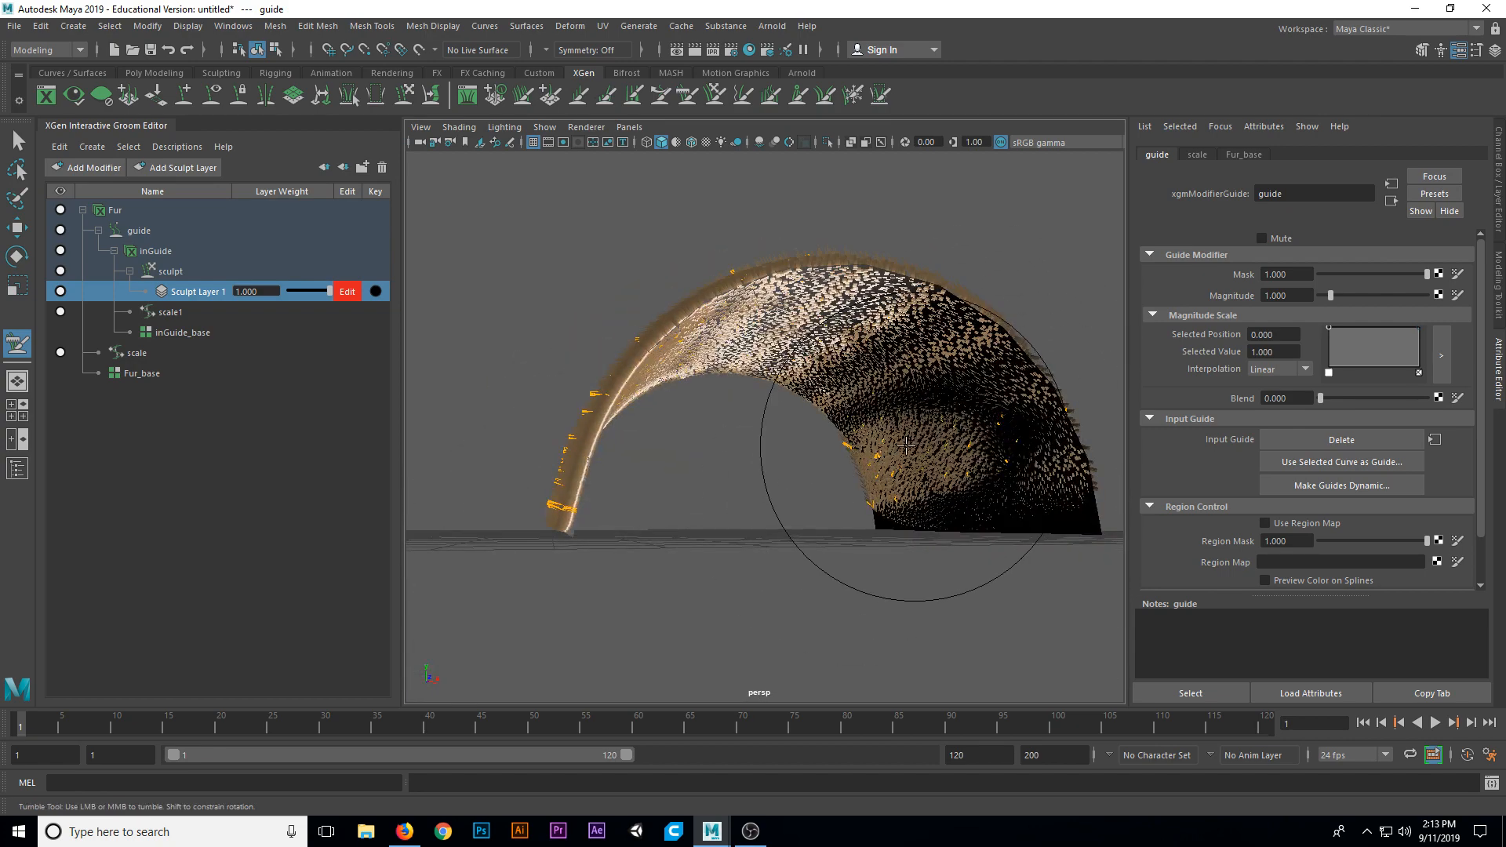
drag(865, 432, 731, 526)
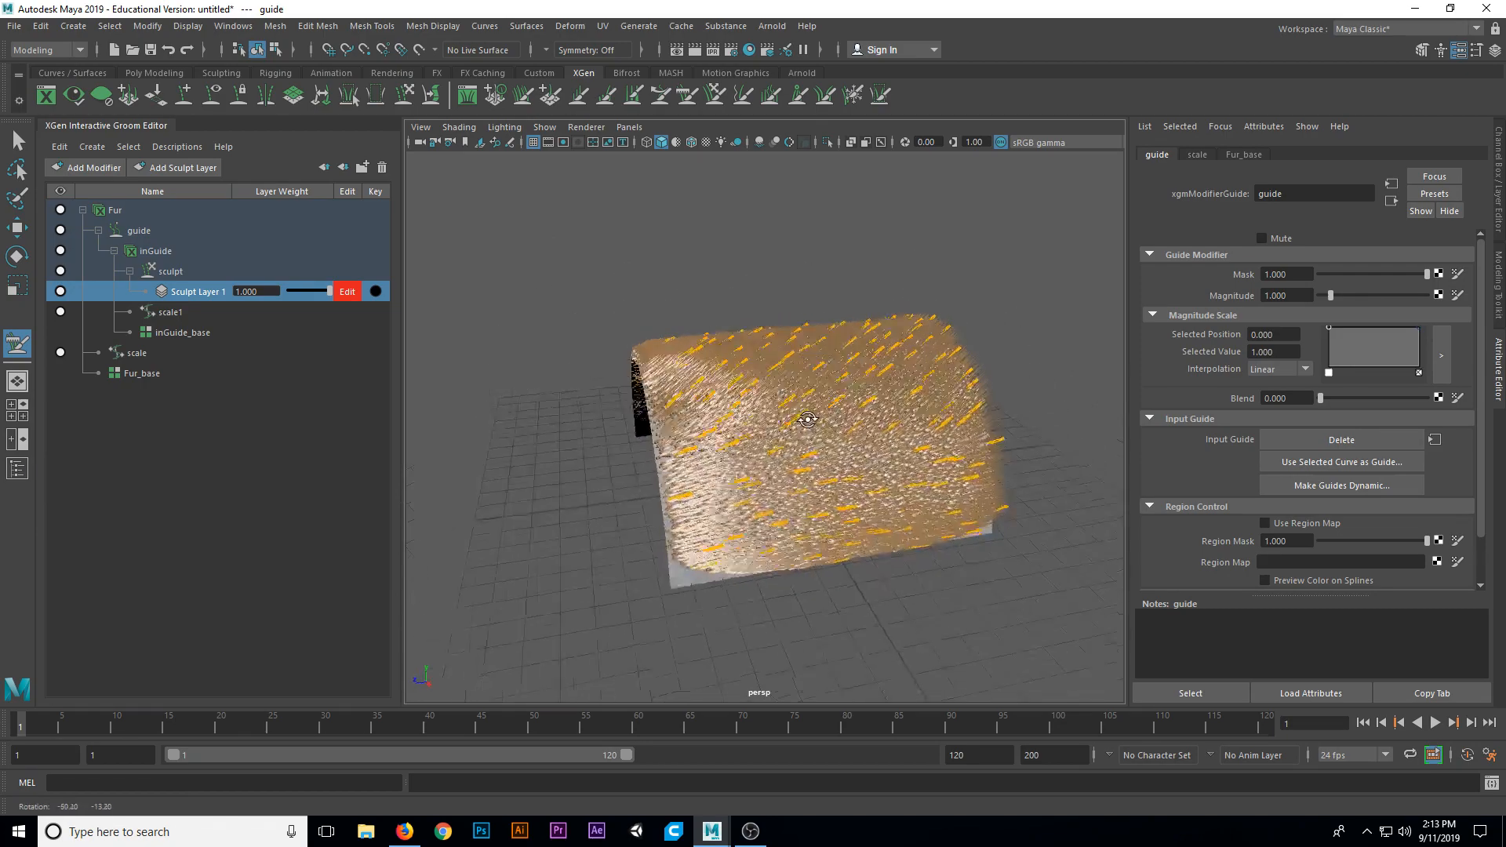
drag(807, 423, 830, 452)
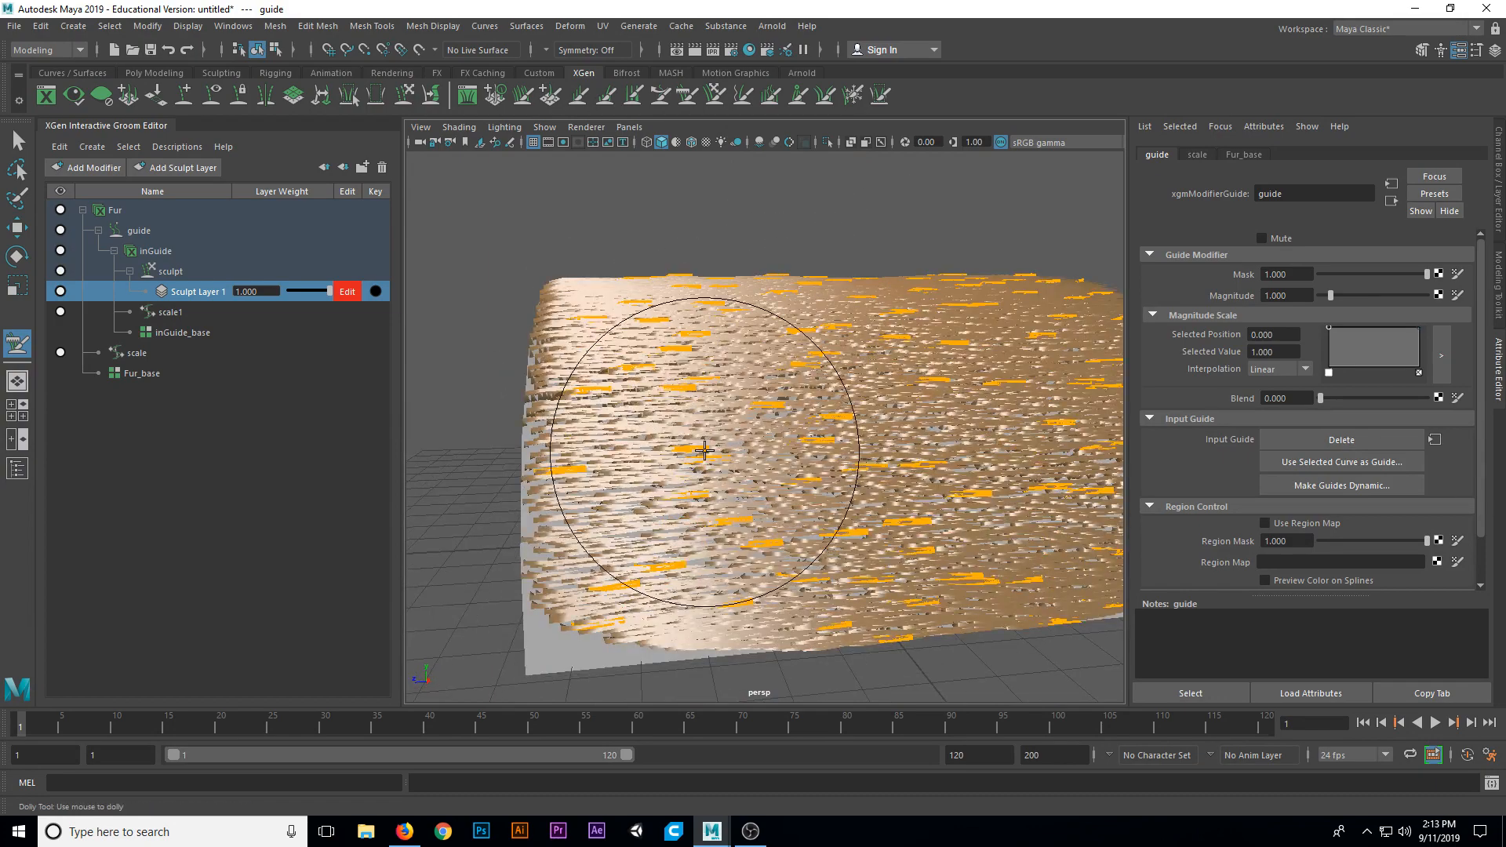
drag(706, 452, 572, 405)
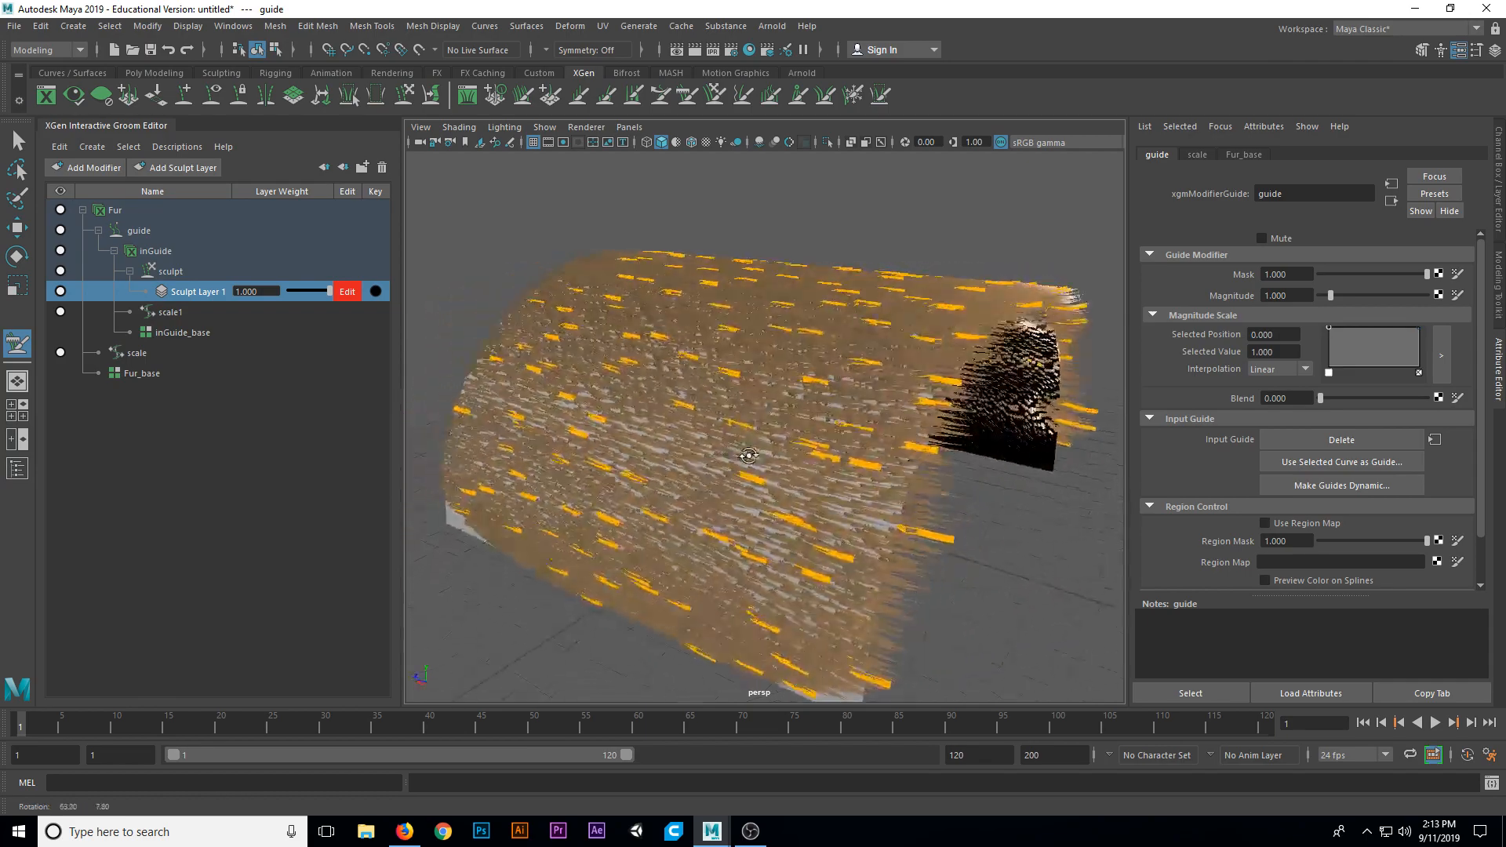
drag(750, 455, 686, 448)
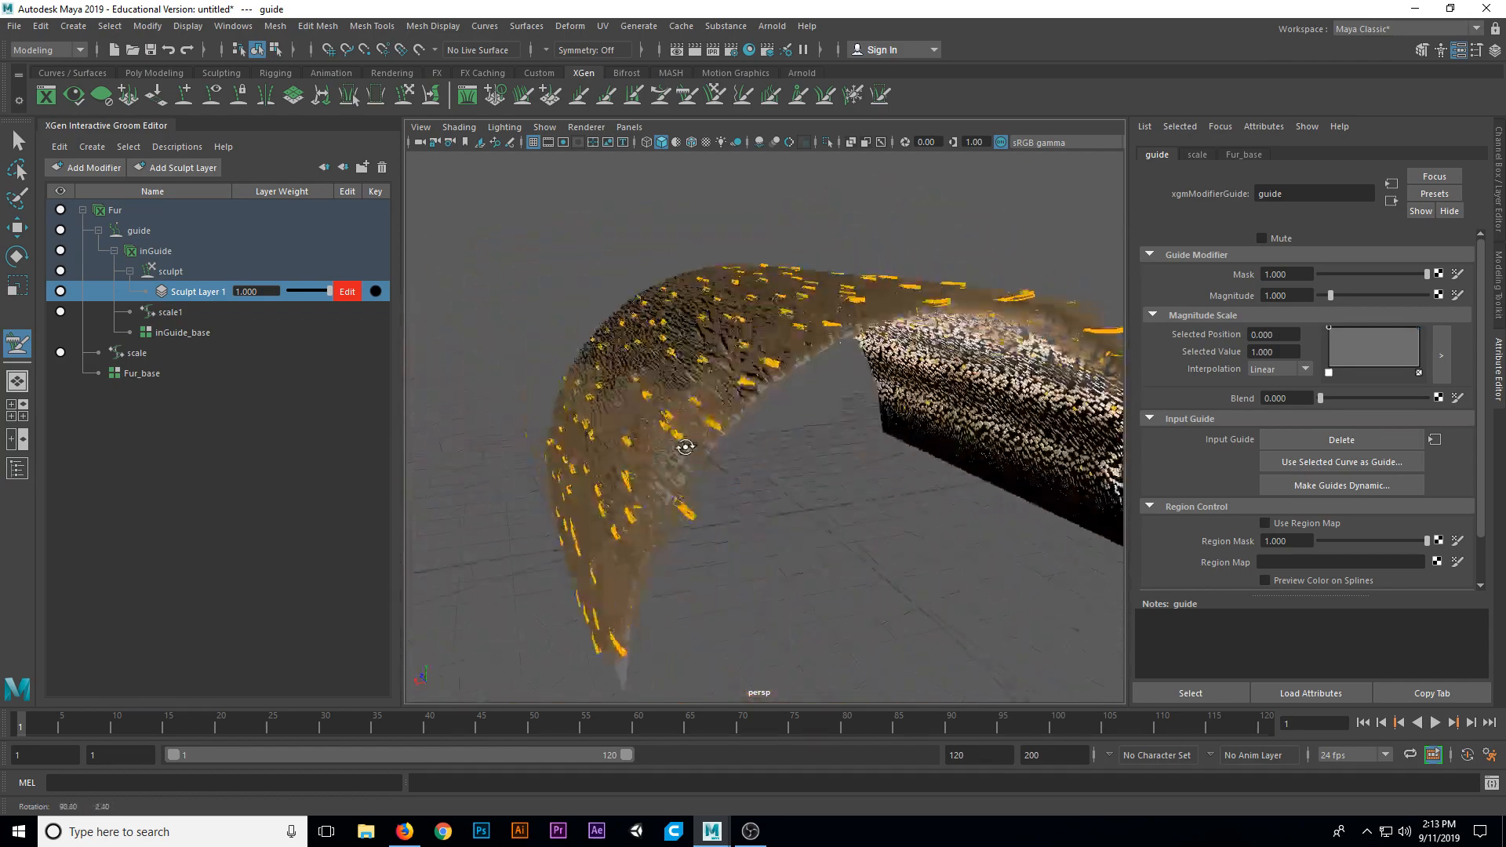
drag(685, 448, 835, 475)
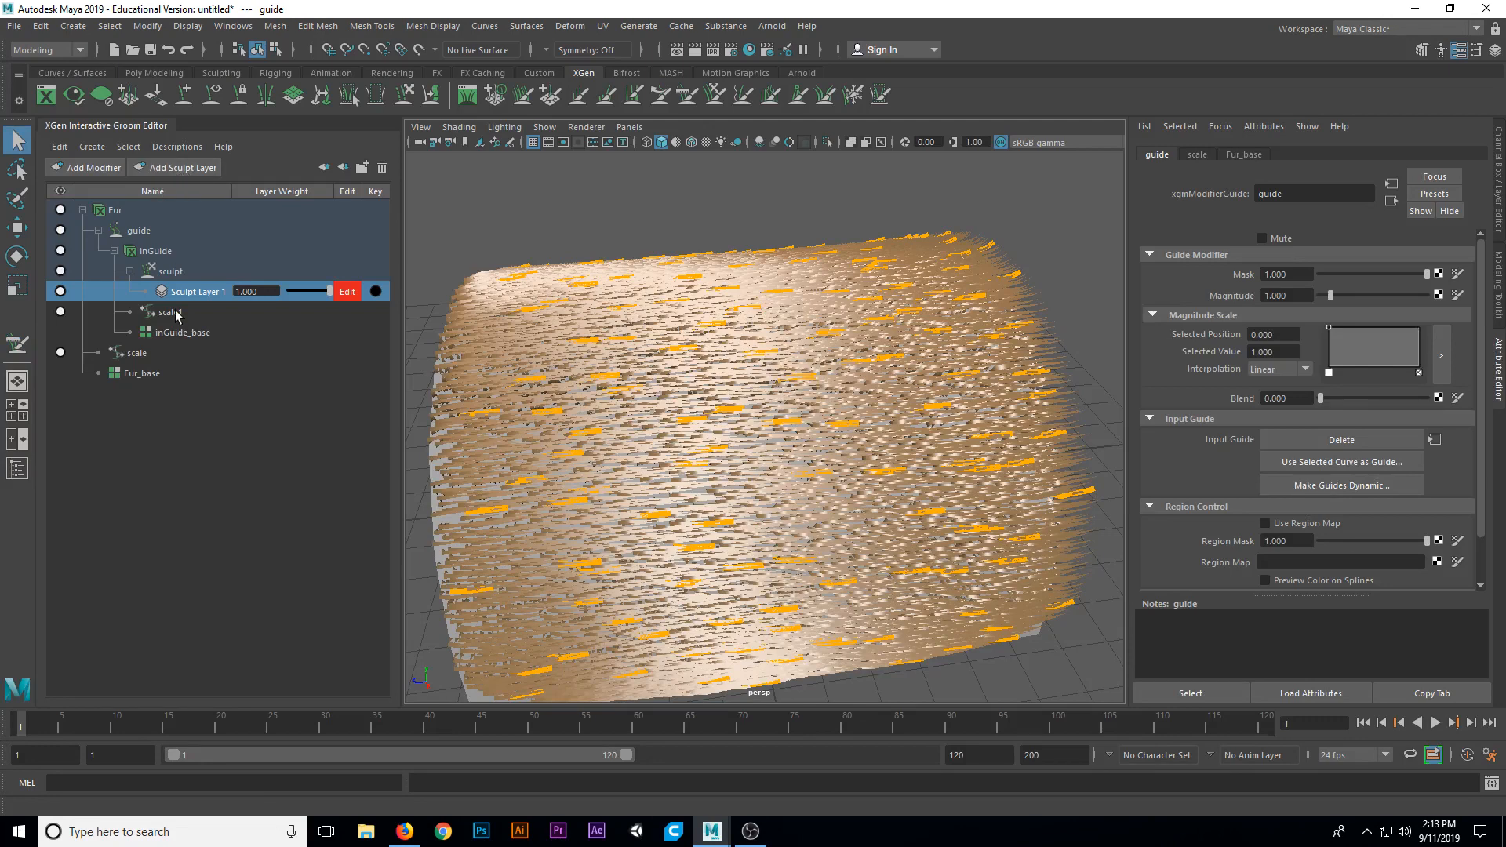
- Add a new sculpt layer, select Sculpt Layer 2 and switch it to edit mode
click(174, 167)
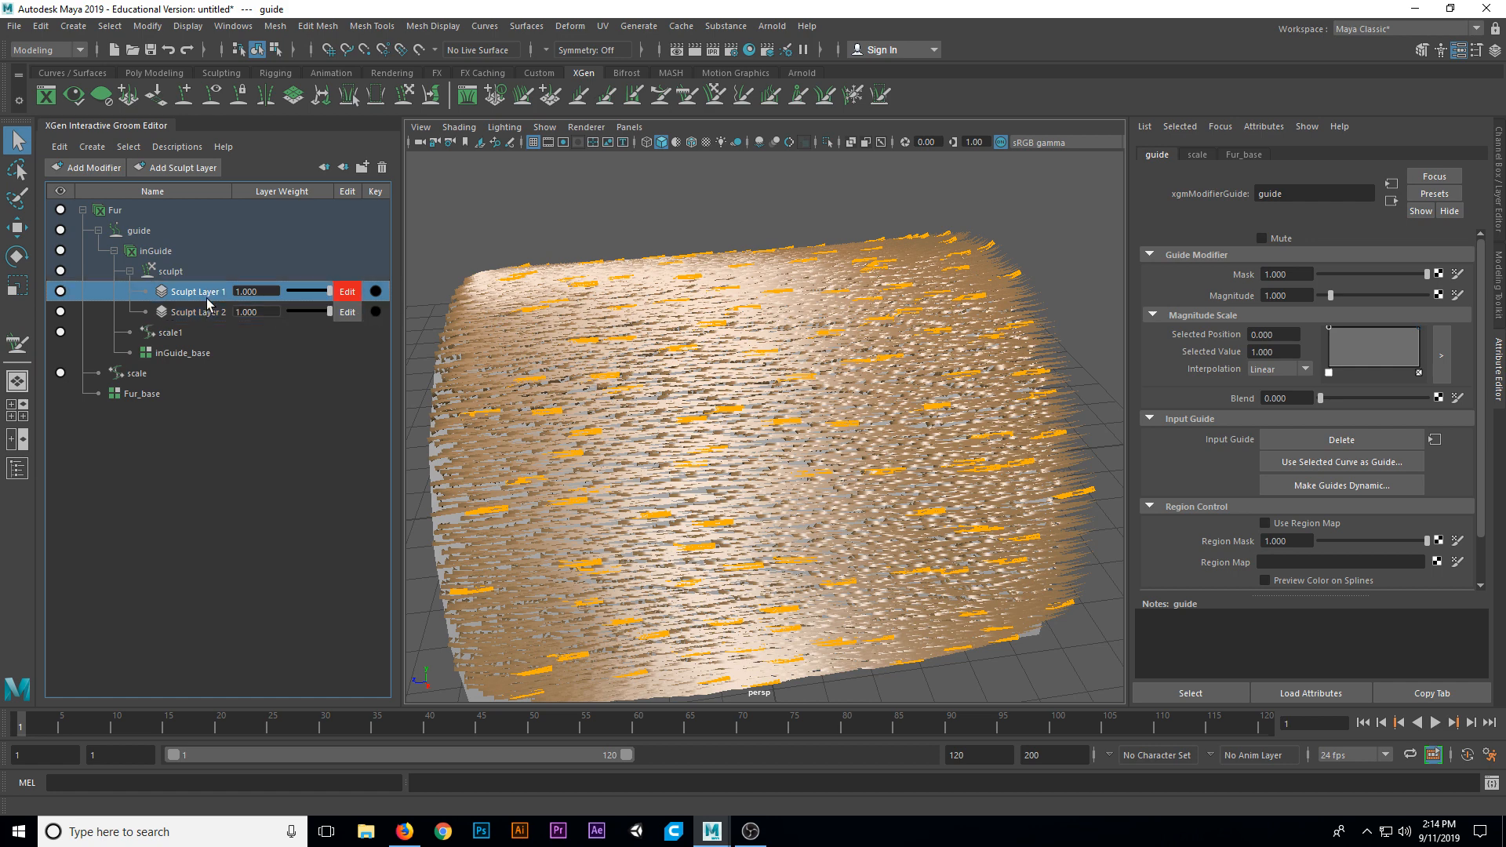
click(198, 312)
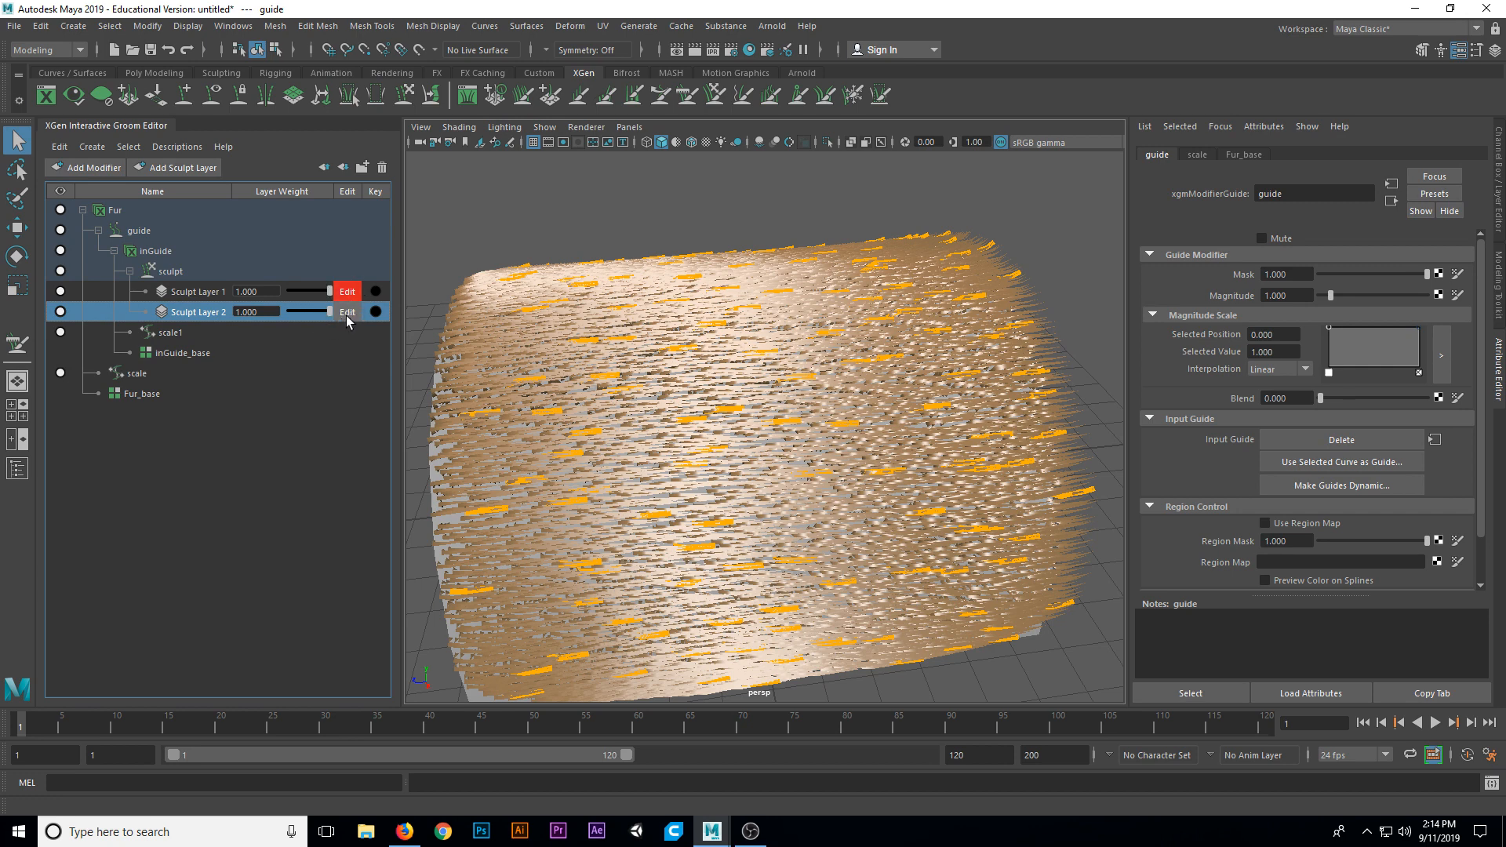
click(347, 311)
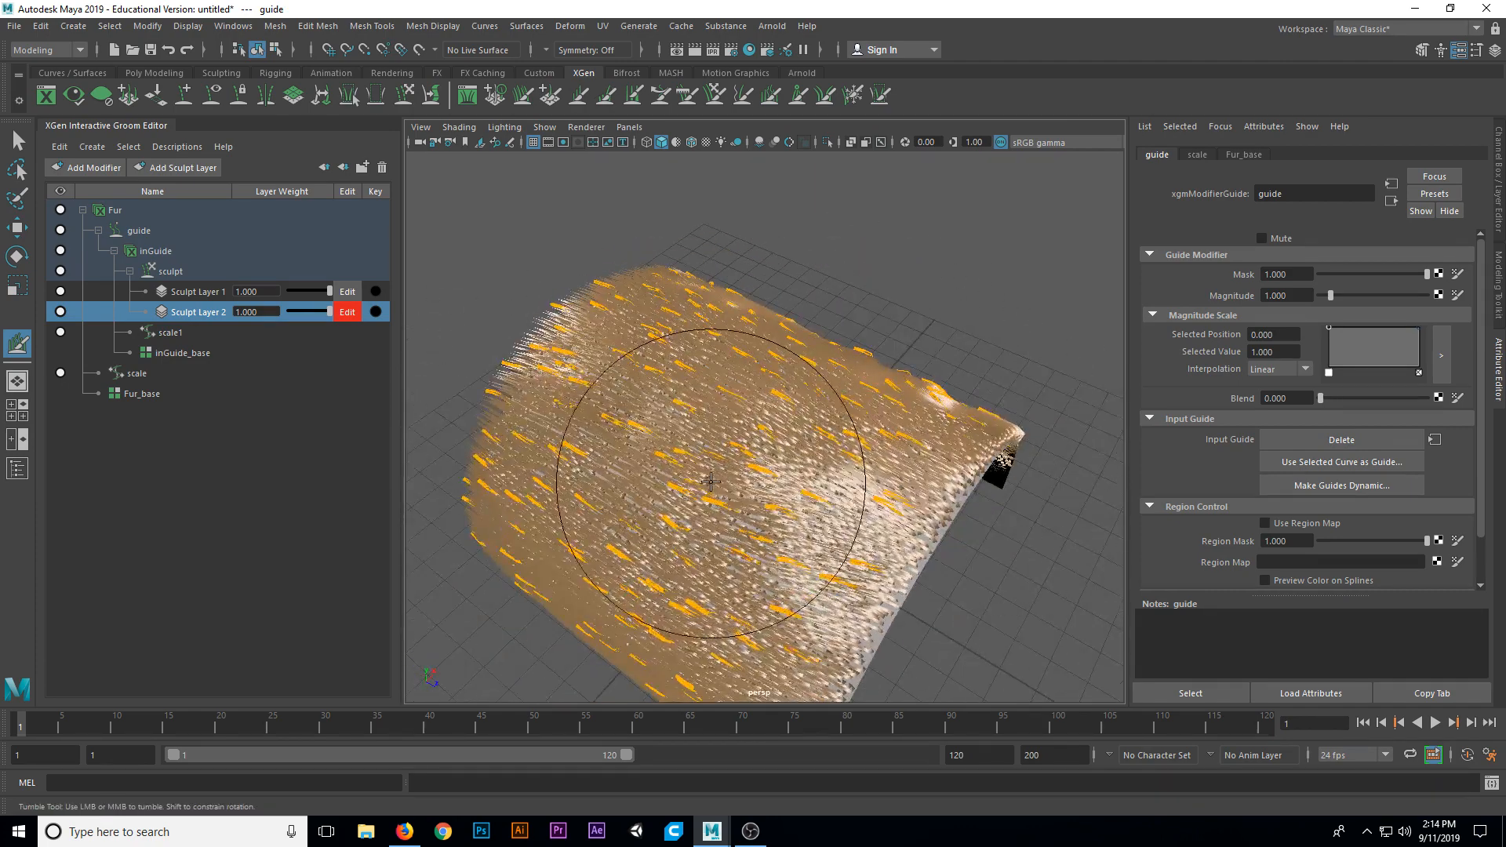
- Paint wavy noise across the fur on Sculpt Layer 2, orbiting to check coverage
drag(711, 480, 586, 600)
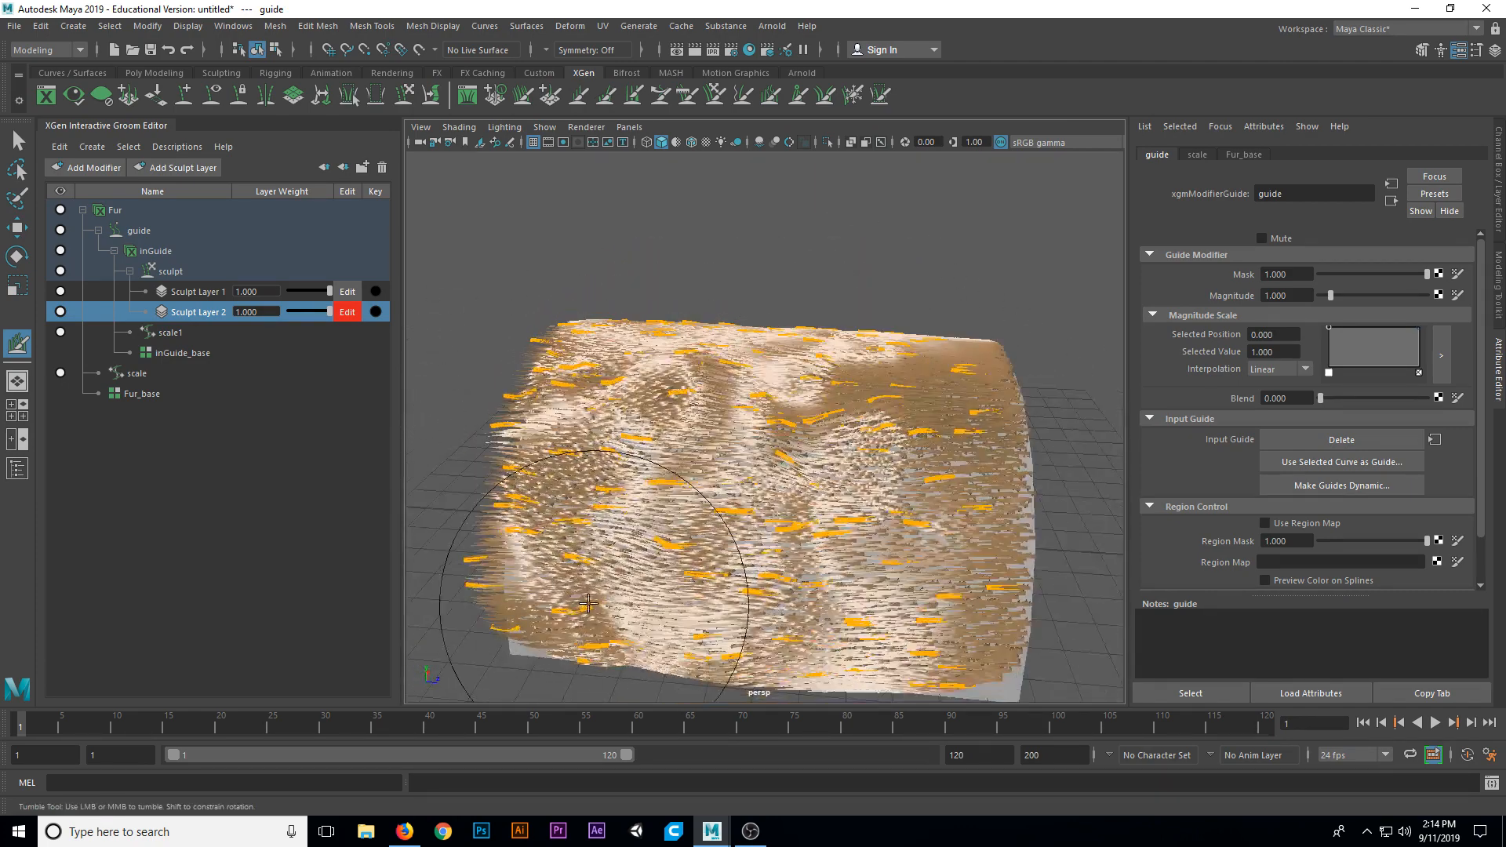
drag(586, 600, 900, 602)
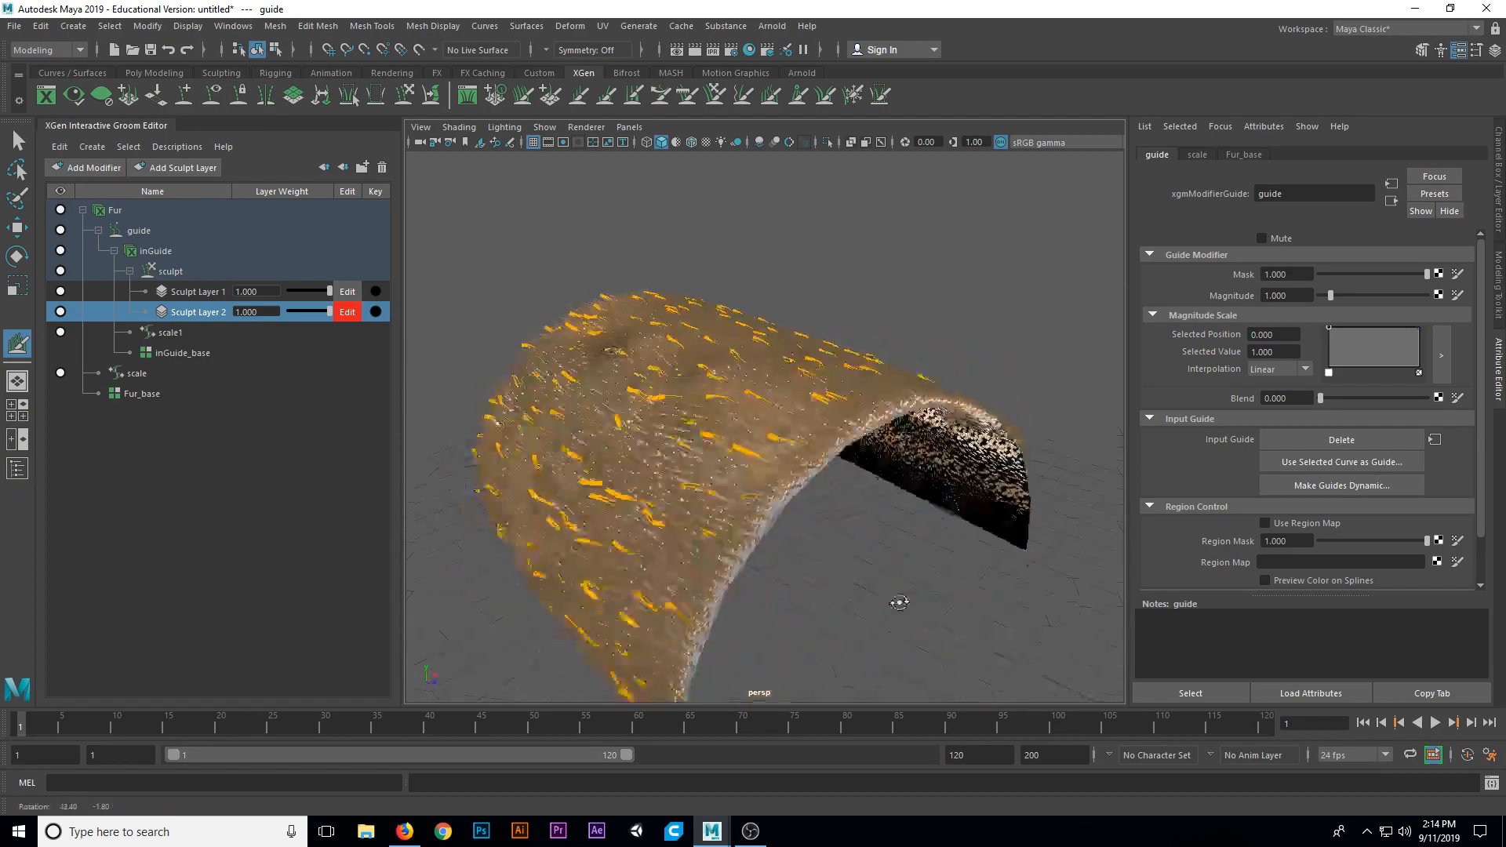
drag(900, 603, 840, 444)
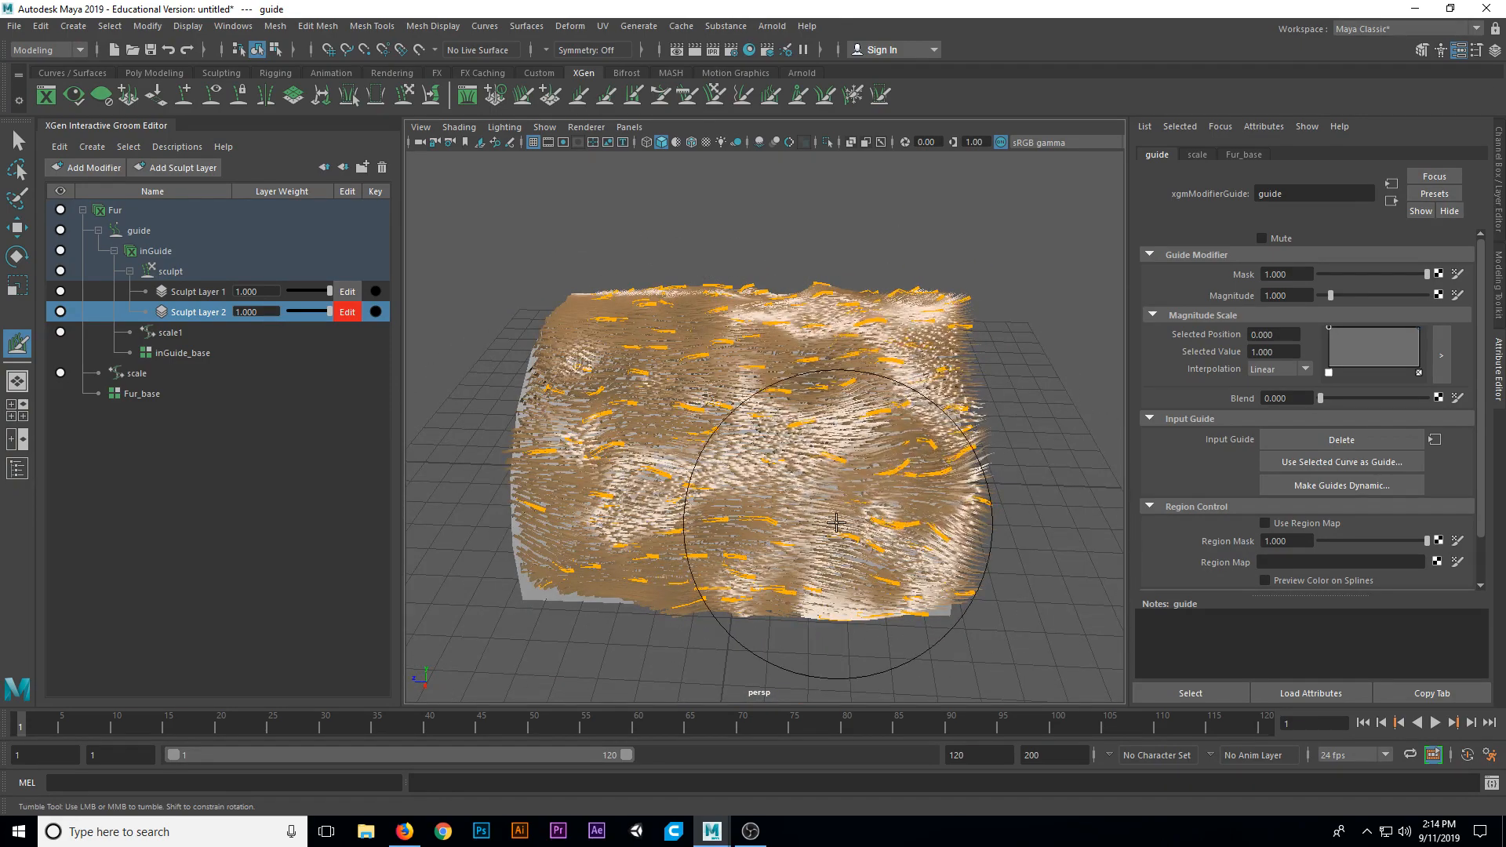
drag(836, 523, 860, 466)
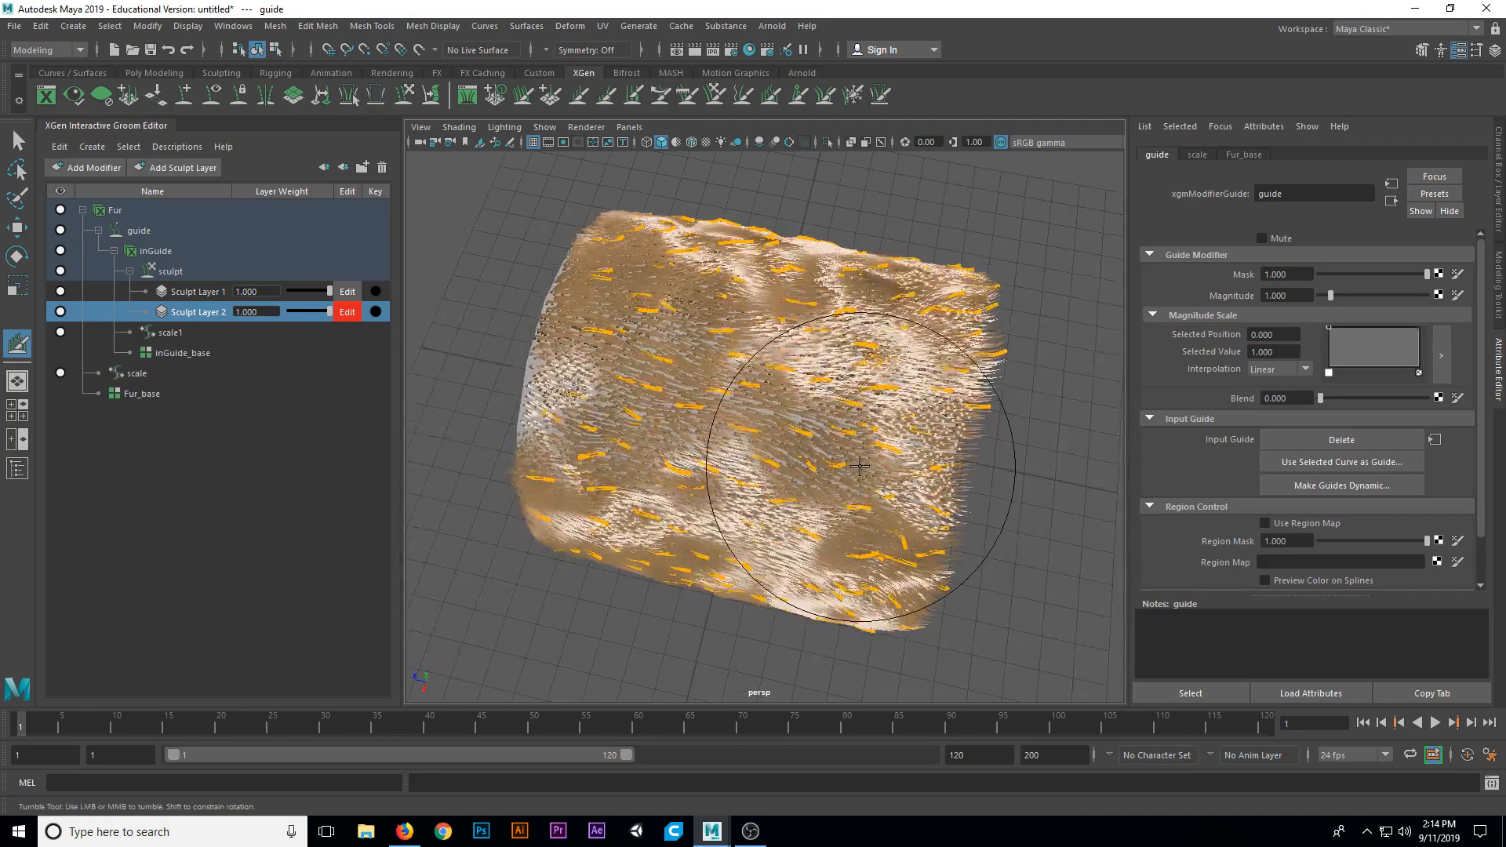
drag(860, 467, 490, 254)
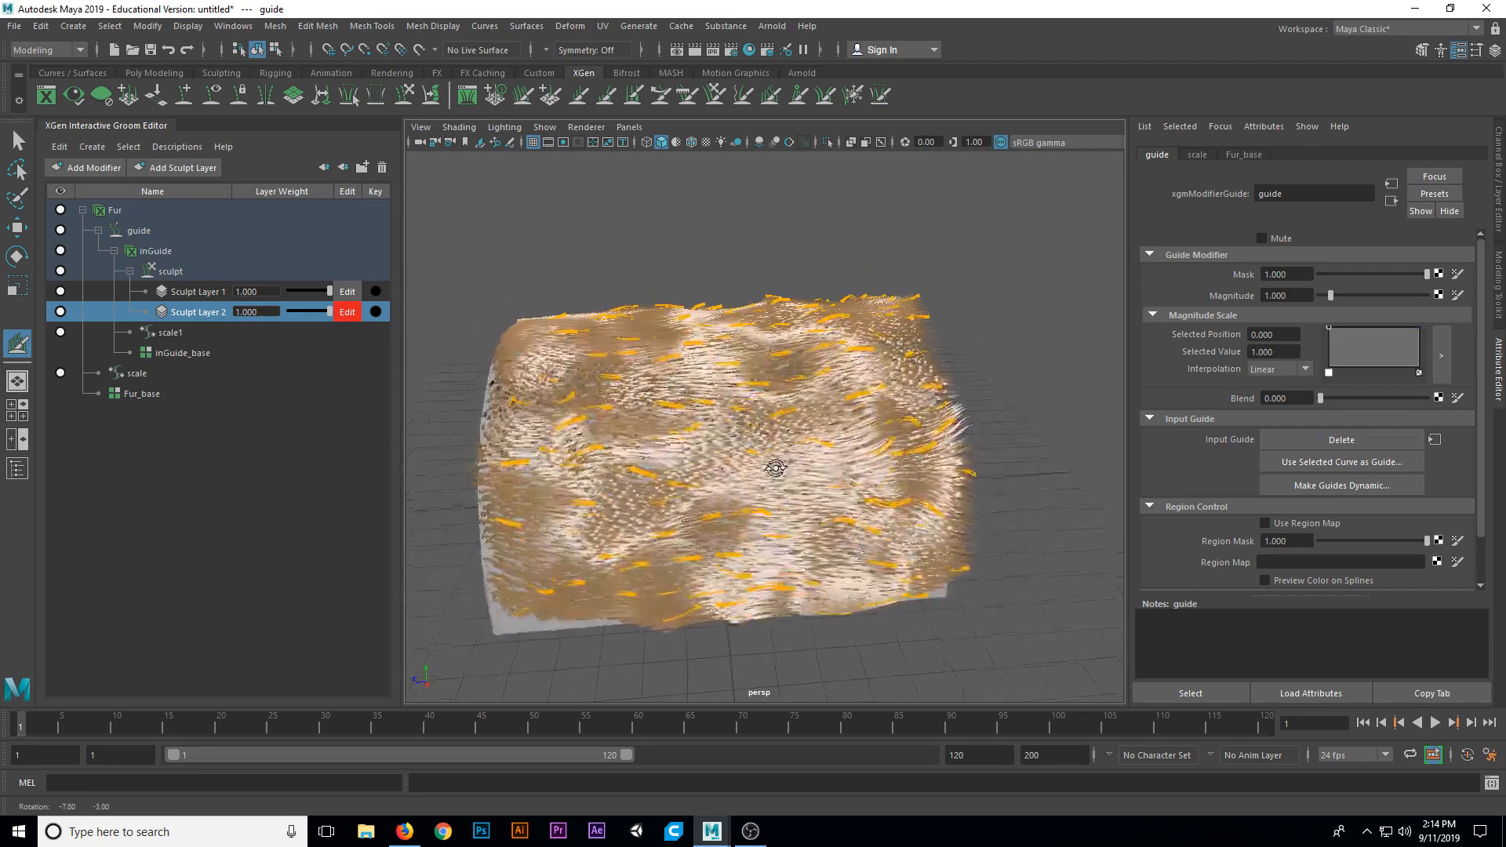
drag(778, 471, 808, 466)
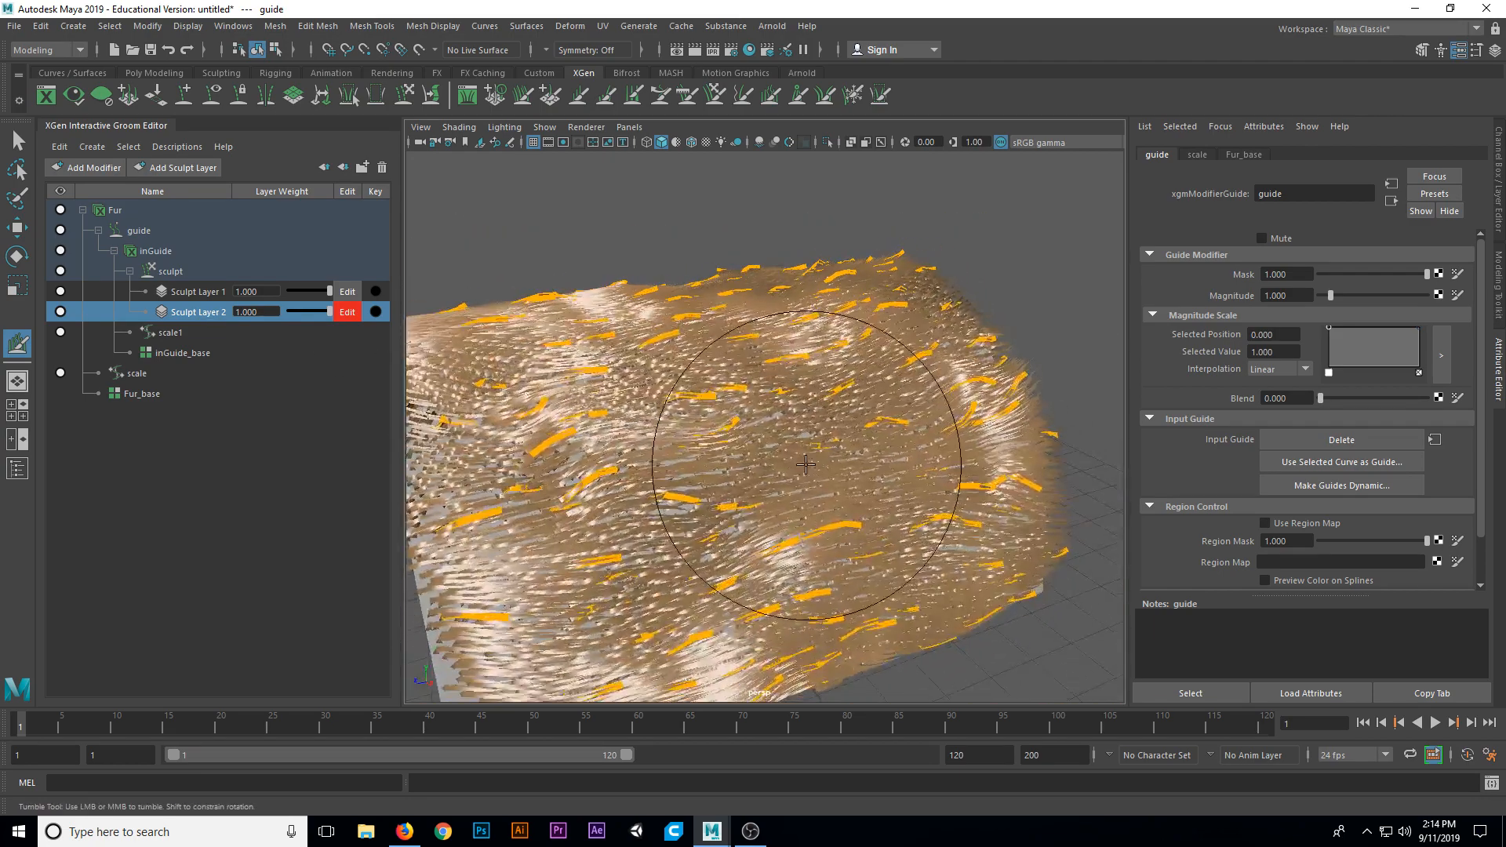
drag(807, 466, 855, 518)
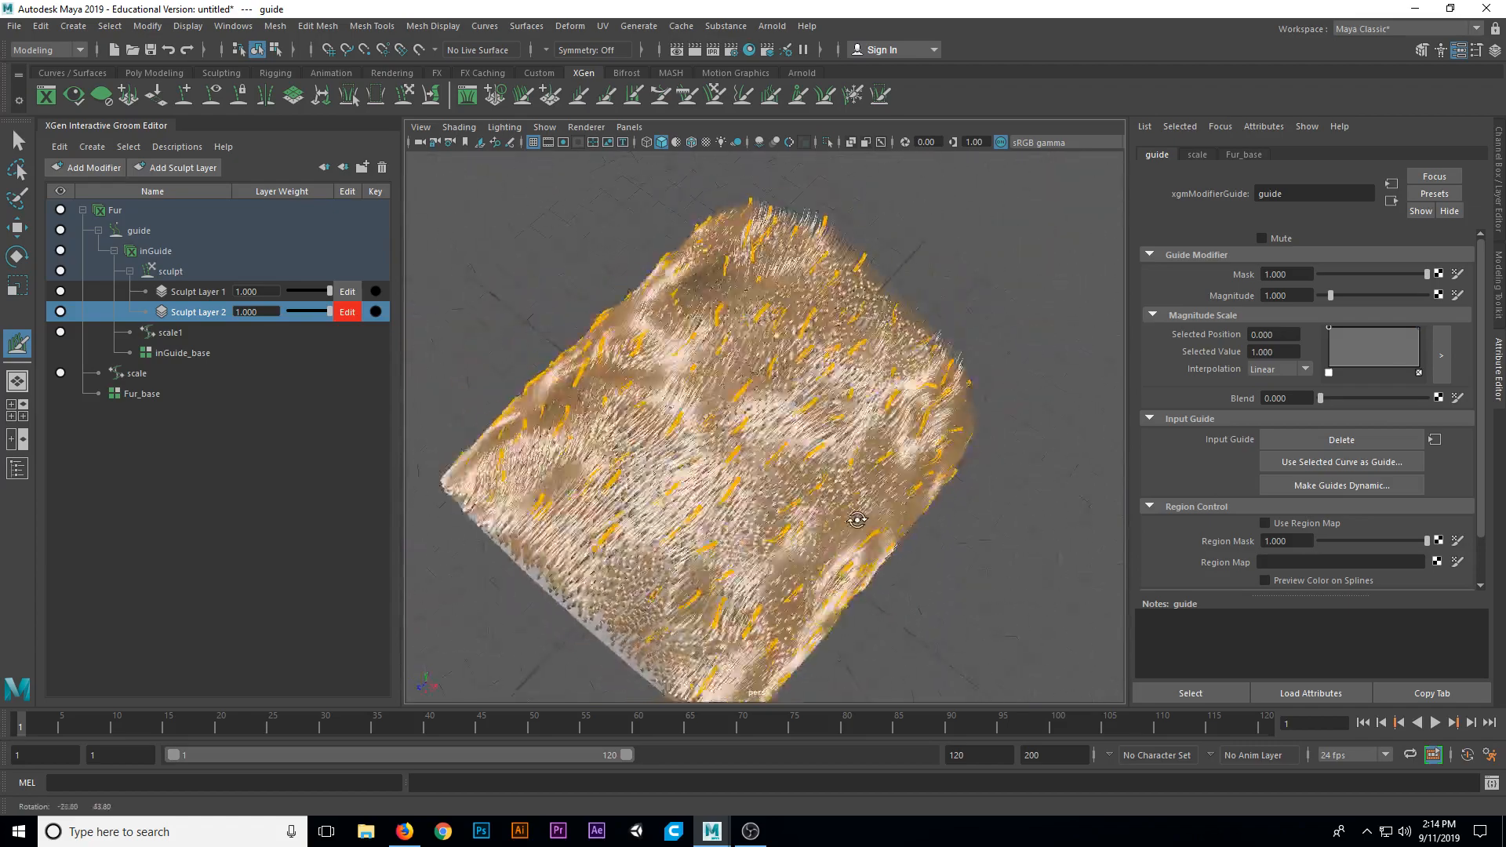
drag(857, 519, 764, 487)
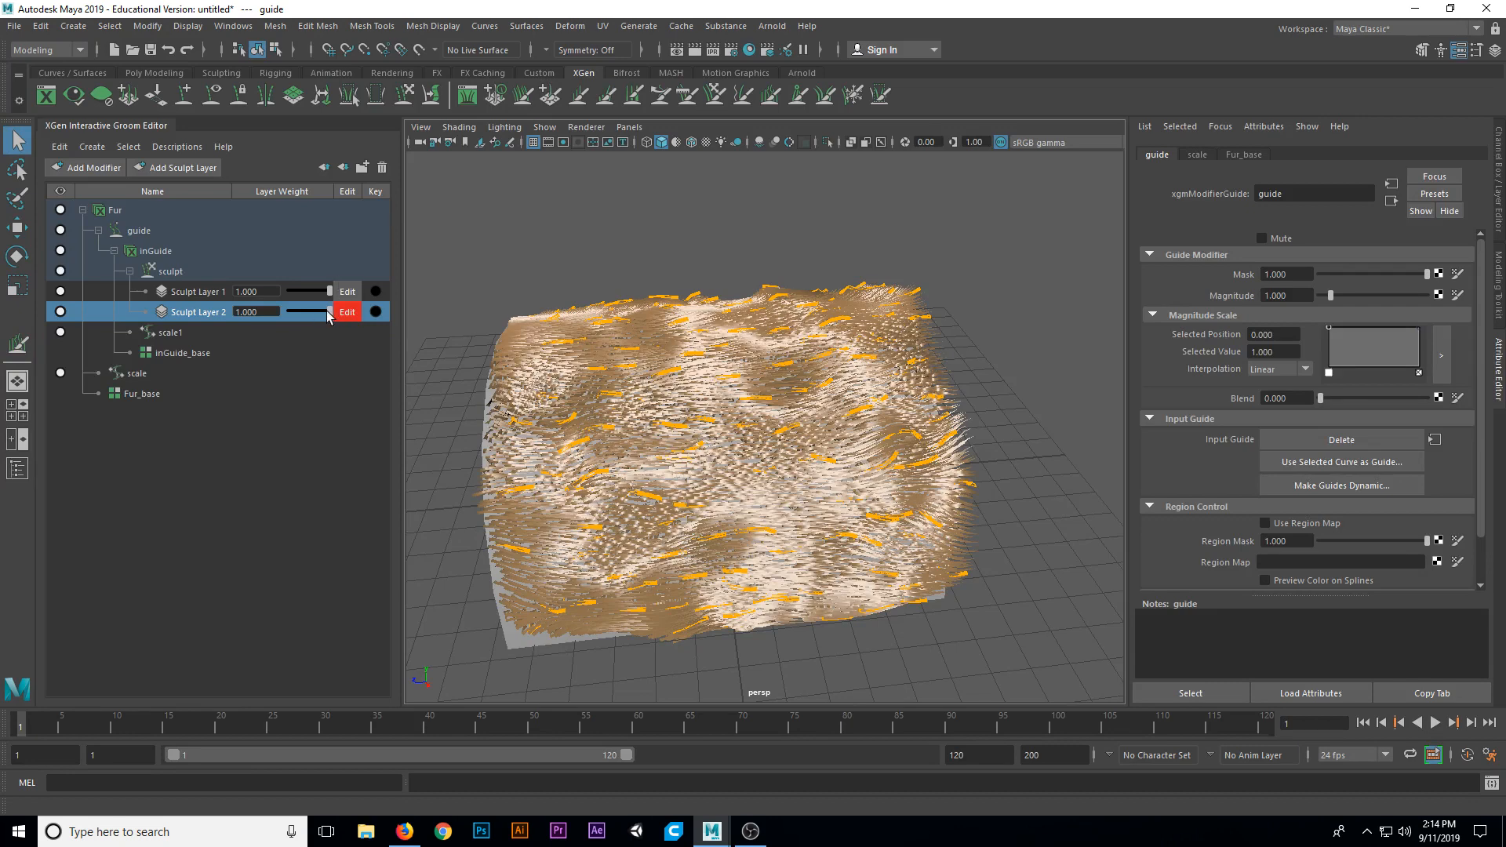
mouse_move(309, 318)
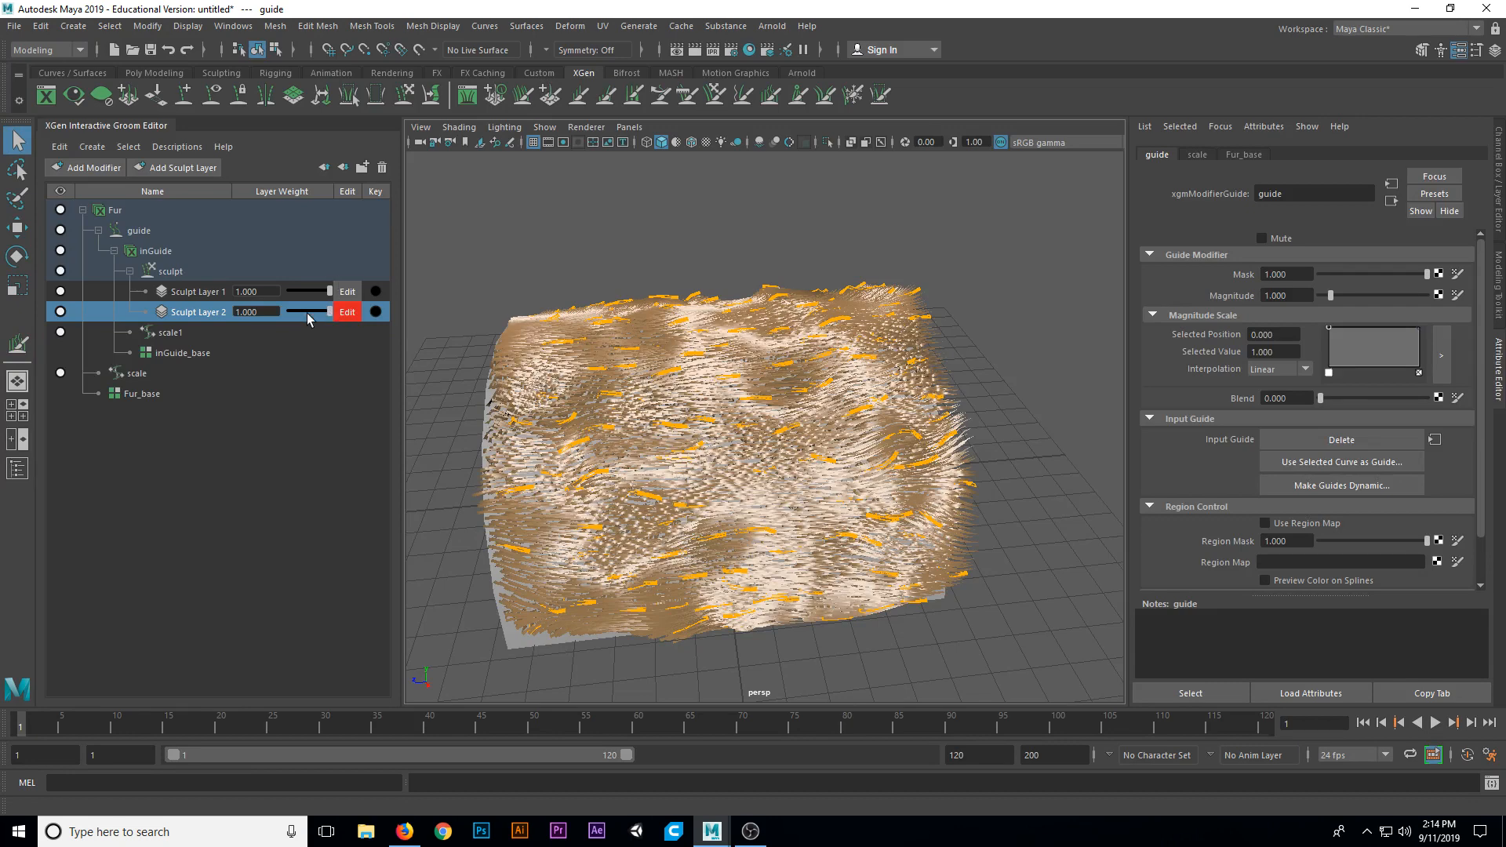
- Test the Layer Weight sliders of both sculpt layers, leaving them at 1.000
drag(330, 312, 312, 311)
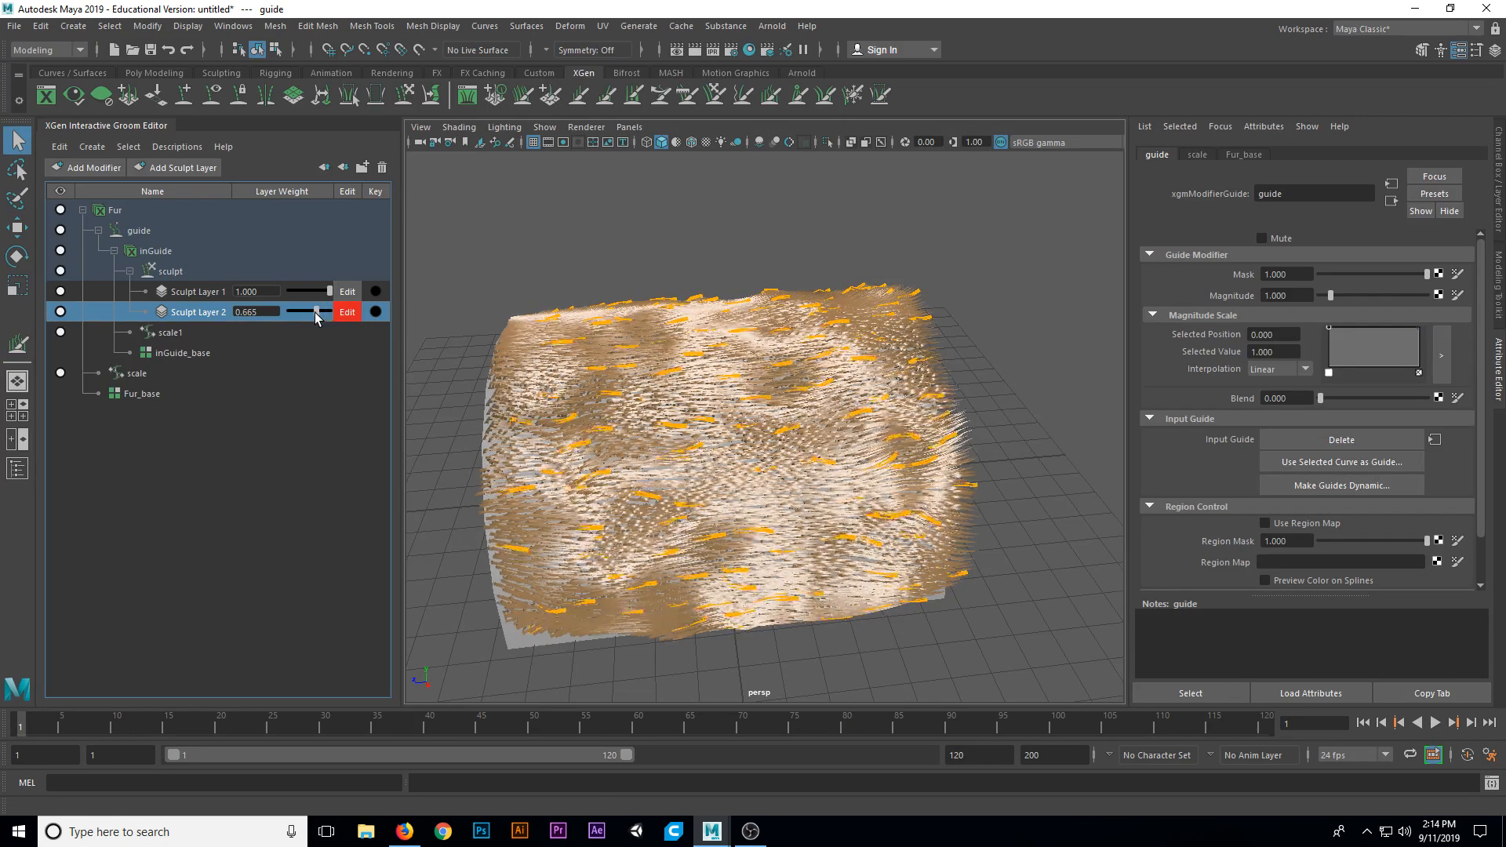
drag(317, 312, 287, 311)
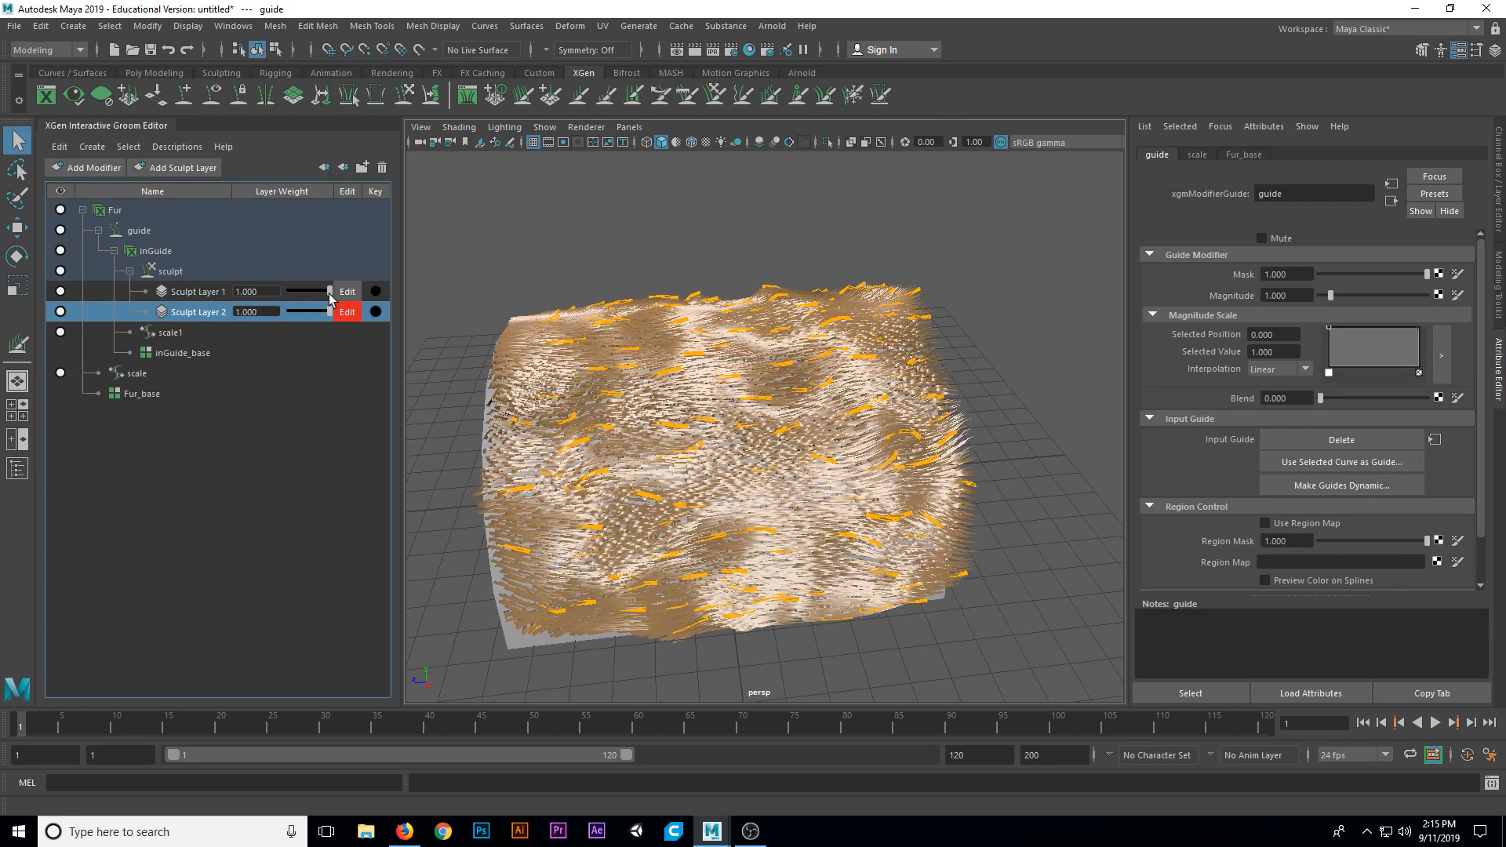
drag(326, 291, 293, 291)
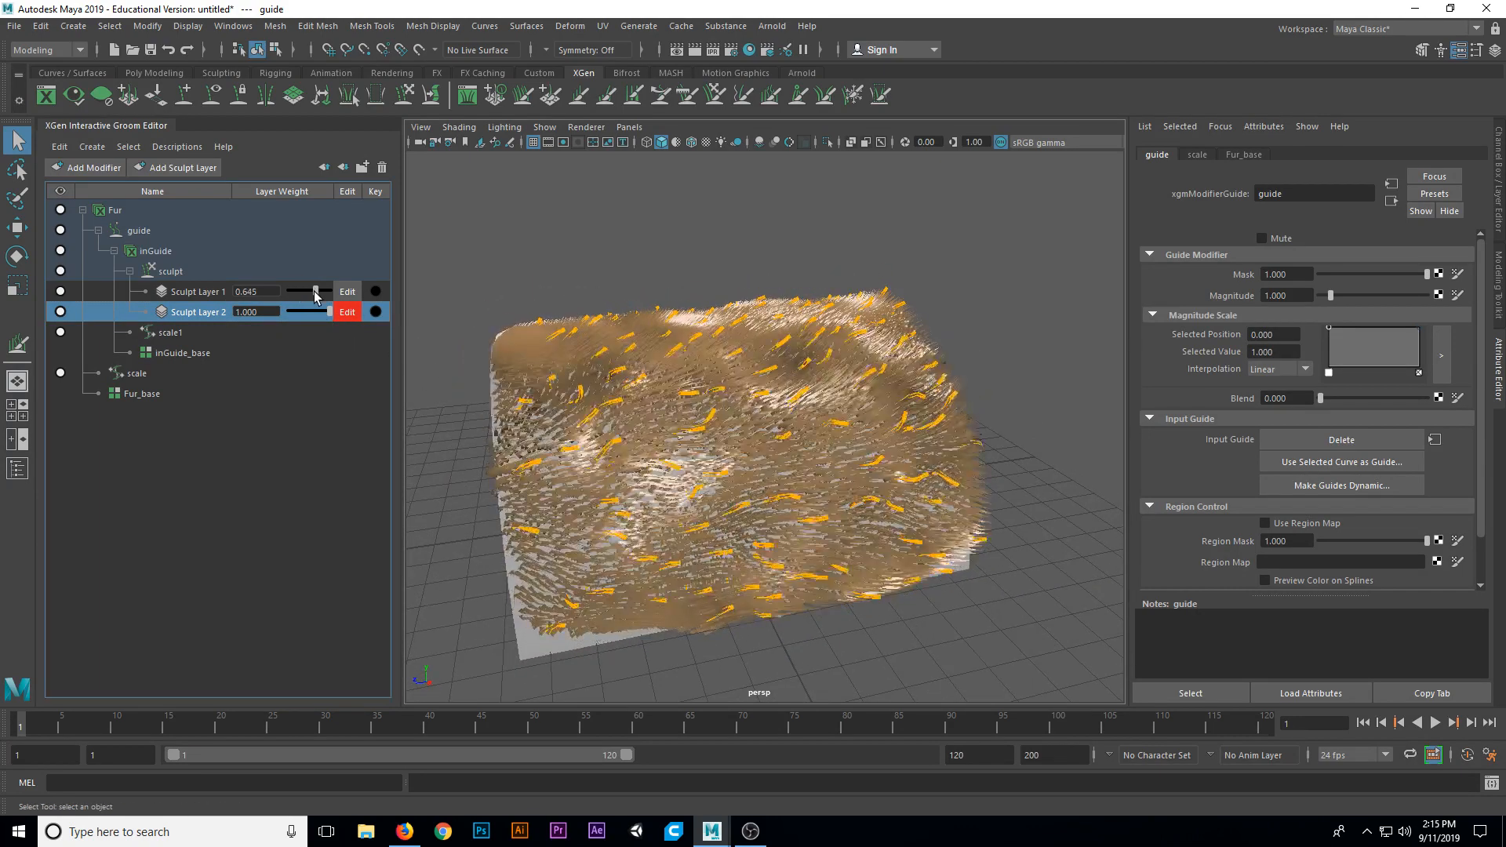
drag(324, 311, 309, 311)
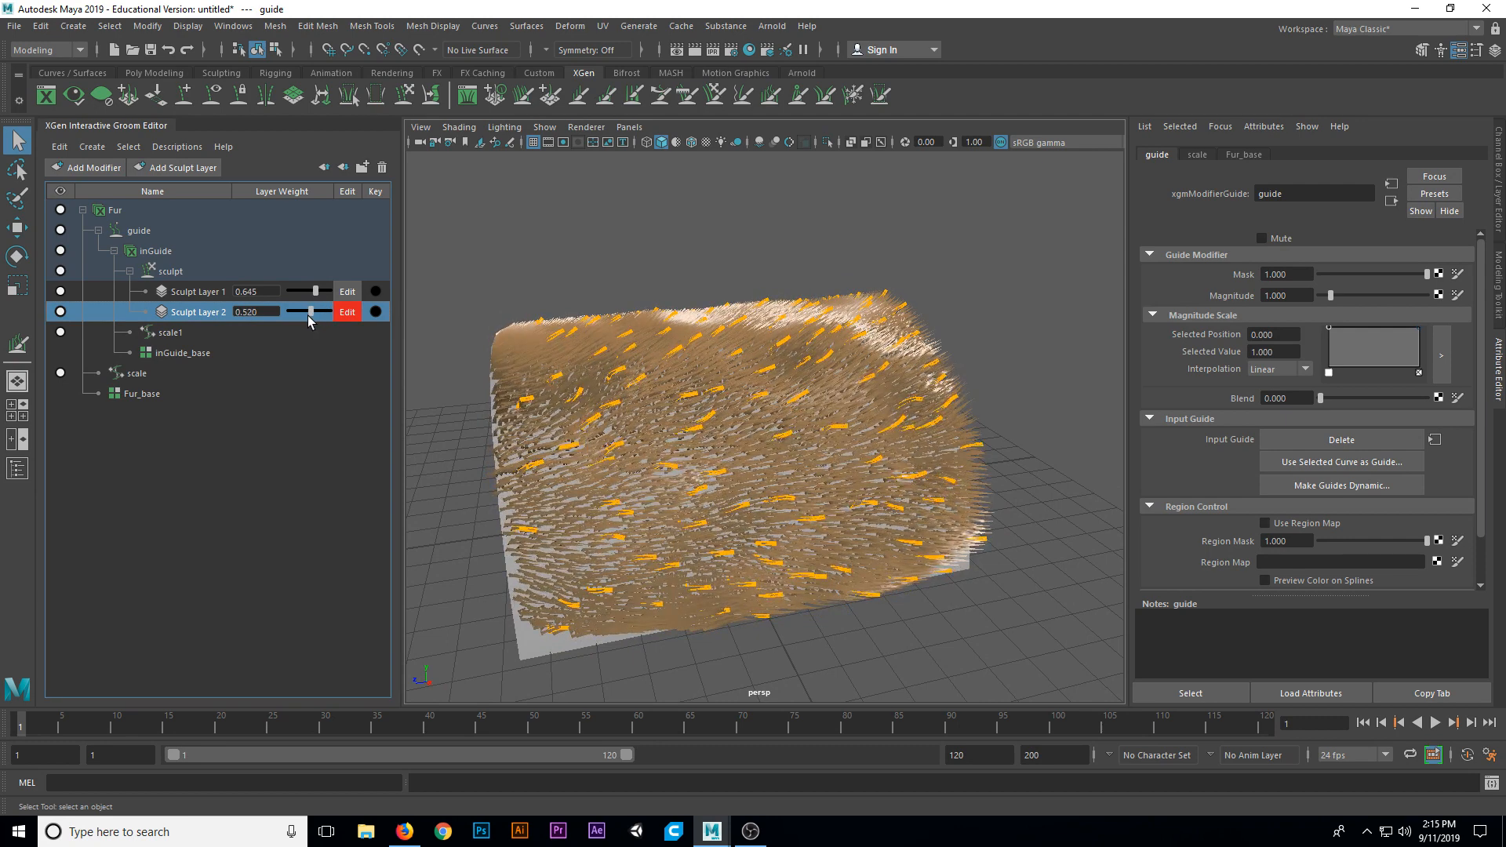
drag(309, 312, 331, 312)
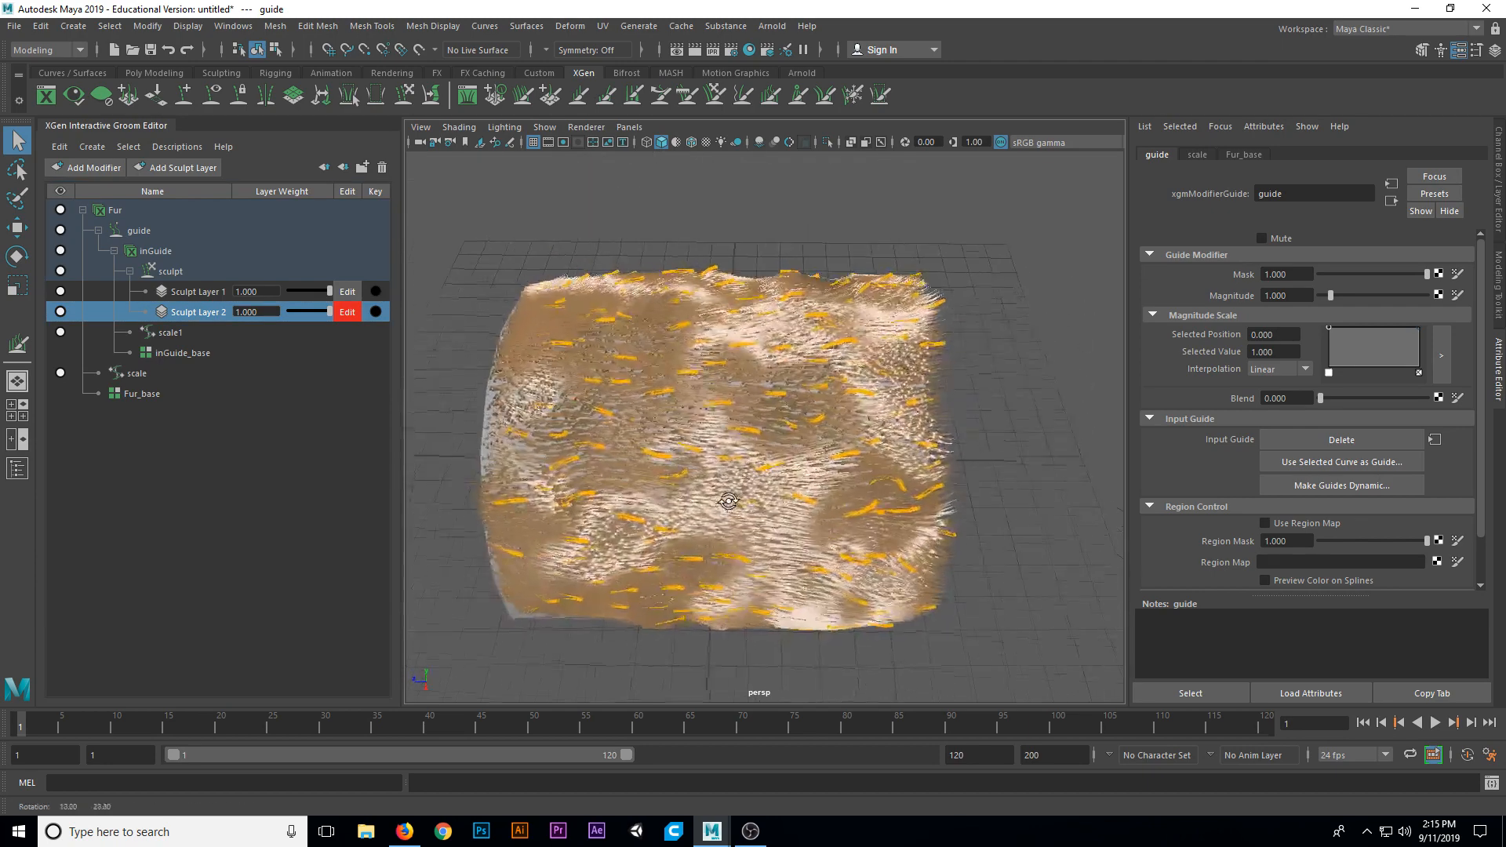
- Orbit and zoom in to inspect the combed, noisy fur from new angles
drag(728, 501, 713, 490)
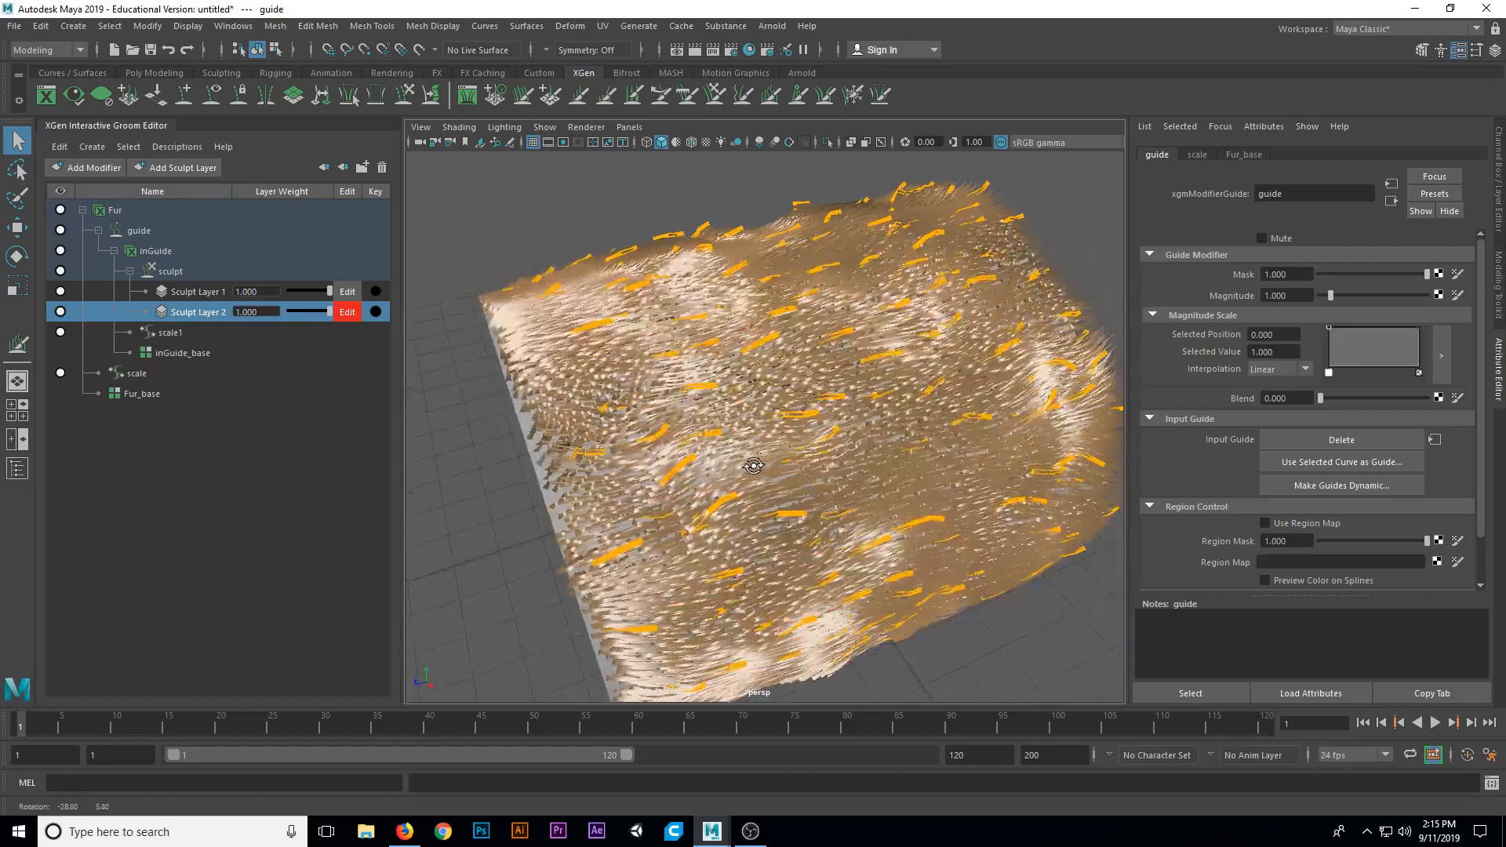
drag(754, 466, 744, 471)
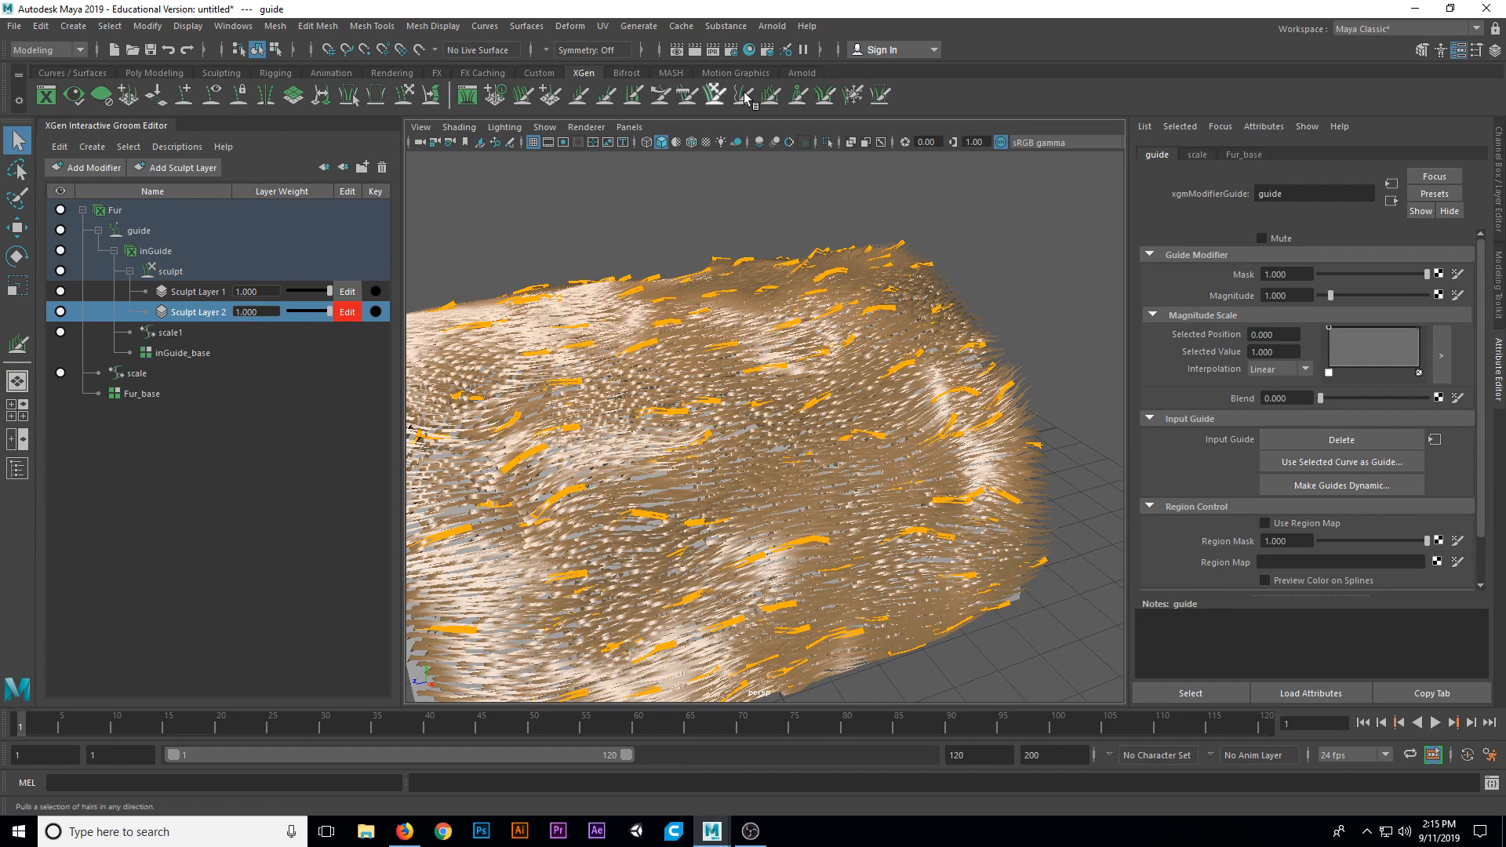
mouse_move(824, 94)
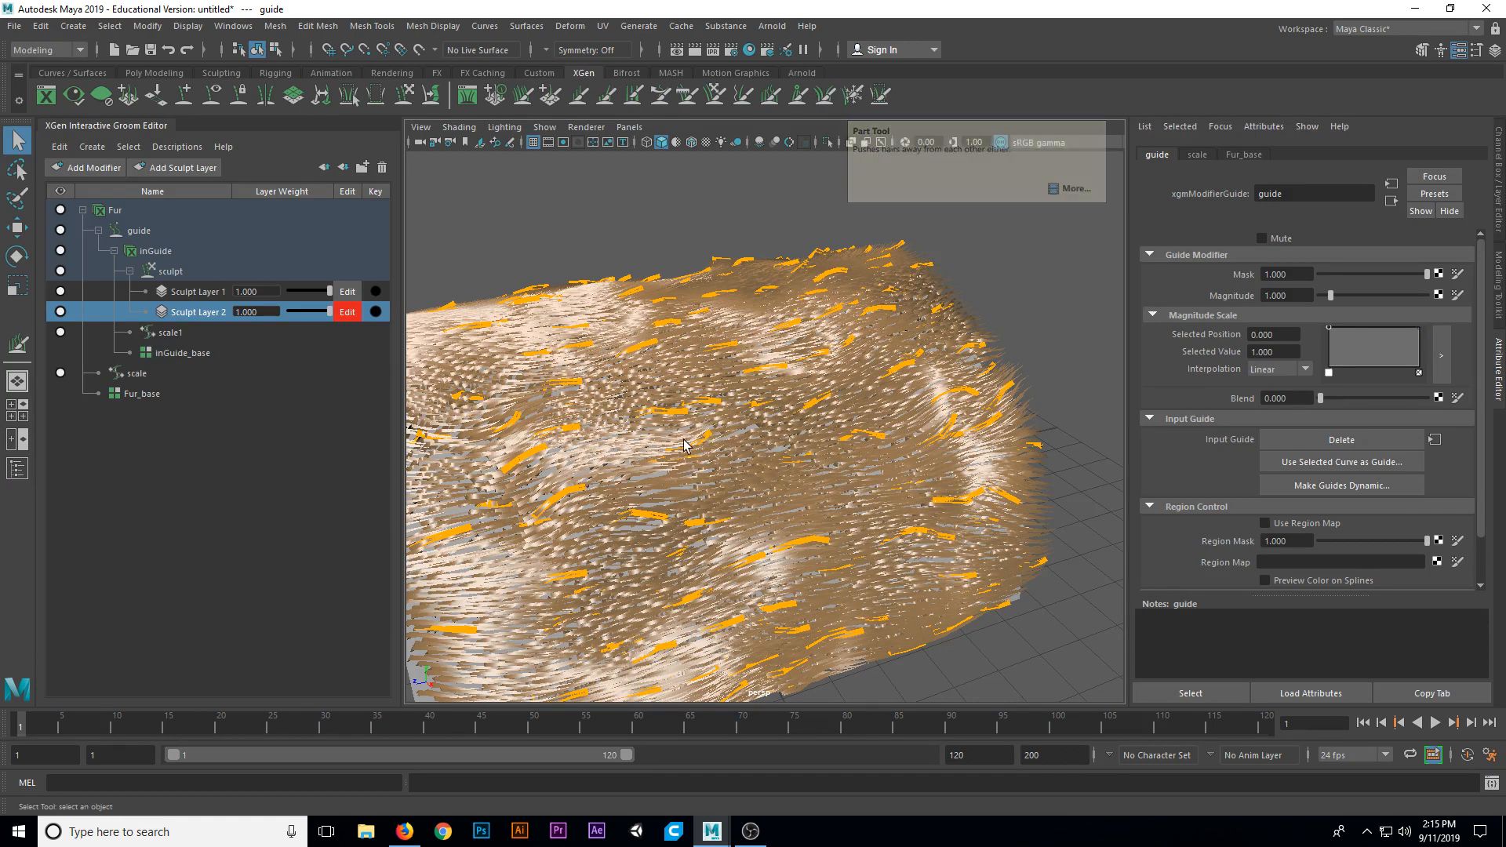
drag(687, 446, 526, 360)
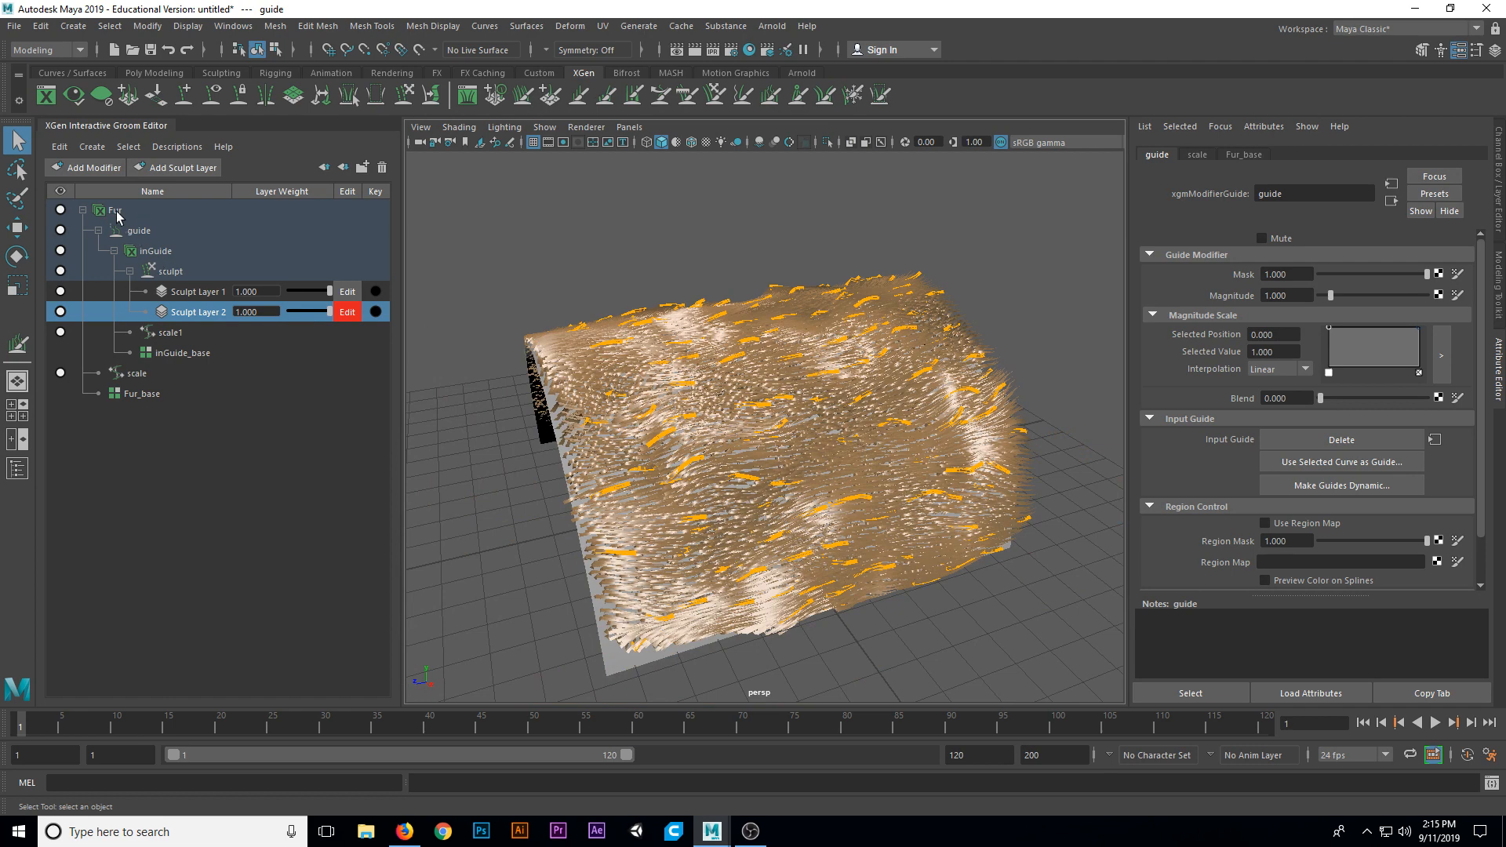
mouse_move(718, 411)
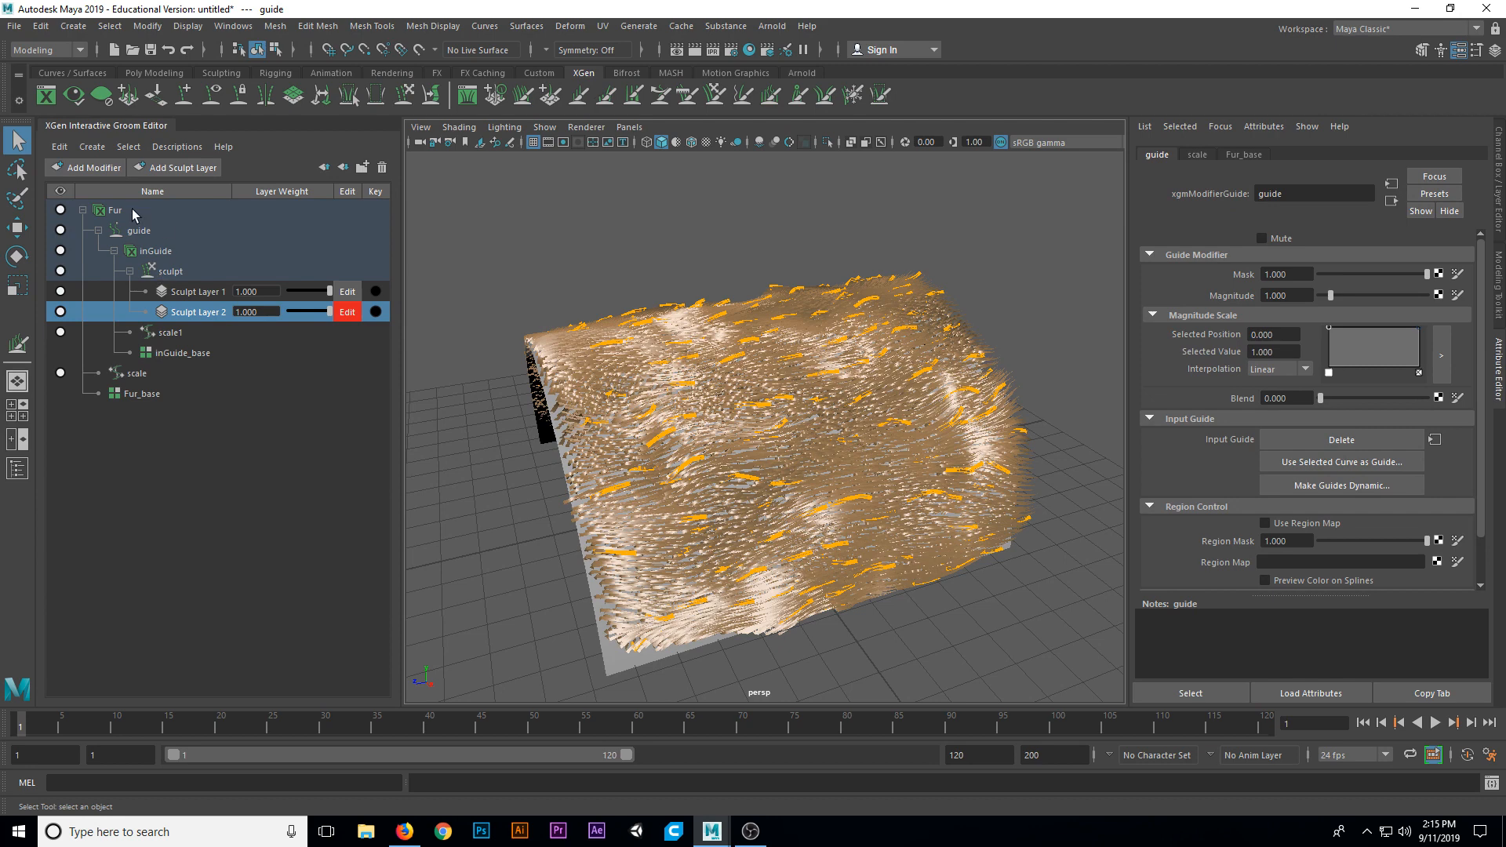
- Add a Clump modifier to the Fur description and orbit to inspect the clumps
click(115, 209)
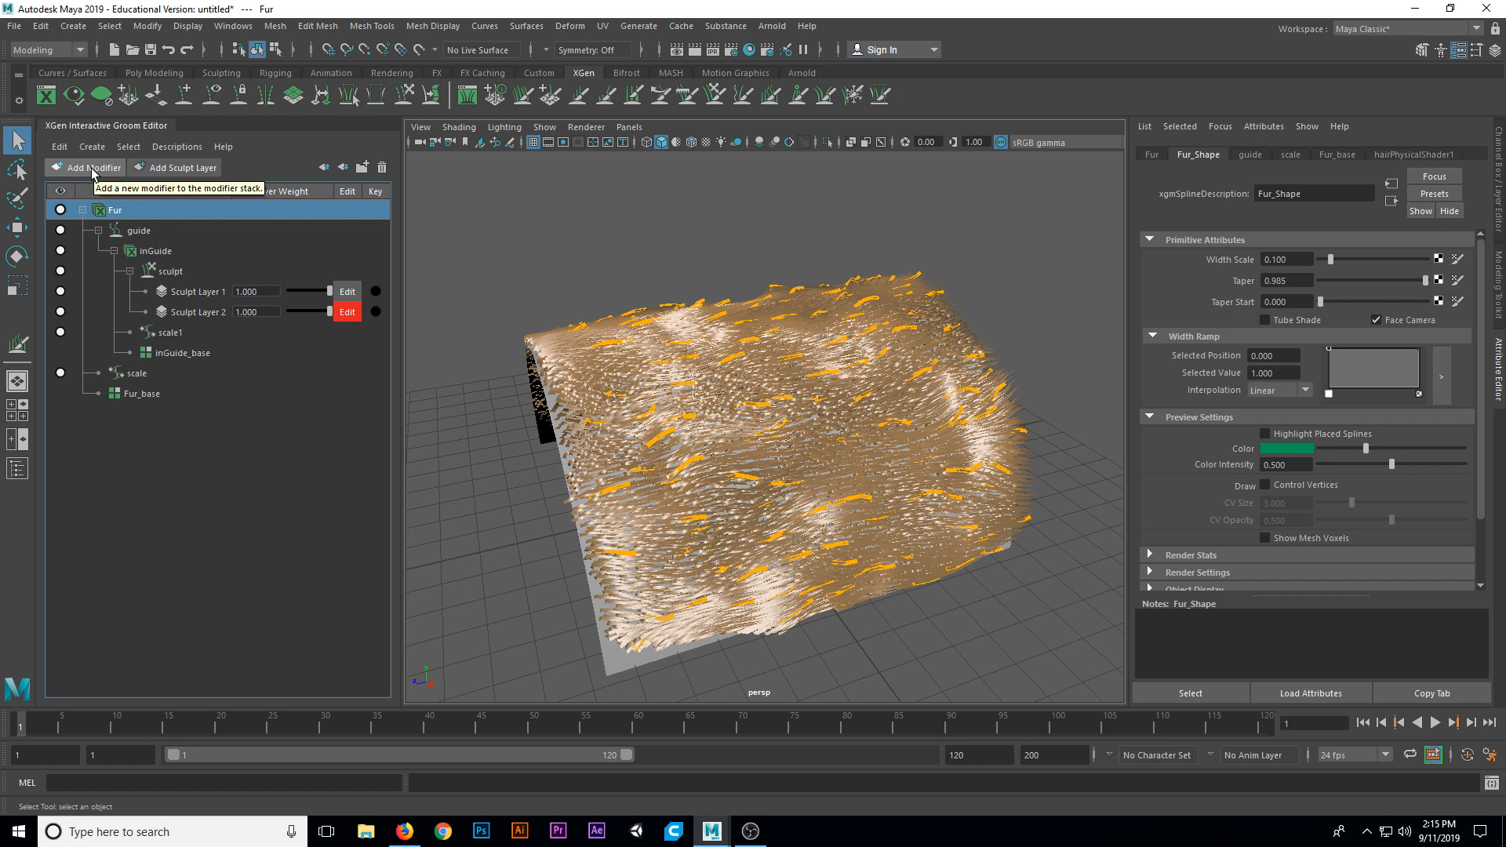
click(91, 167)
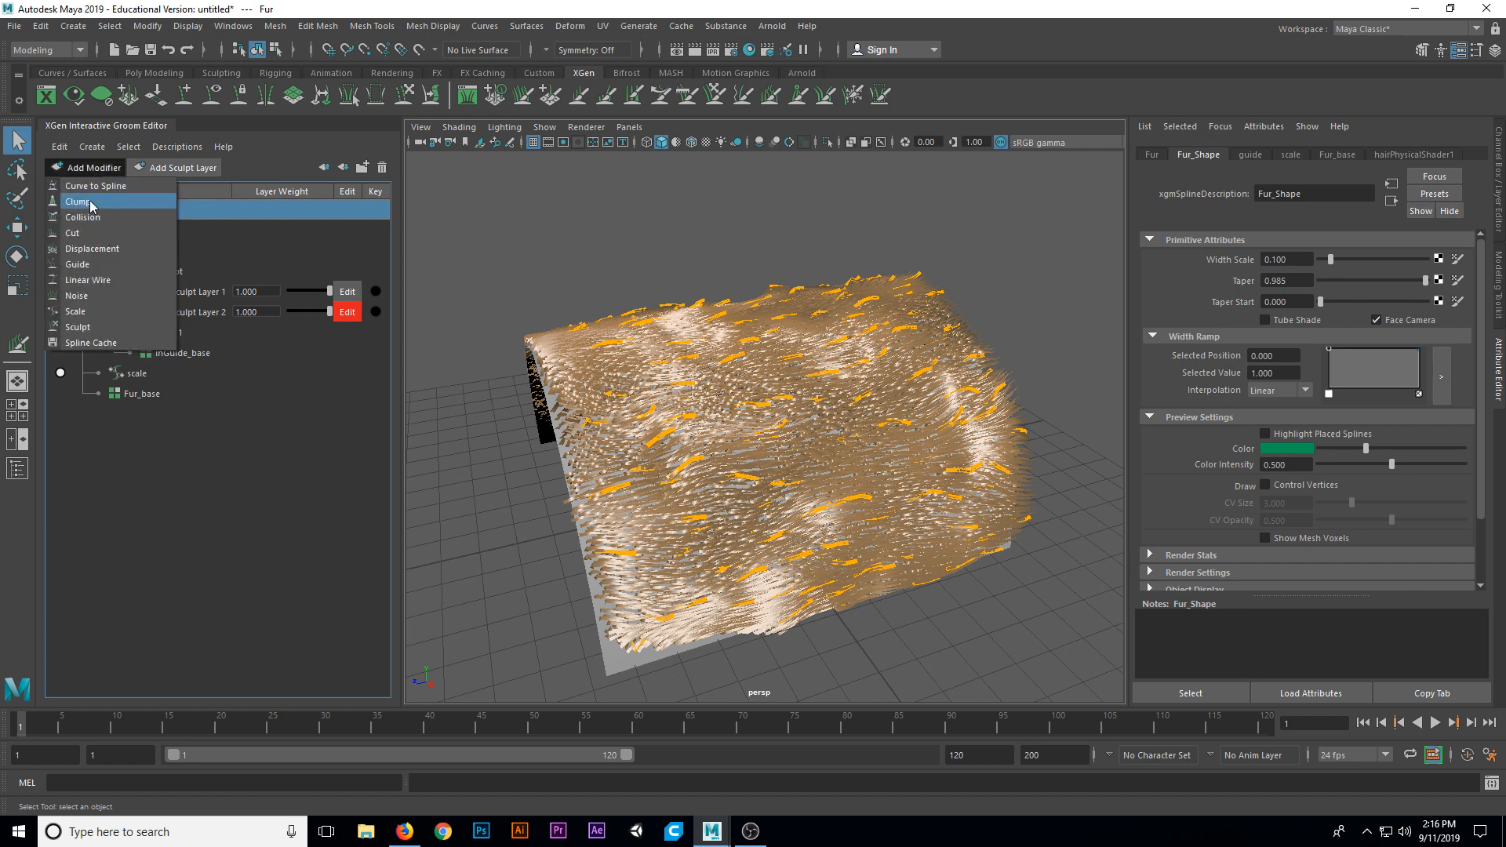
click(77, 202)
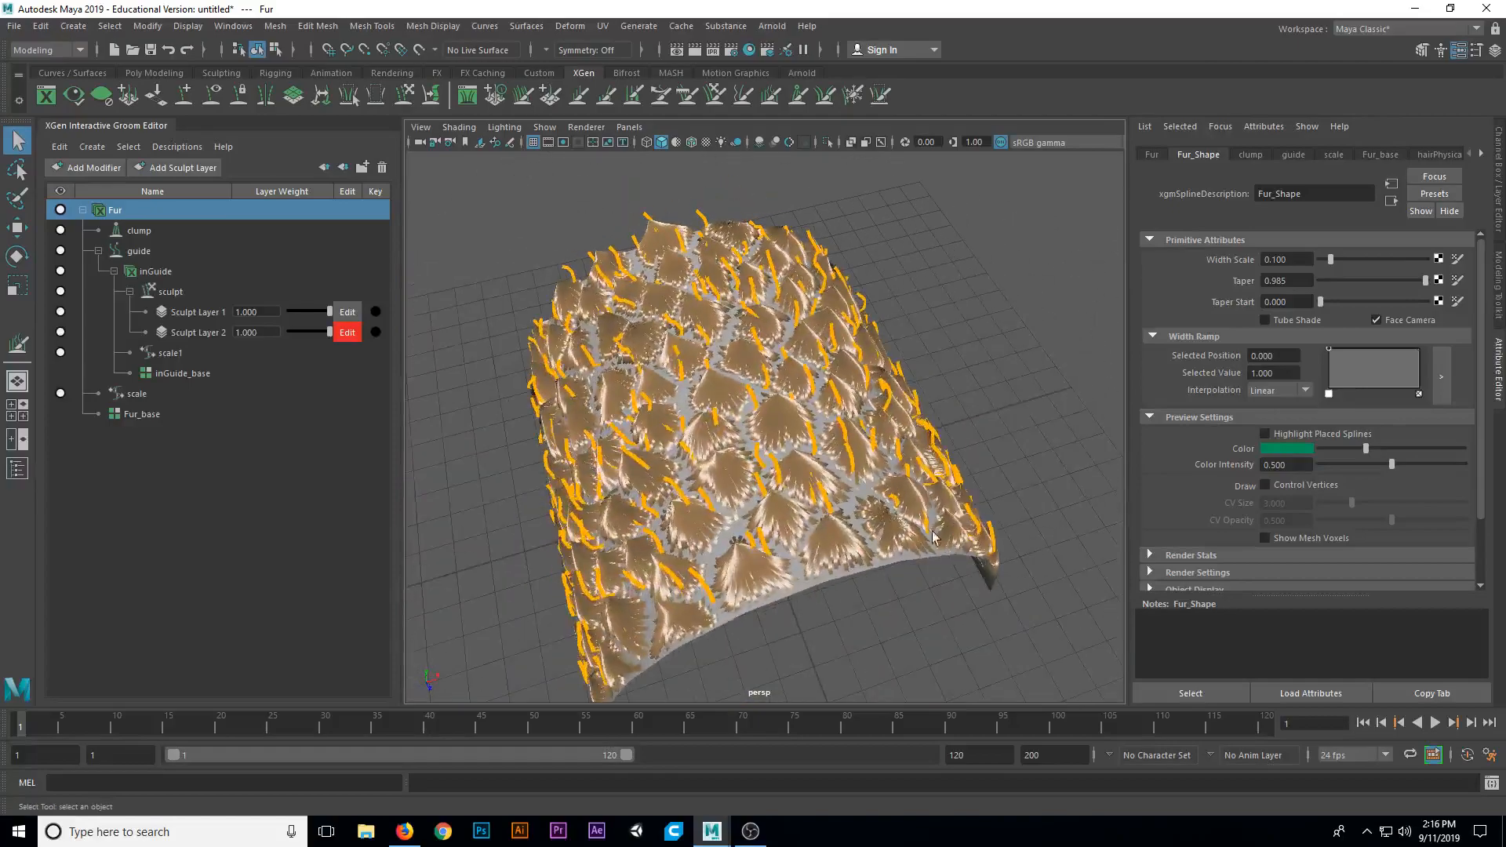
drag(932, 538, 706, 459)
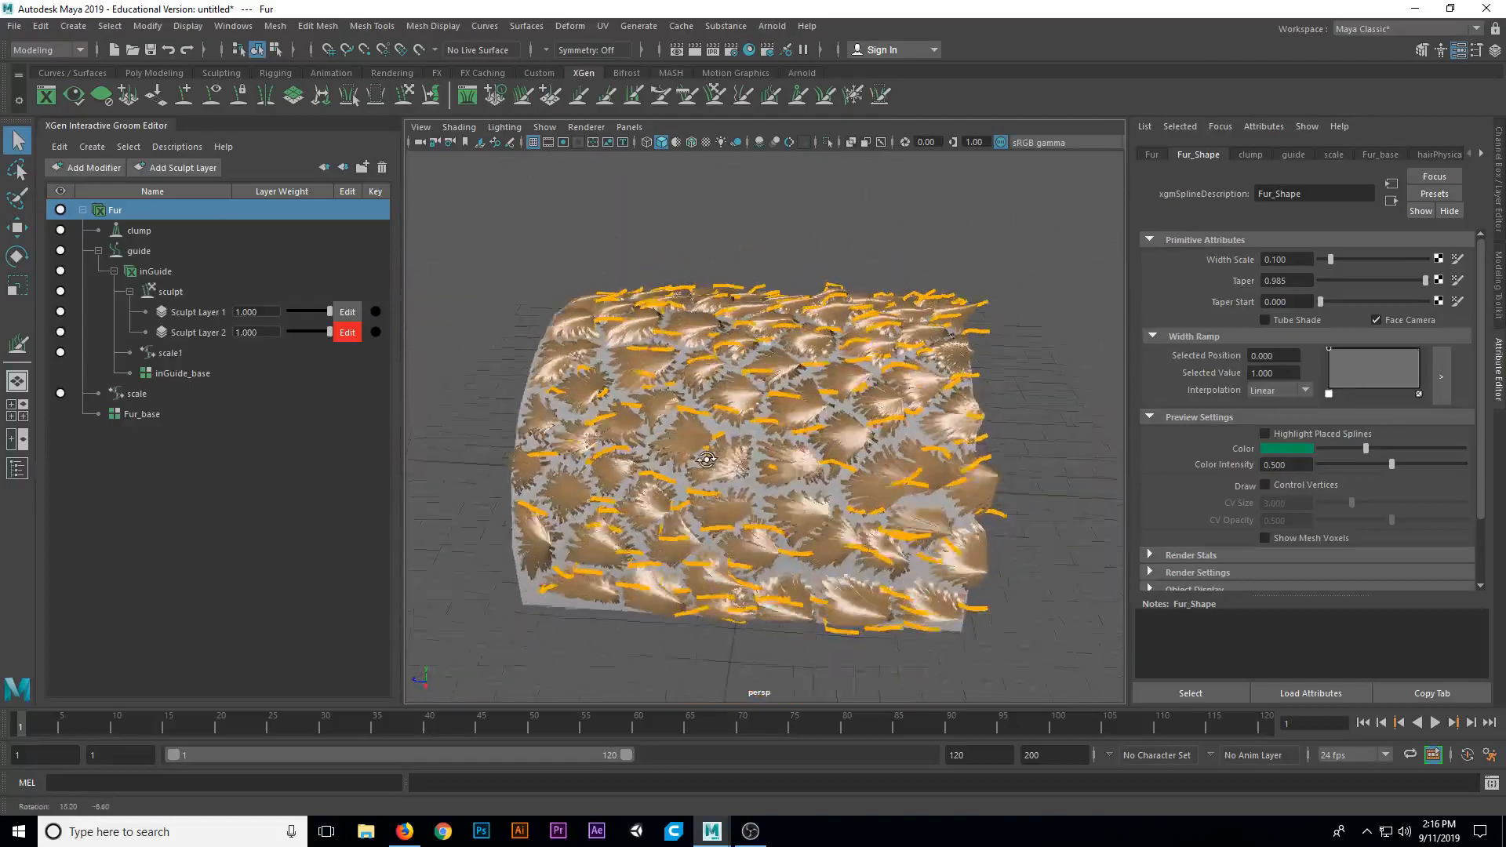
drag(706, 459, 721, 472)
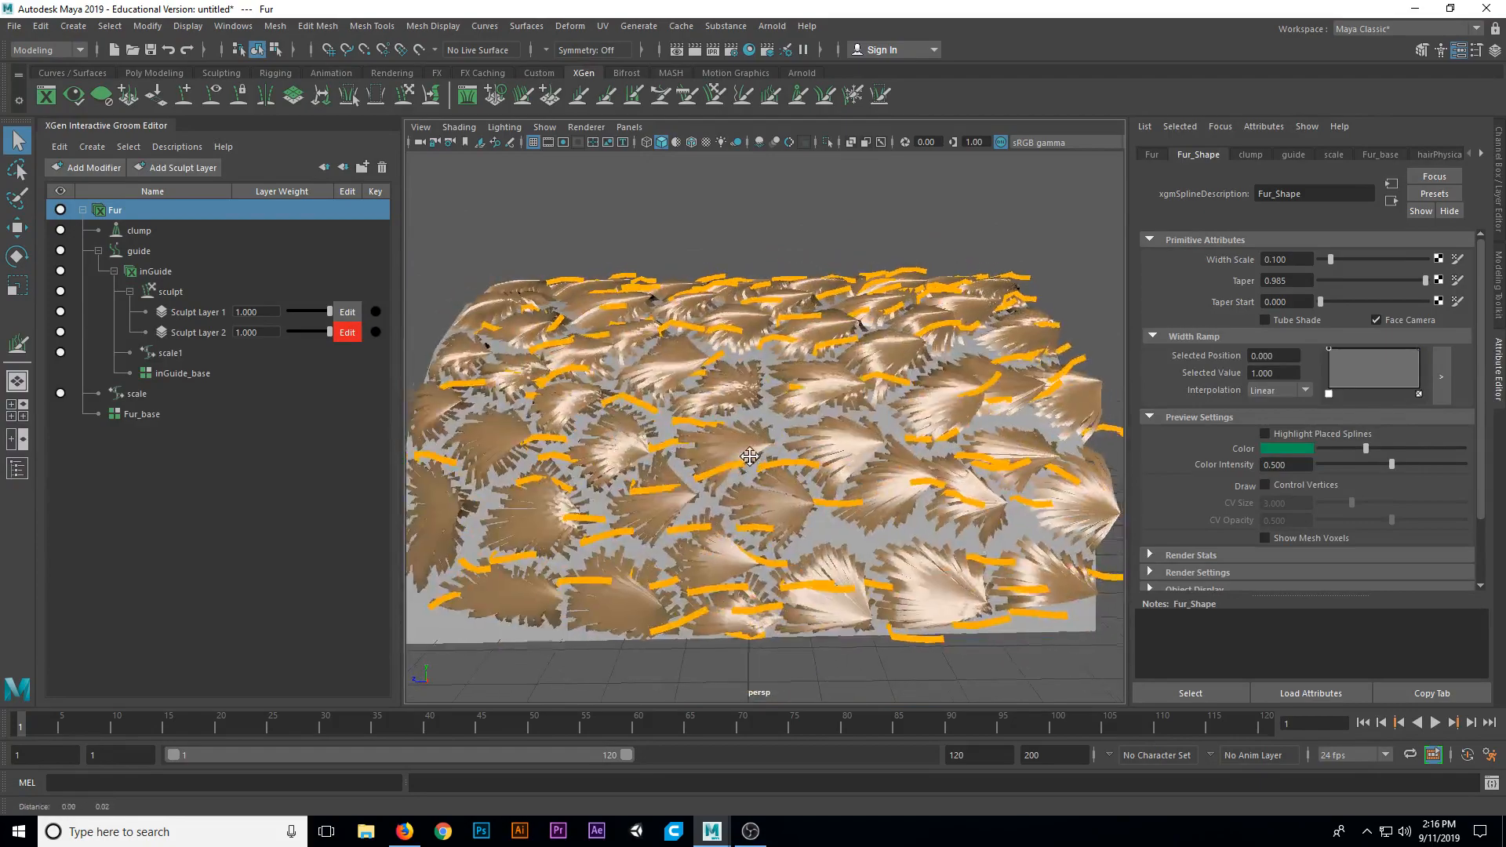
drag(749, 458, 900, 506)
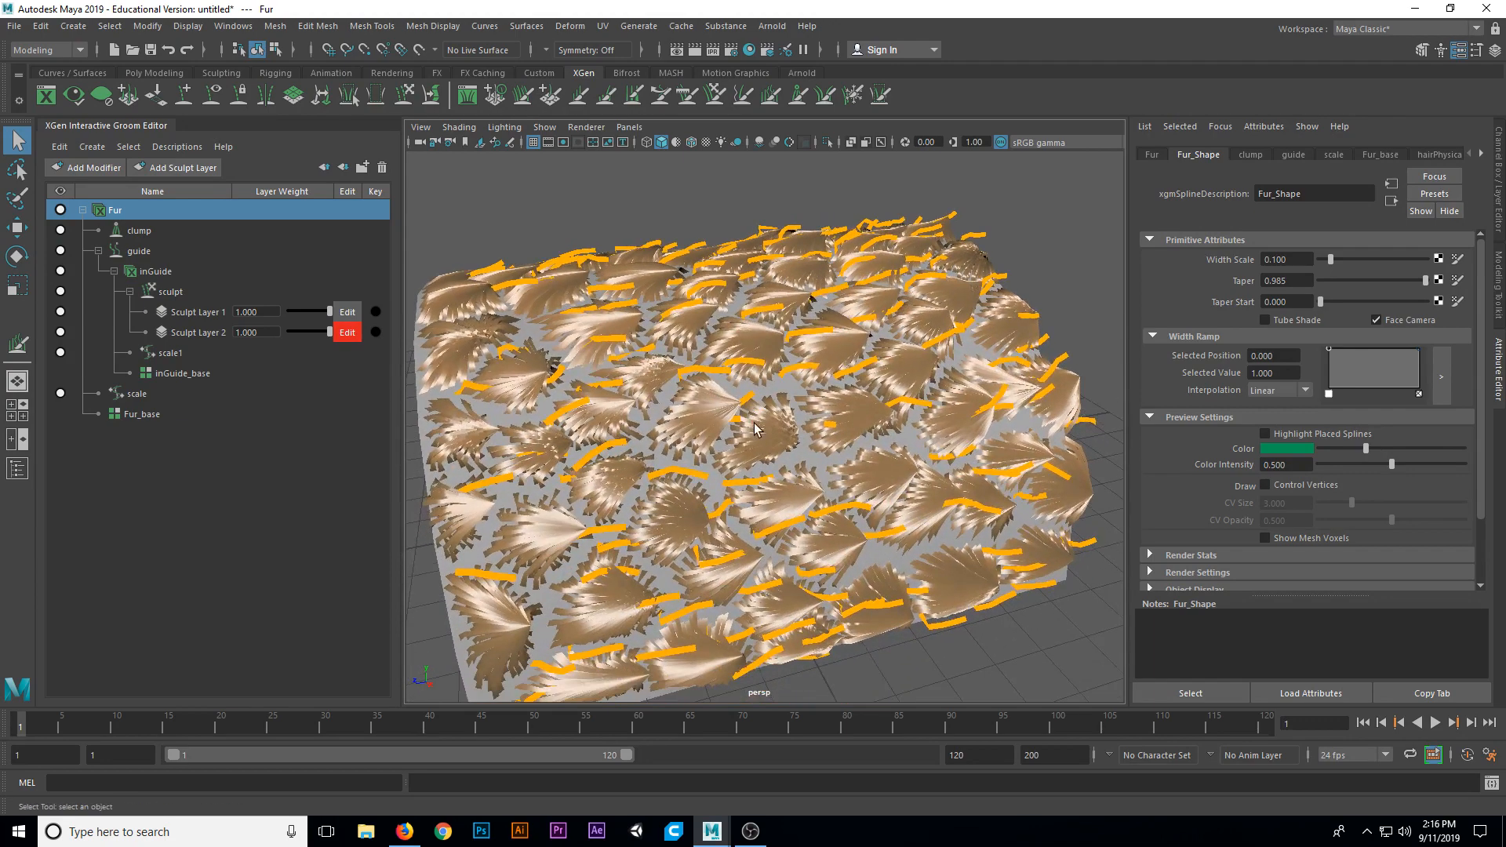
drag(758, 432, 725, 441)
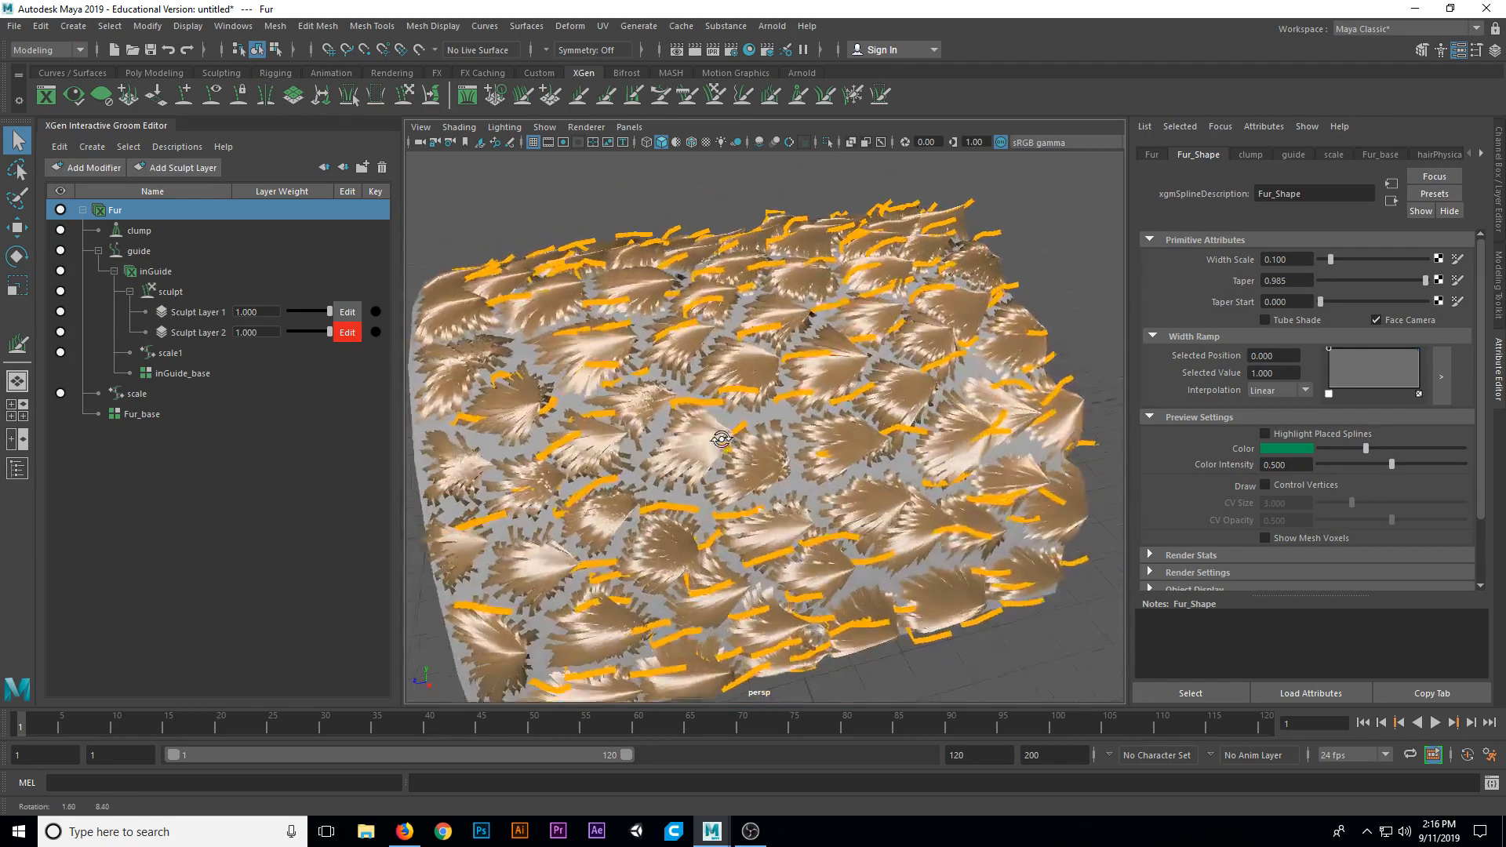
- Lower the clump modifier strength to 0.143, mute it to compare, then reselect Fur
click(137, 231)
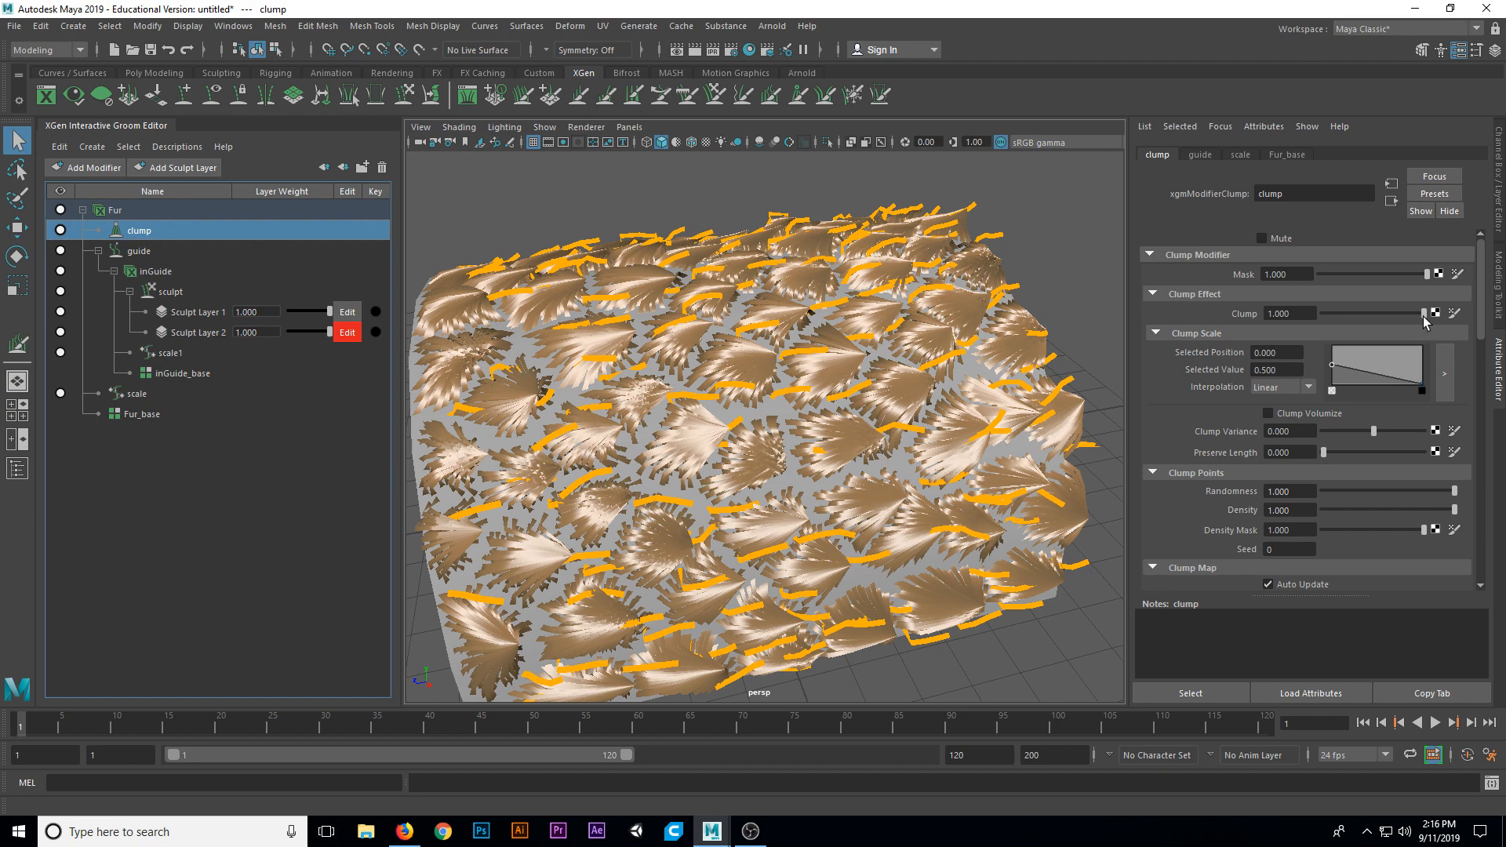
drag(1413, 313, 1381, 313)
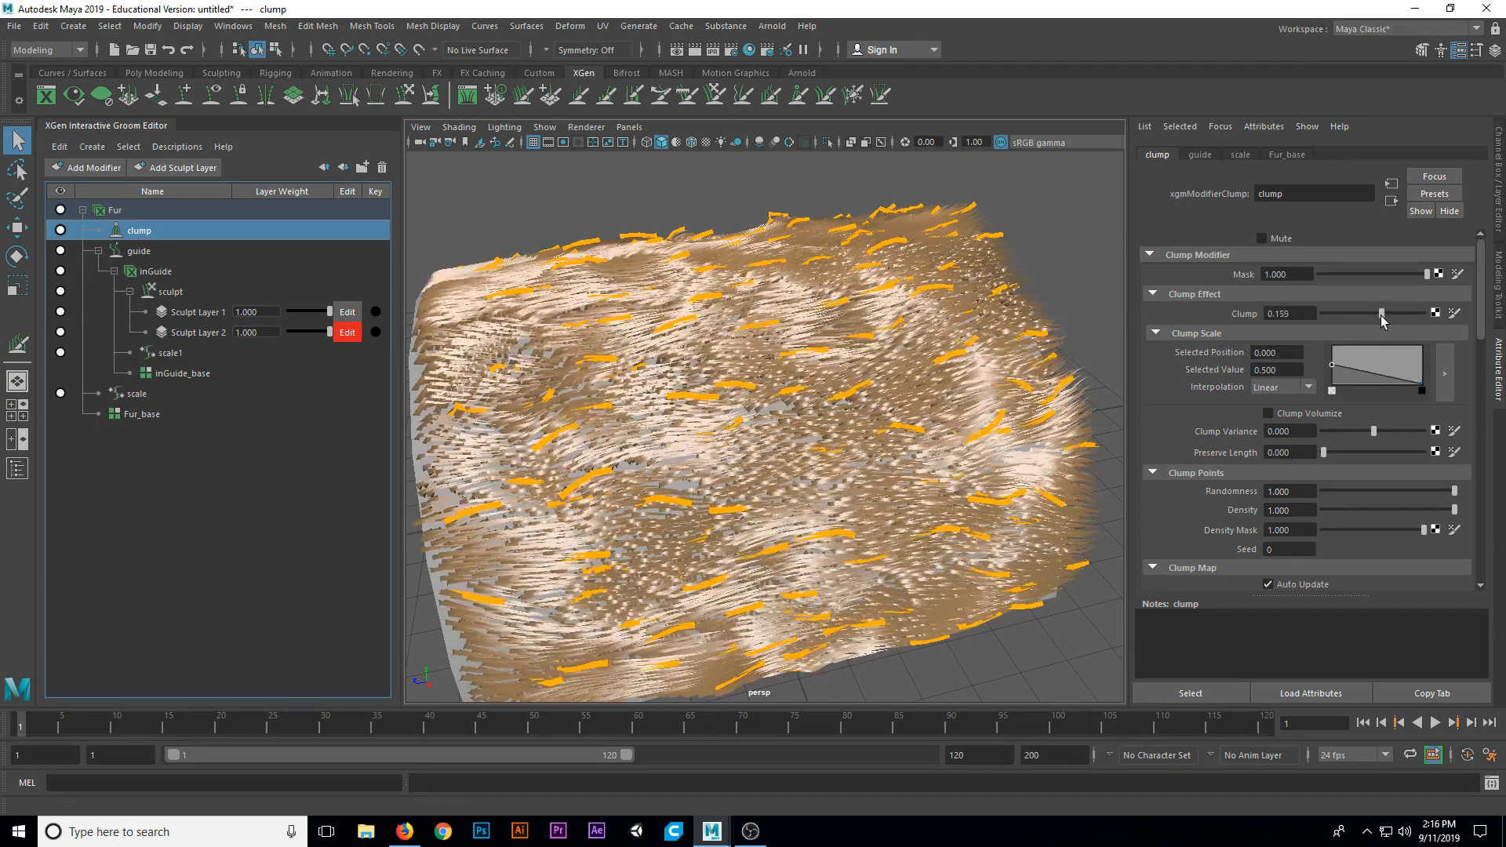
drag(1355, 314, 1388, 314)
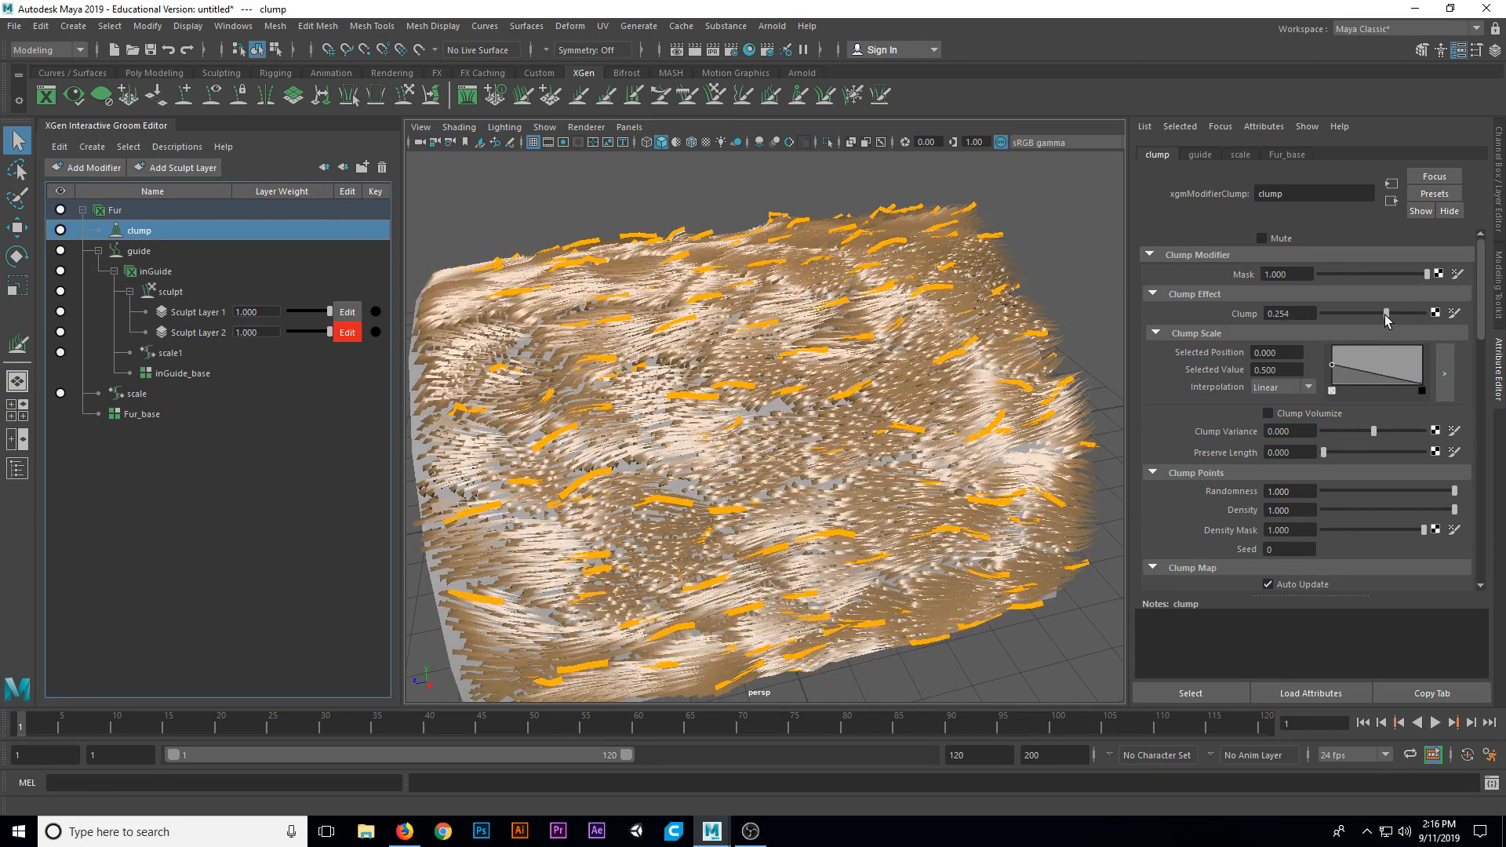
drag(1412, 313, 1381, 314)
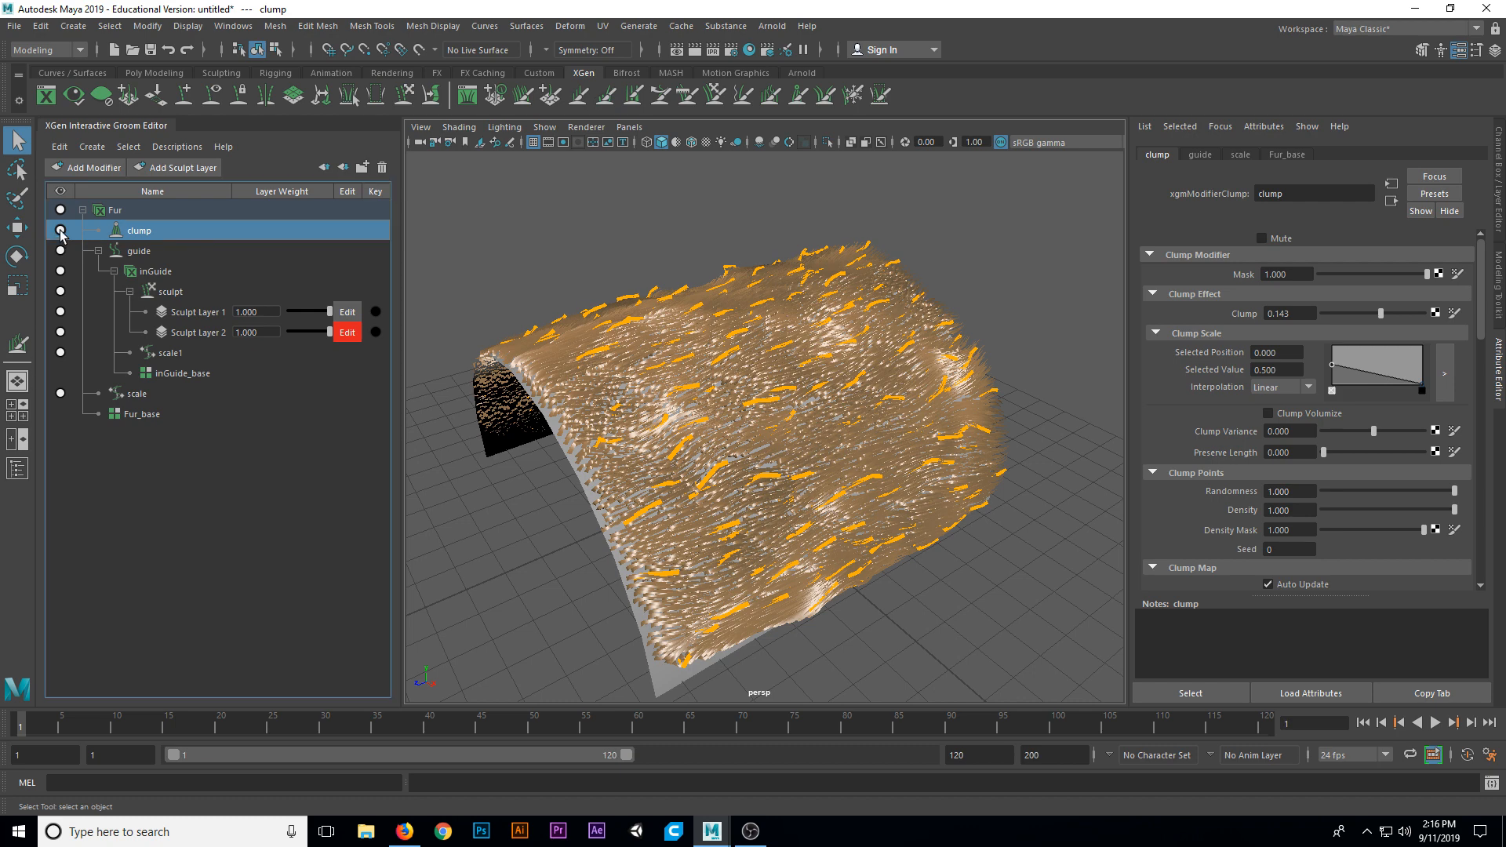
click(1268, 238)
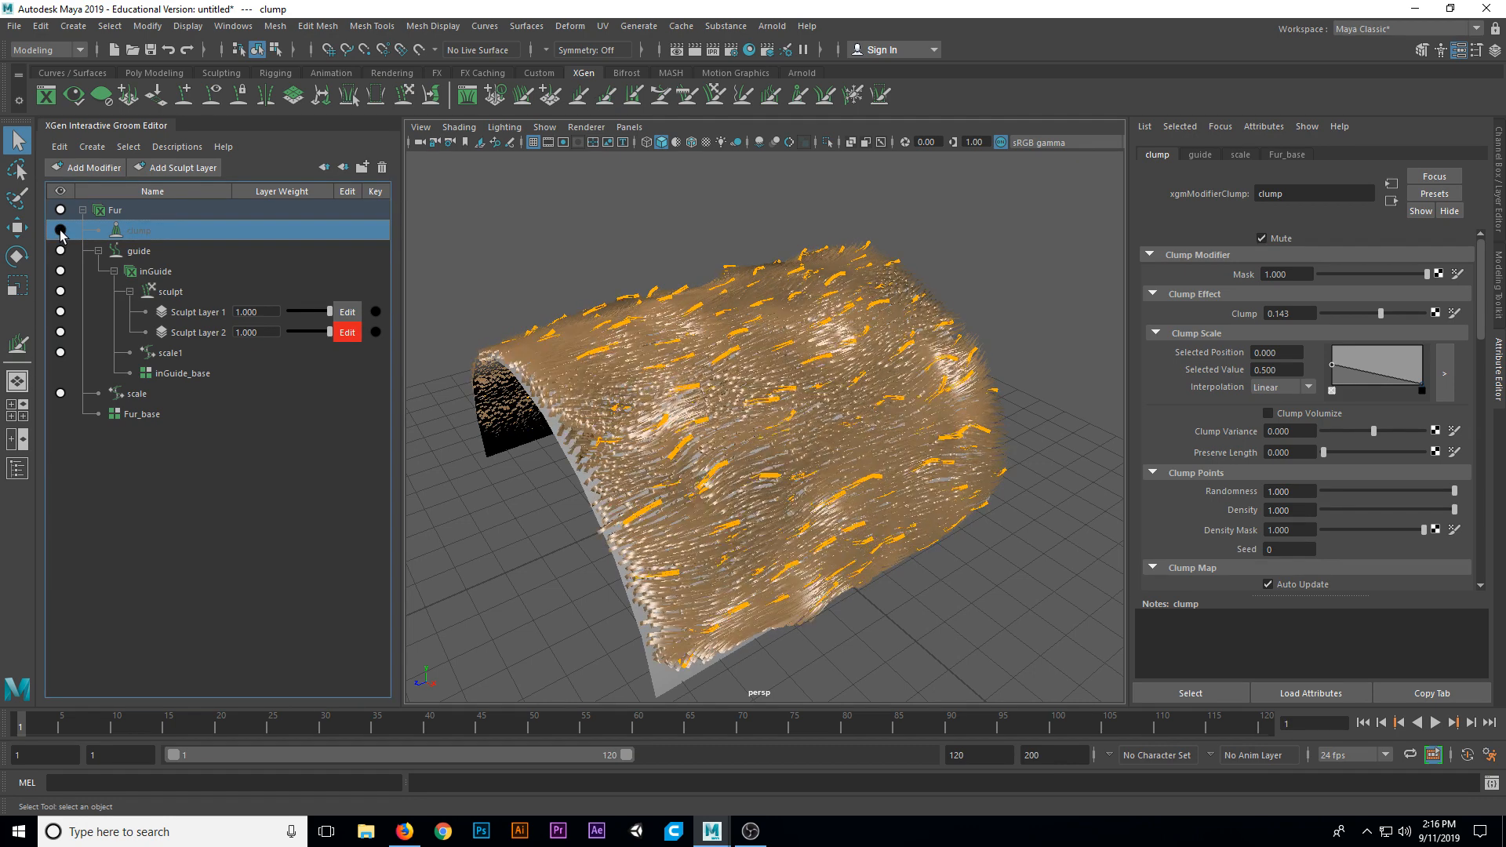
drag(750, 432, 711, 466)
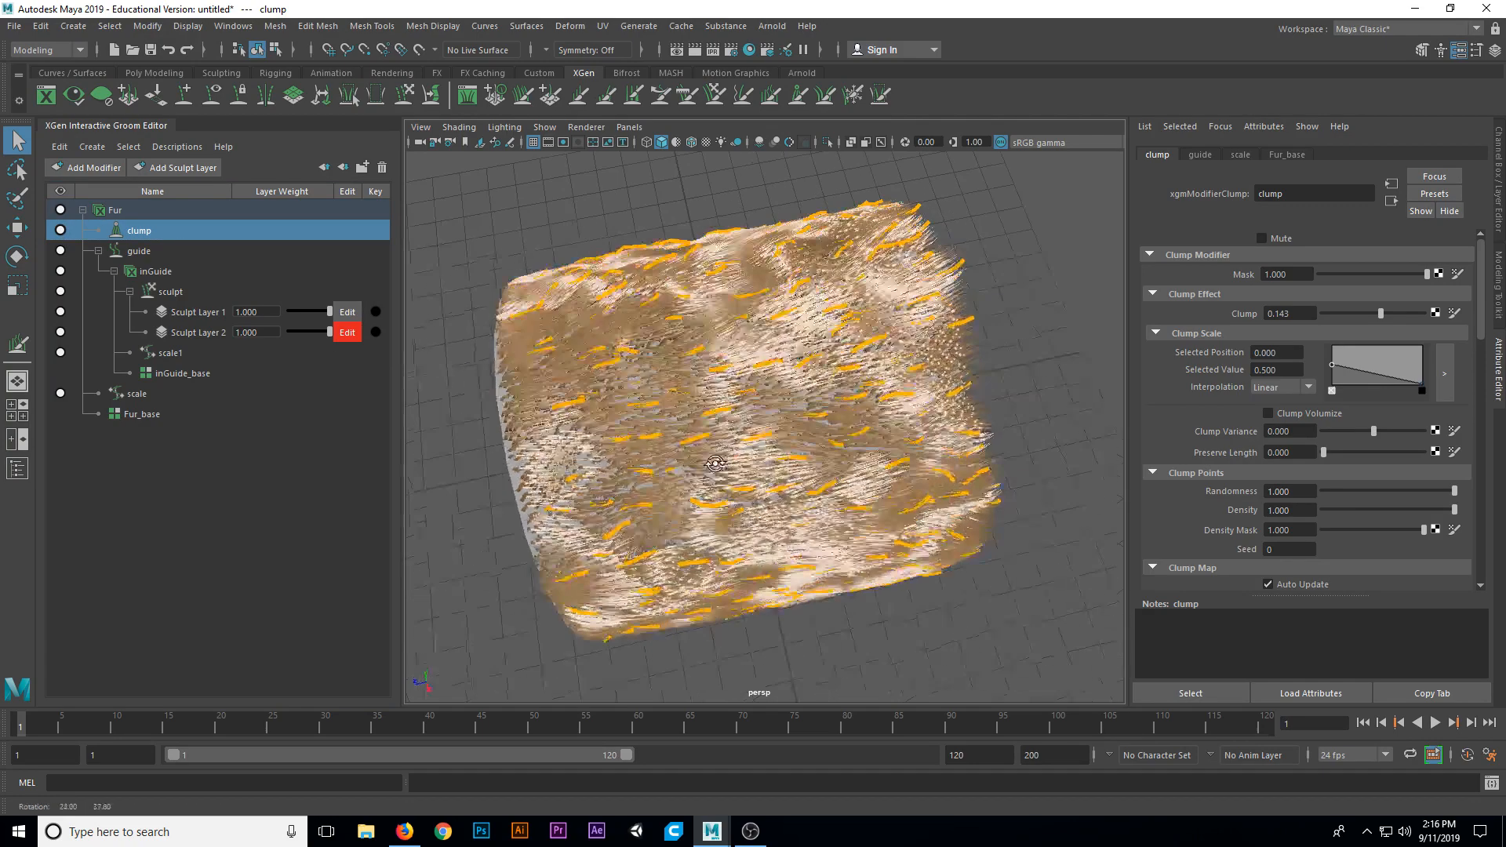
click(115, 209)
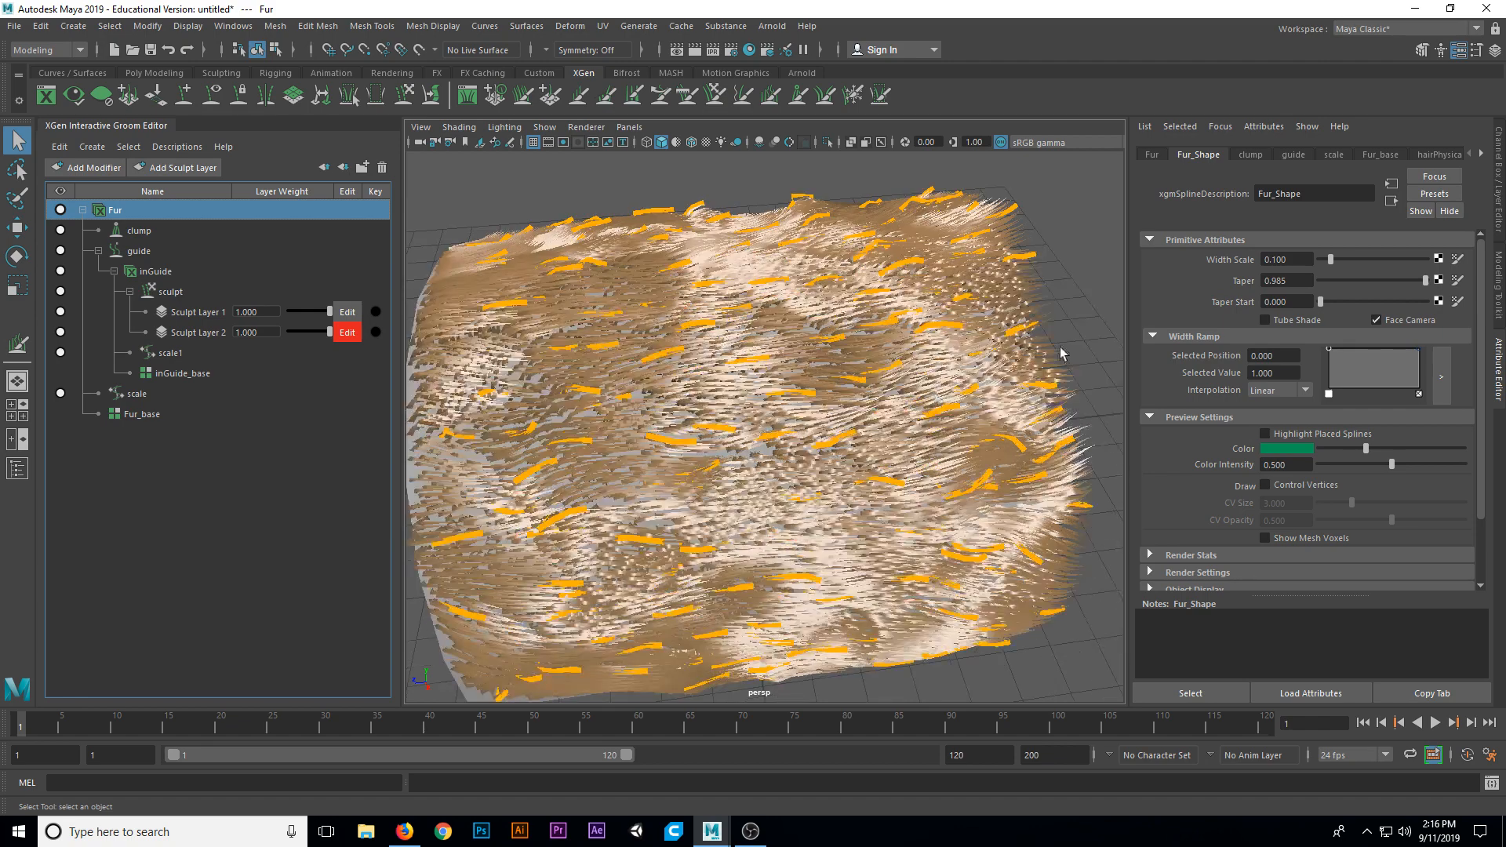
- Raise the Fur width scale to about 0.194 and inspect the thicker strands
drag(1323, 260, 1336, 260)
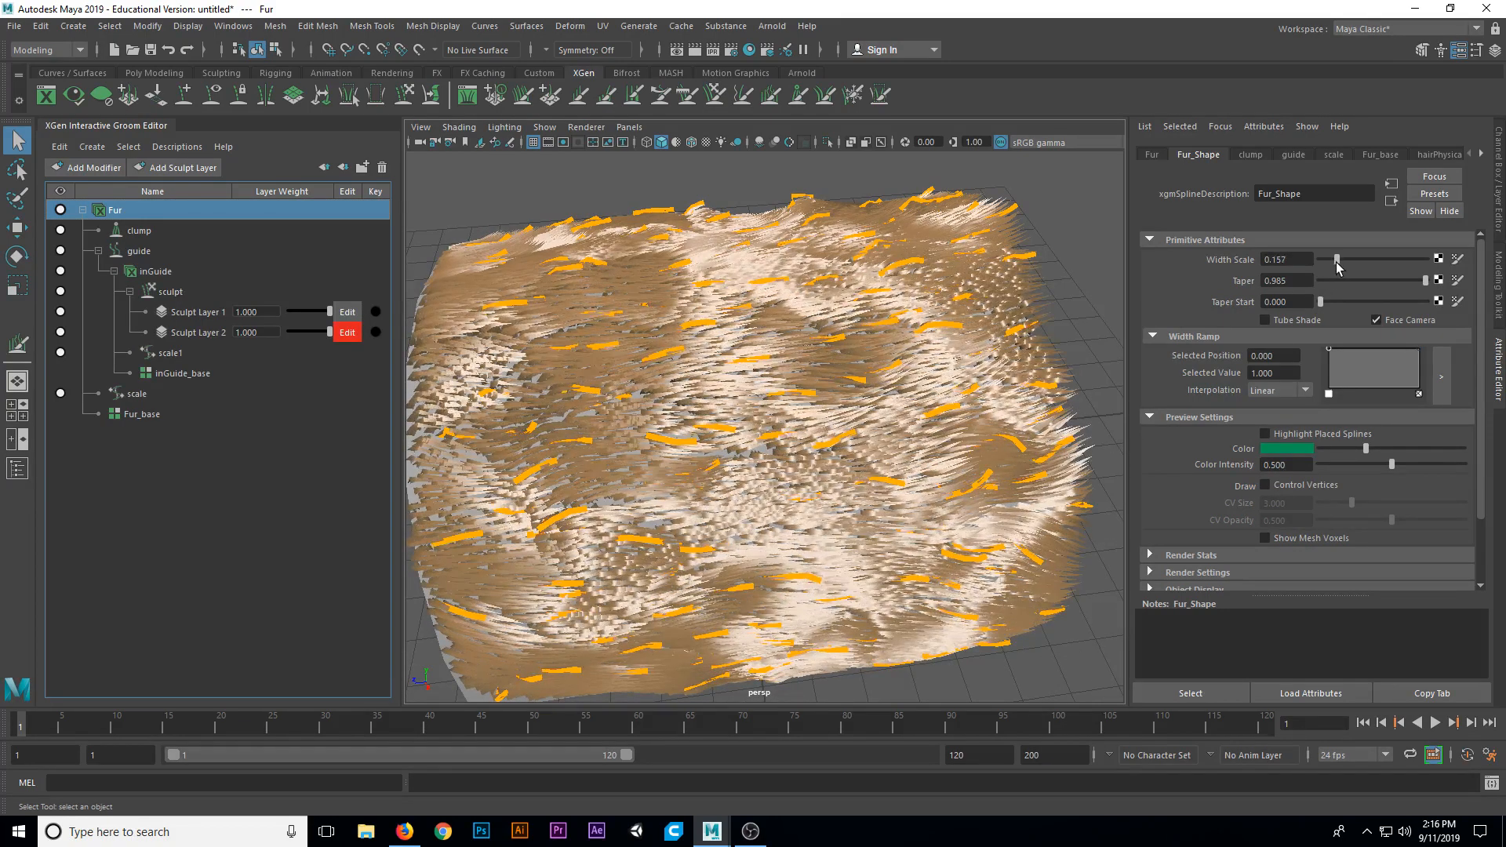
drag(1333, 260, 1343, 260)
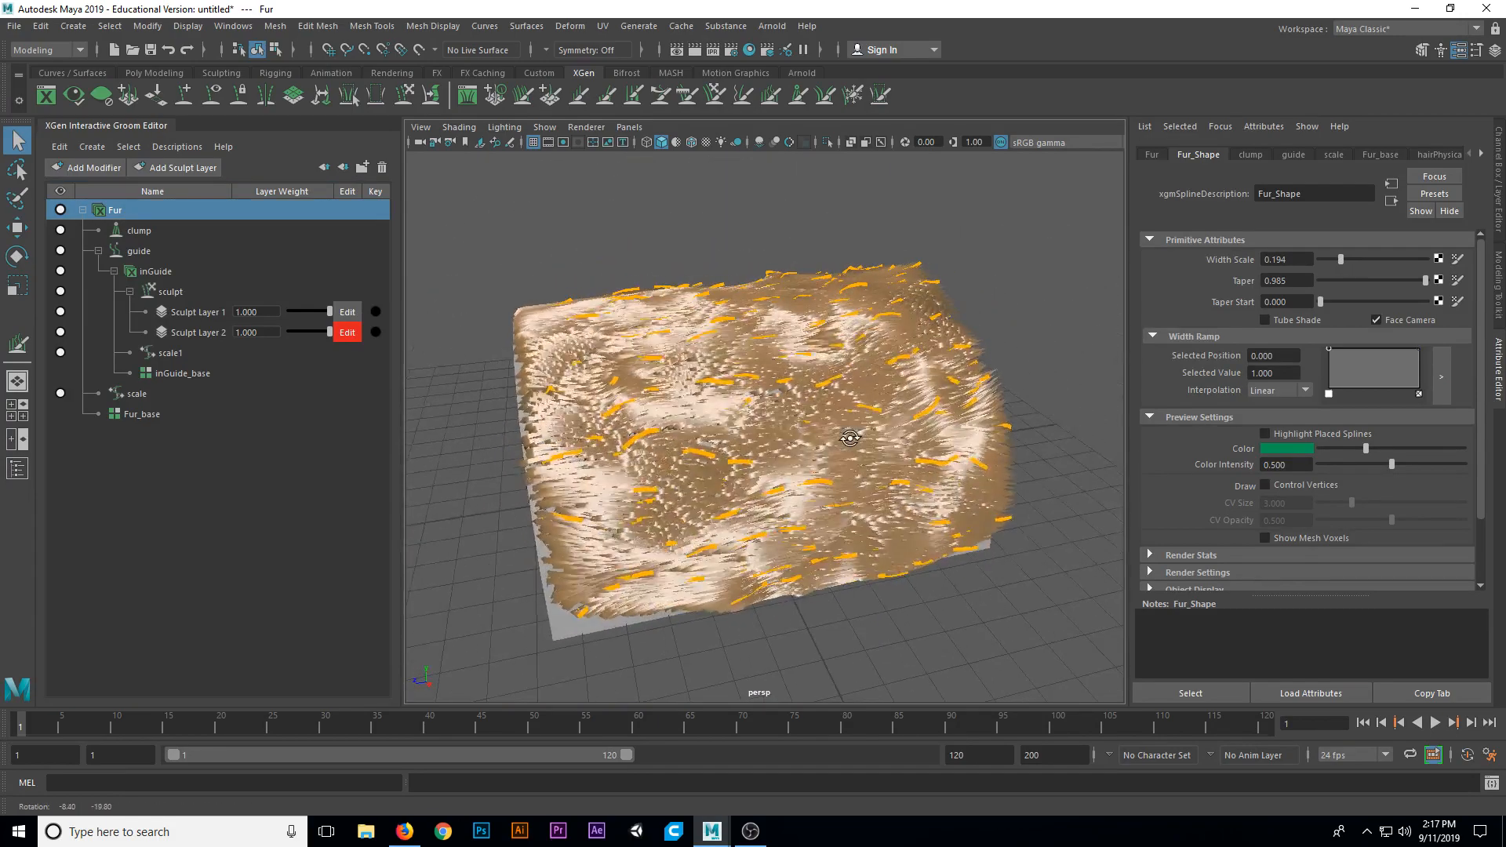
drag(851, 438, 821, 441)
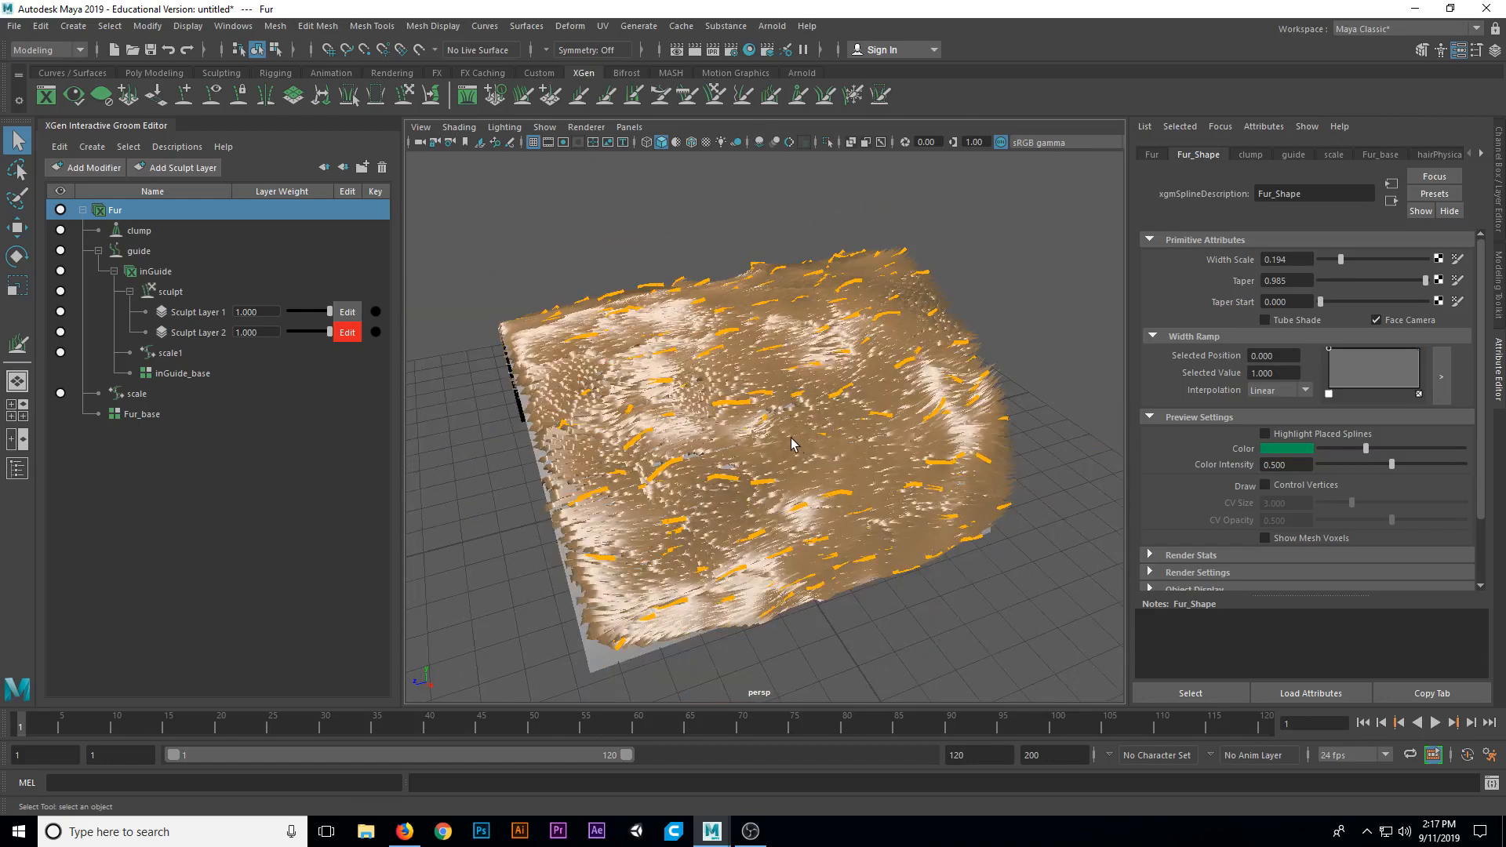
- Save the scene as animalFurInteractiveGroom3.mb in the HairFurDemo scenes folder
click(13, 26)
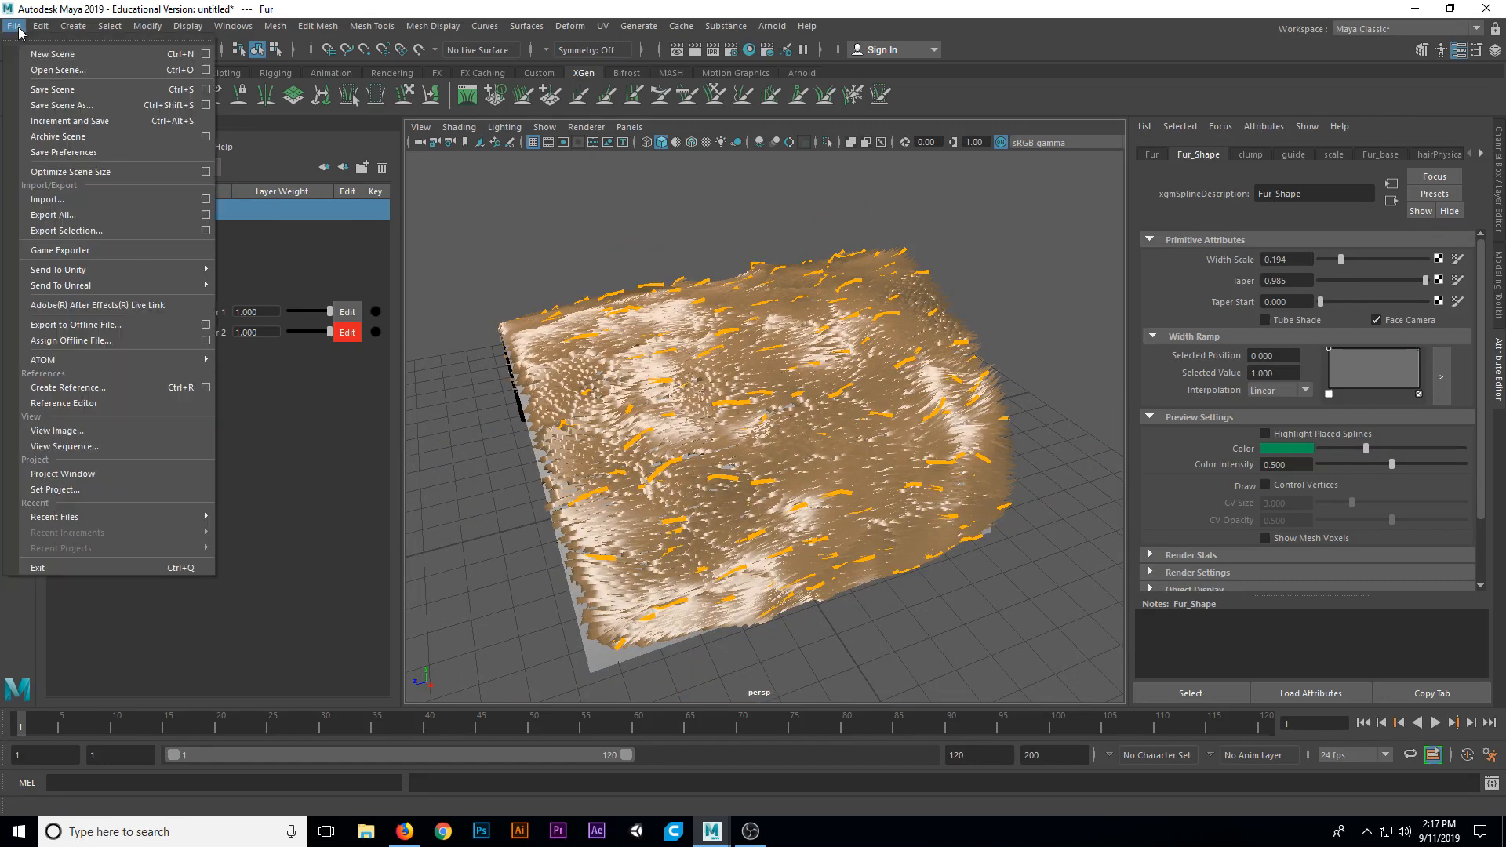
mouse_move(53, 89)
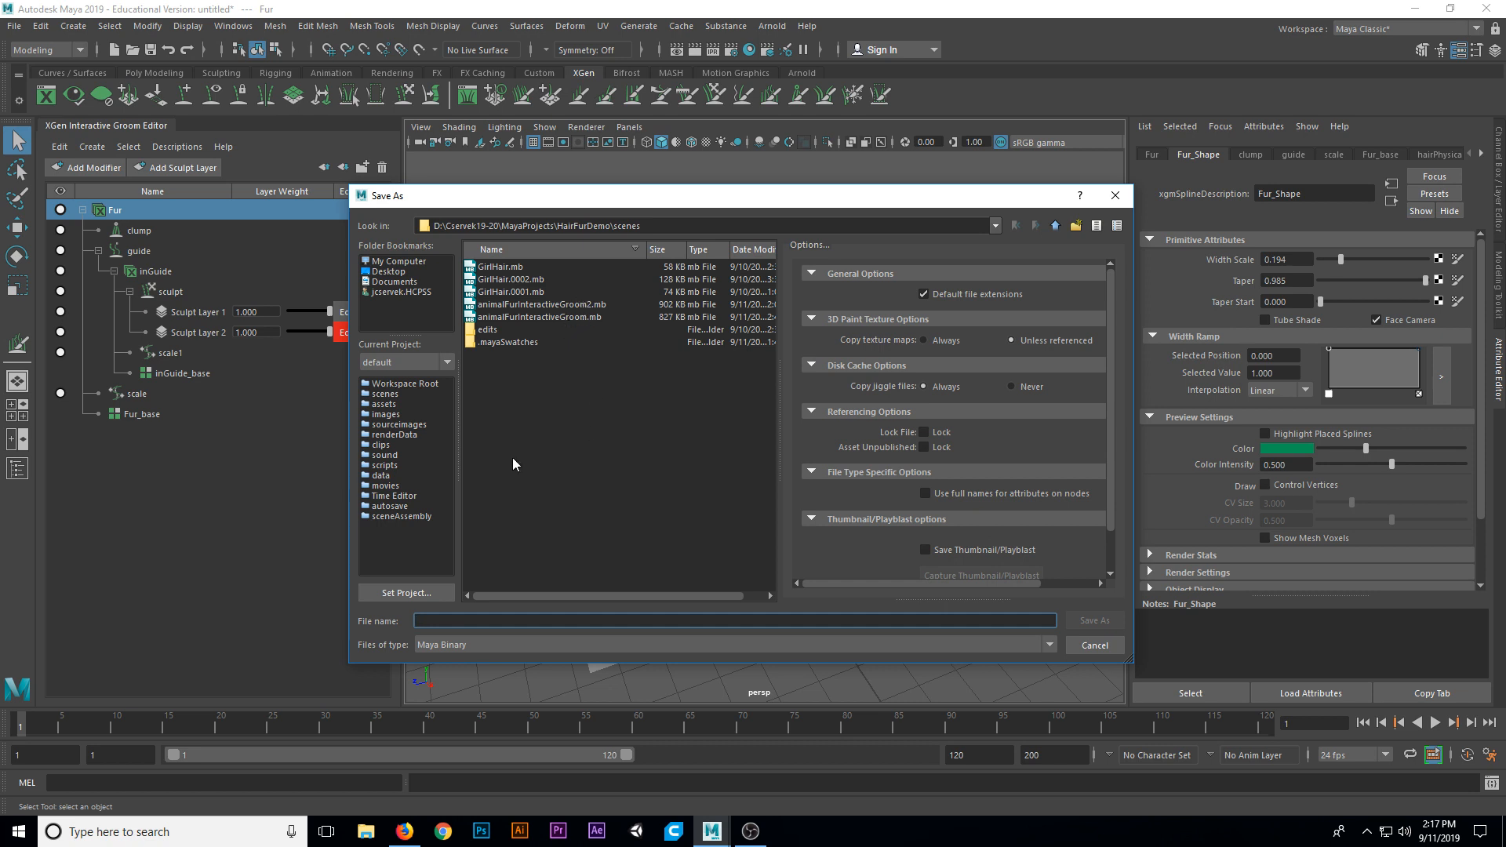
click(540, 304)
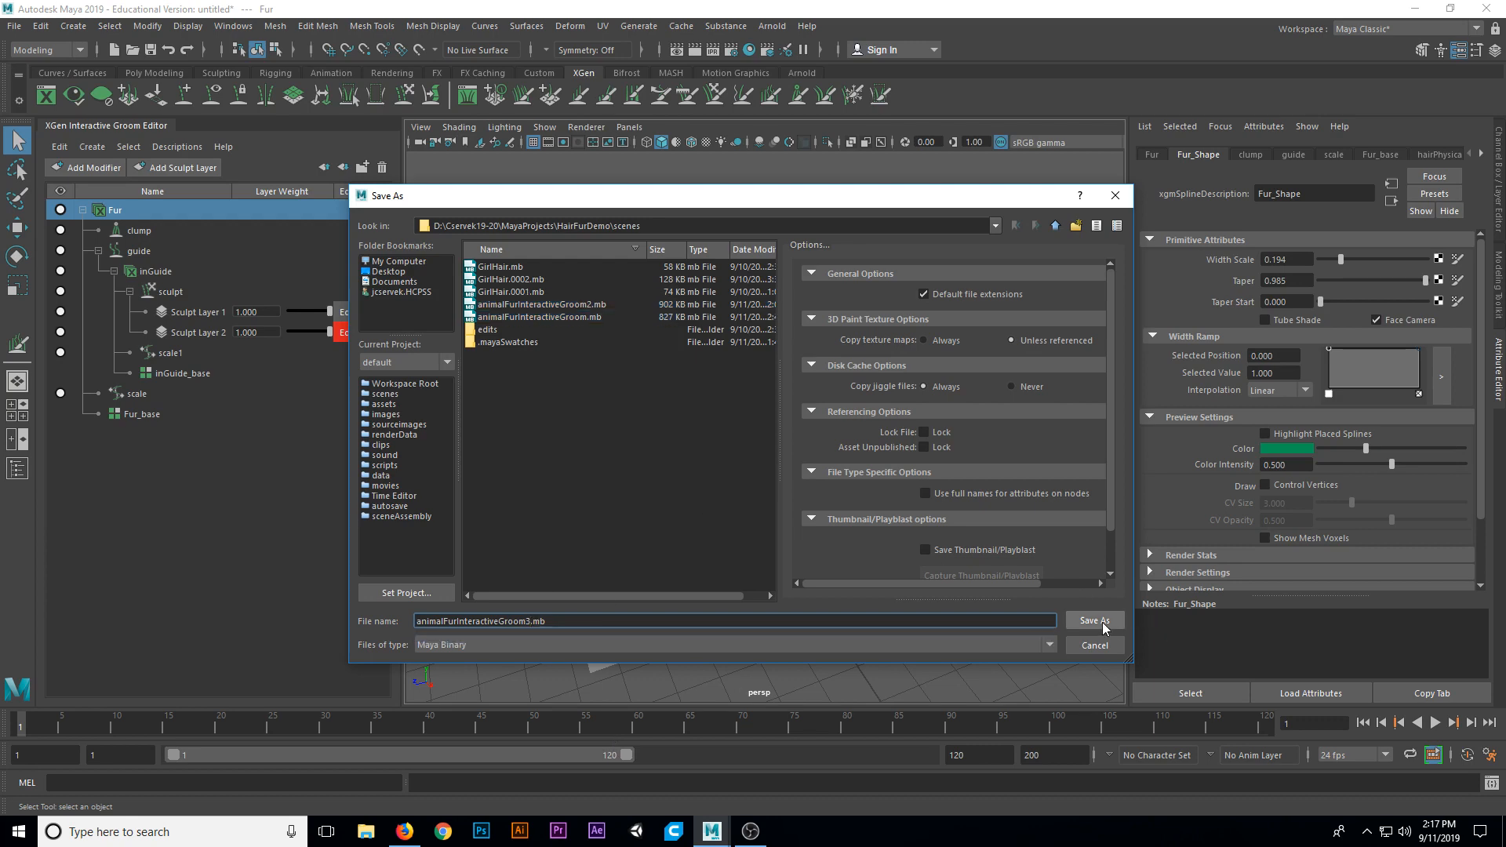
click(1093, 620)
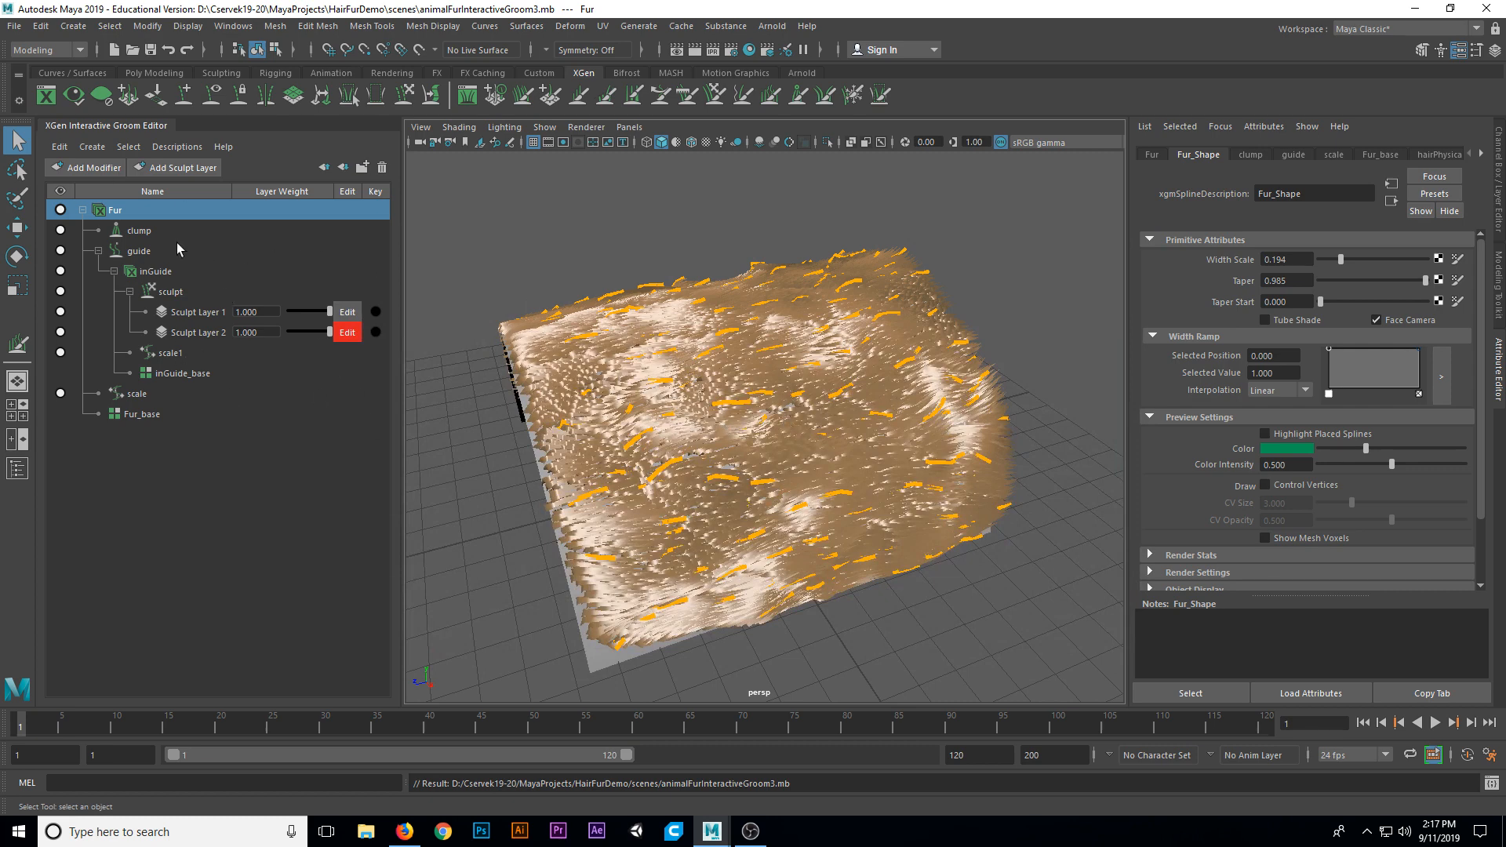
mouse_move(445, 325)
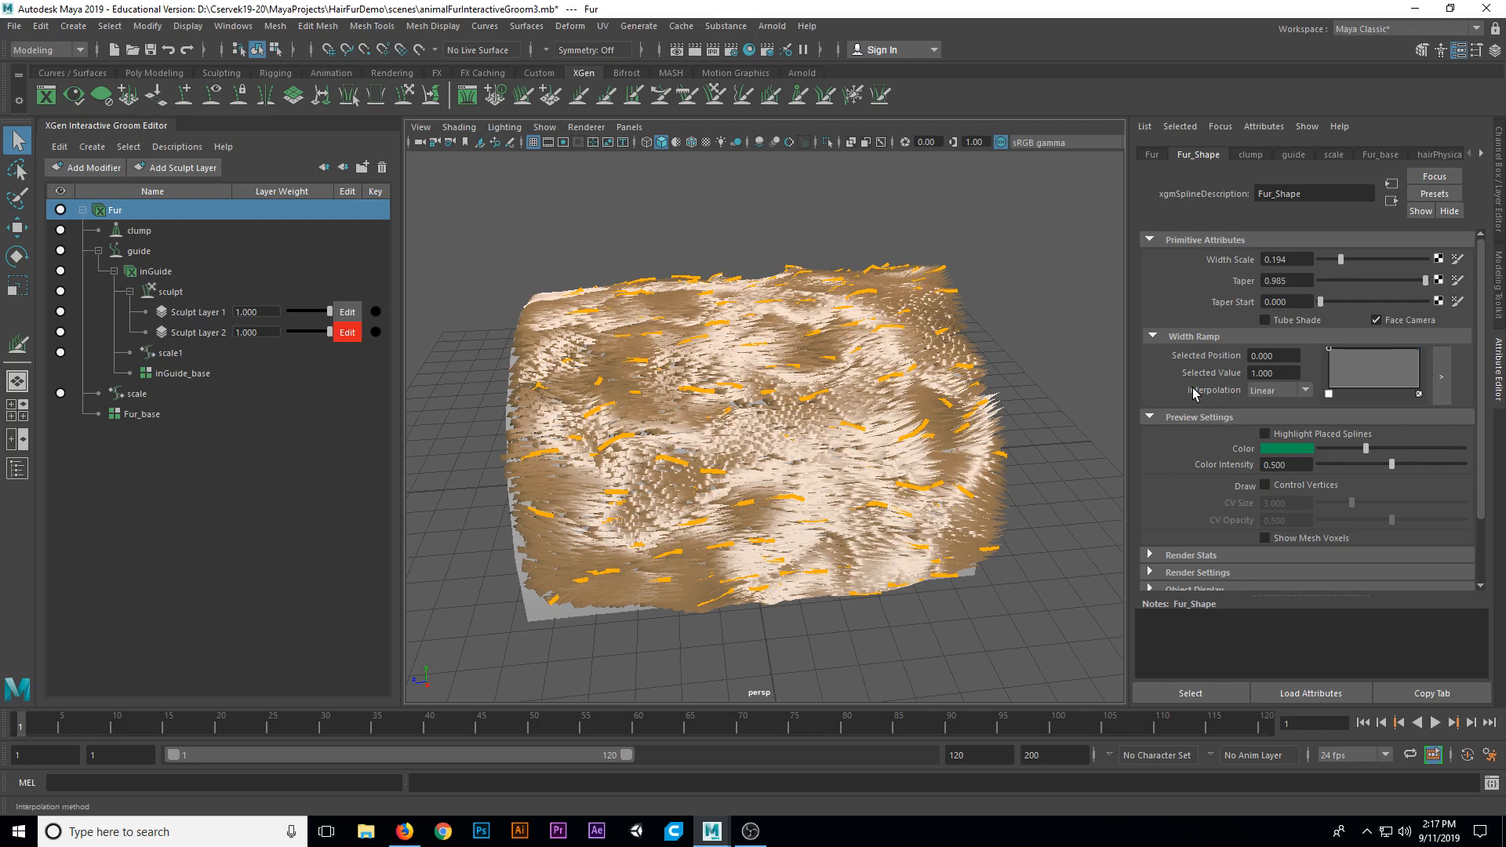
- Select the scale1 modifier and test longer strands, then shorten them to about 0.303
click(171, 352)
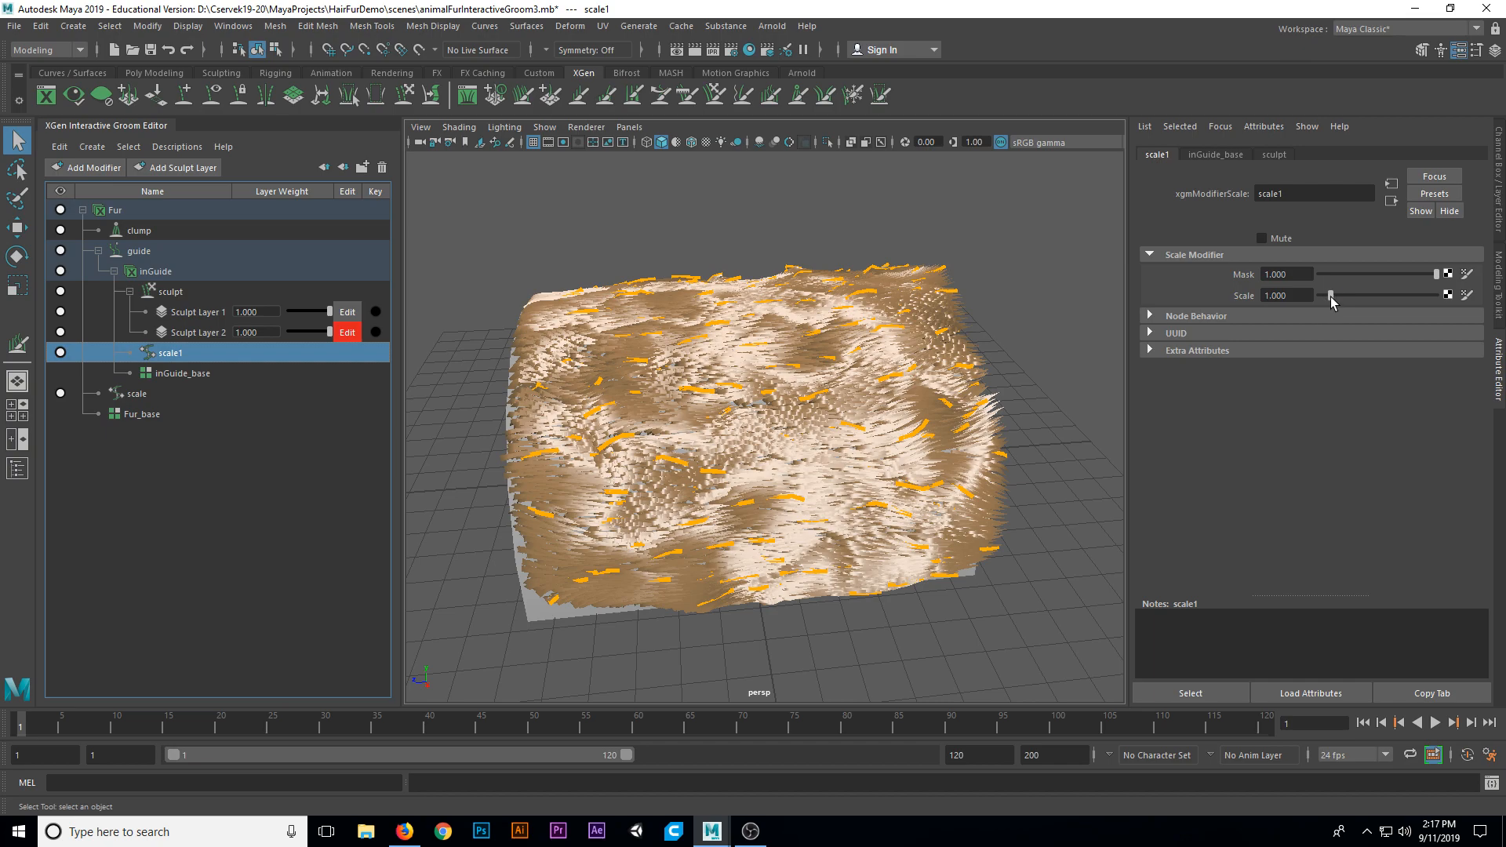
drag(1332, 295, 1340, 295)
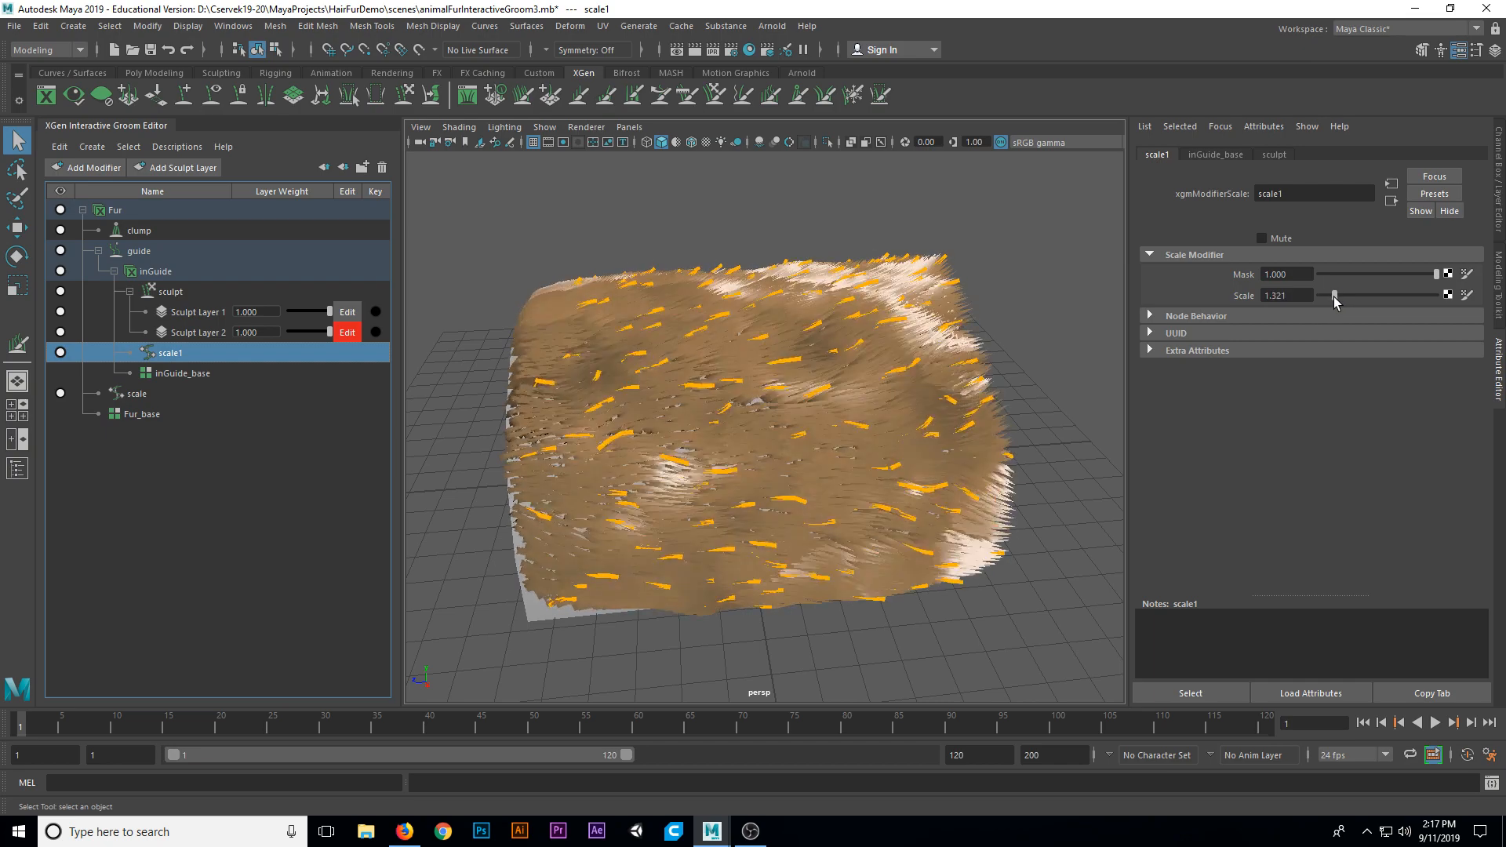
drag(1335, 295, 1324, 295)
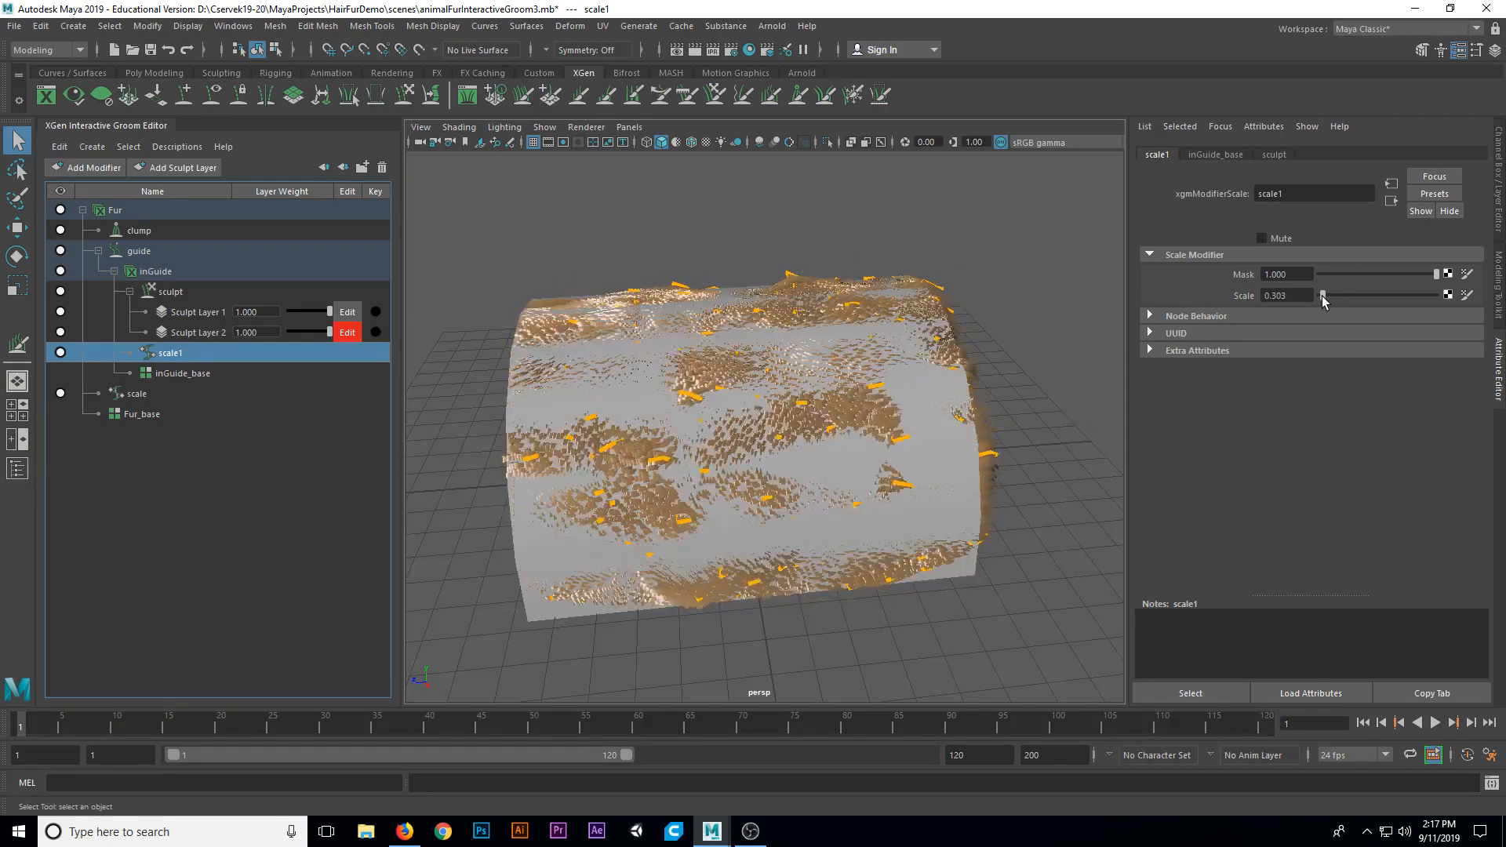